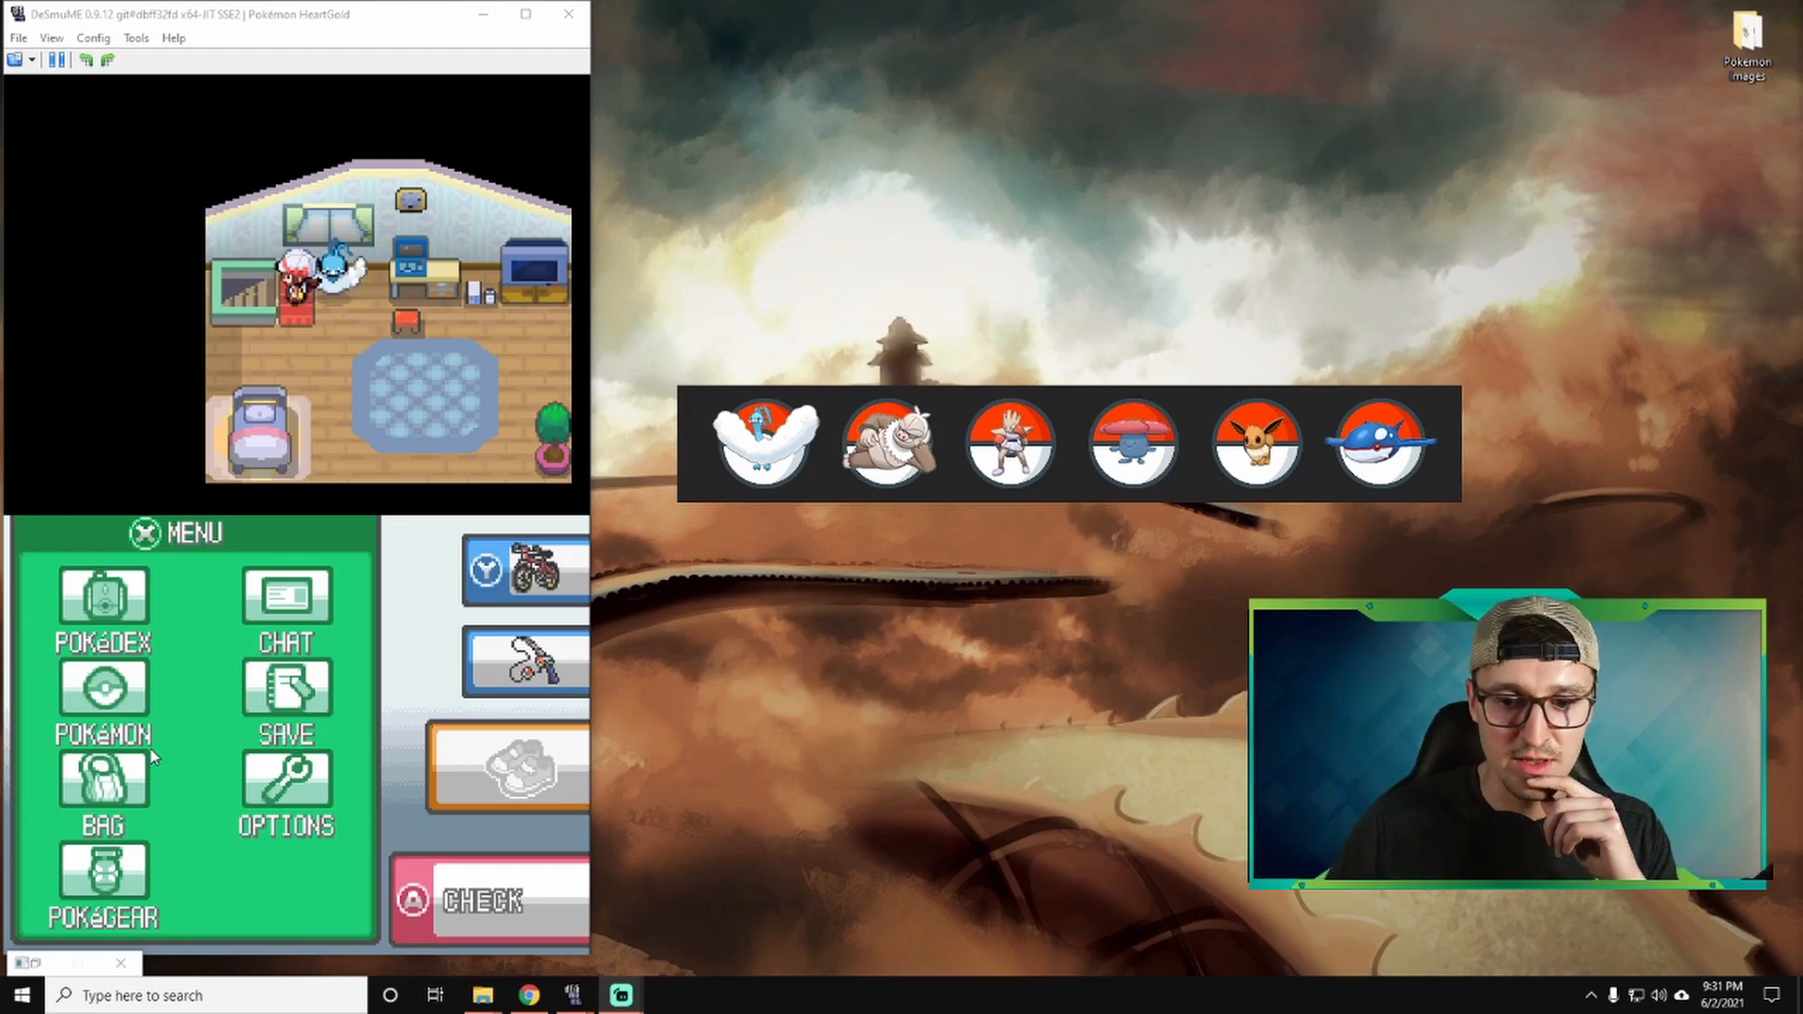
# In the POKéMON party screen, switch Kenya with TERRY and AYY2 with POETRY so the slot bar updates.
pyautogui.click(102, 701)
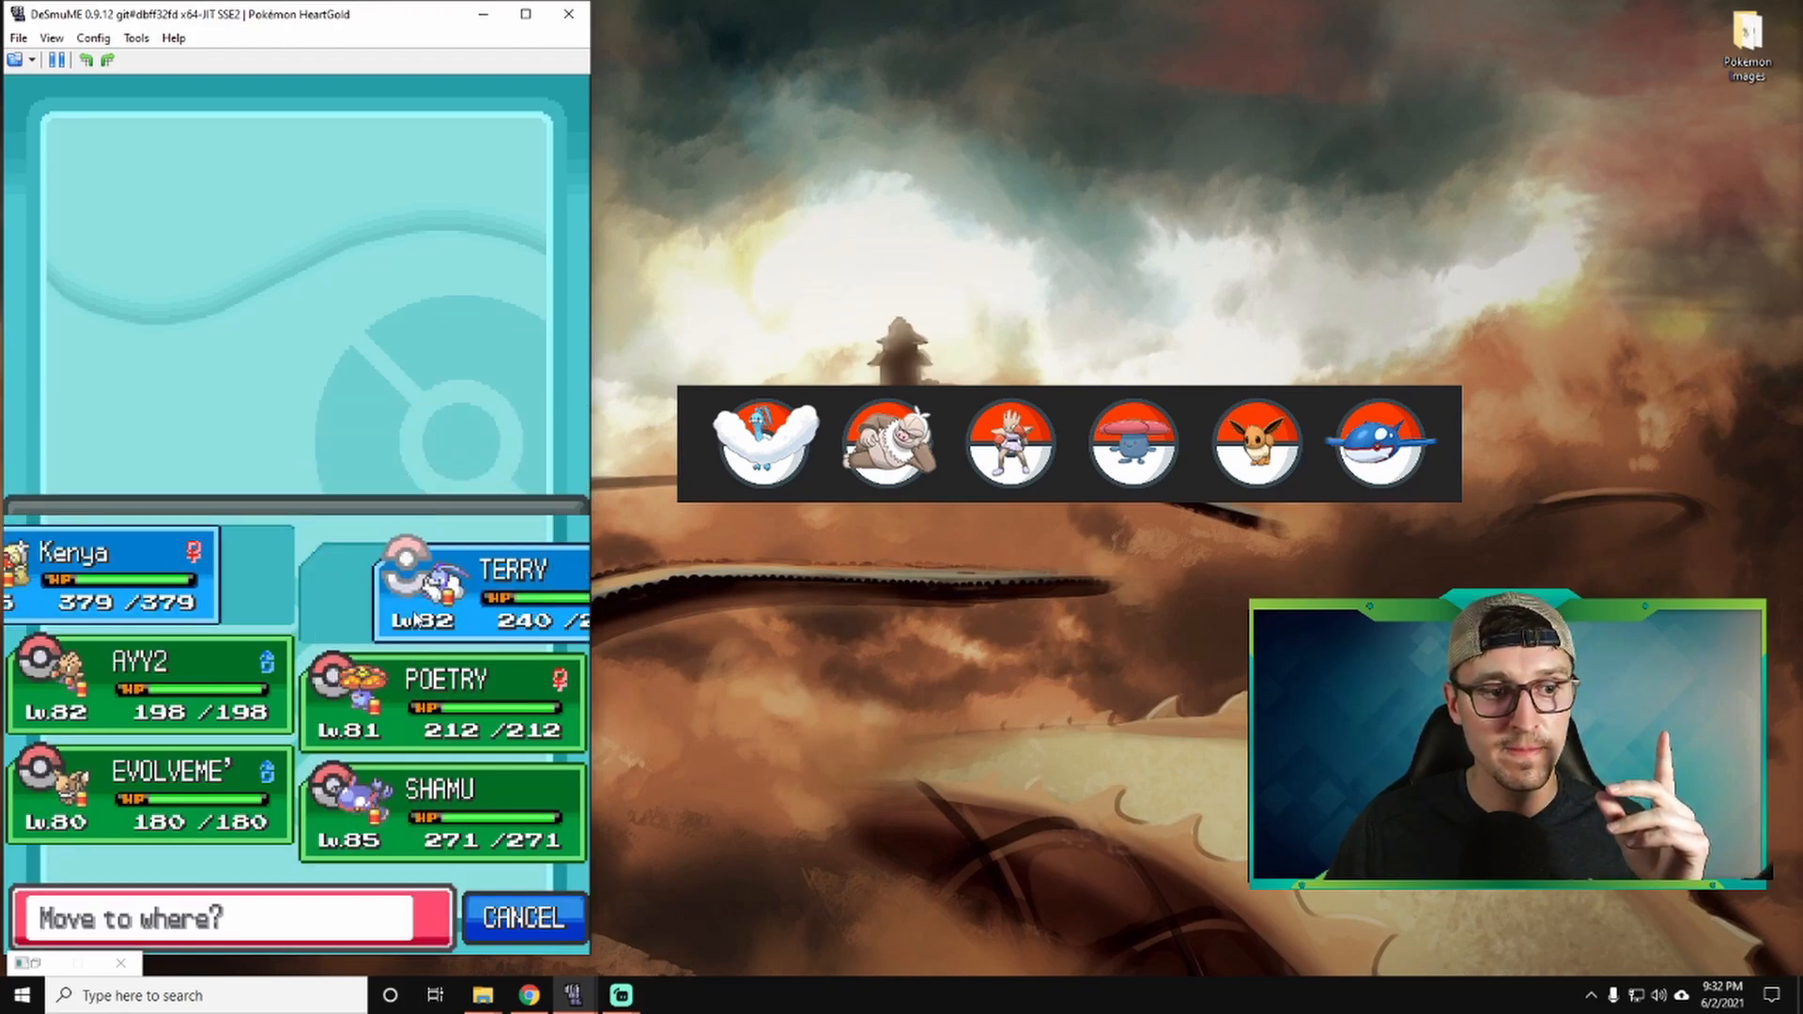
pyautogui.click(440, 592)
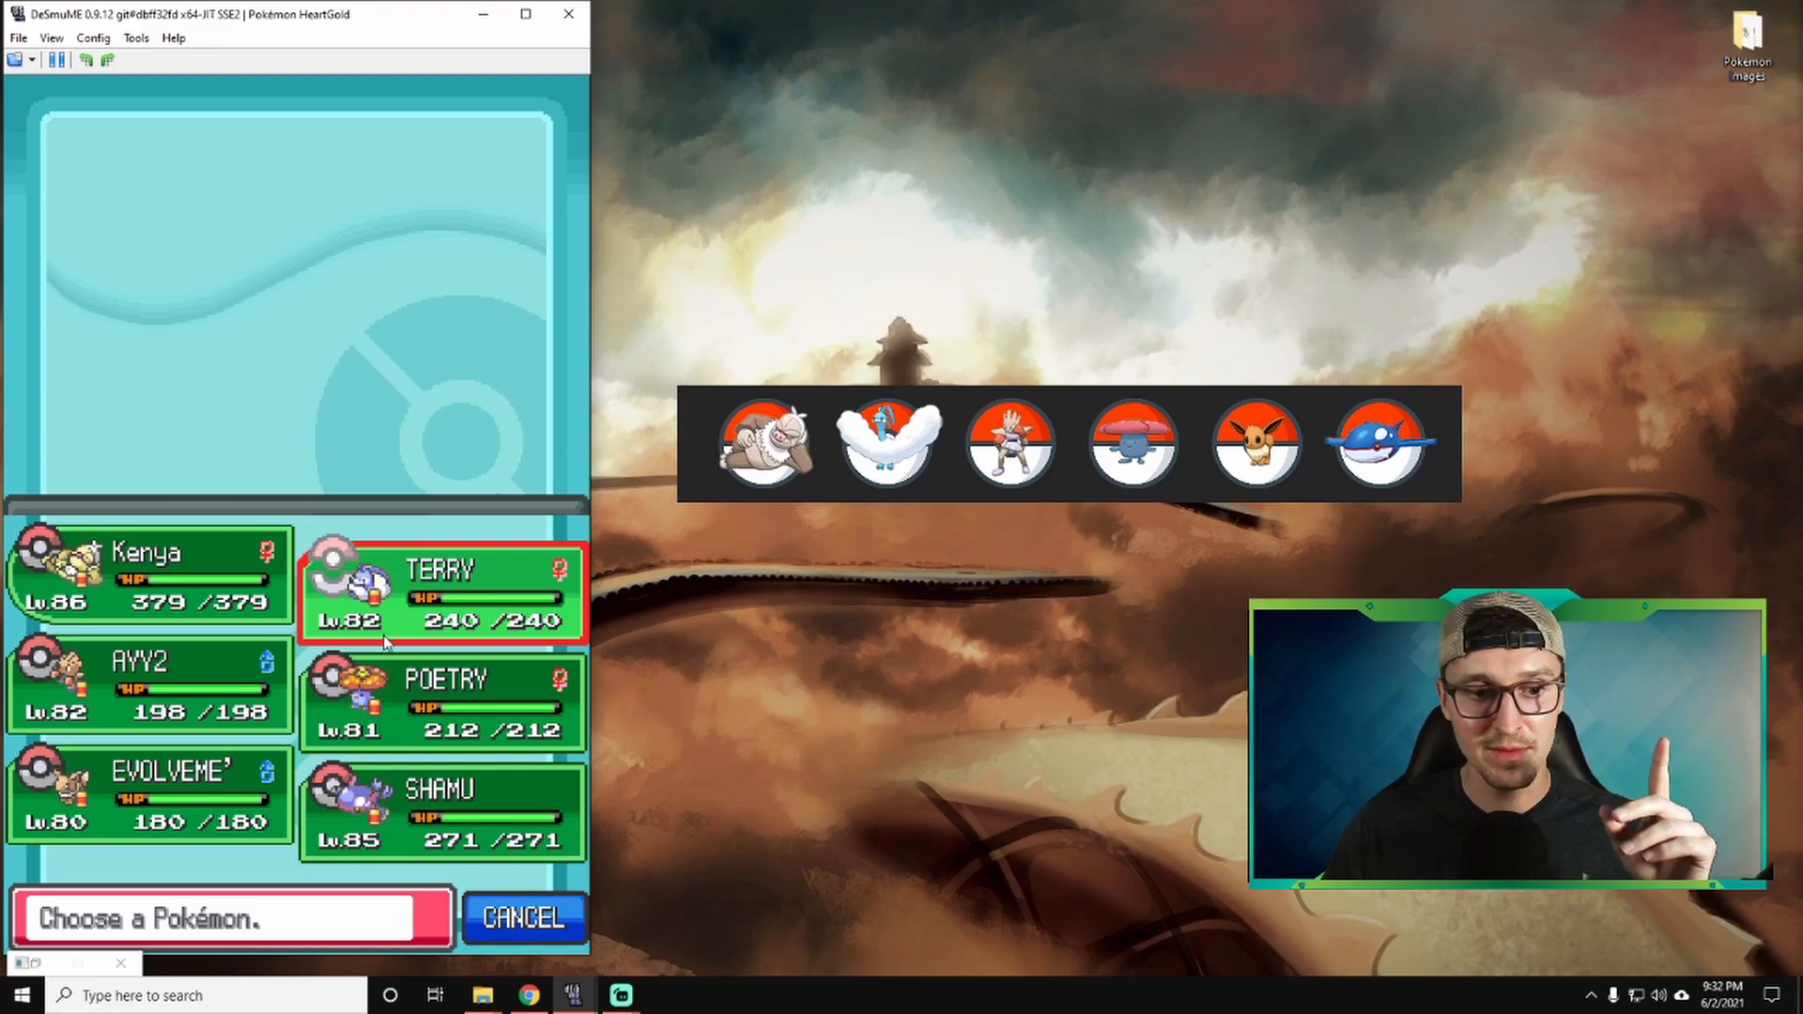
pyautogui.click(146, 684)
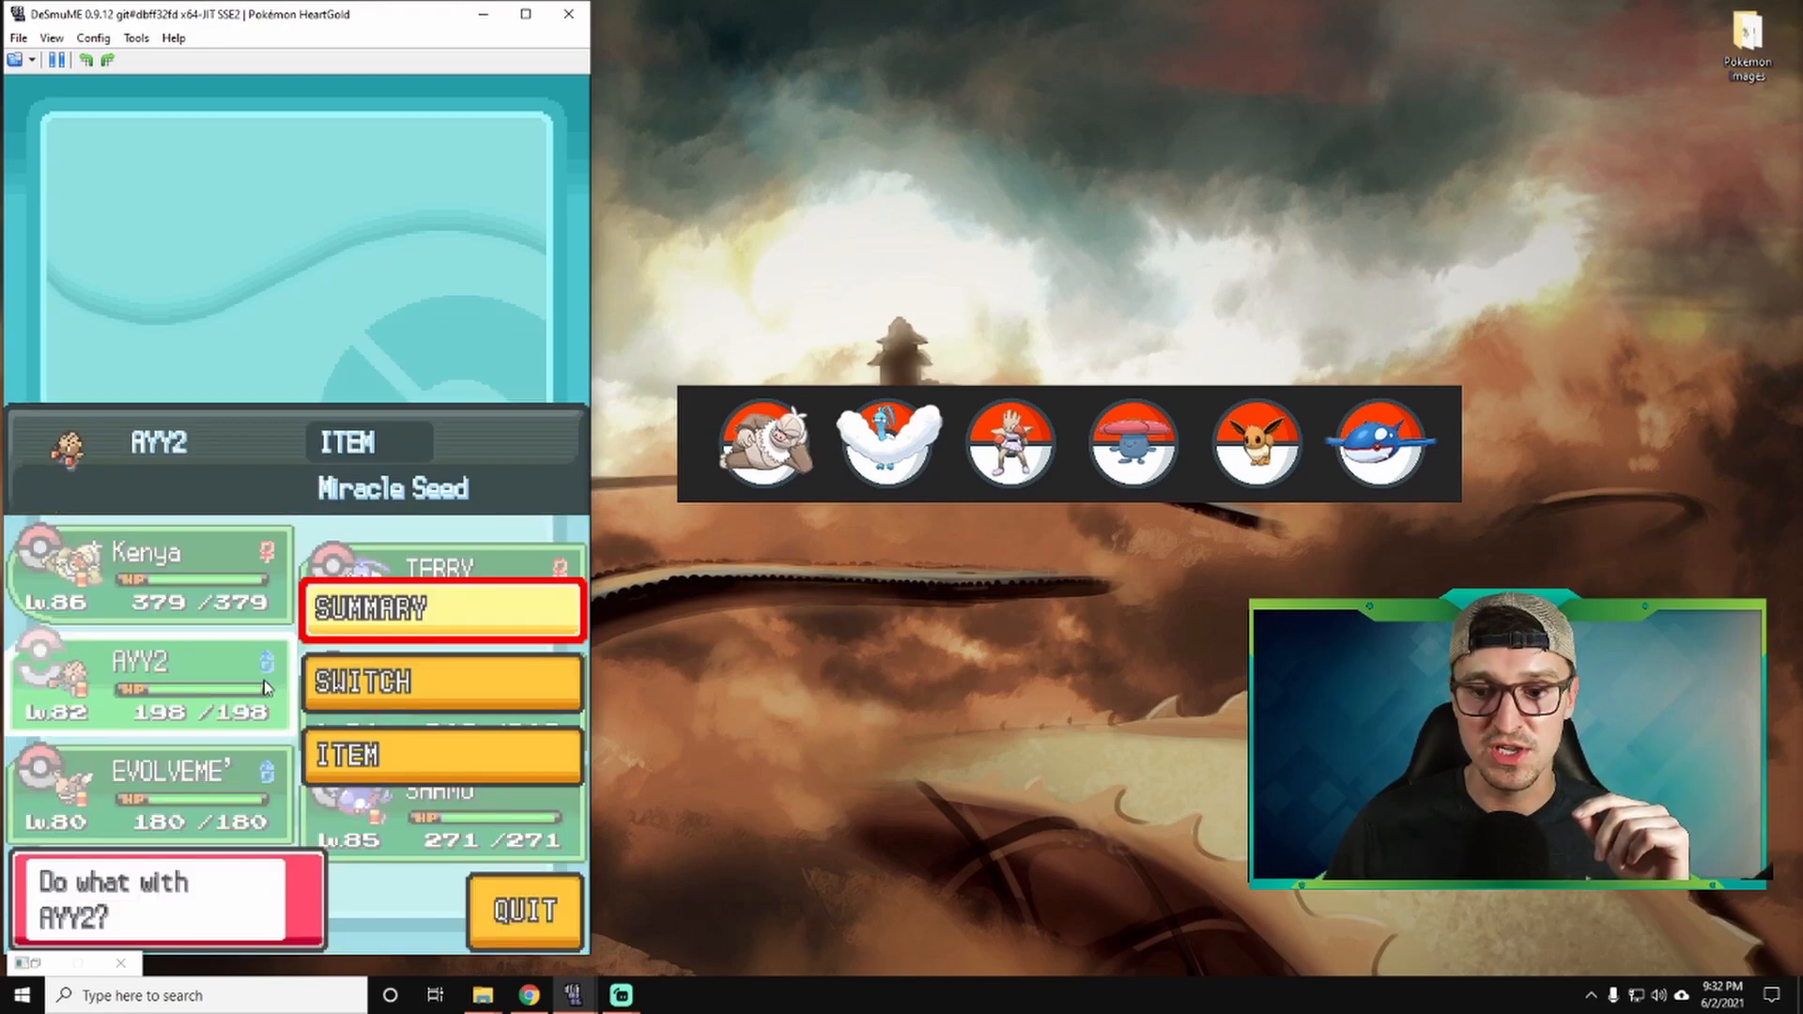
pyautogui.click(441, 680)
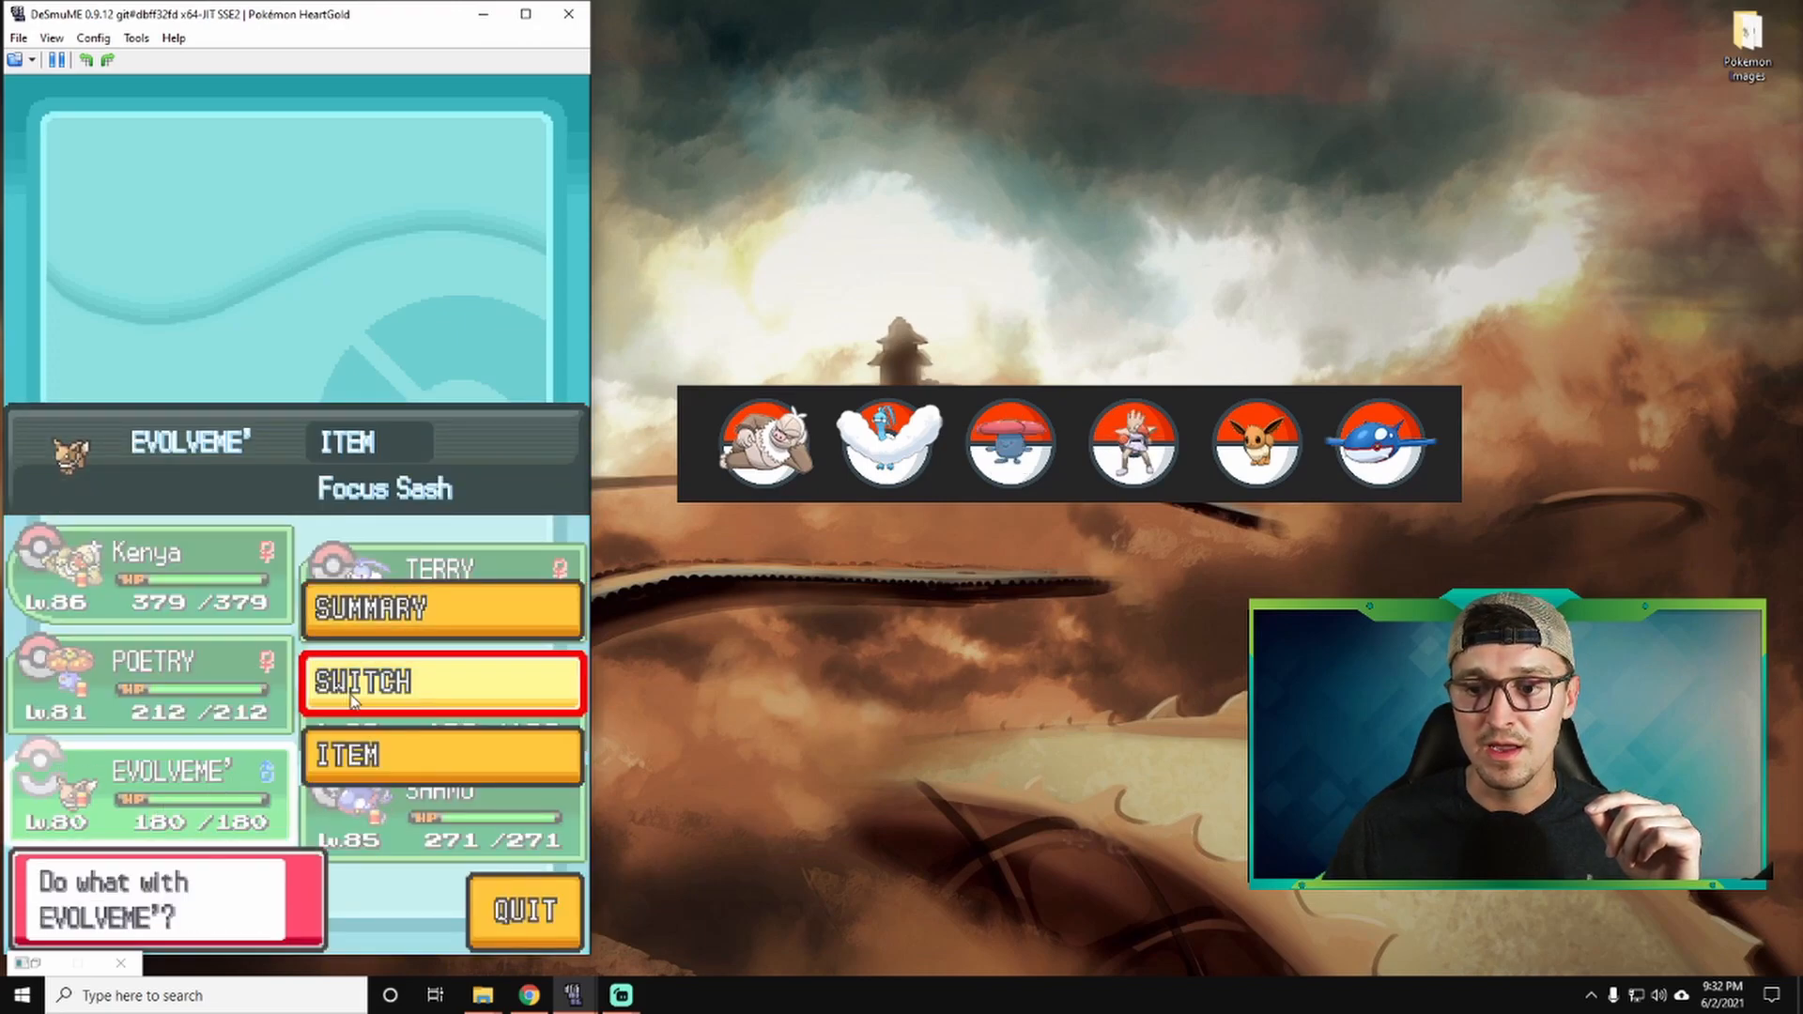
pyautogui.click(444, 680)
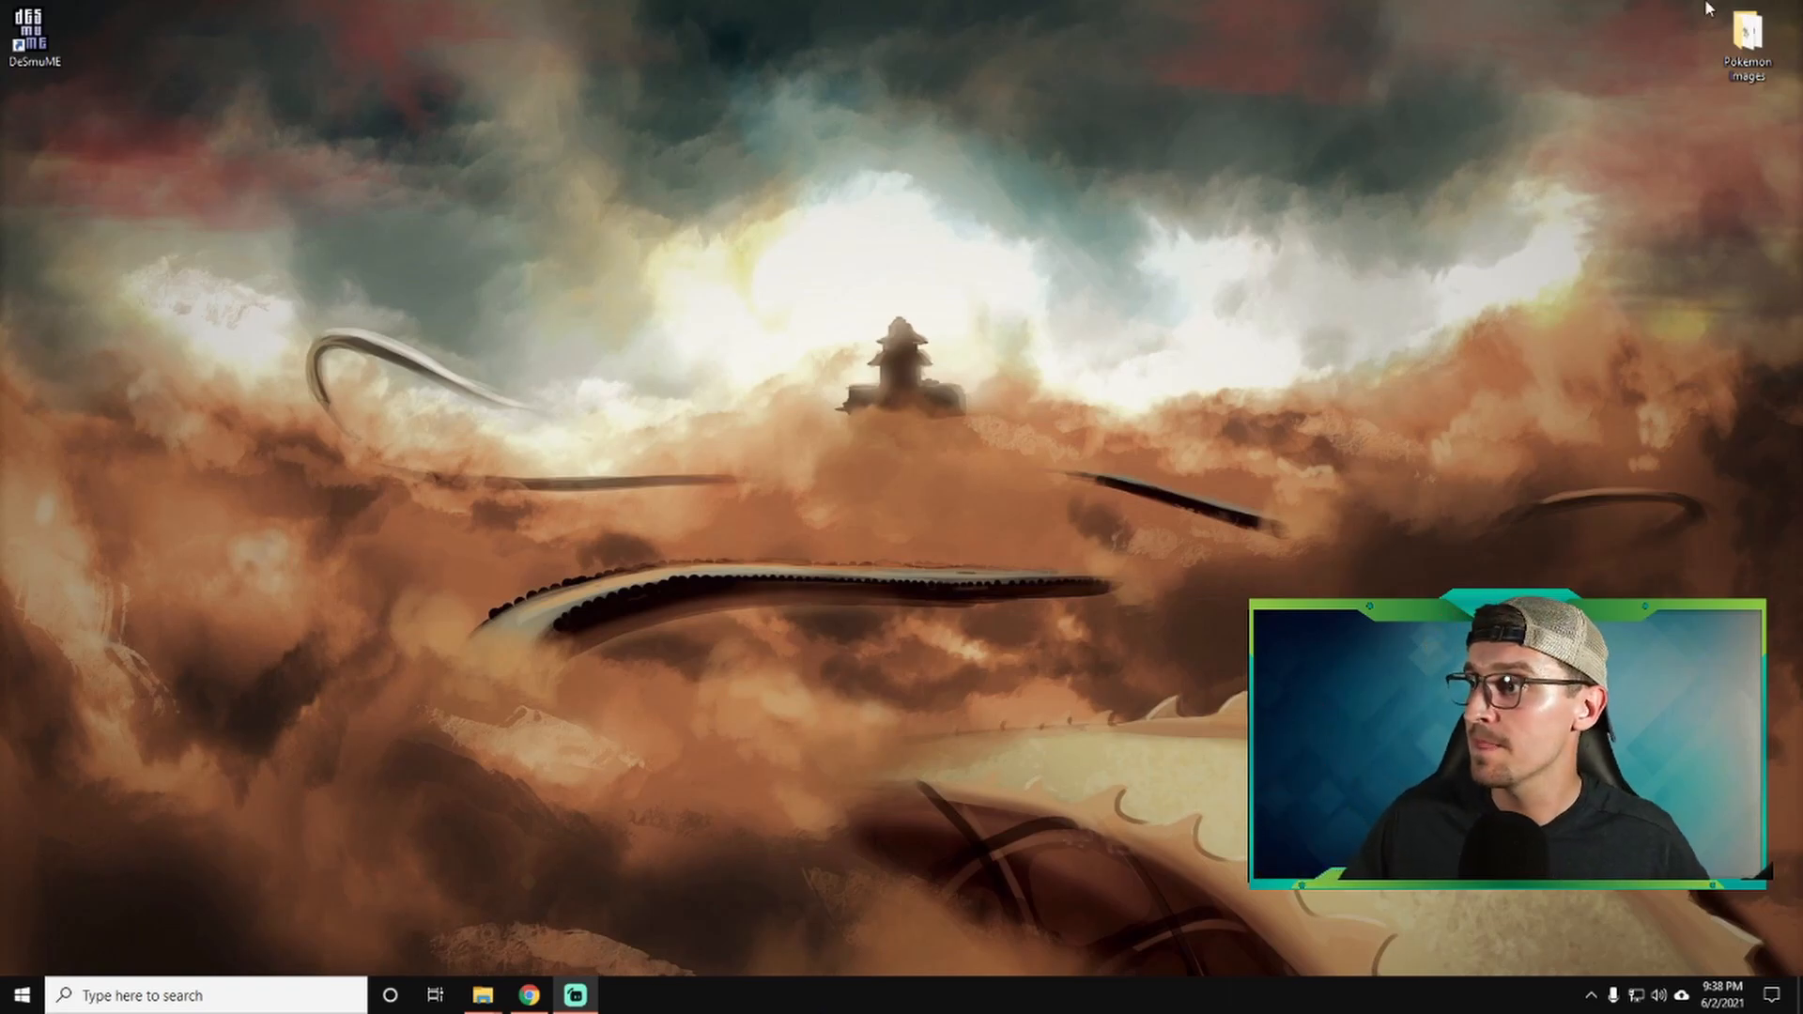
pyautogui.click(1747, 40)
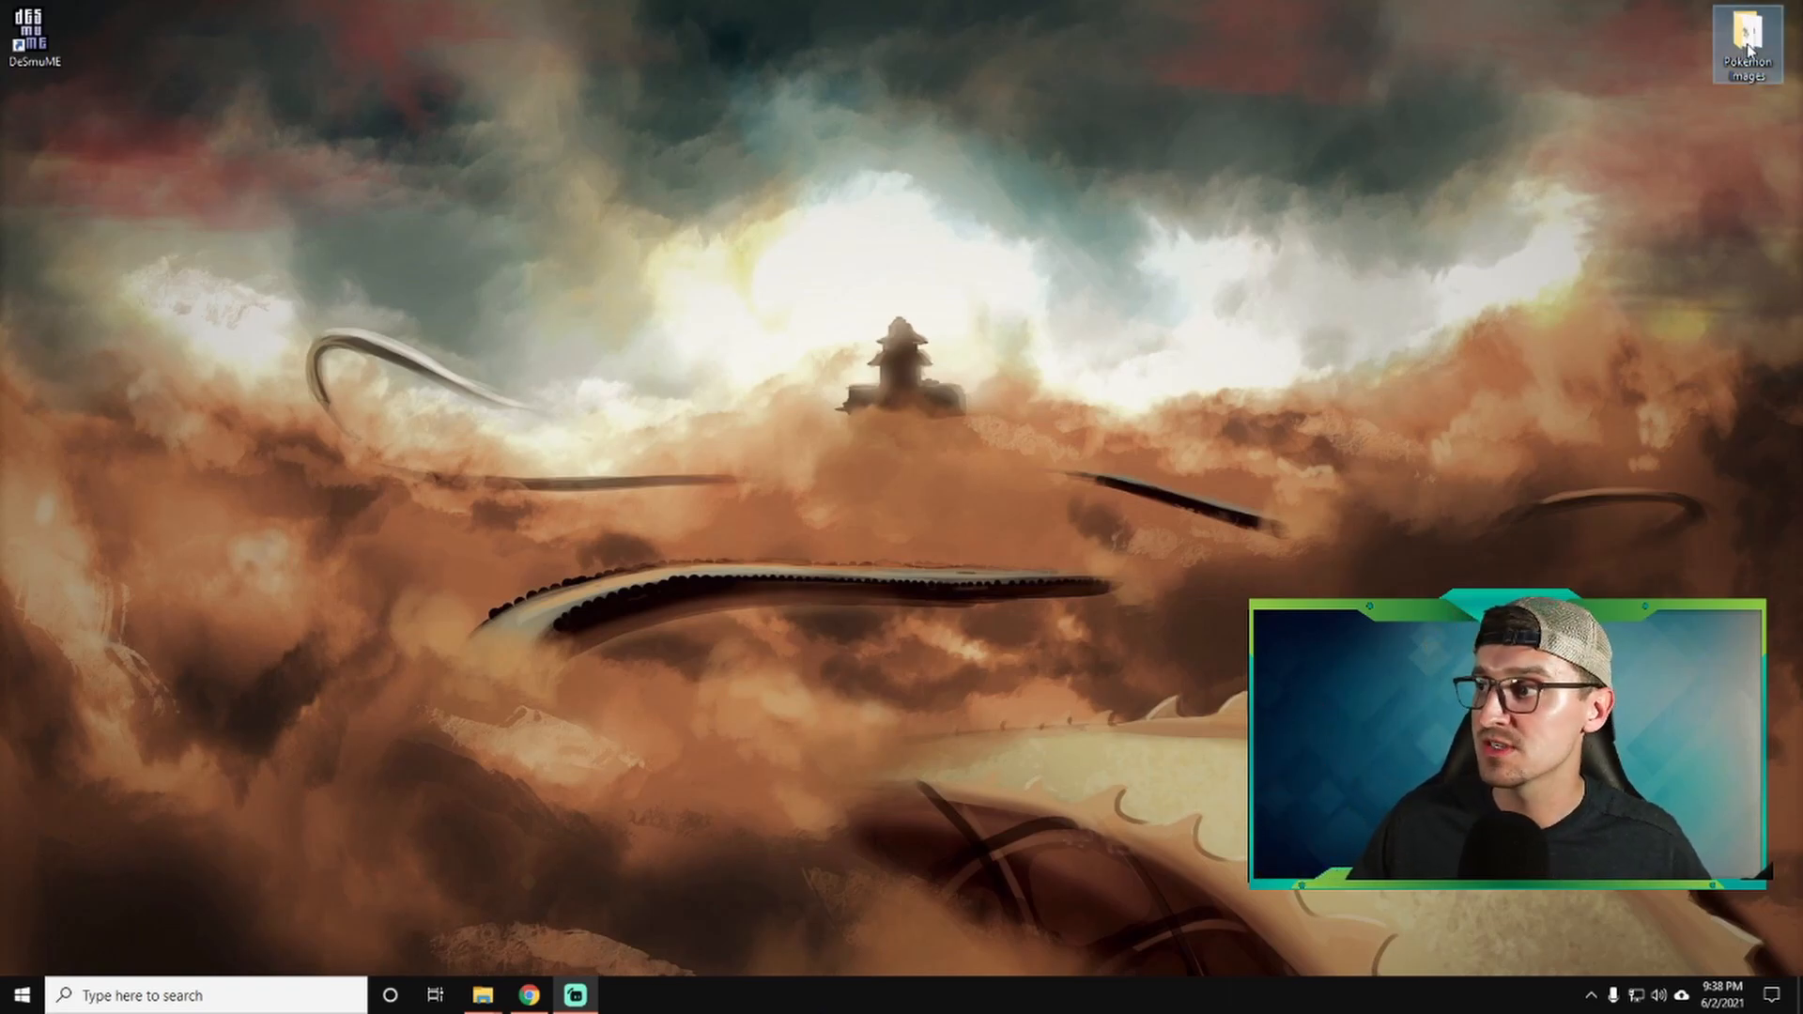
pyautogui.doubleClick(1747, 45)
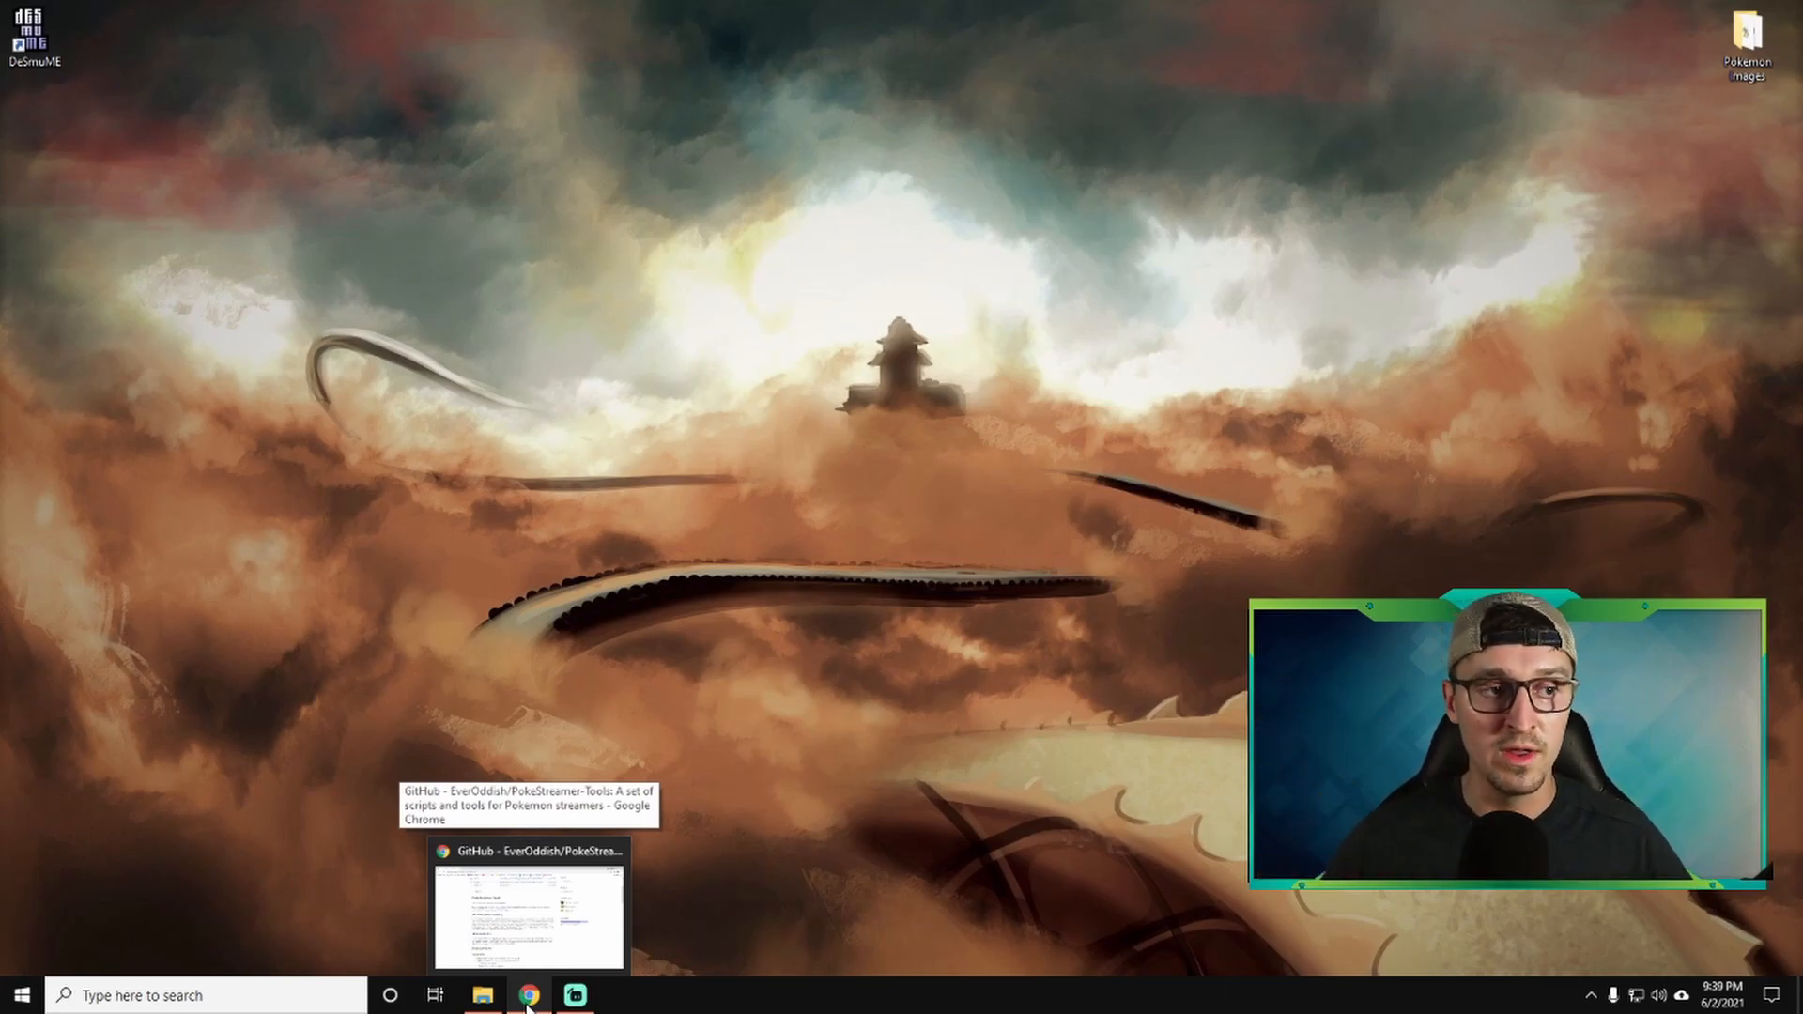
pyautogui.moveTo(34, 28)
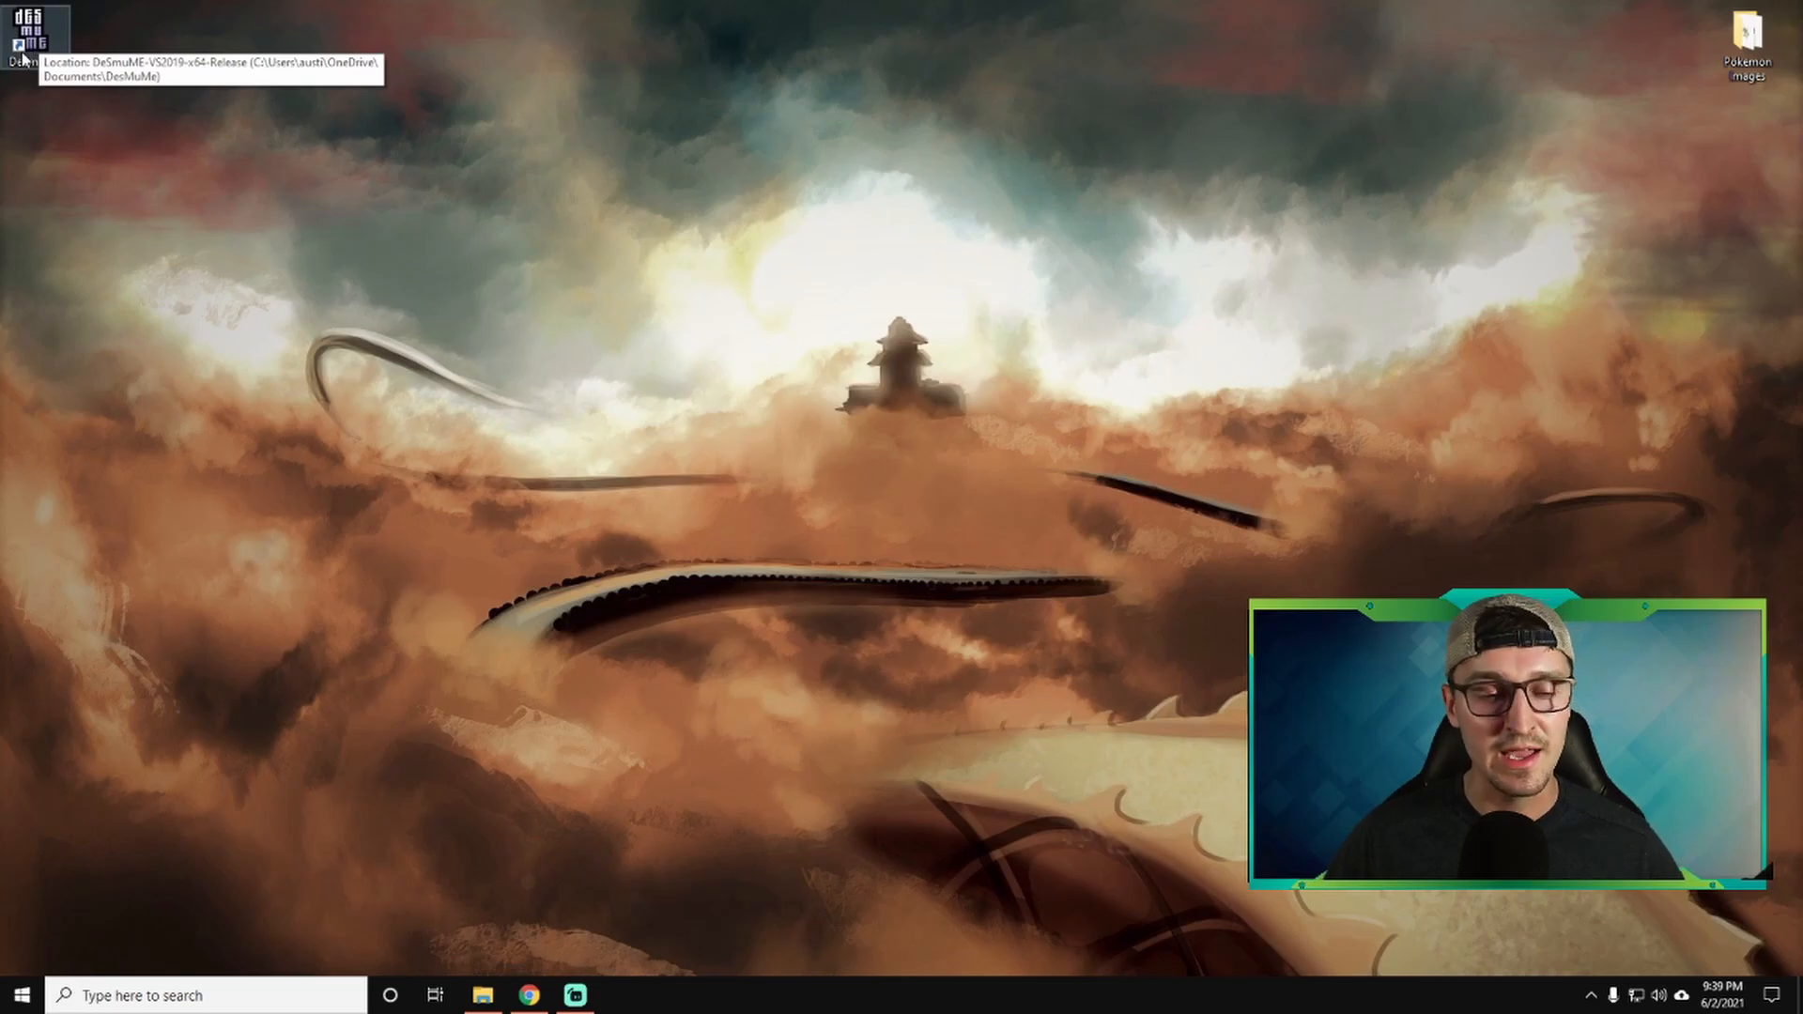
pyautogui.moveTo(201, 286)
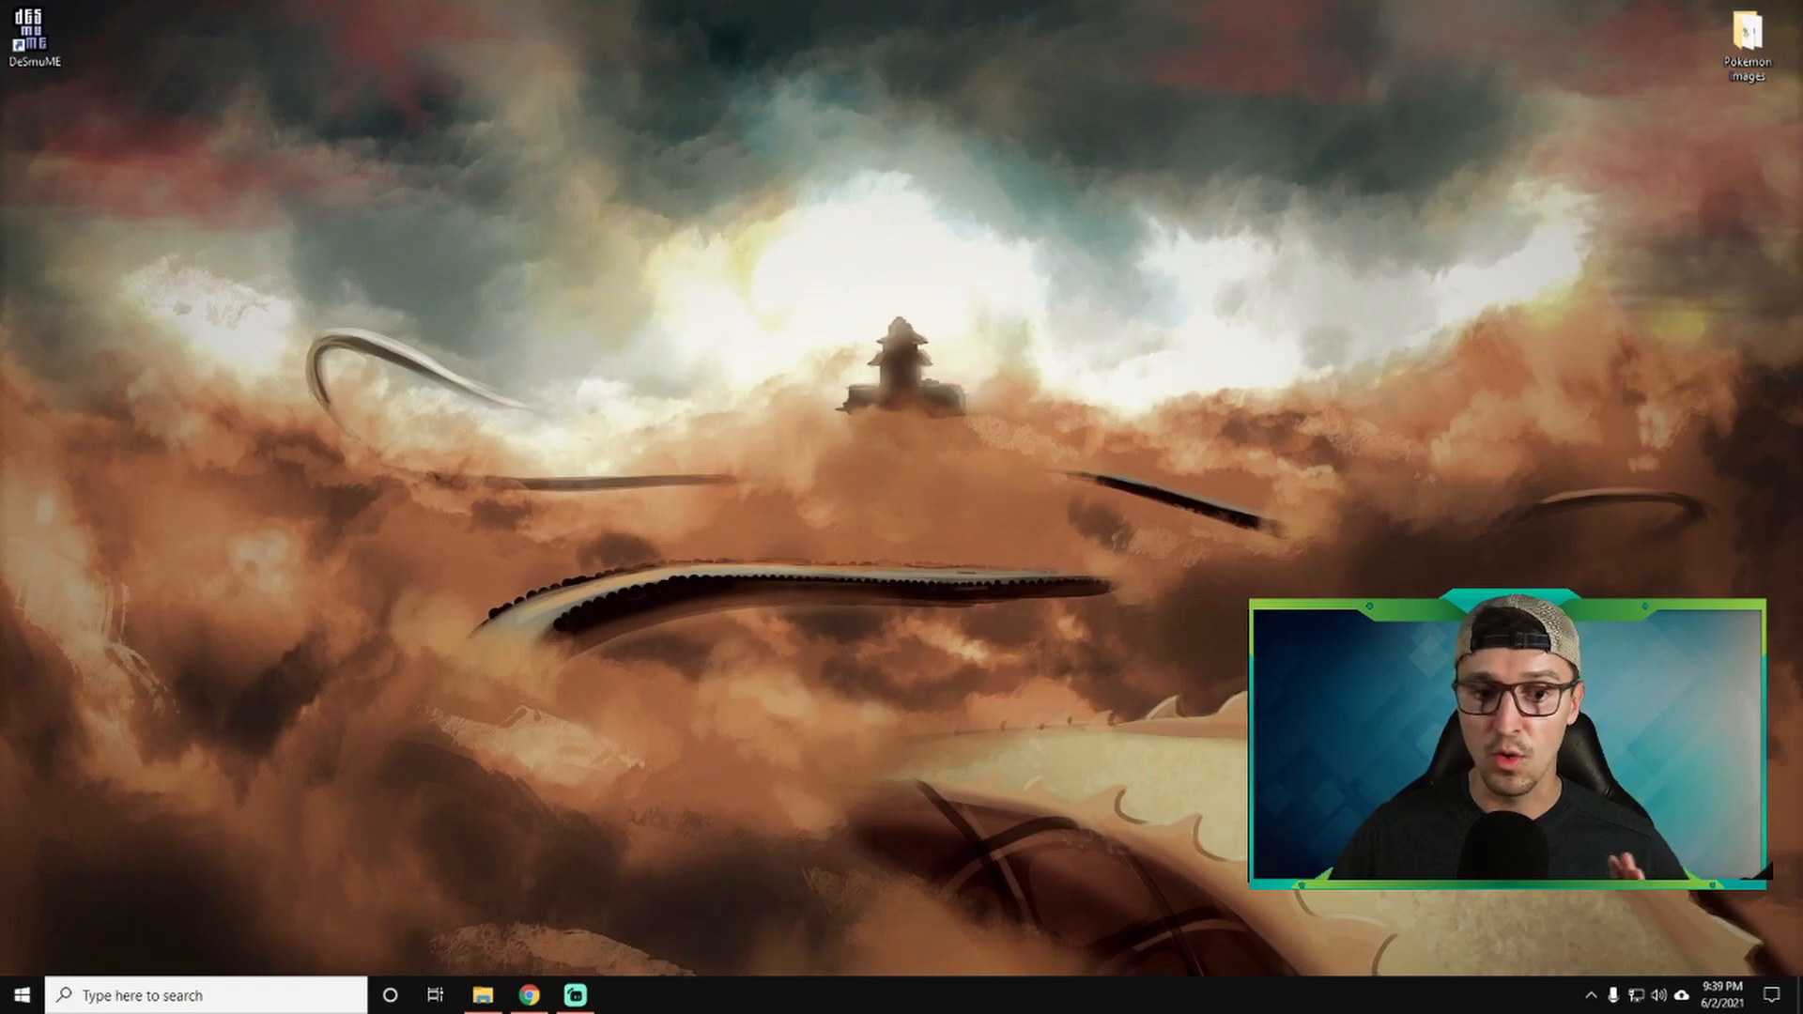
pyautogui.moveTo(23, 28)
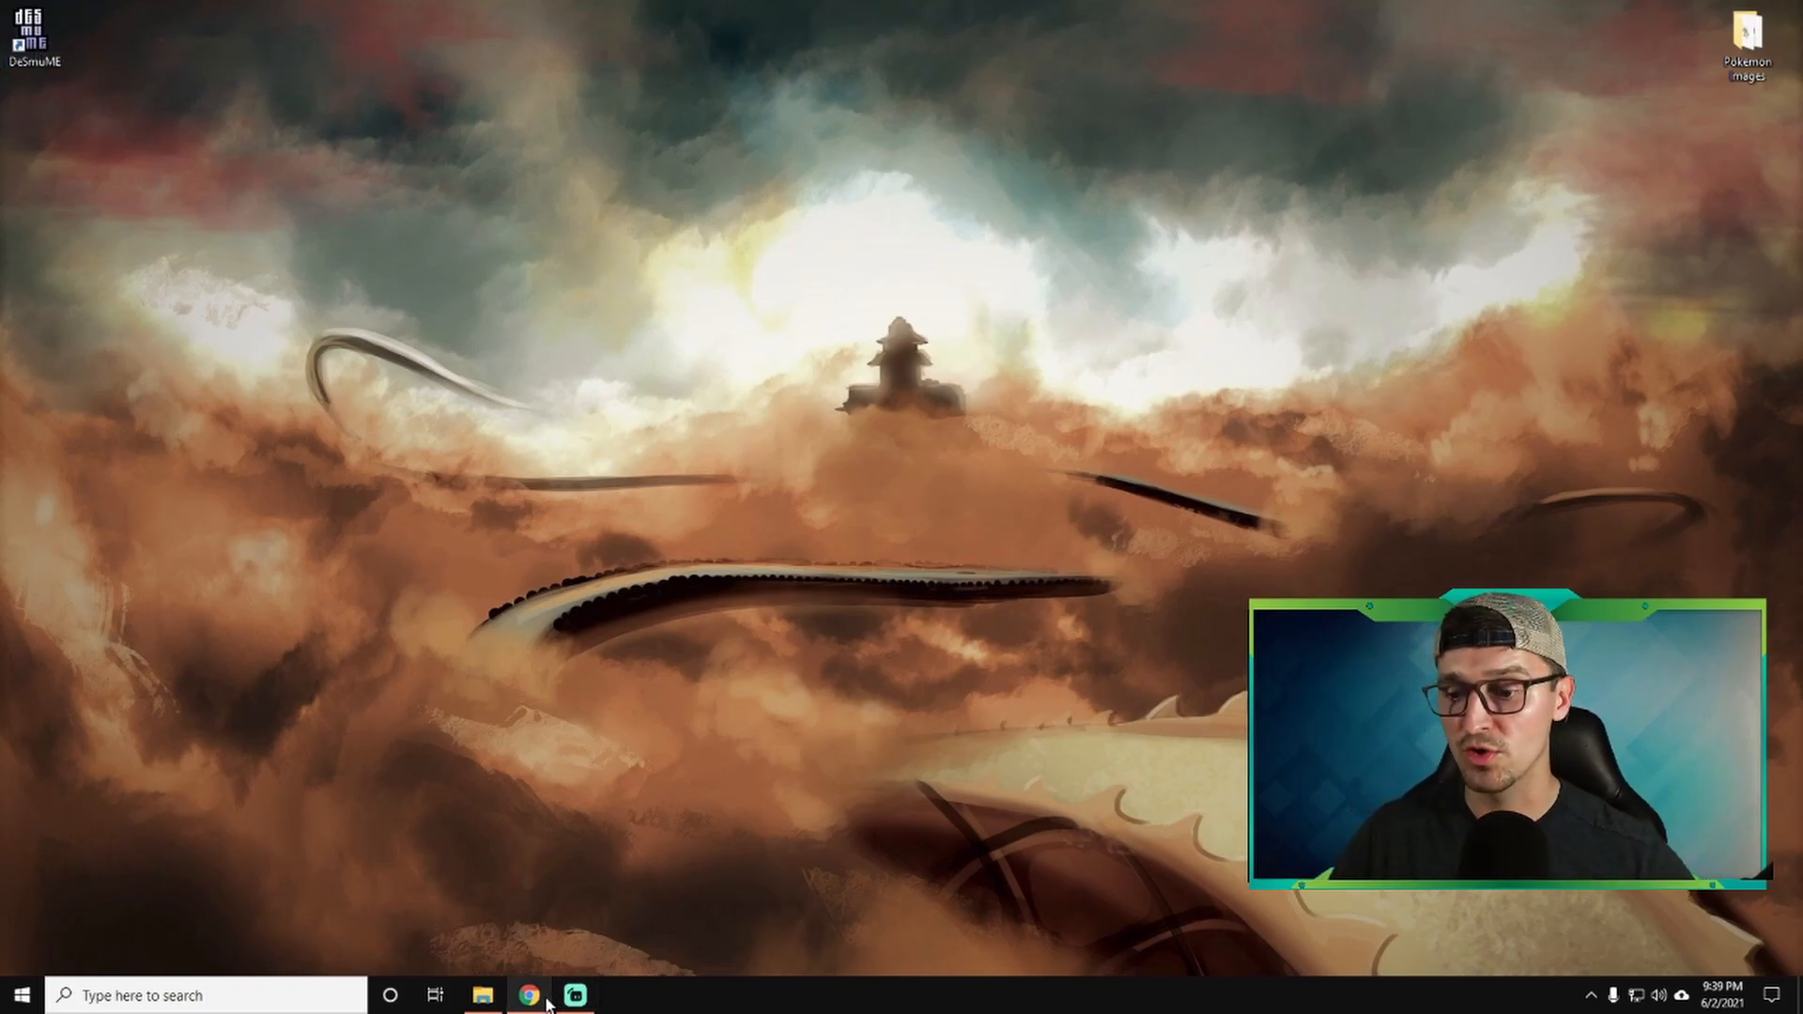
# Search Google for 'pokestreamer' and go to the PokeStreamer-Tools GitHub repository.
pyautogui.click(528, 996)
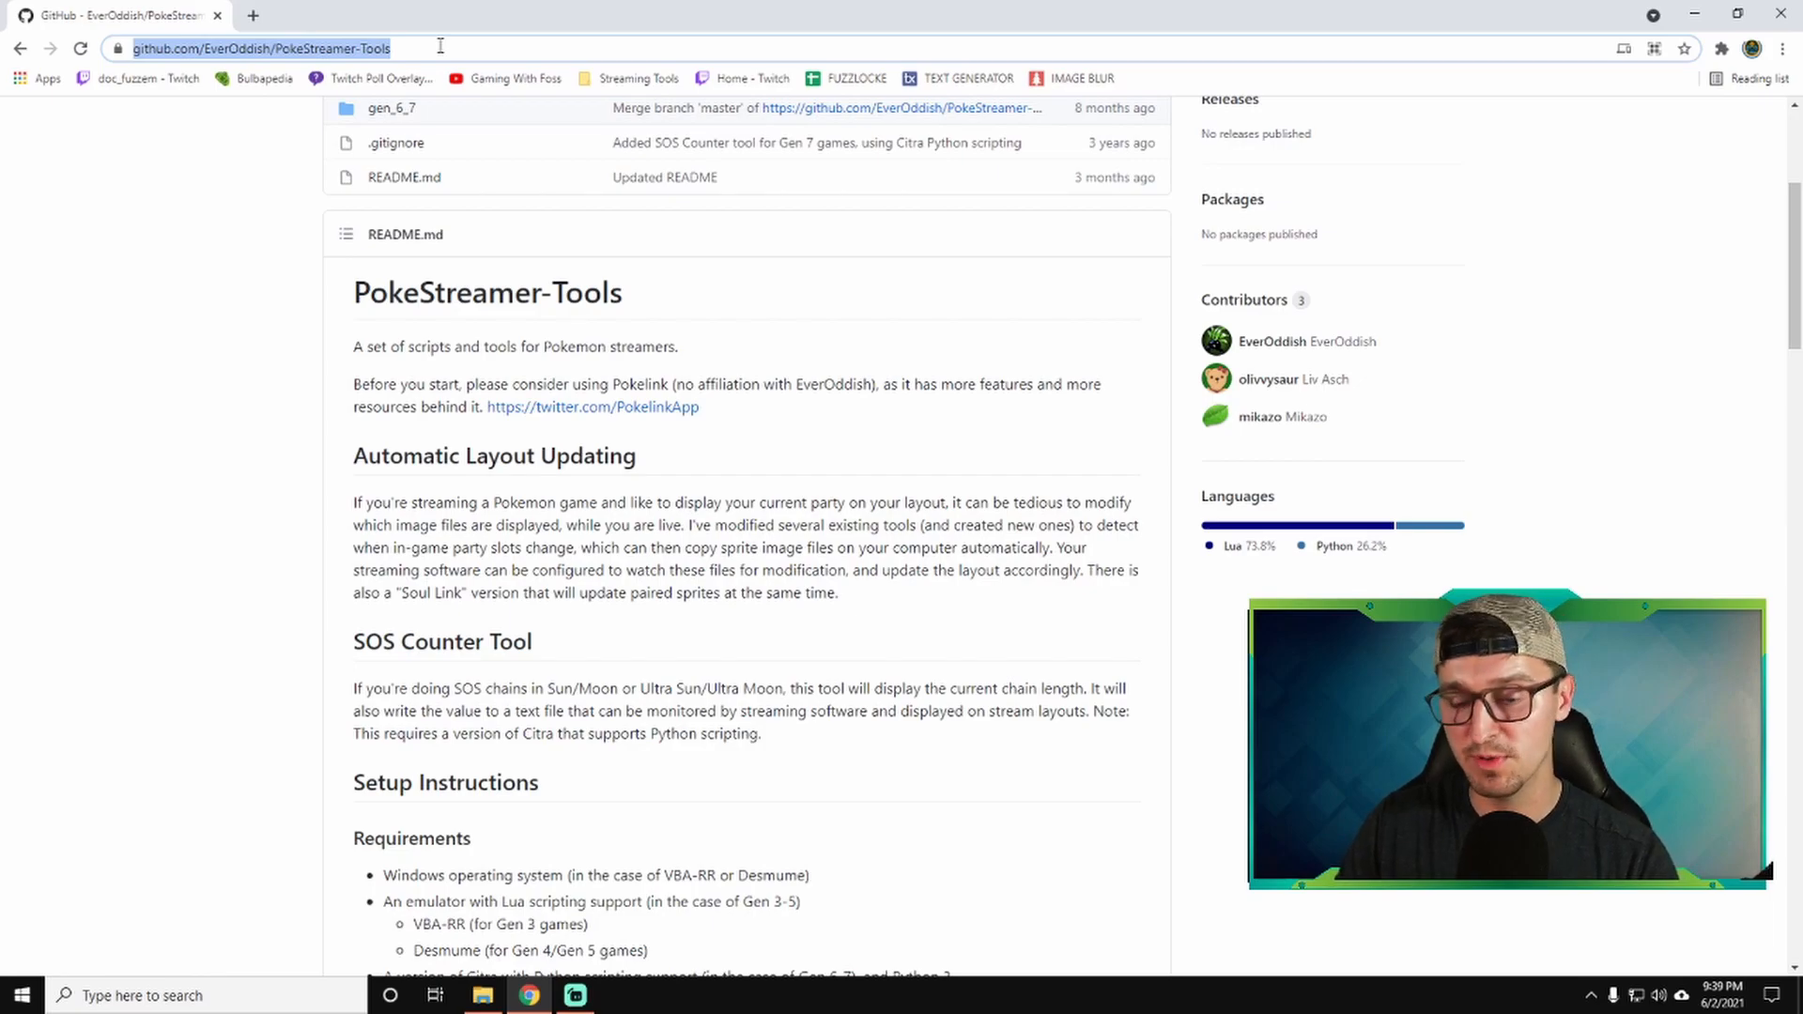
pyautogui.write('pokestreamer')
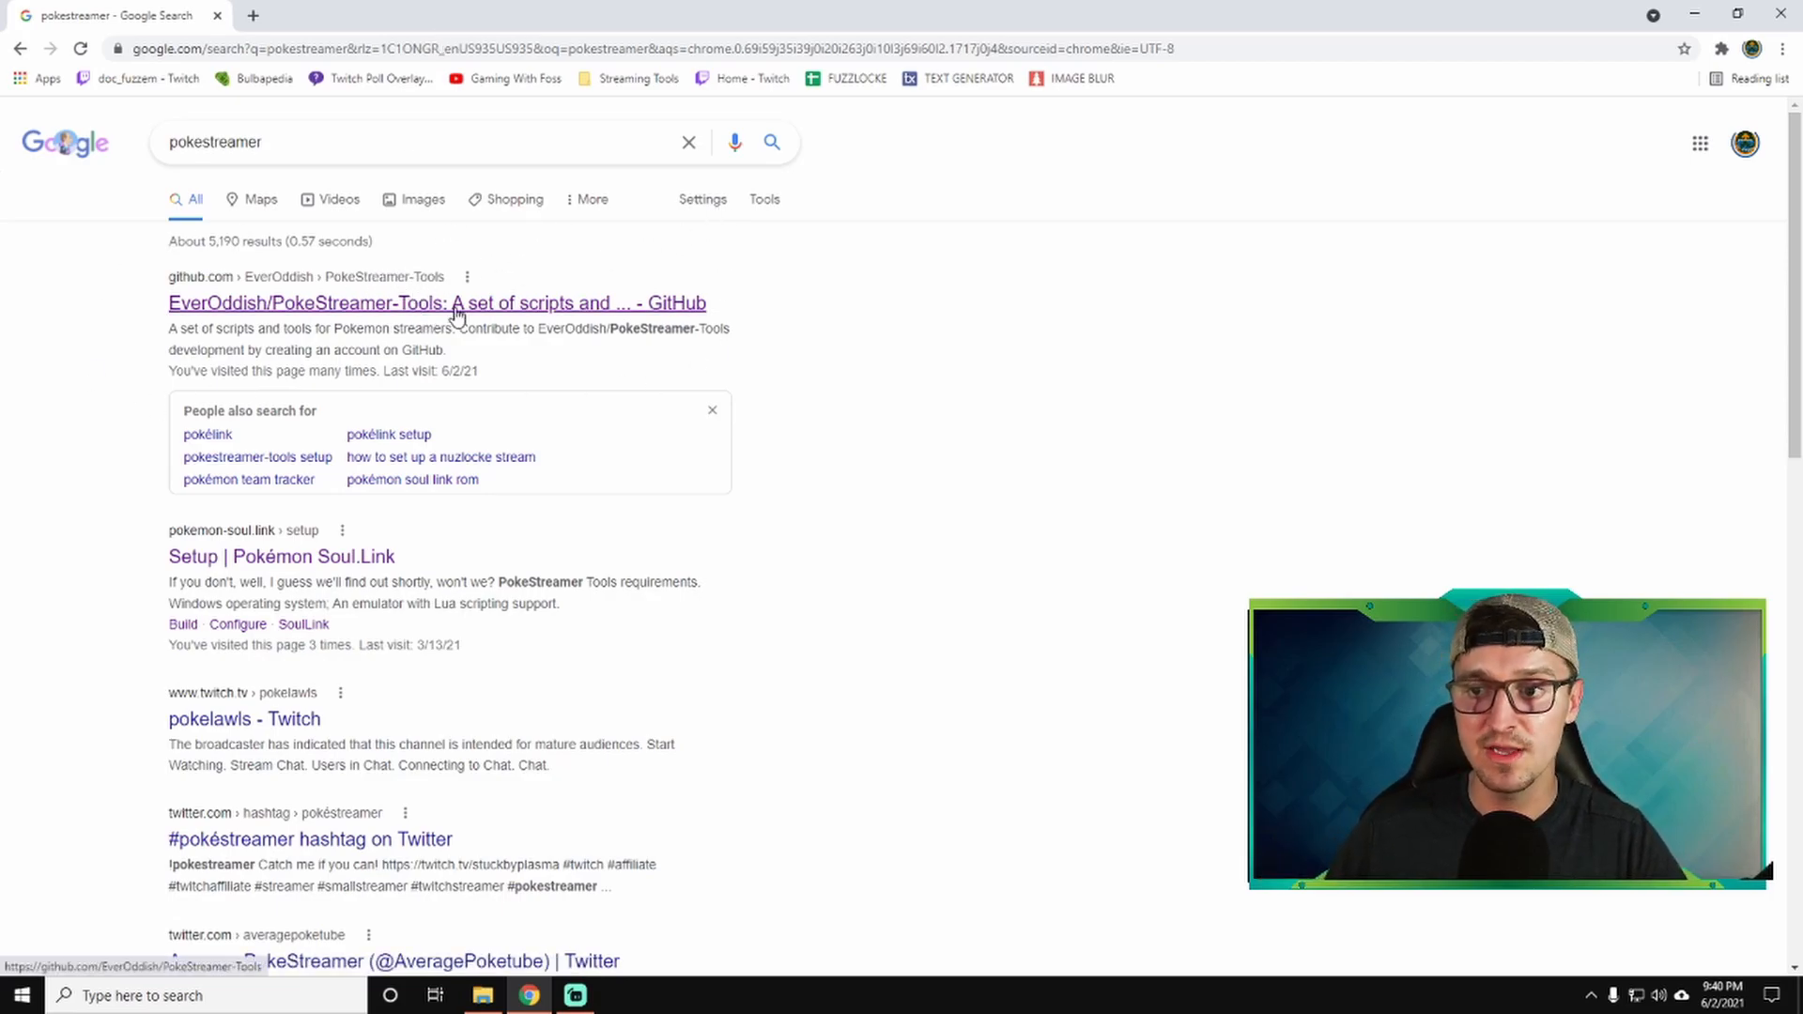
pyautogui.click(437, 303)
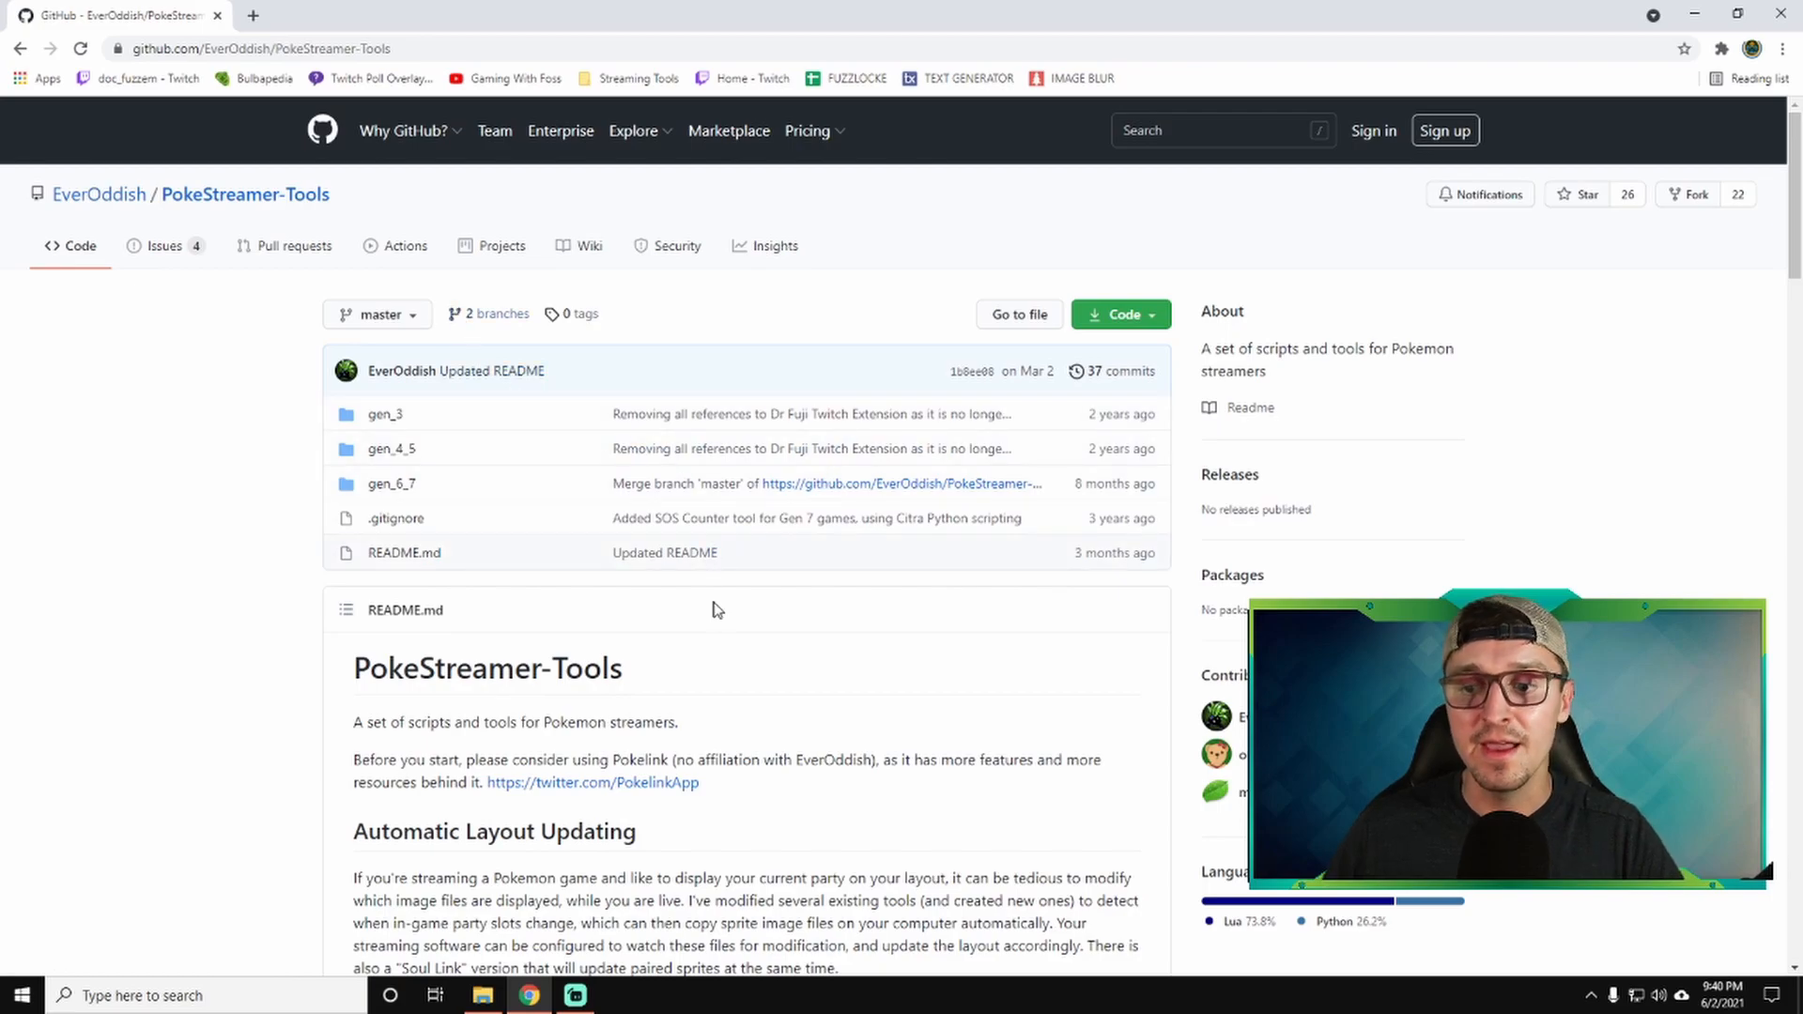
# Scroll the README to Desmume Setup and follow its SourceForge link to the Lua DLL downloads.
pyautogui.scroll(-3)
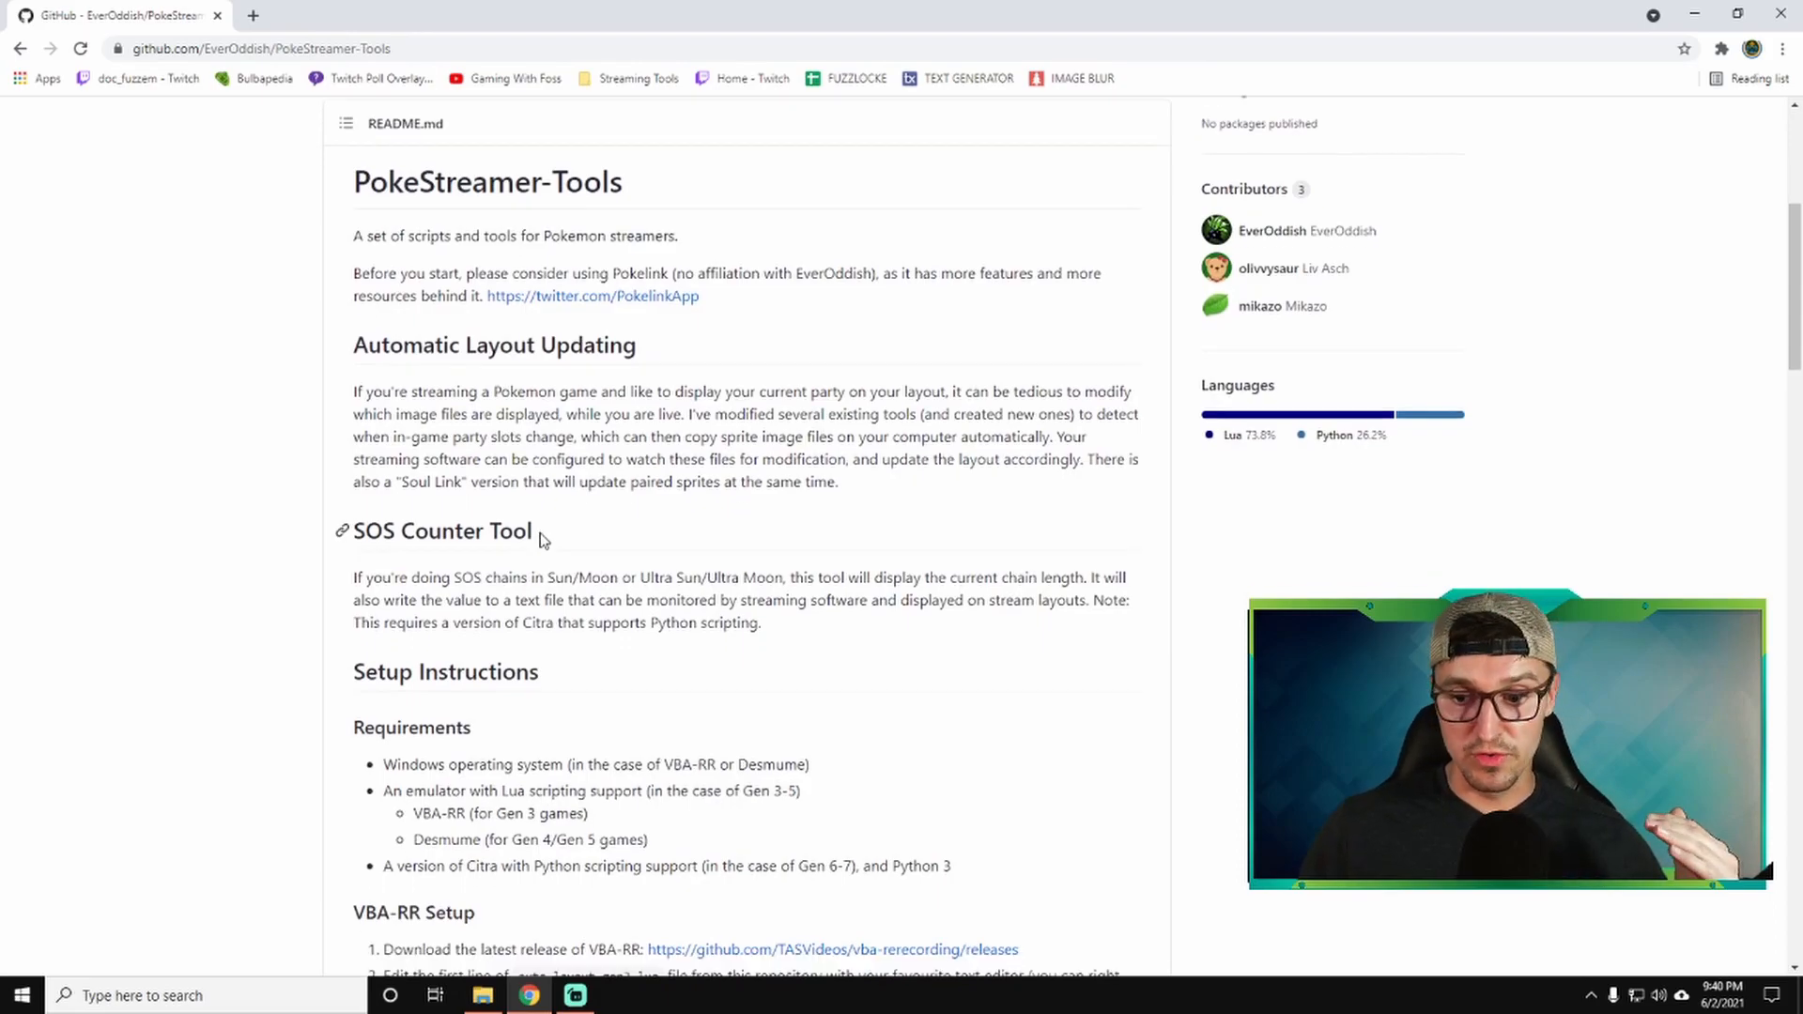
pyautogui.scroll(-3)
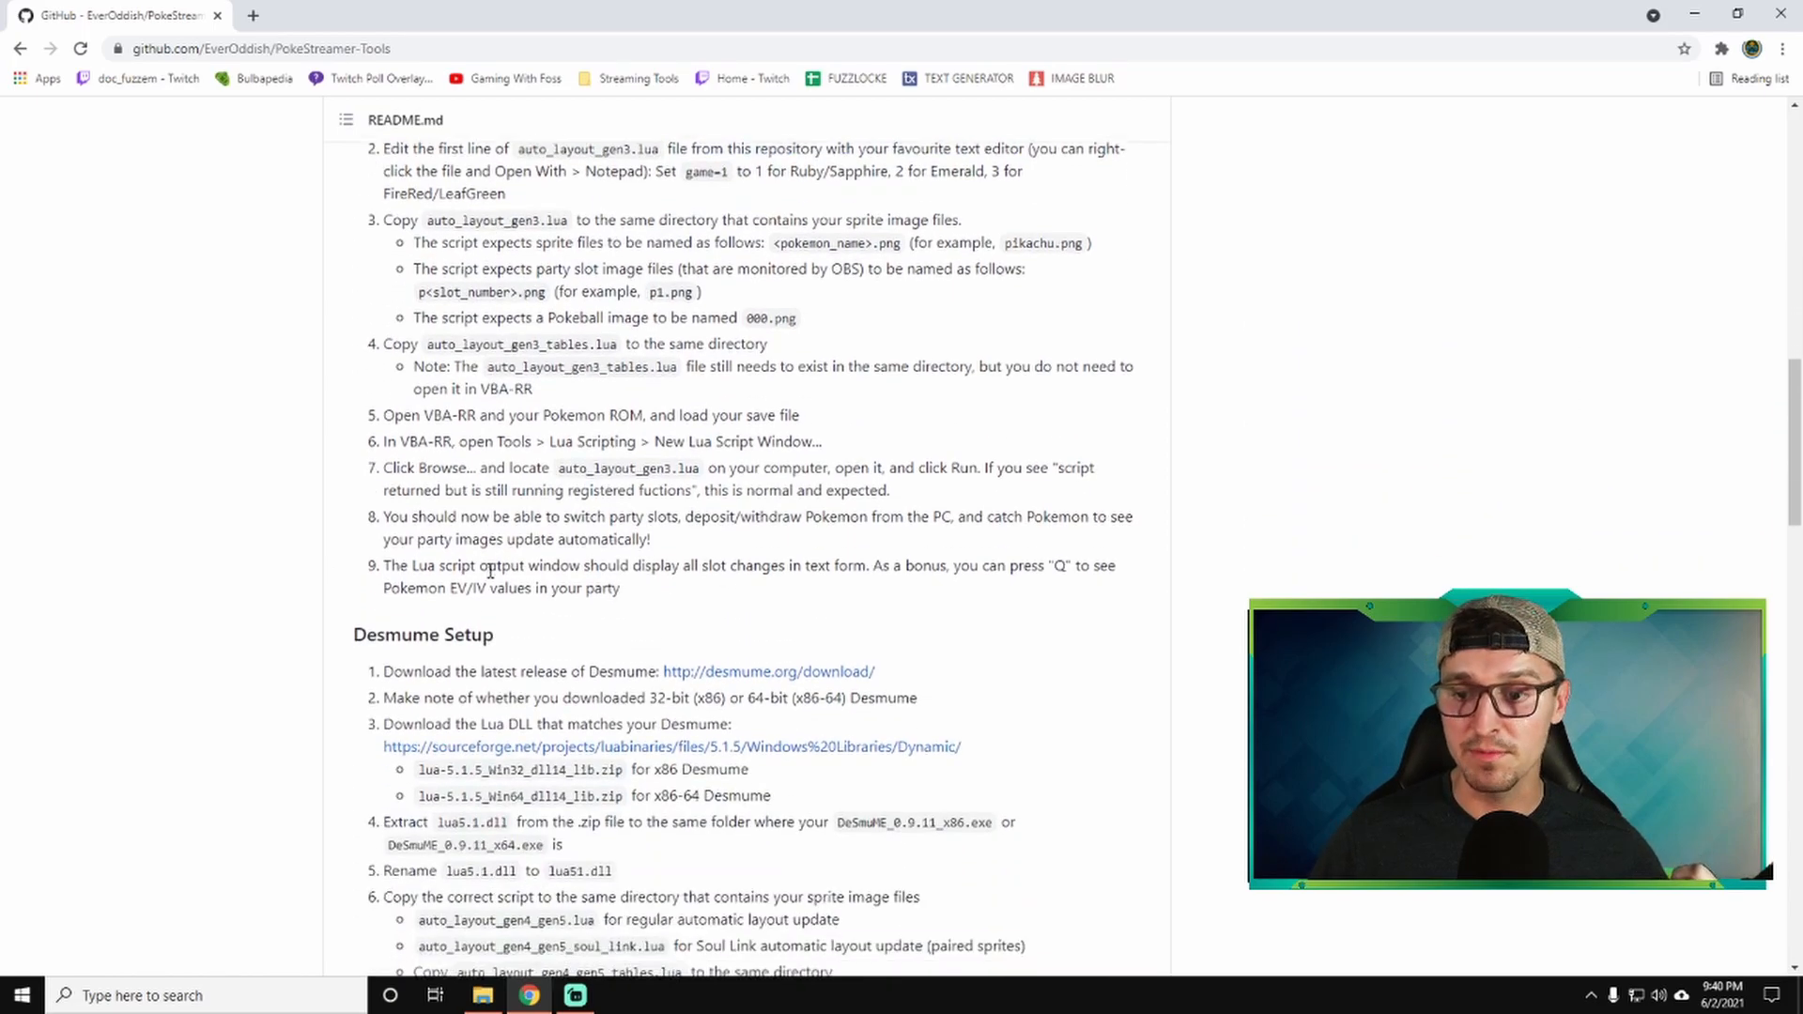
pyautogui.scroll(-3)
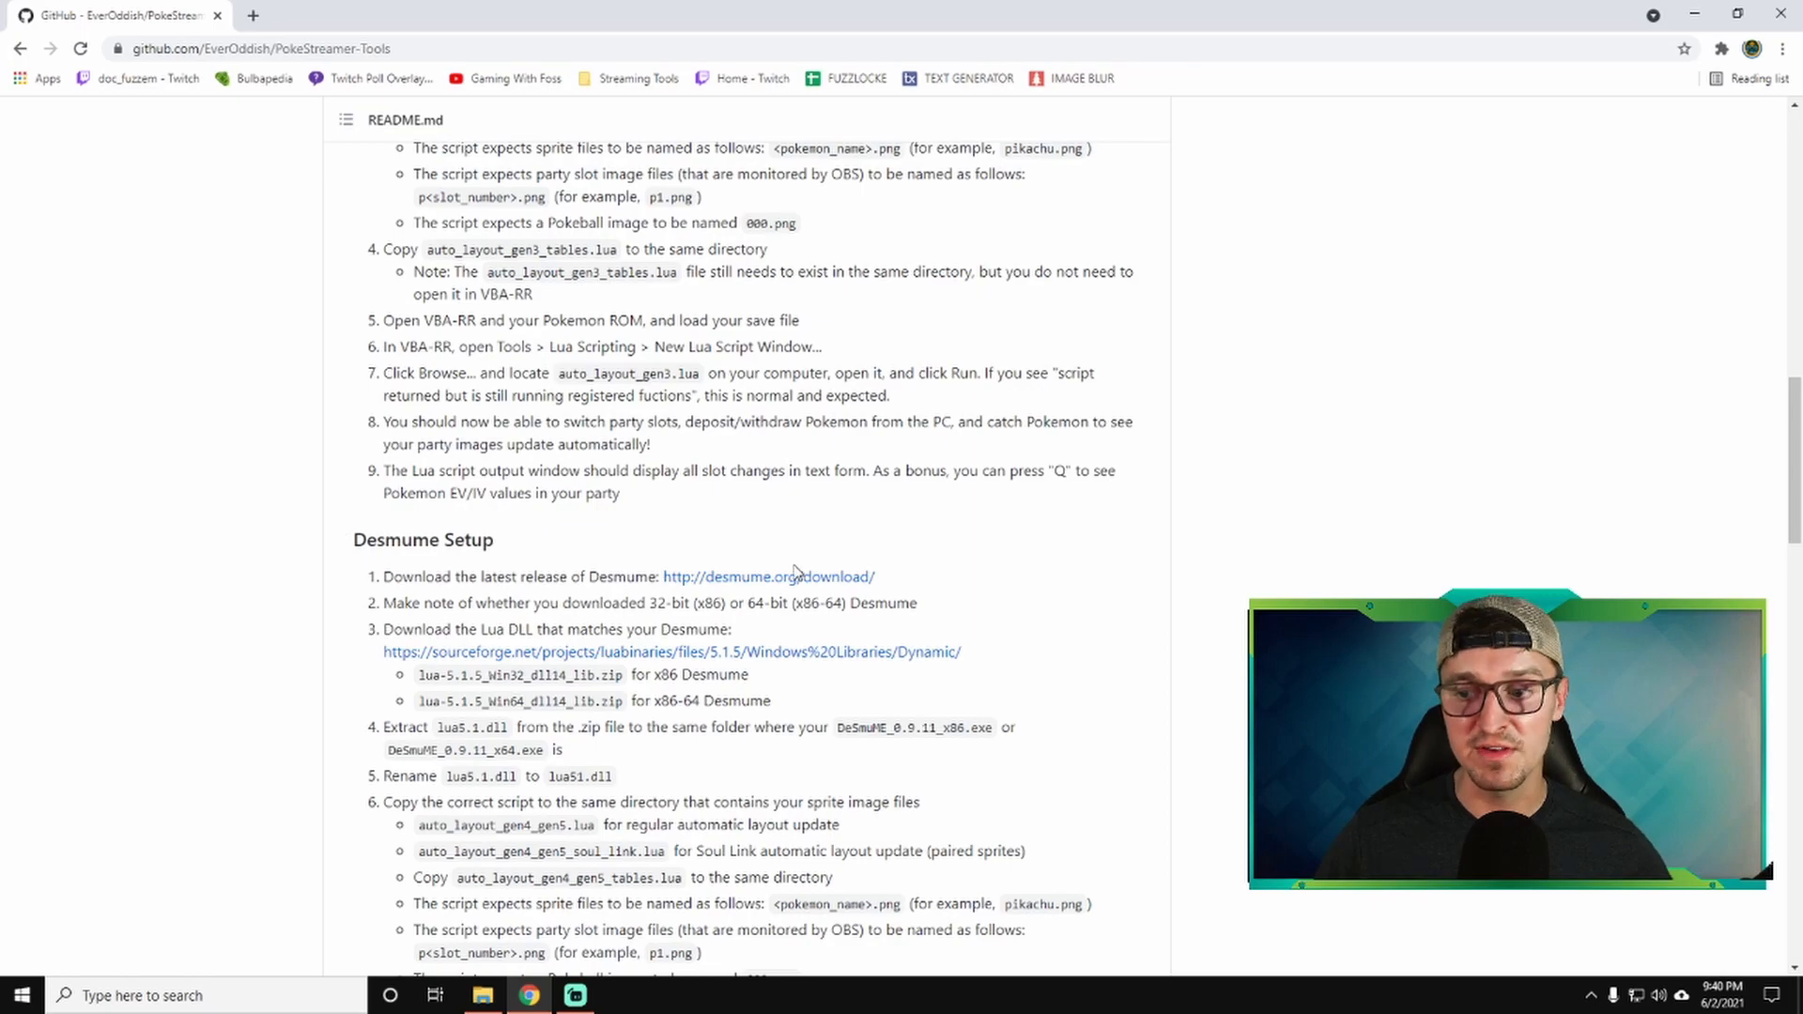
pyautogui.moveTo(768, 577)
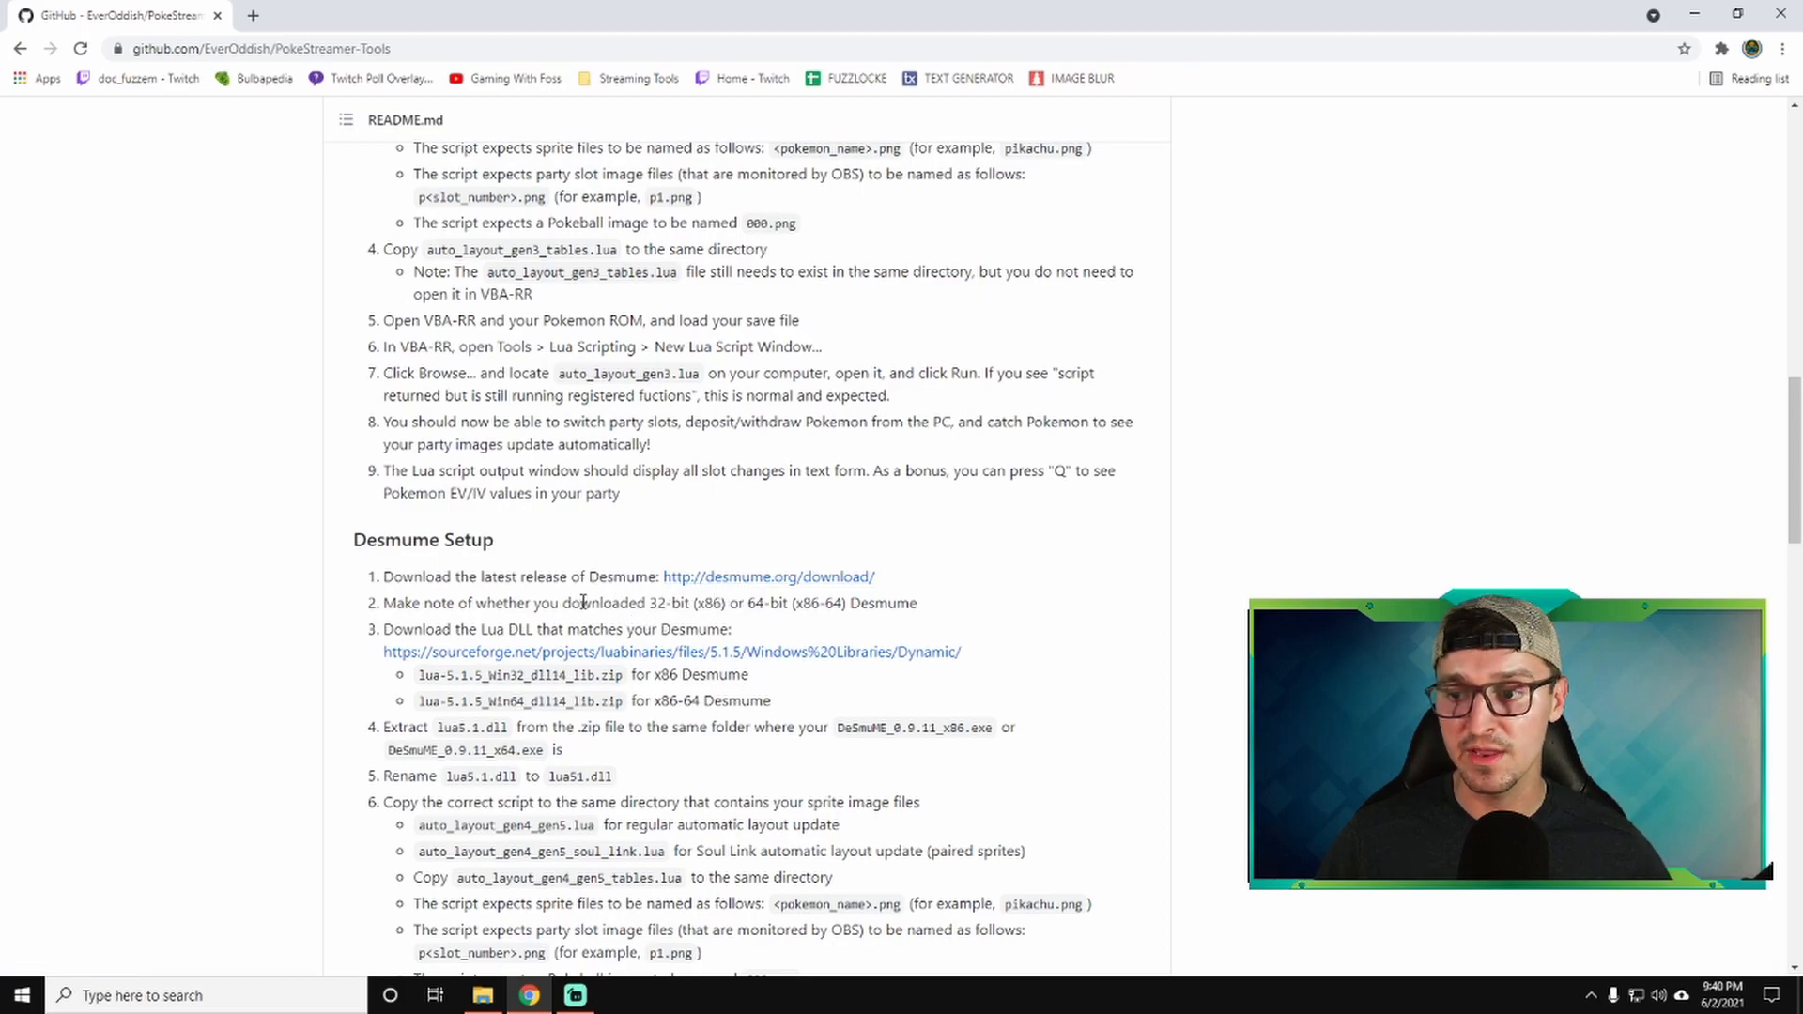
pyautogui.moveTo(571, 603); pyautogui.dragTo(843, 603)
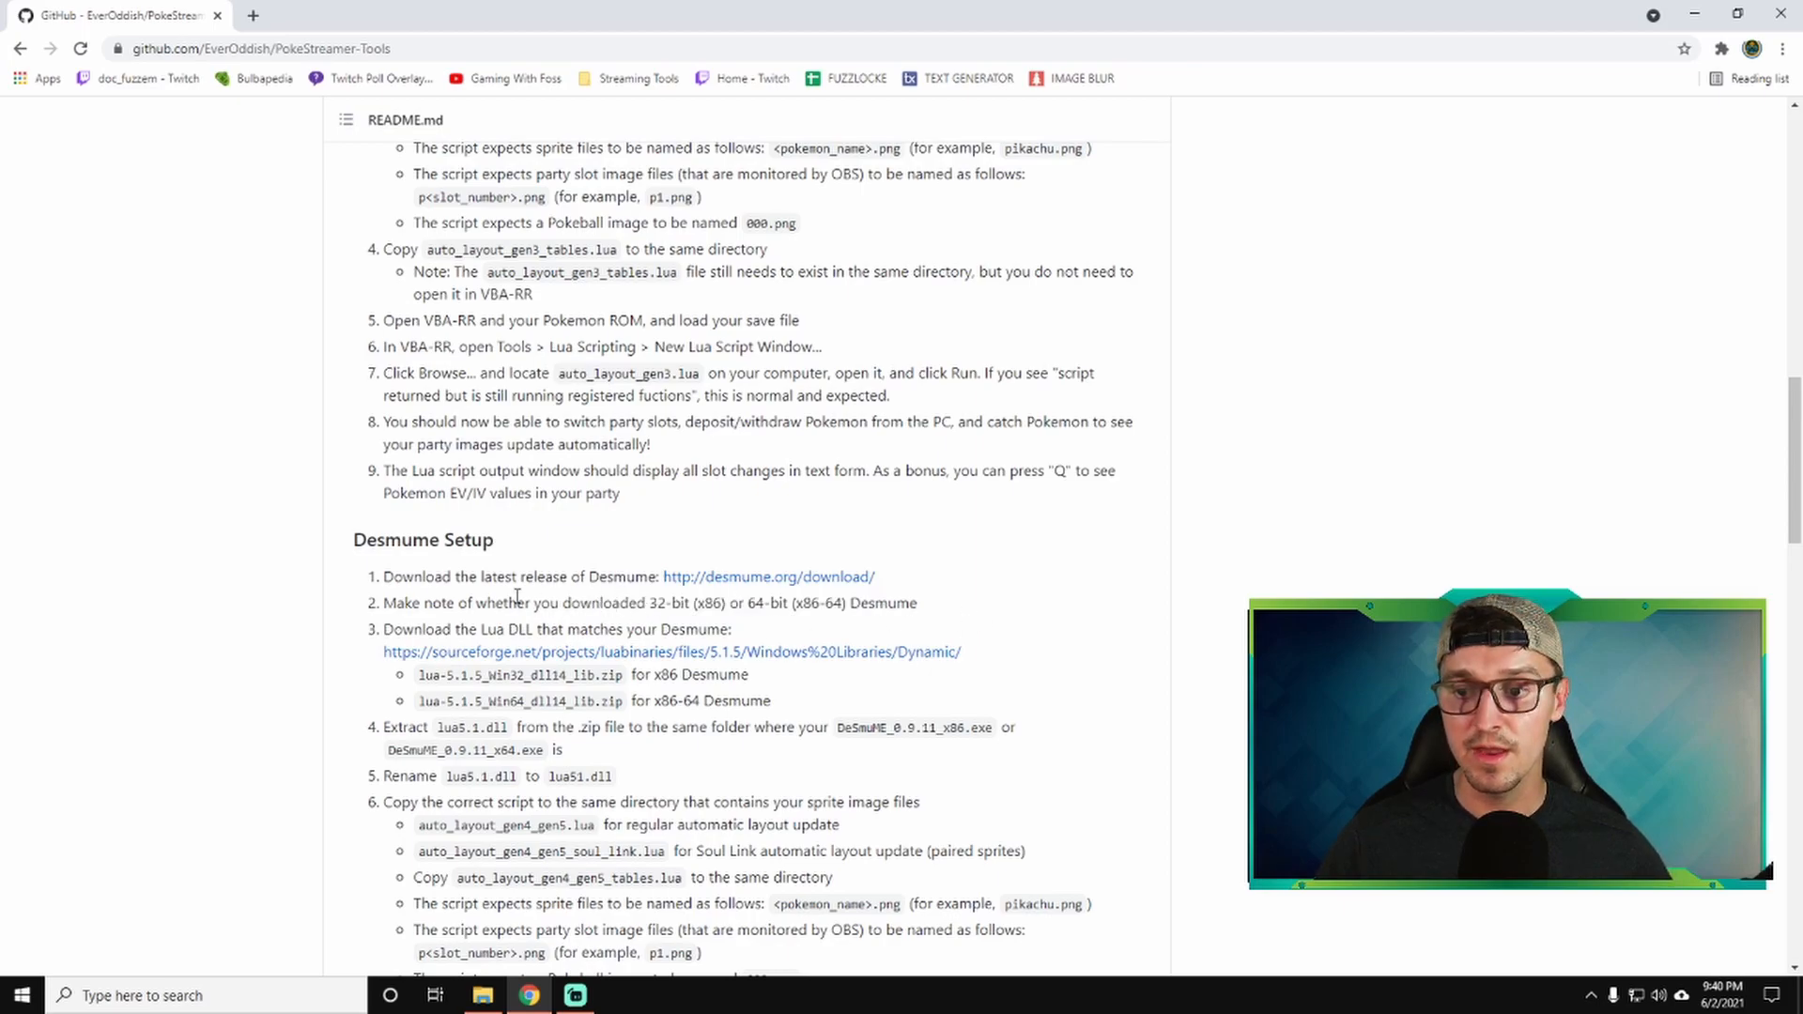
pyautogui.moveTo(515, 652)
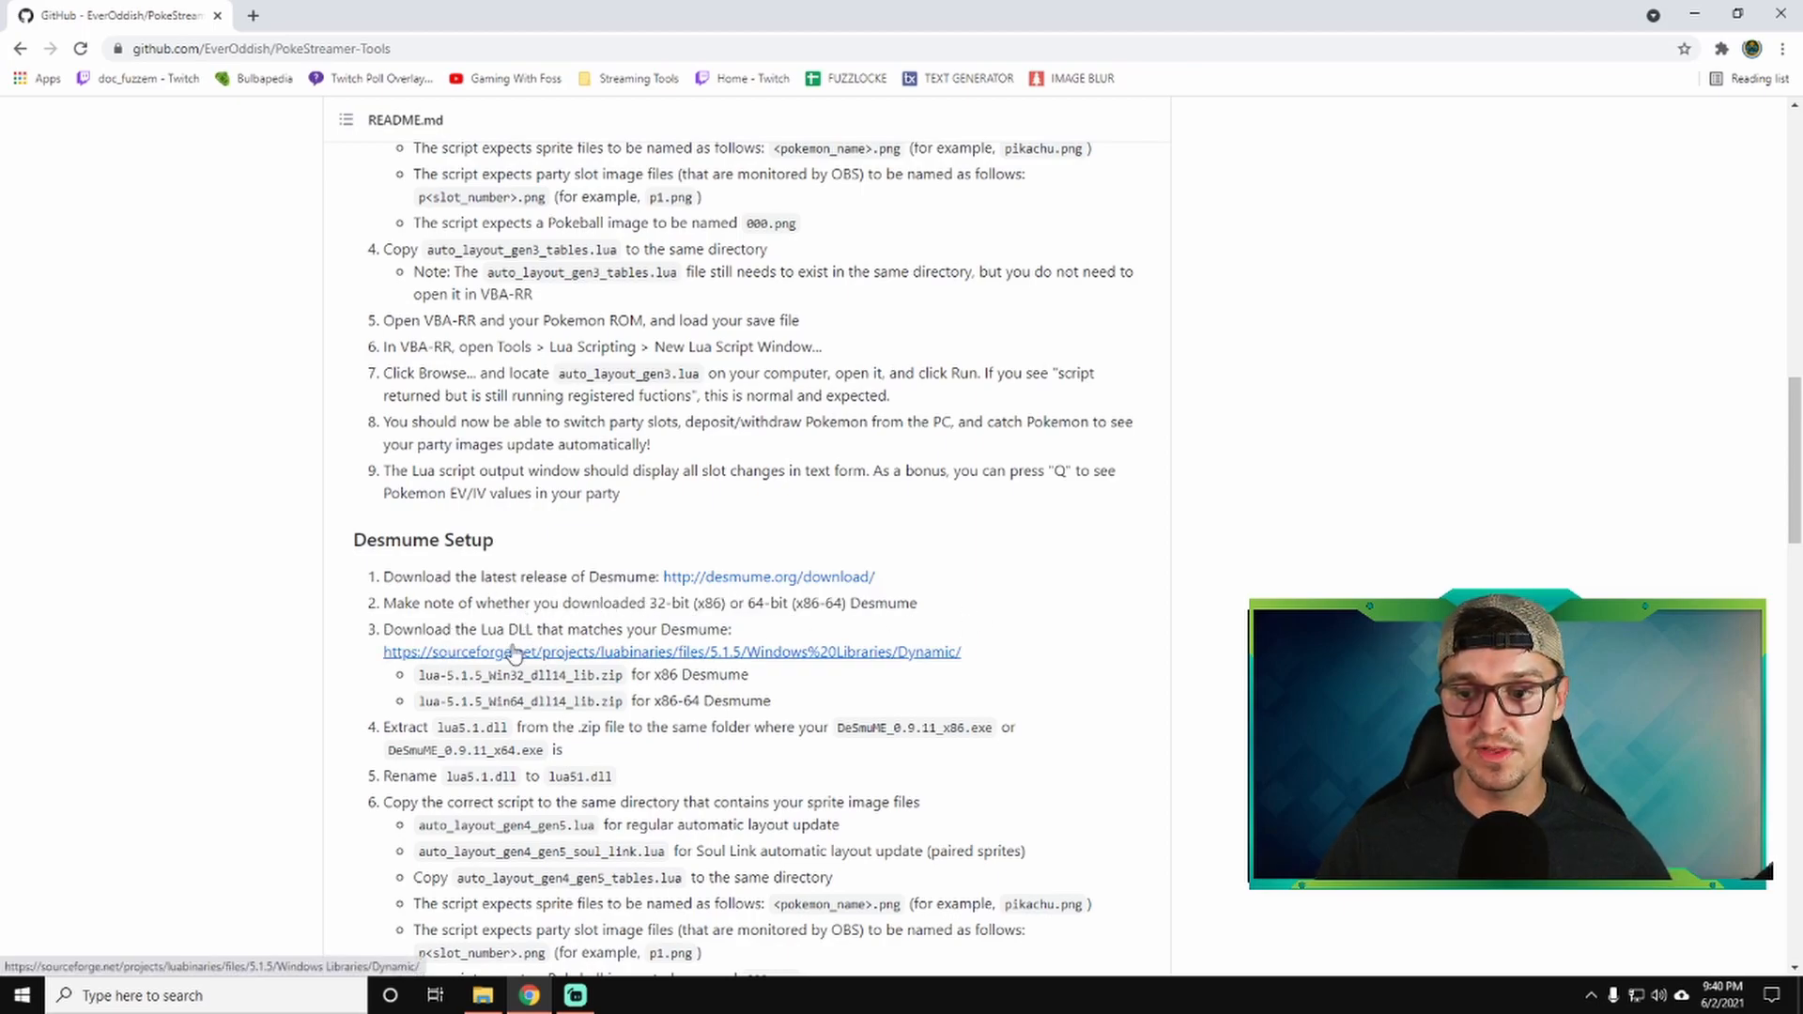
pyautogui.moveTo(580, 633)
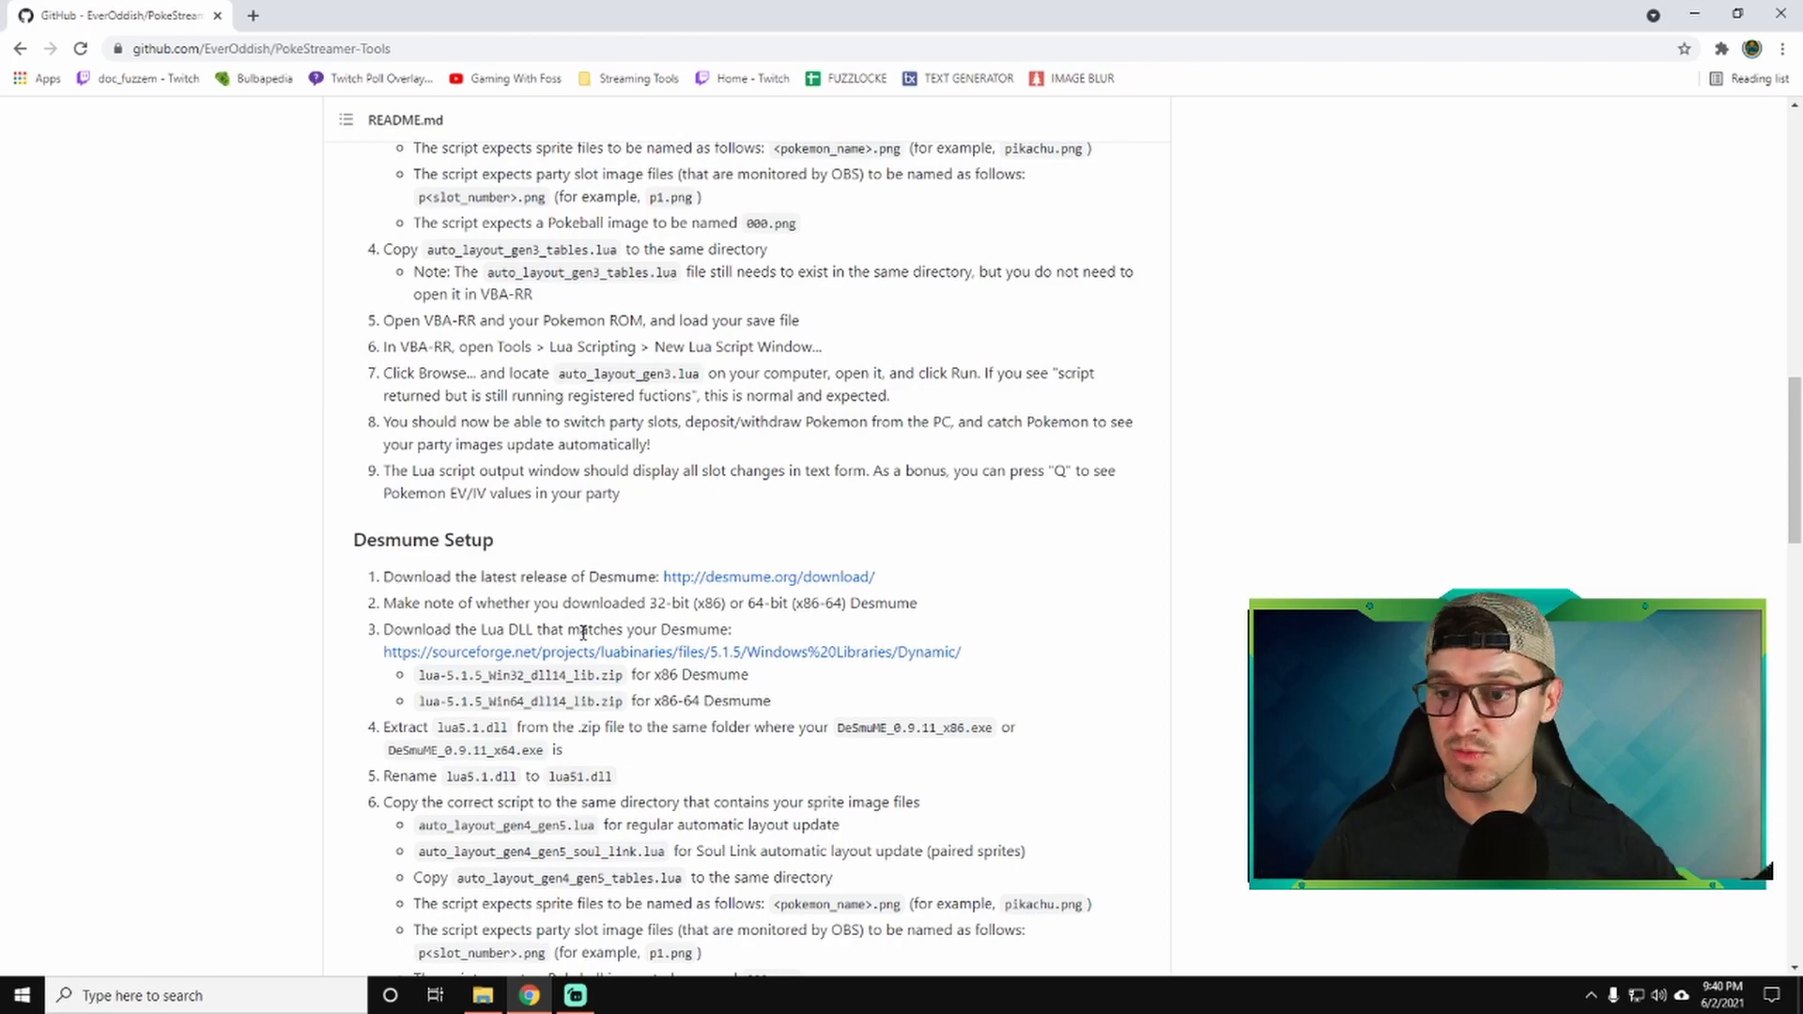
pyautogui.click(673, 652)
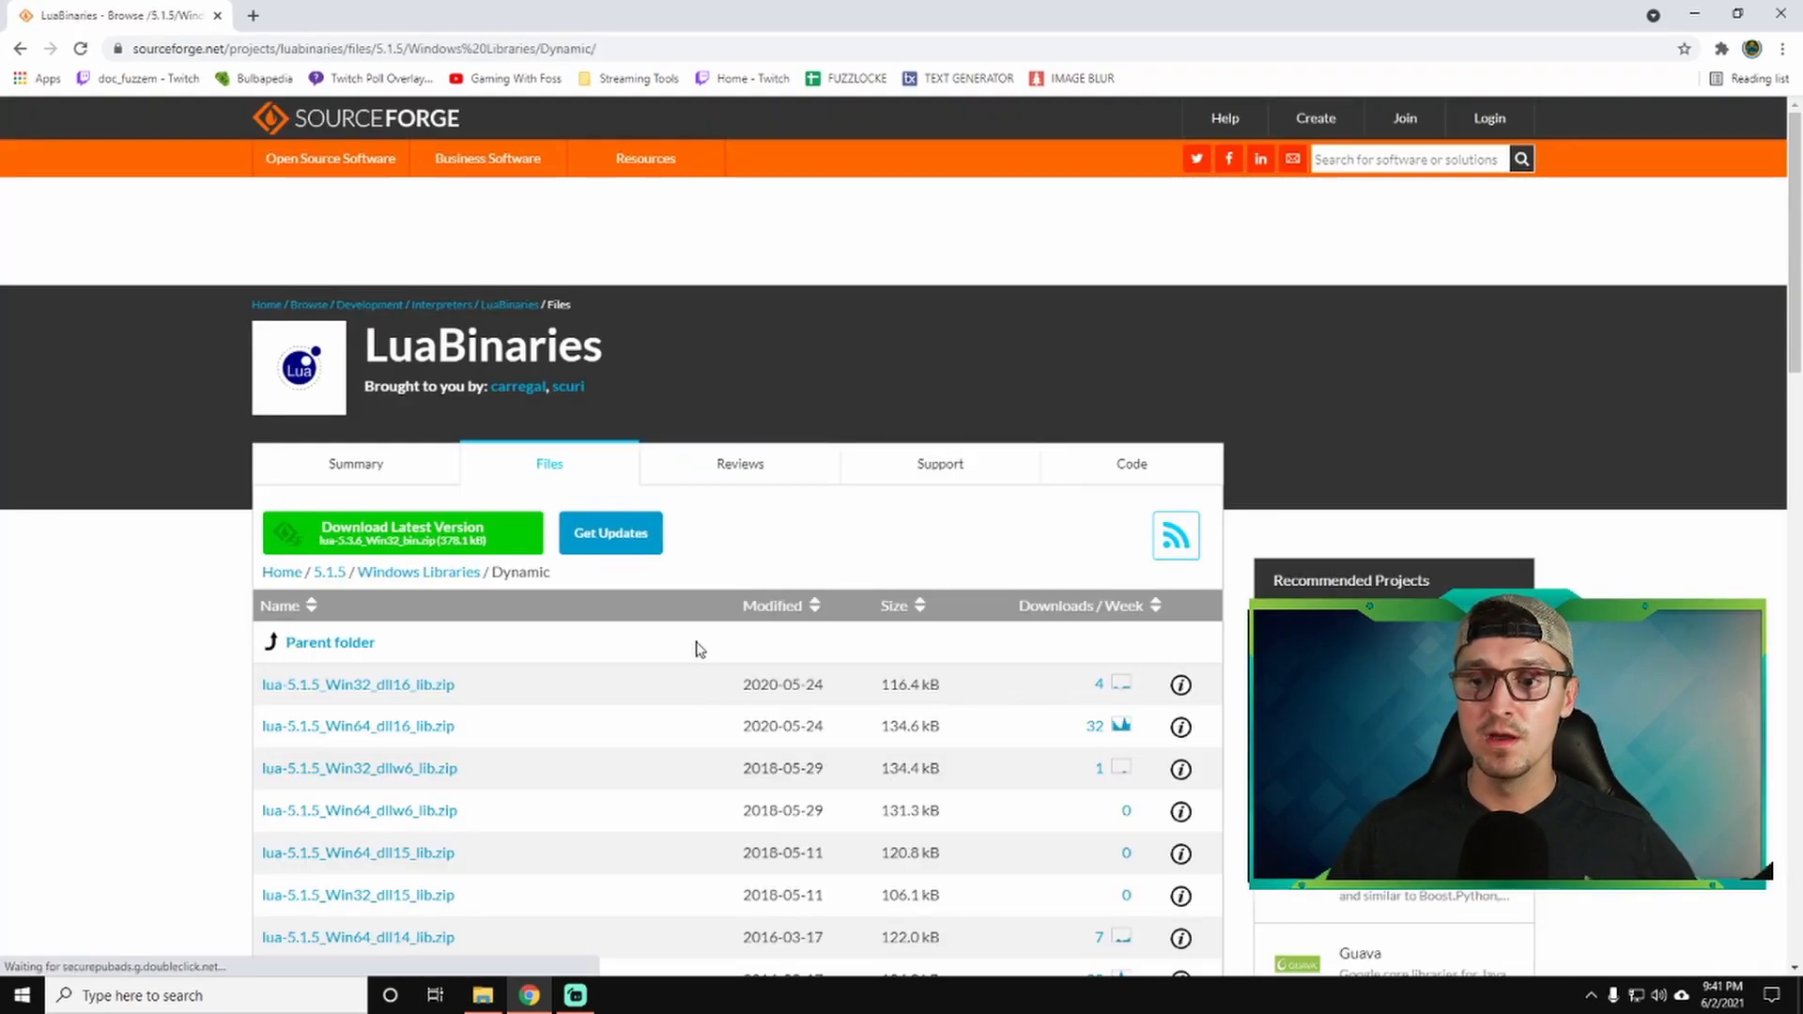
# Scroll the LuaBinaries file list down to the Lua 5.1.5 DLL zip files.
pyautogui.scroll(-3)
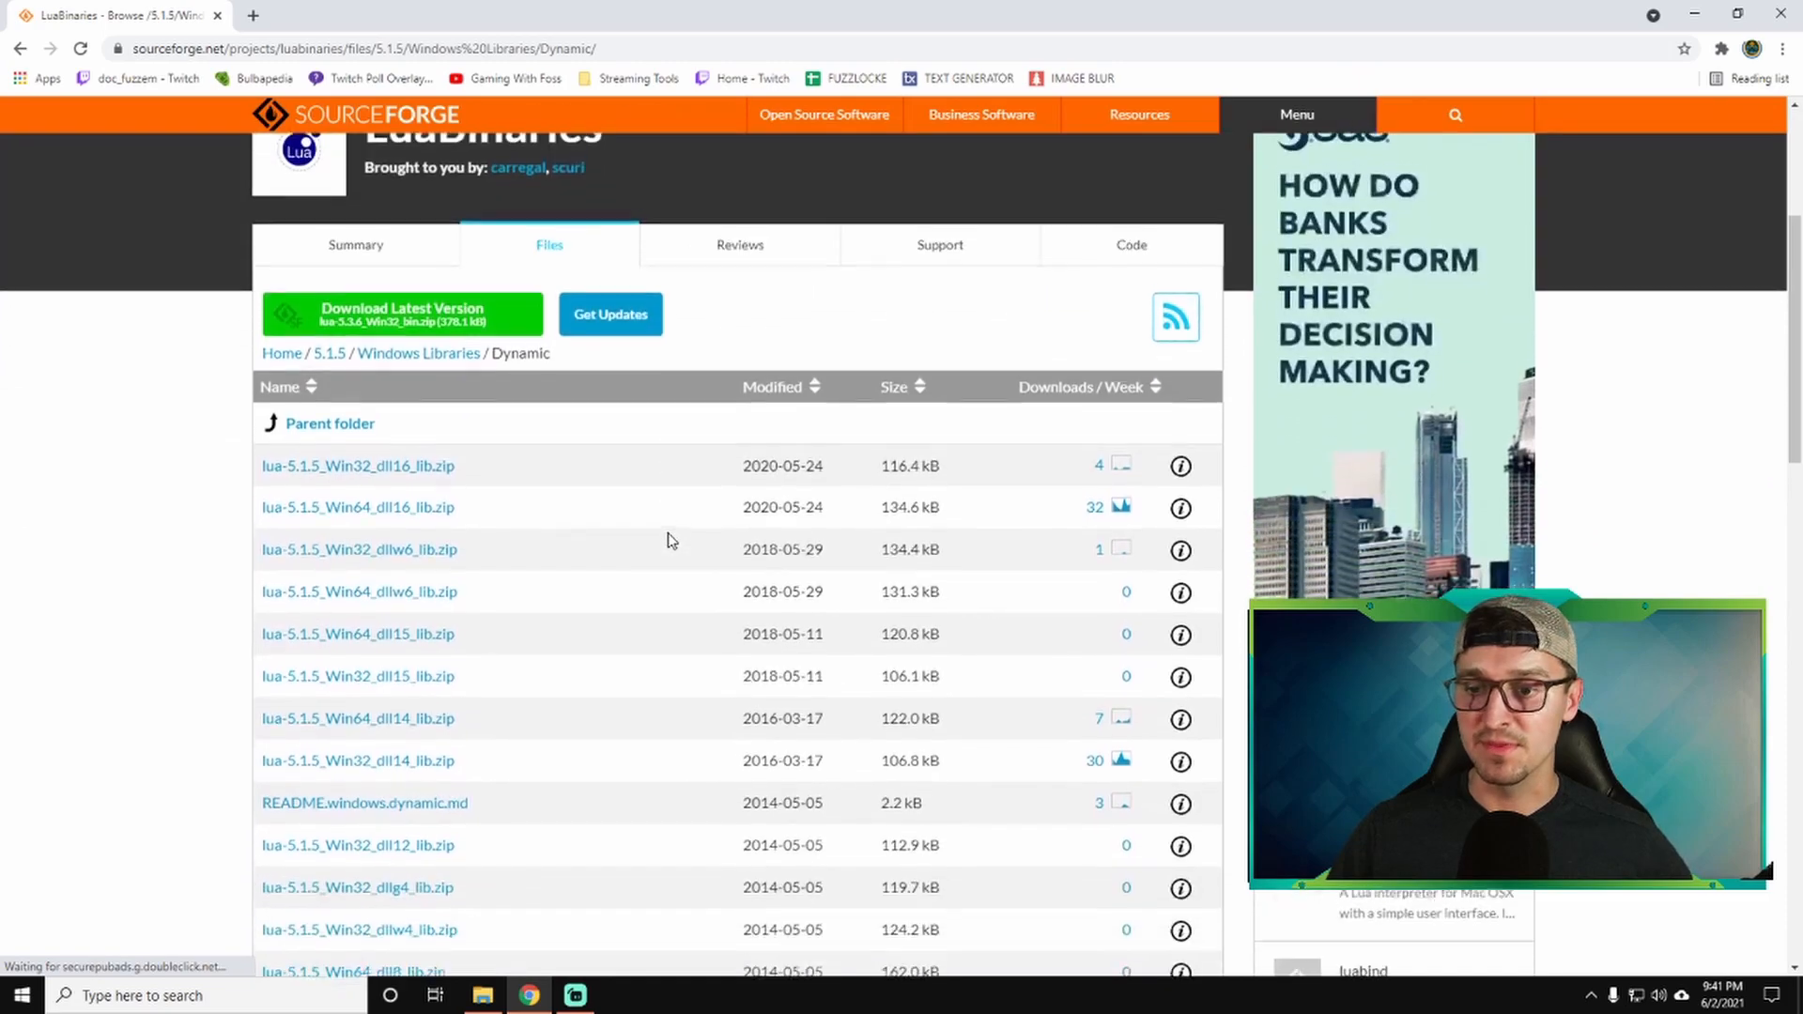
pyautogui.scroll(-3)
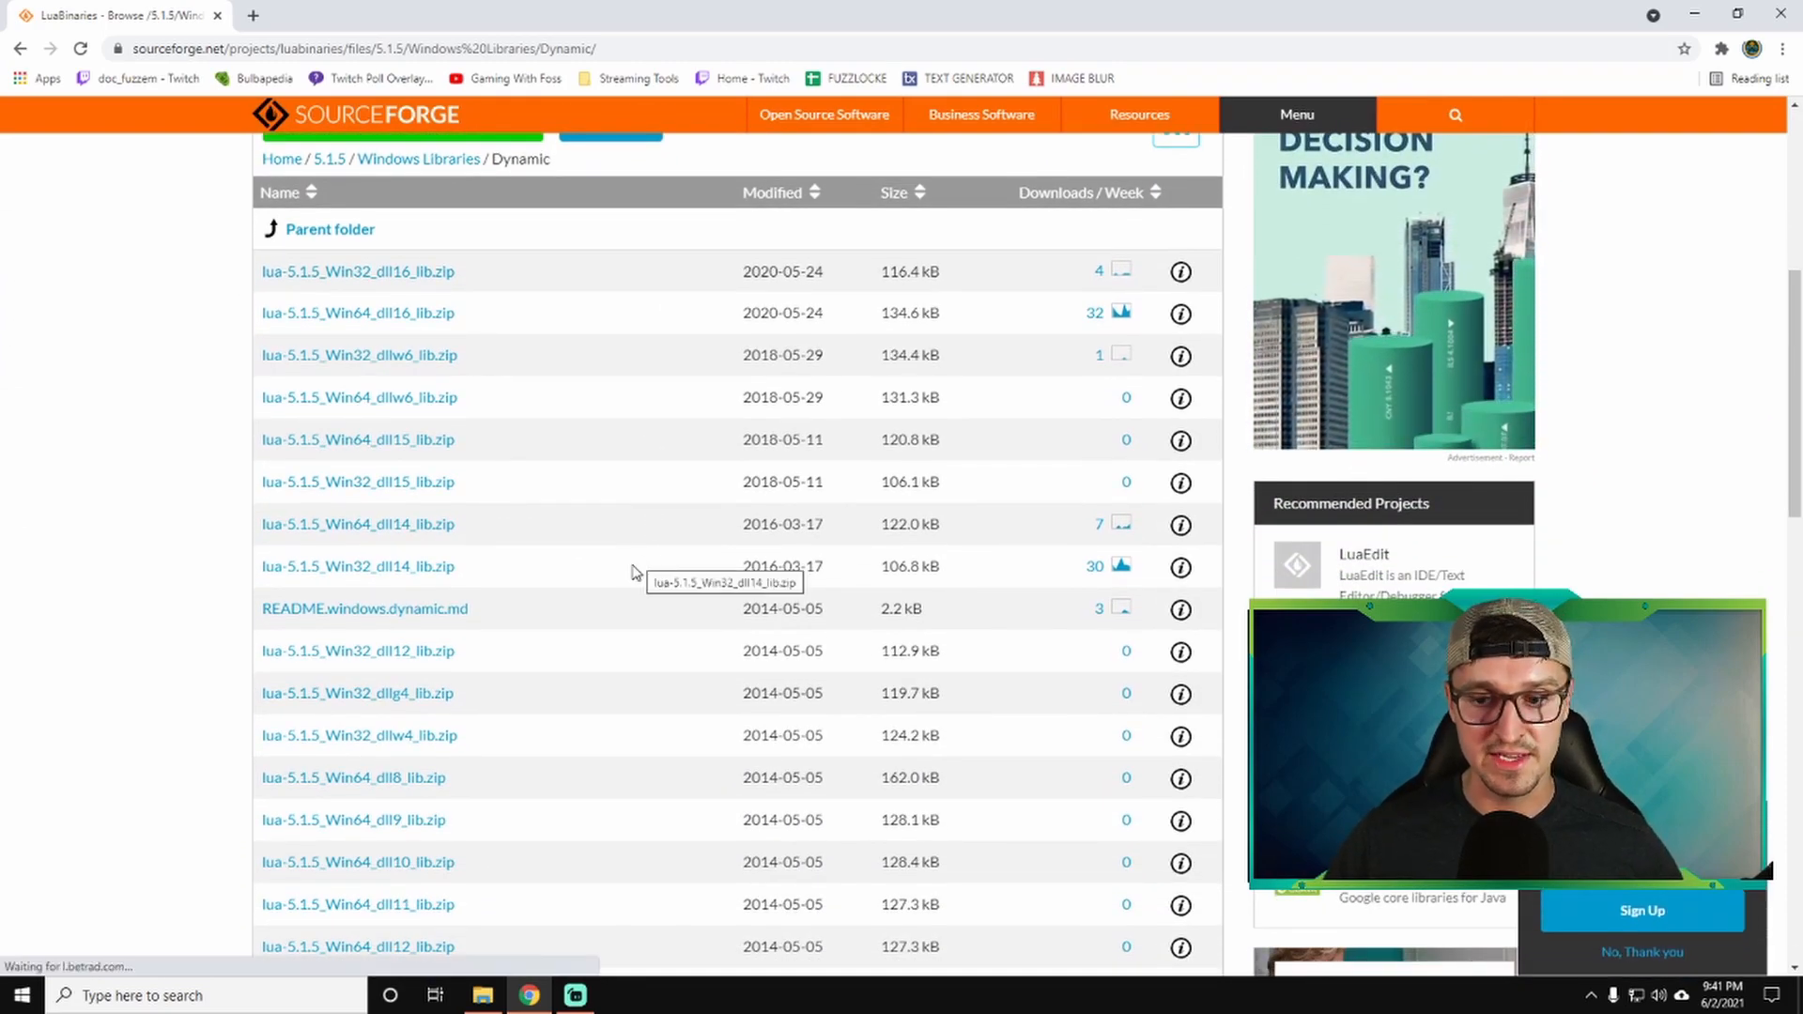
pyautogui.moveTo(397, 536)
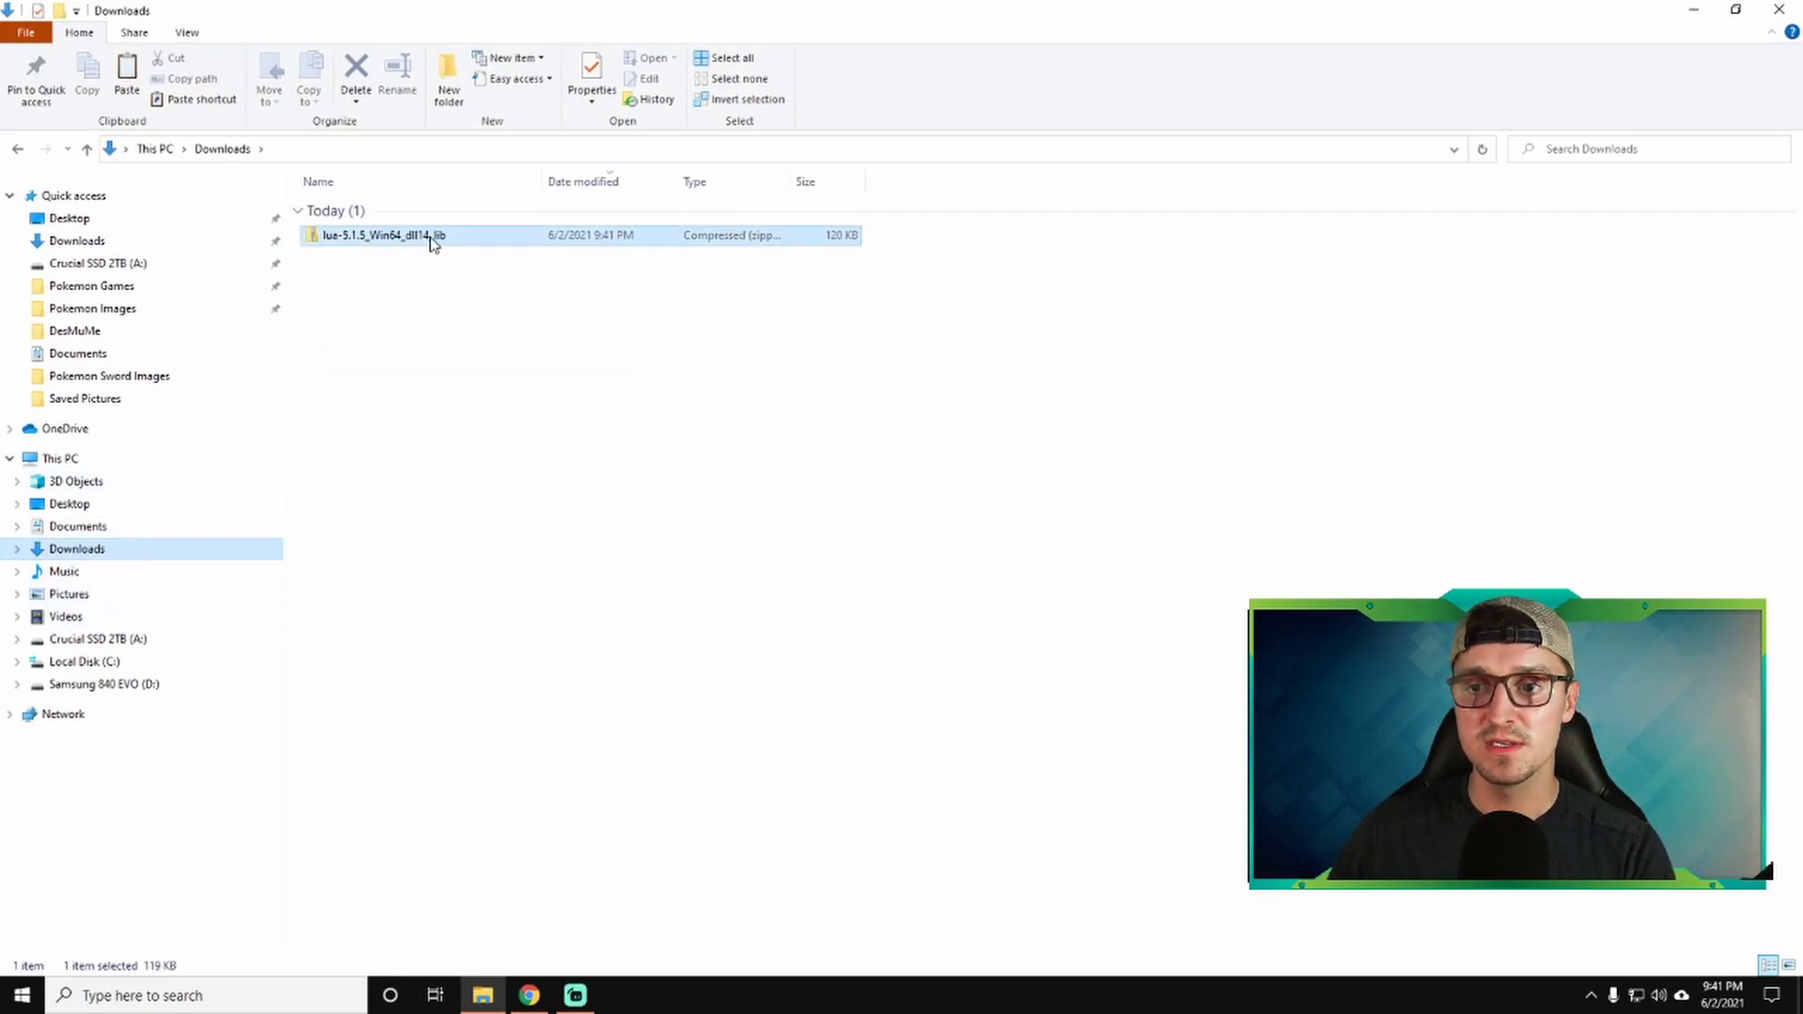
# Copy lua5.1.dll from the downloaded zip into Documents\DesMuMe, rename it lua51.dll, and minimize Explorer.
pyautogui.doubleClick(368, 235)
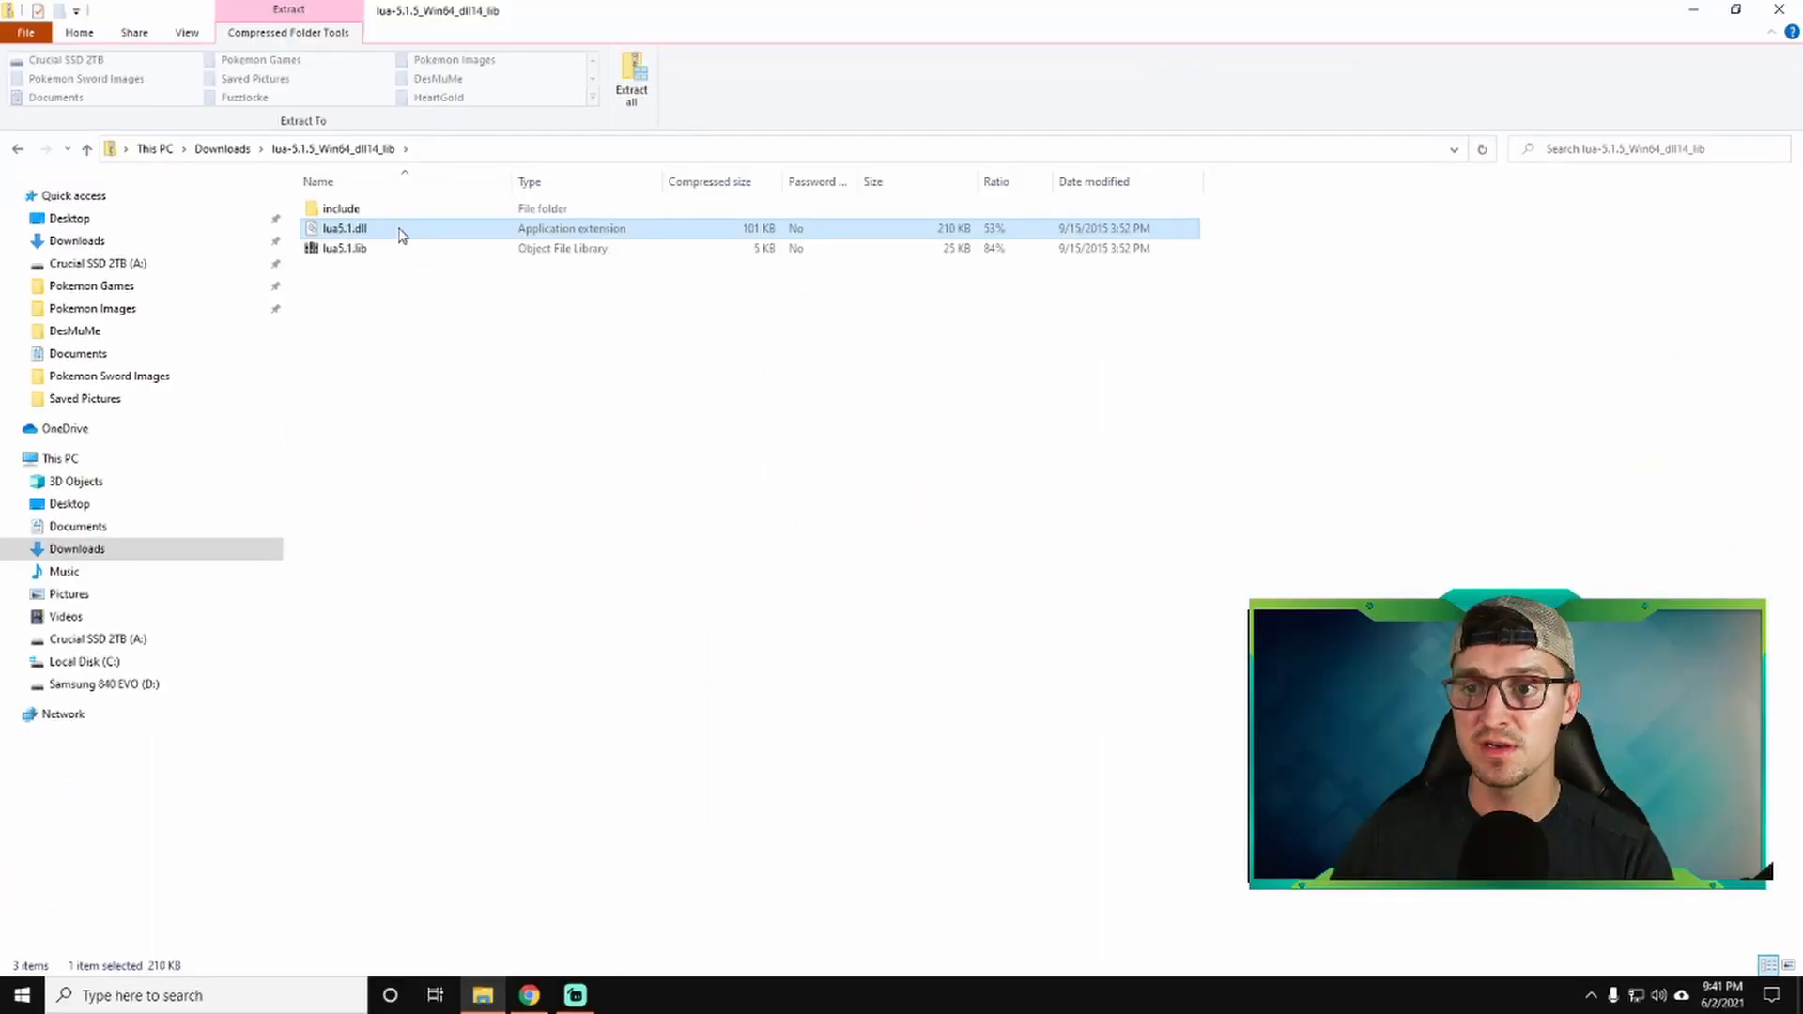
pyautogui.rightClick(342, 228)
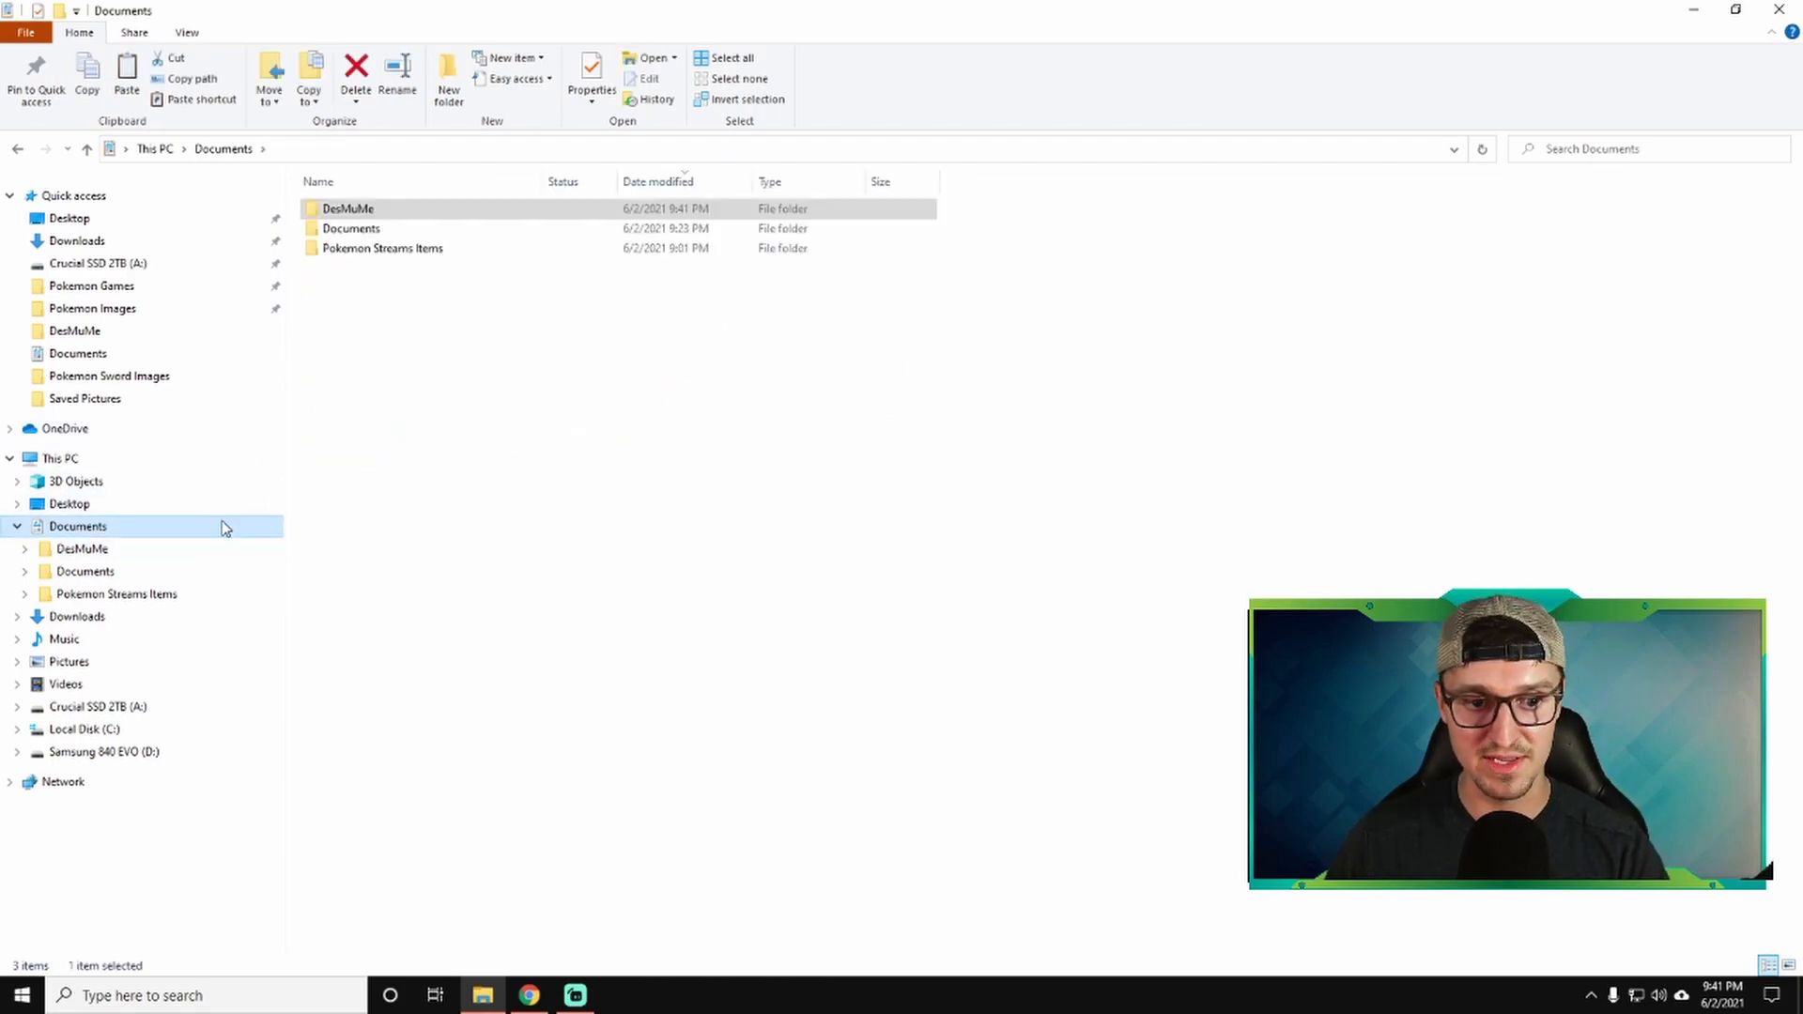
pyautogui.click(349, 208)
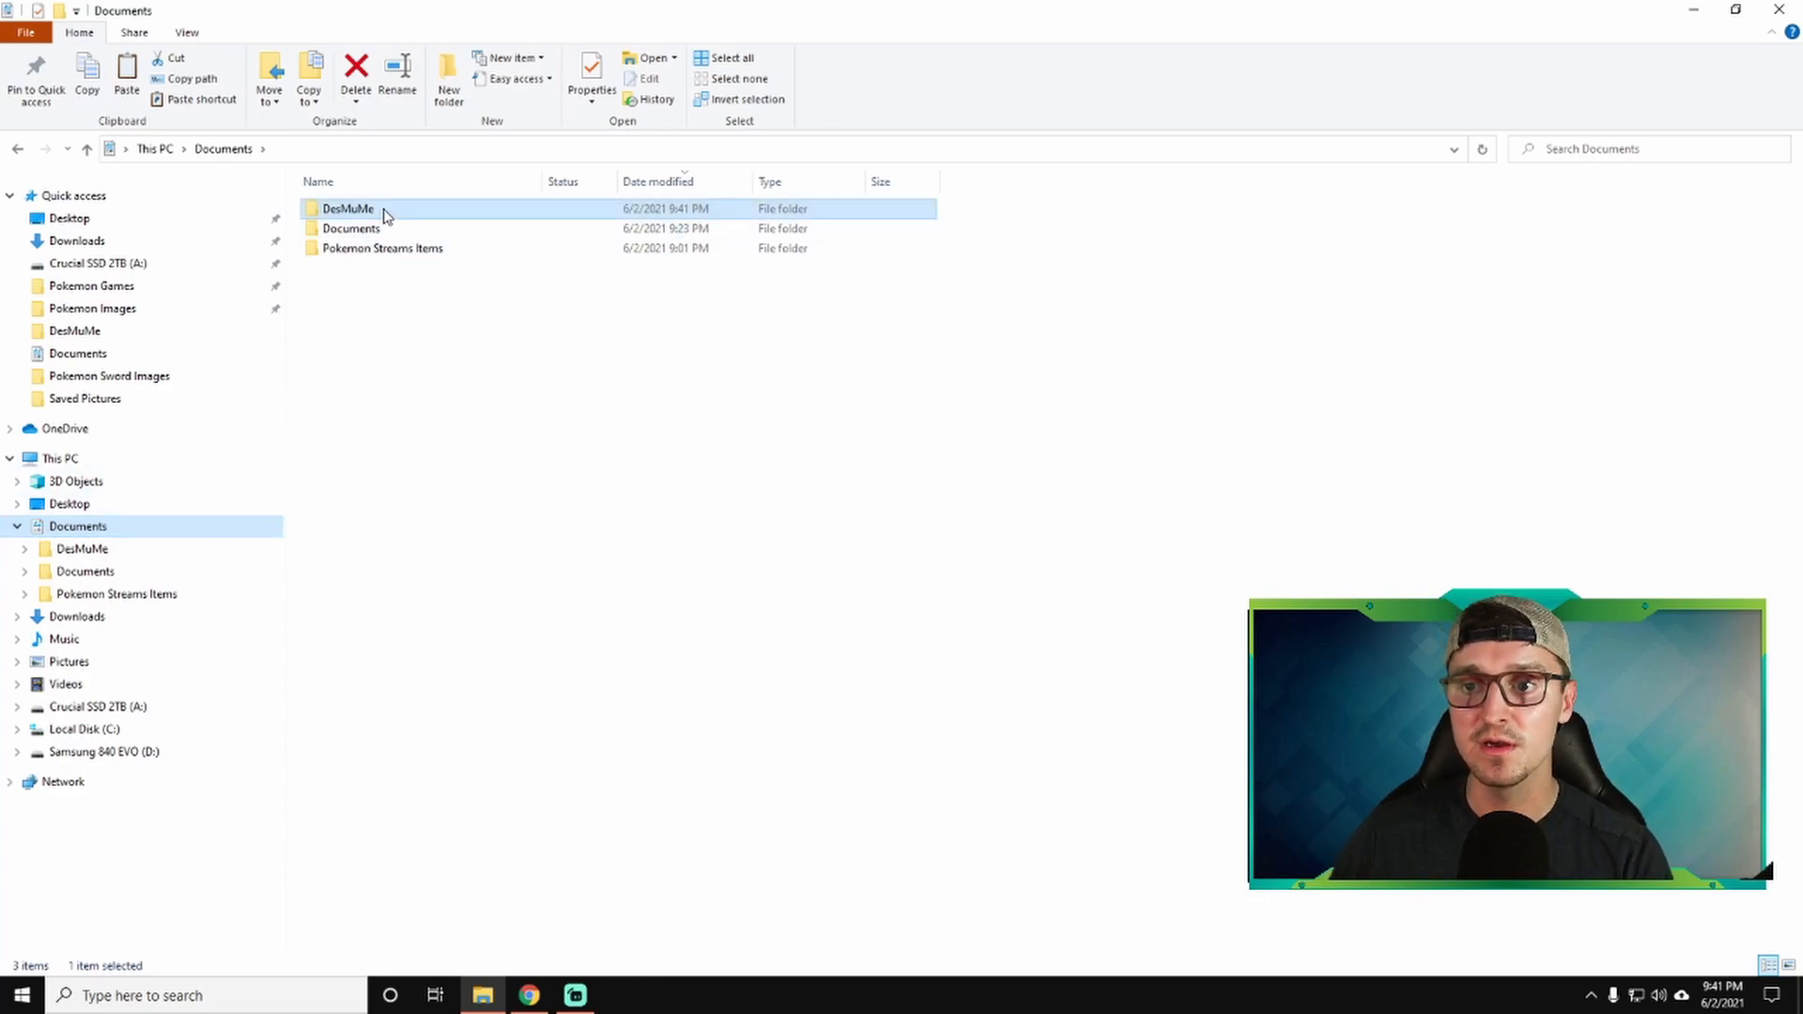
pyautogui.doubleClick(349, 209)
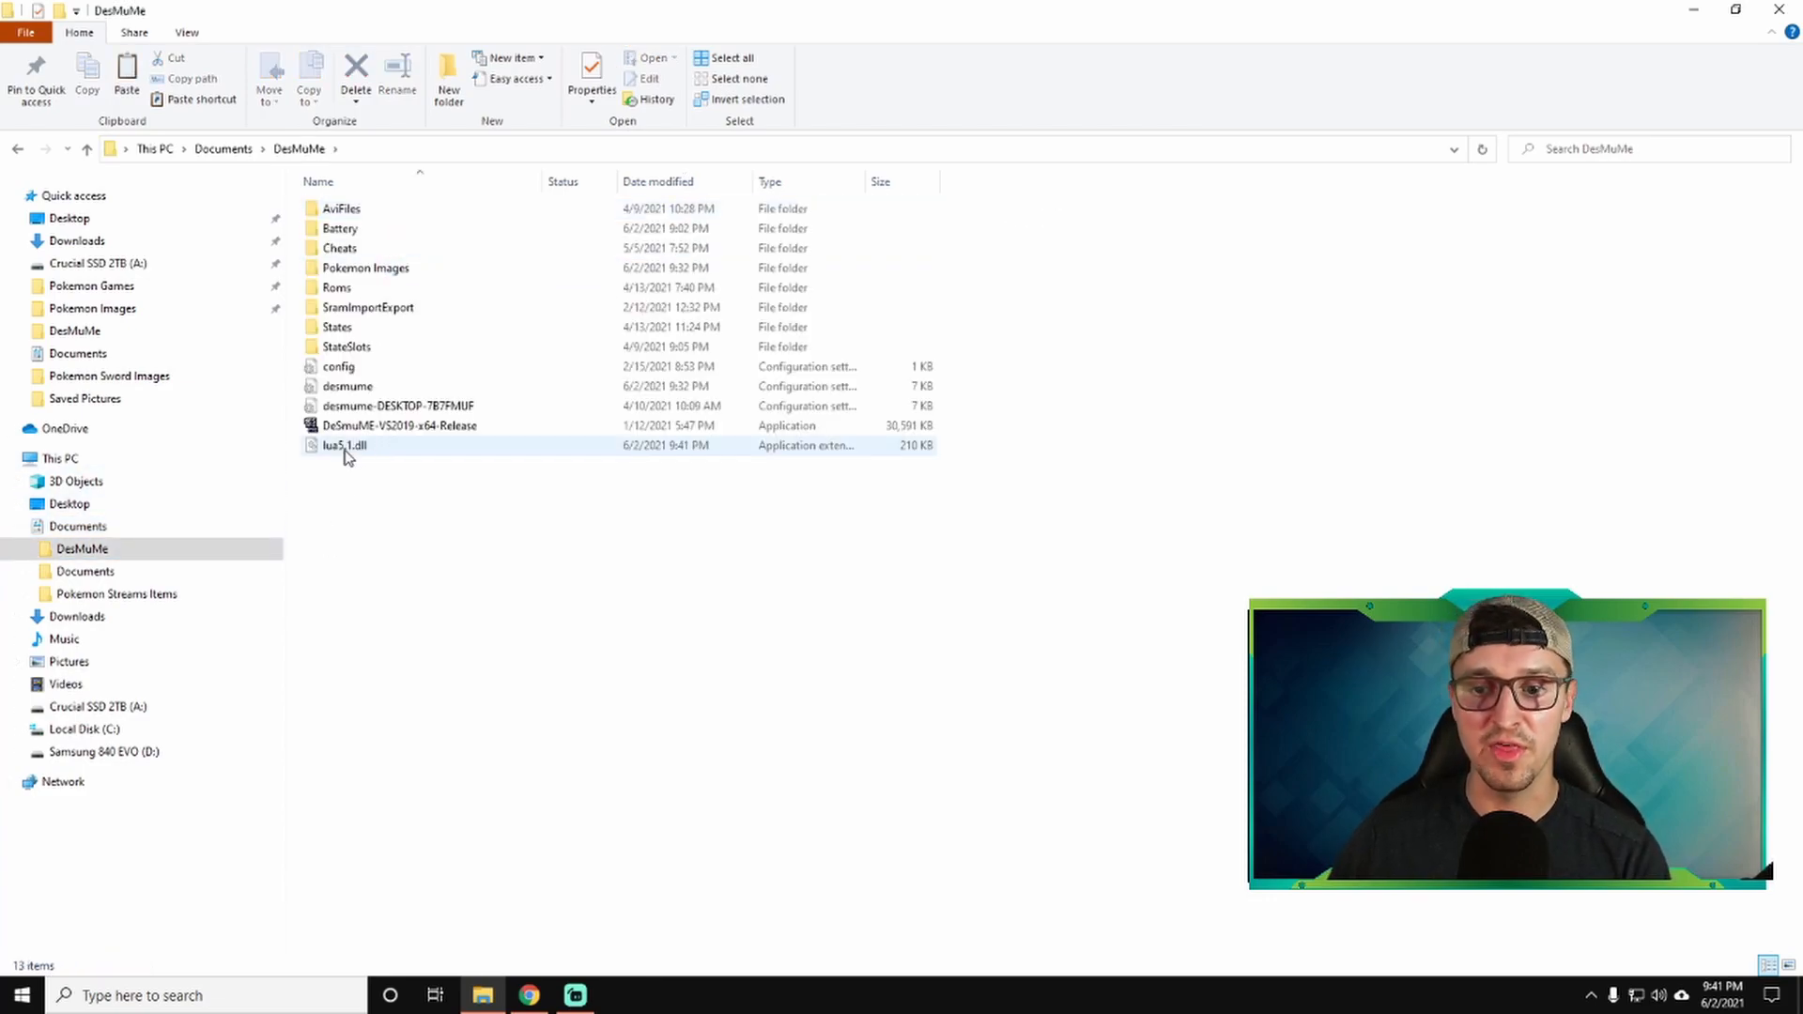
pyautogui.click(345, 446)
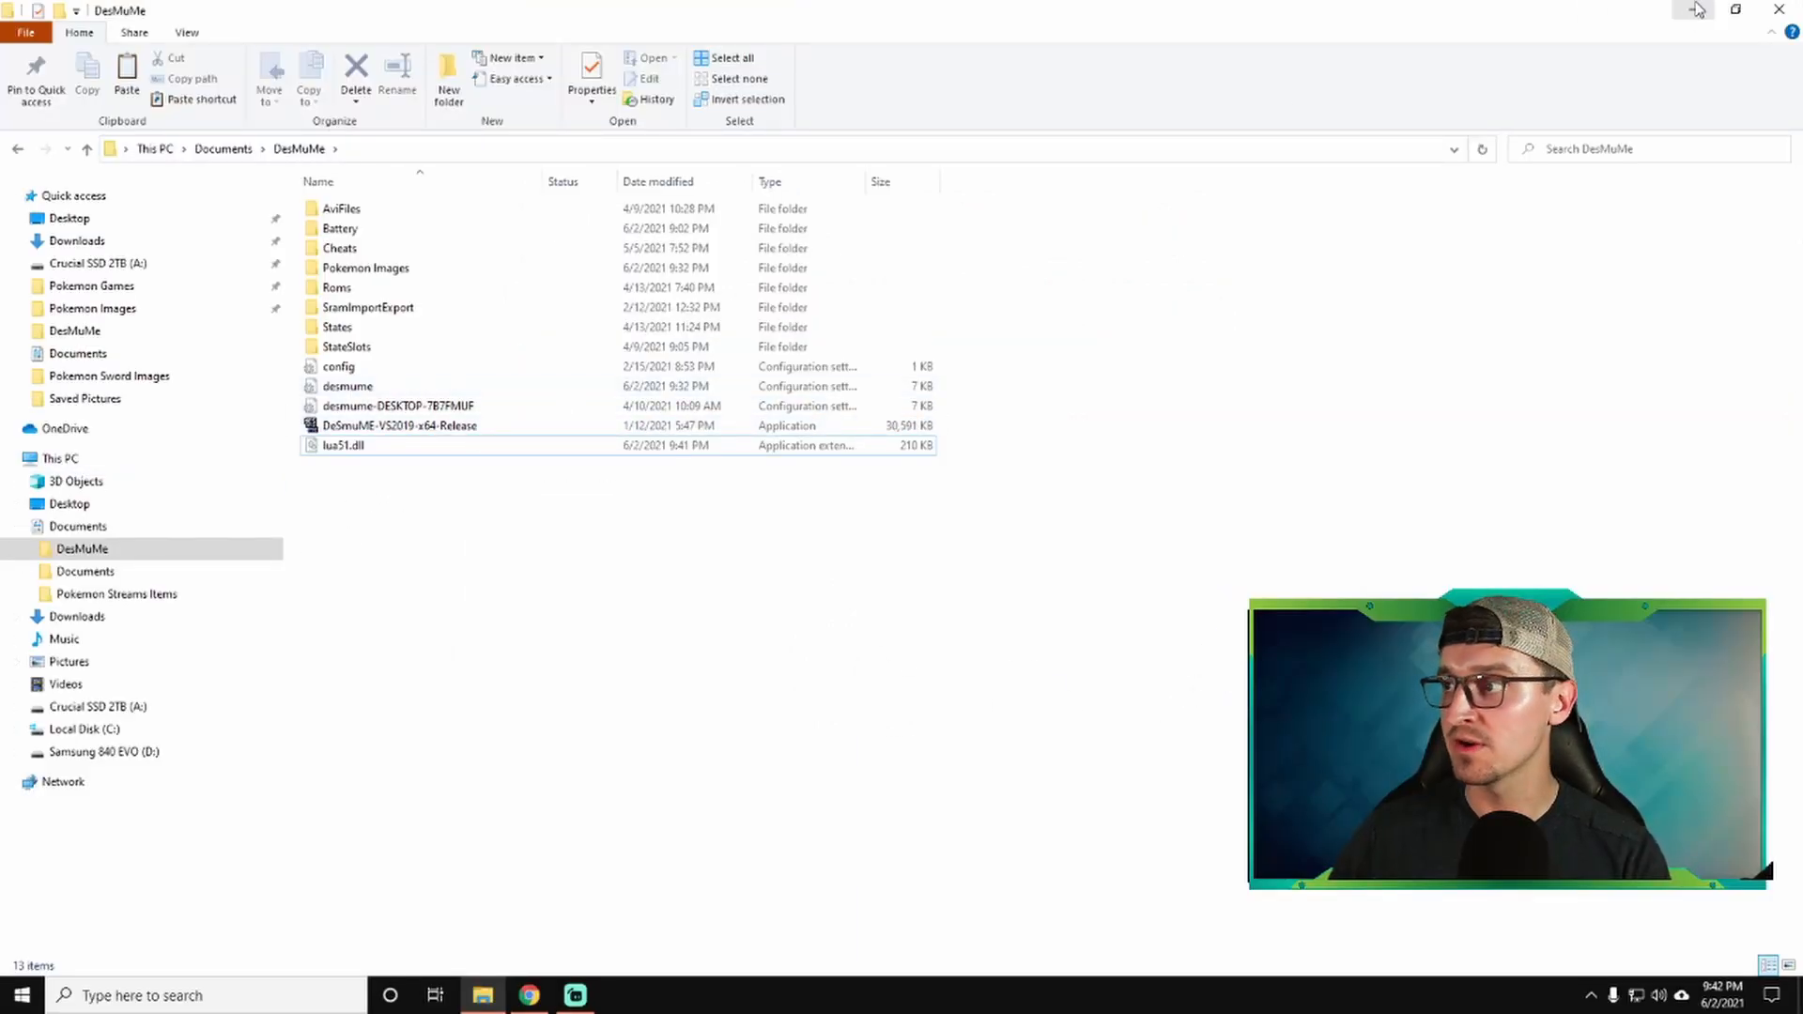
pyautogui.click(526, 995)
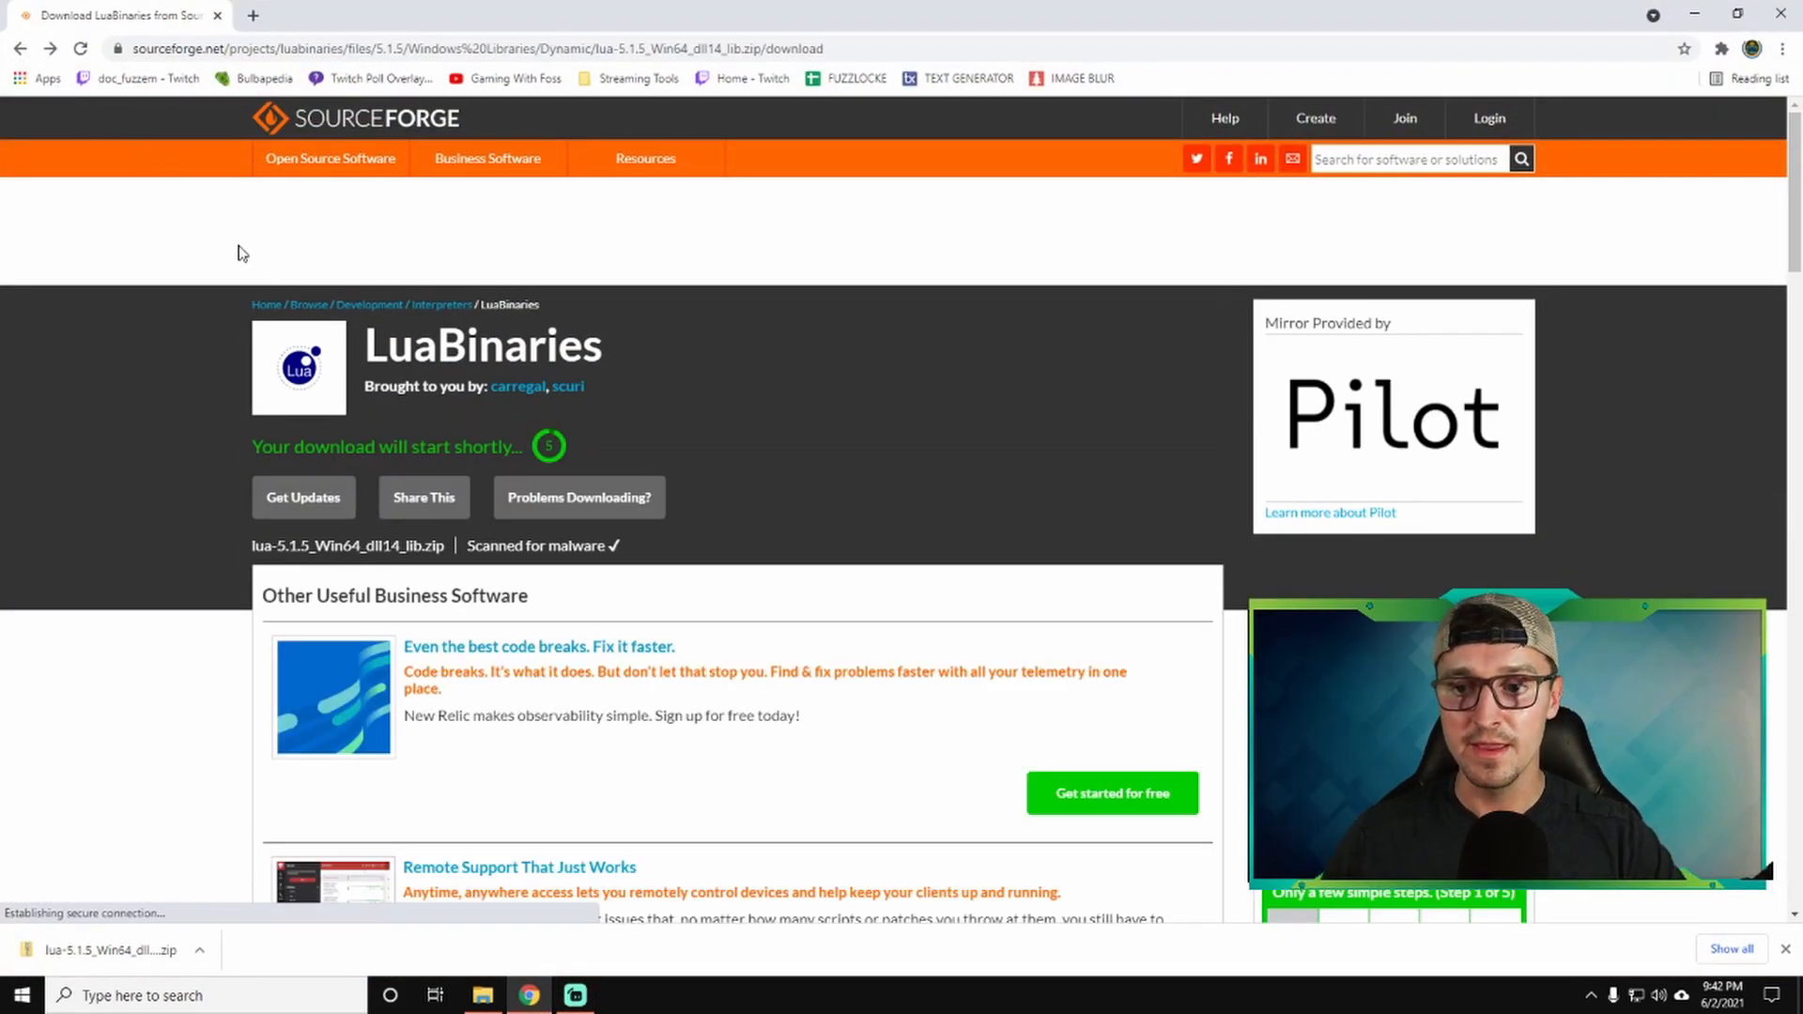
# From the repository's green Code button, download PokeStreamer-Tools as a ZIP.
pyautogui.click(19, 49)
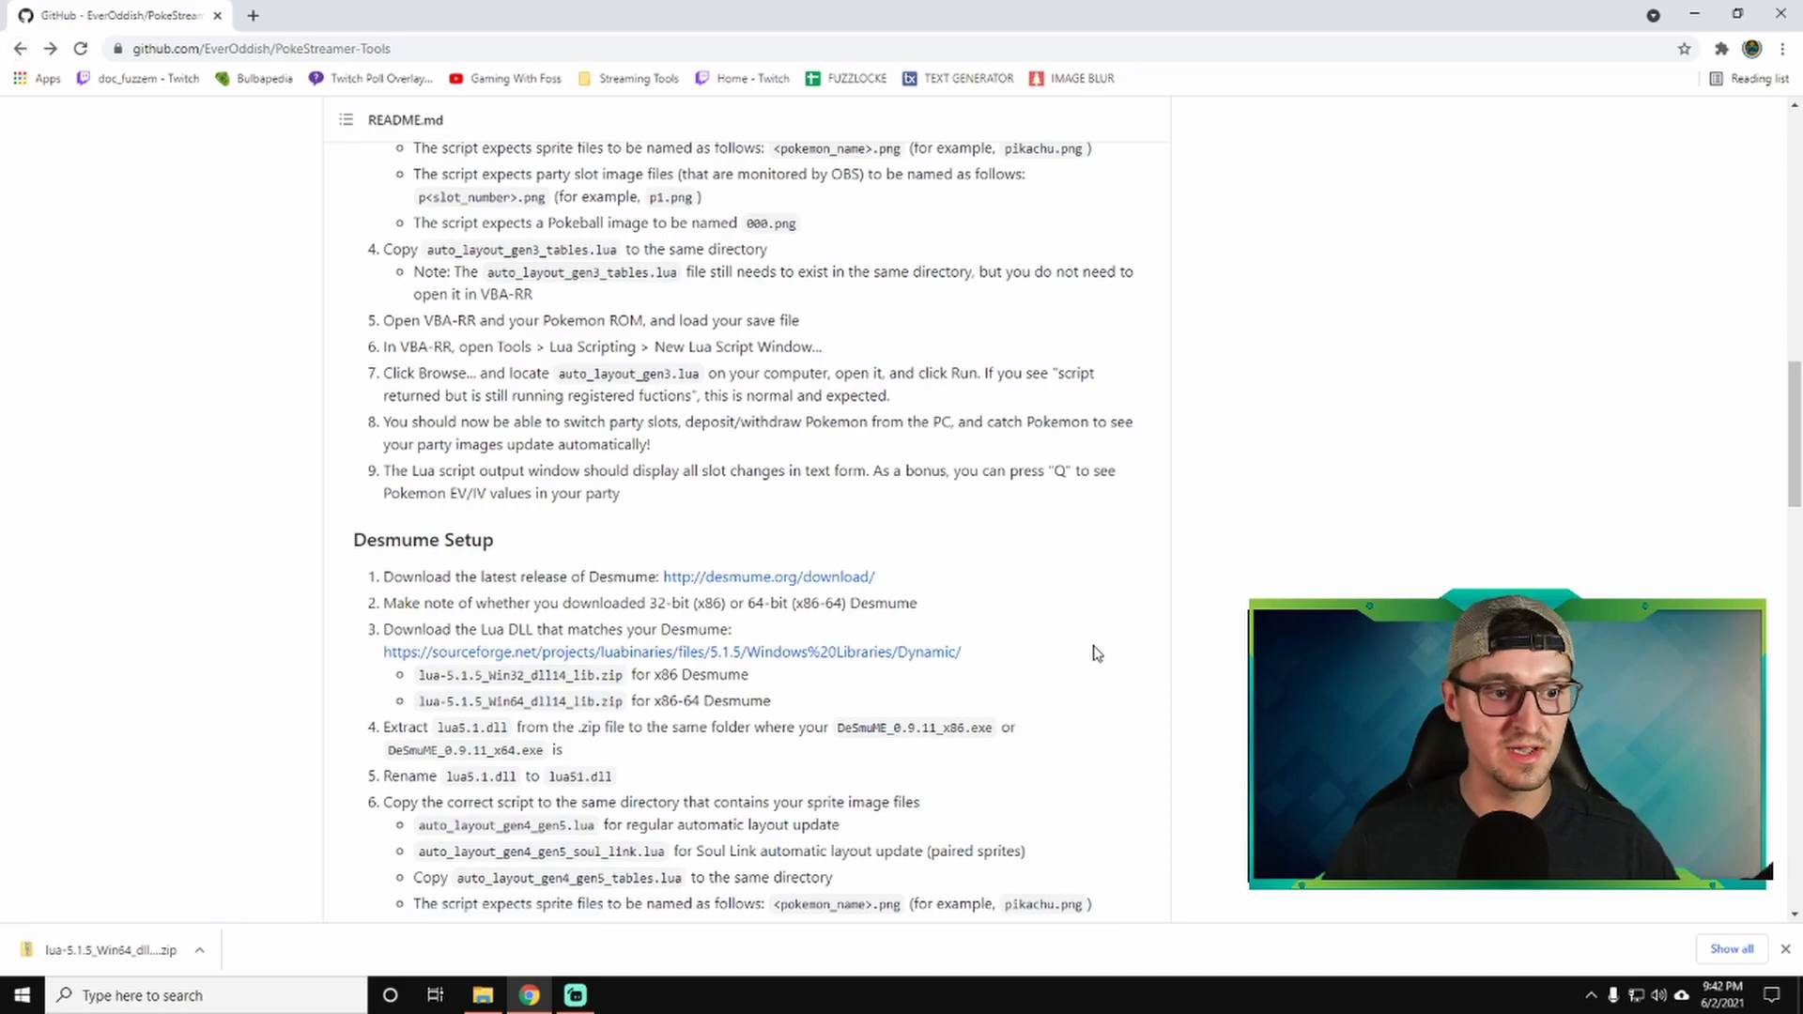
pyautogui.scroll(-3)
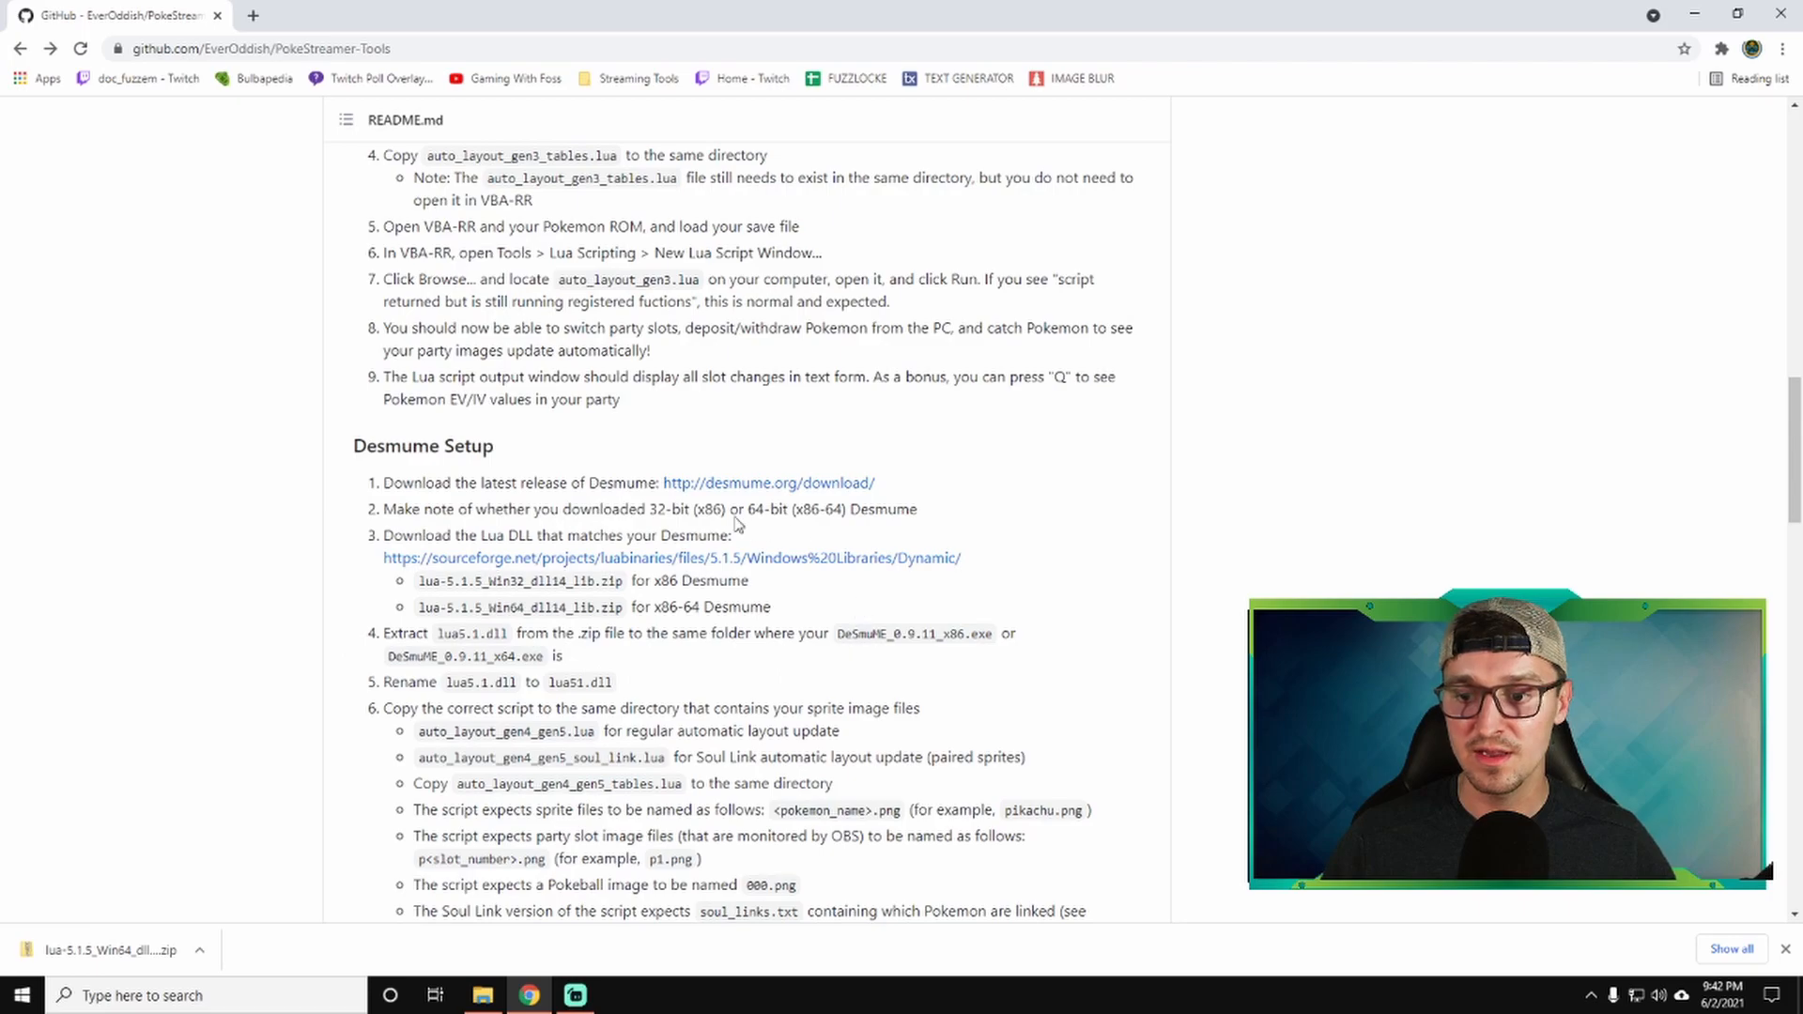
pyautogui.moveTo(609, 680)
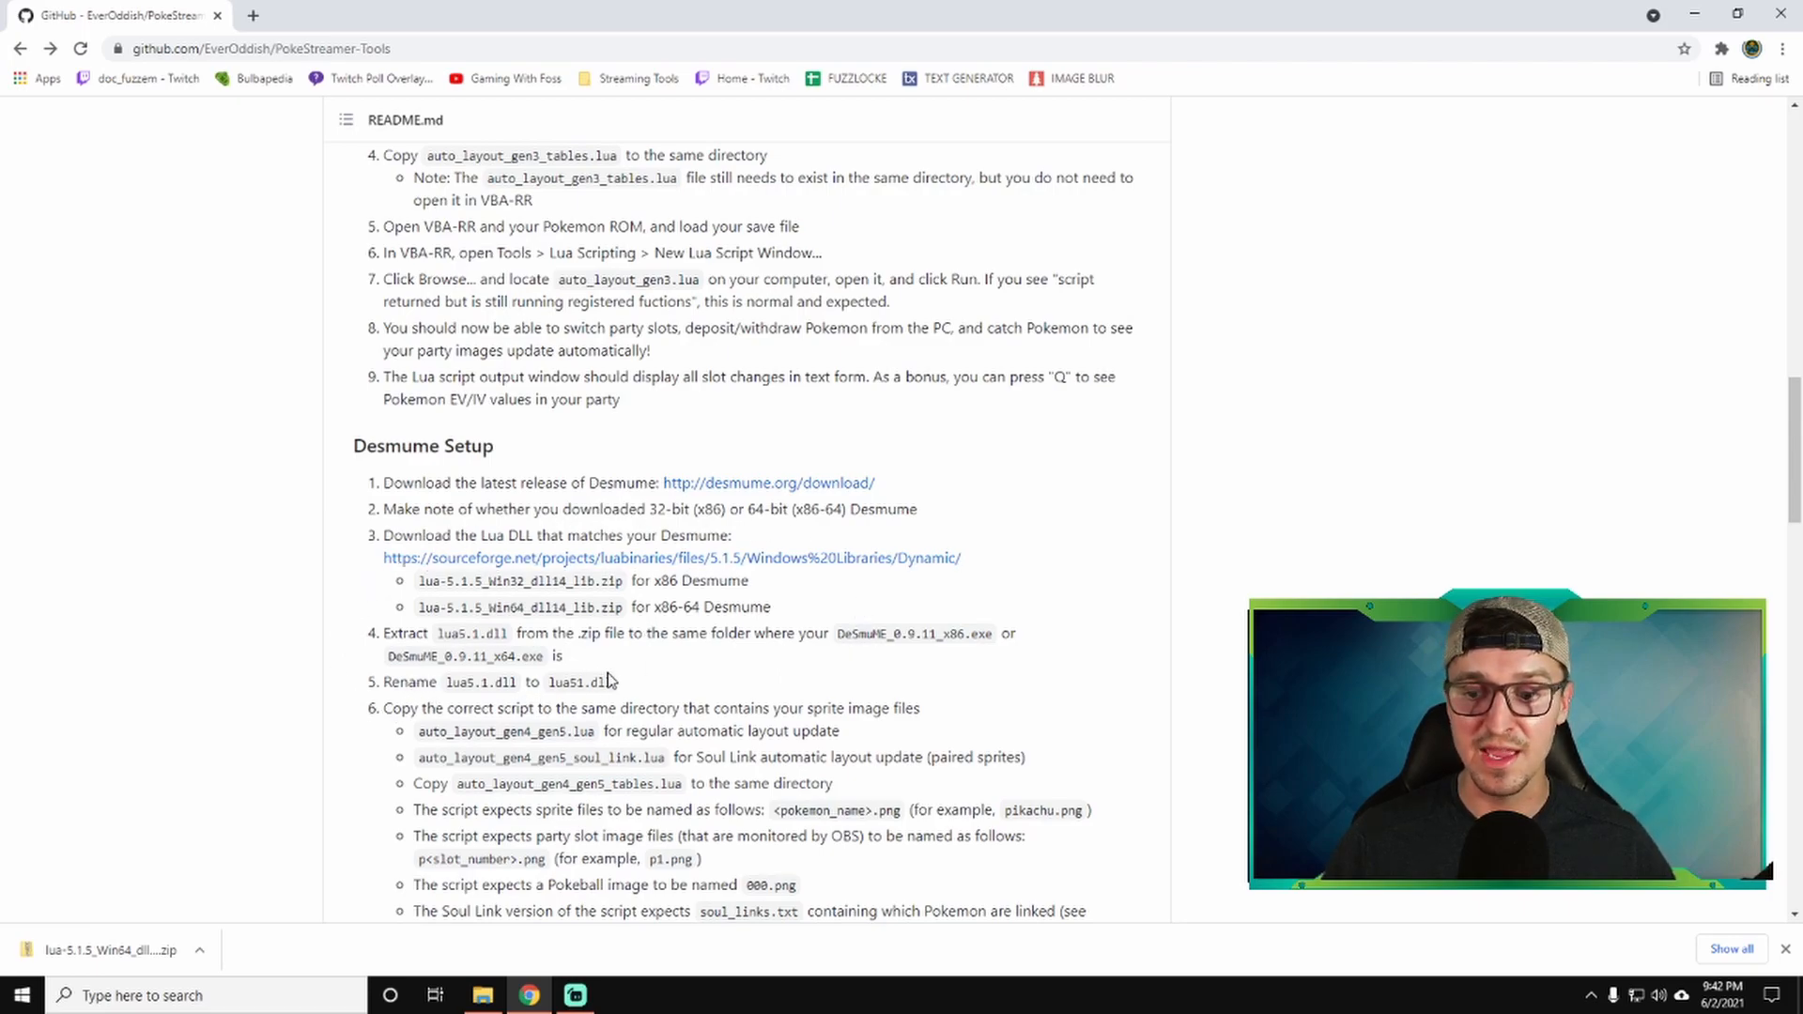
pyautogui.scroll(-3)
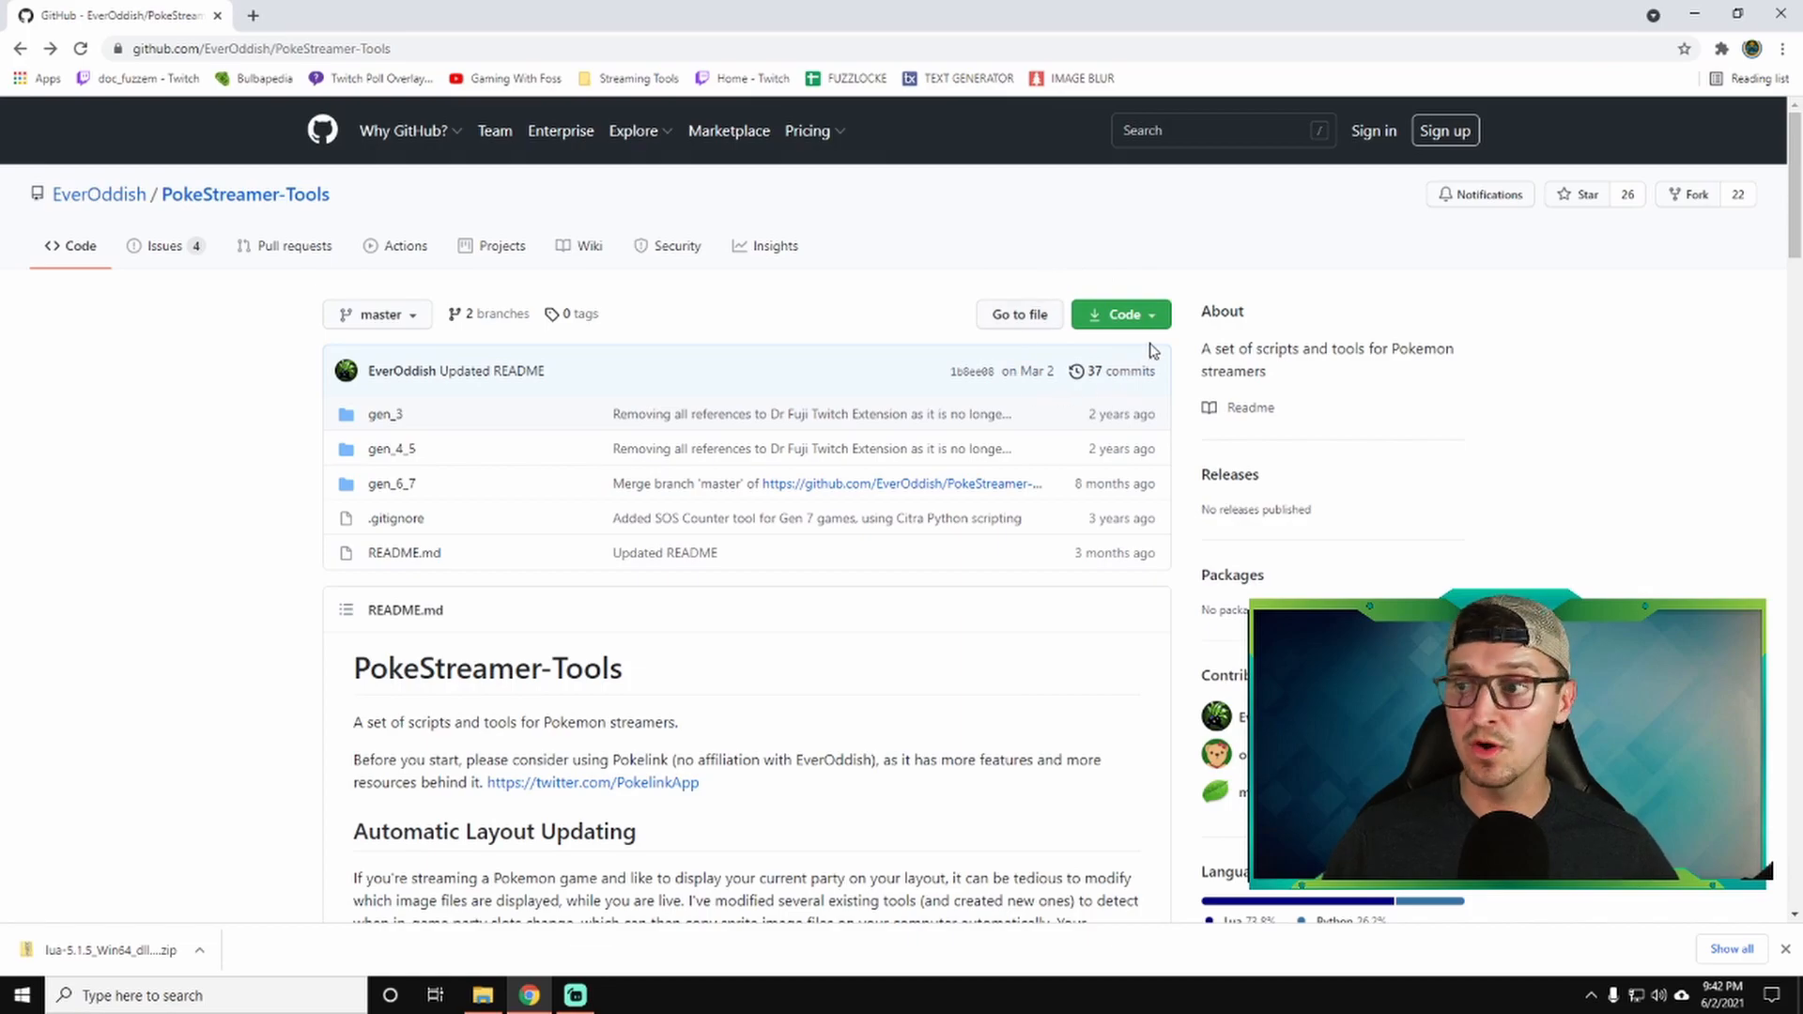
pyautogui.click(1116, 314)
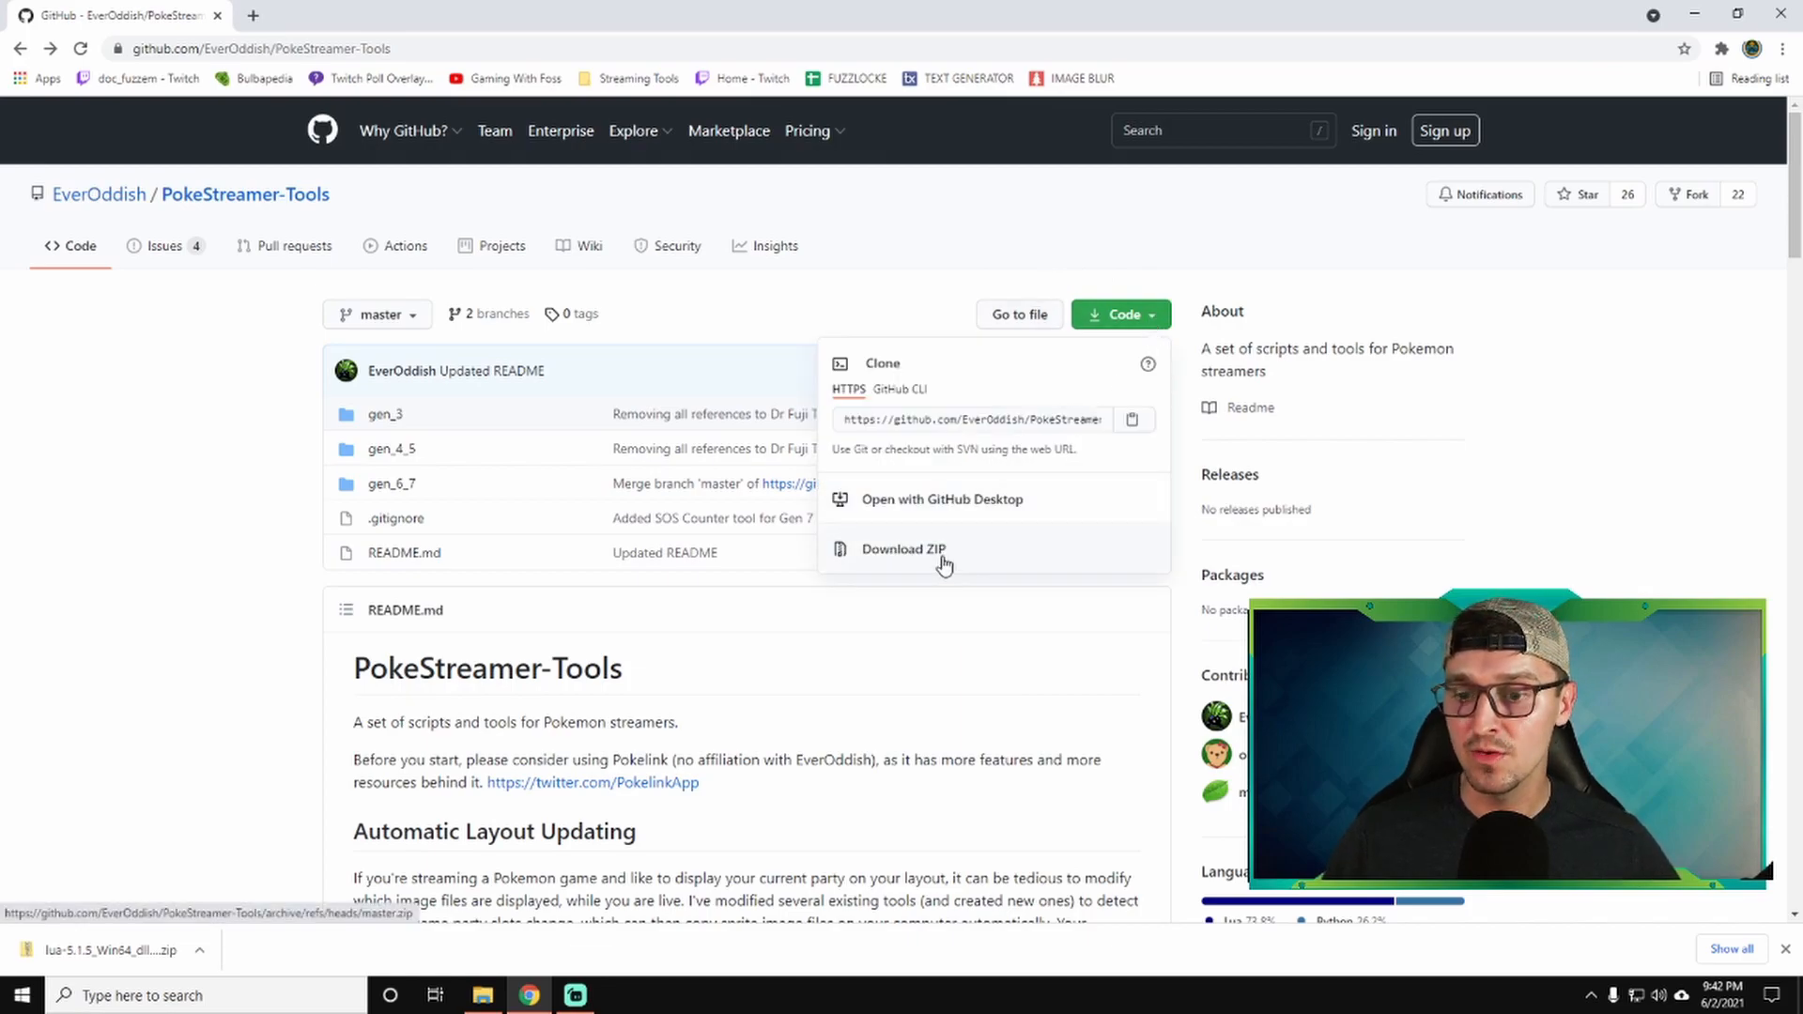
pyautogui.click(904, 548)
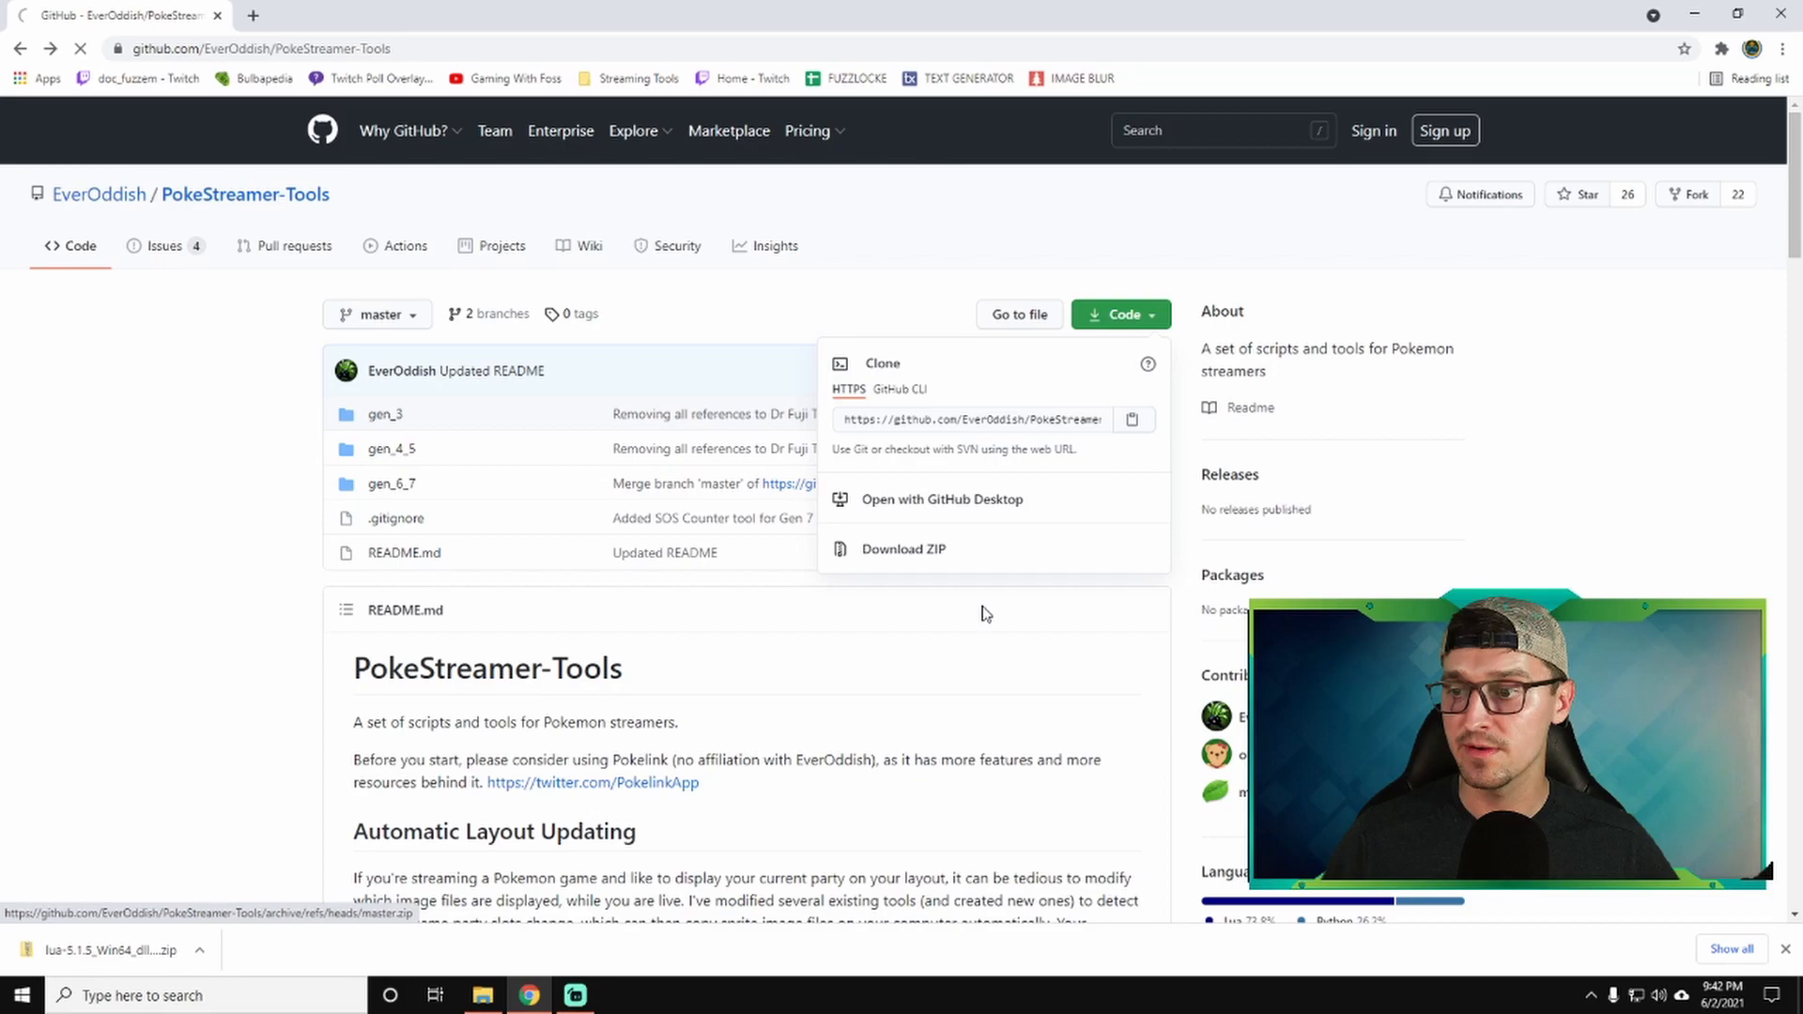
pyautogui.click(903, 549)
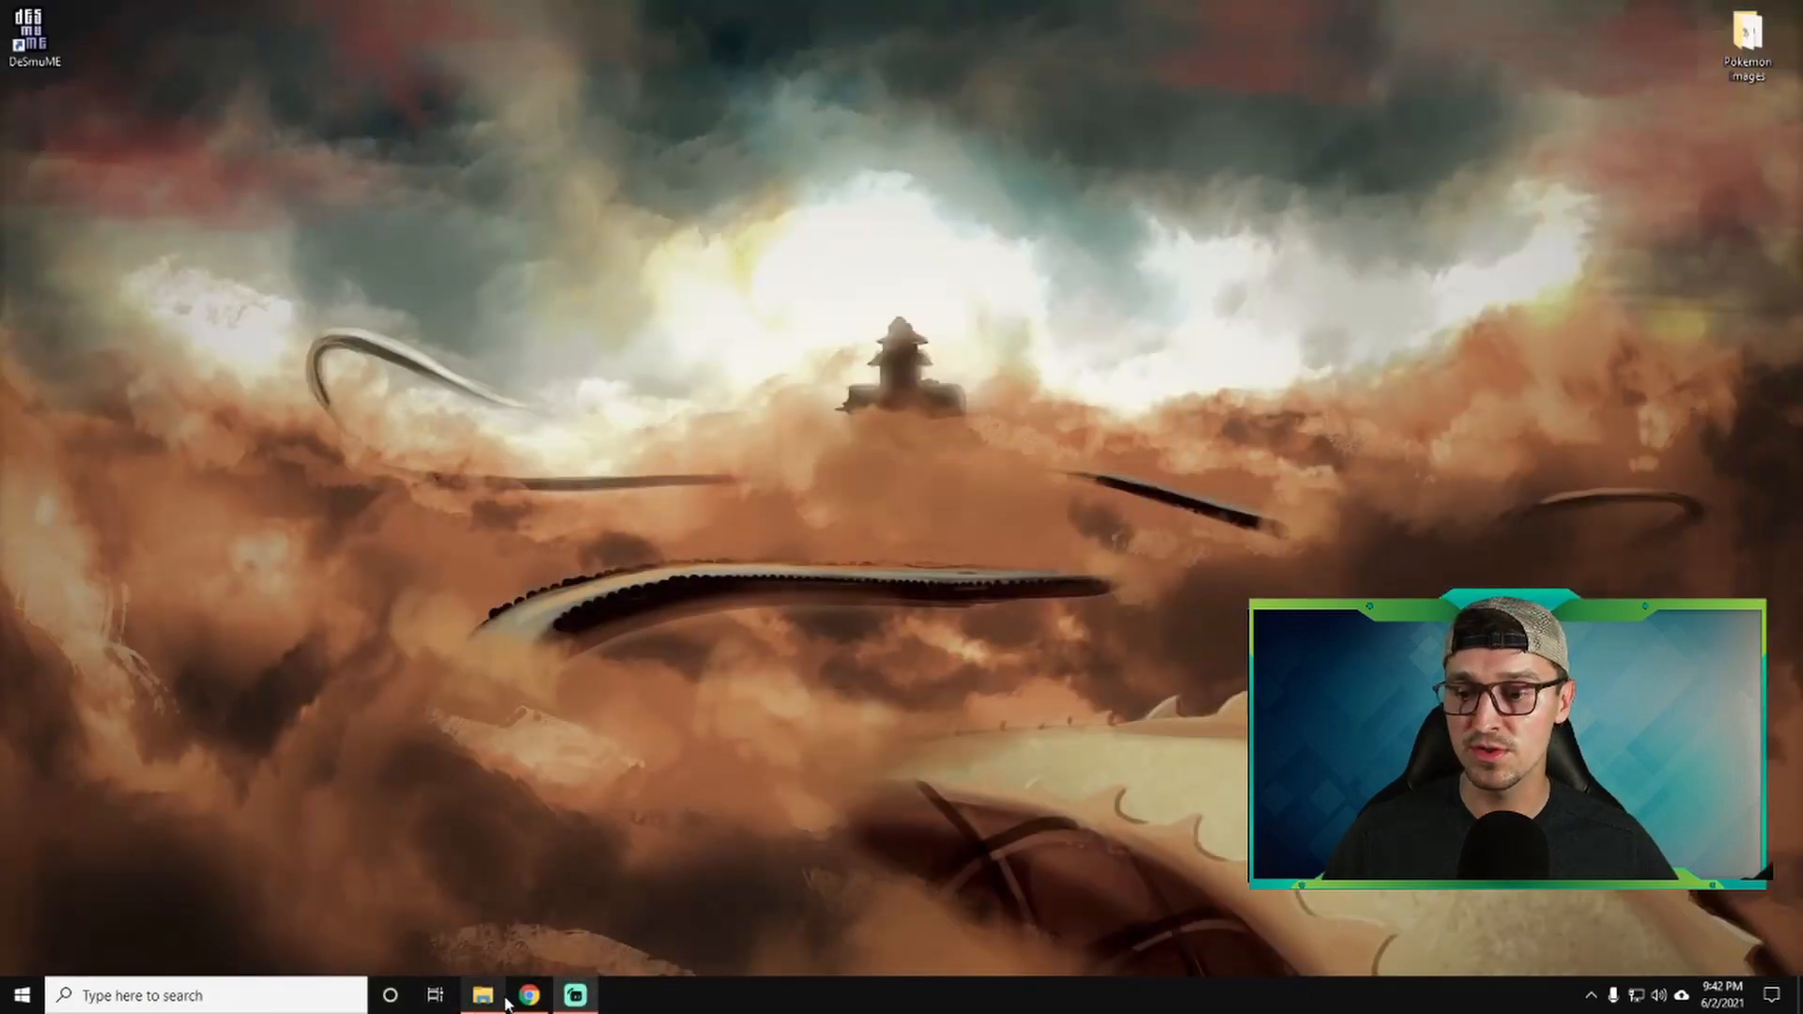
# Browse into PokeStreamer-Tools-master's gen_4_5 folder in the downloaded archive.
pyautogui.click(482, 995)
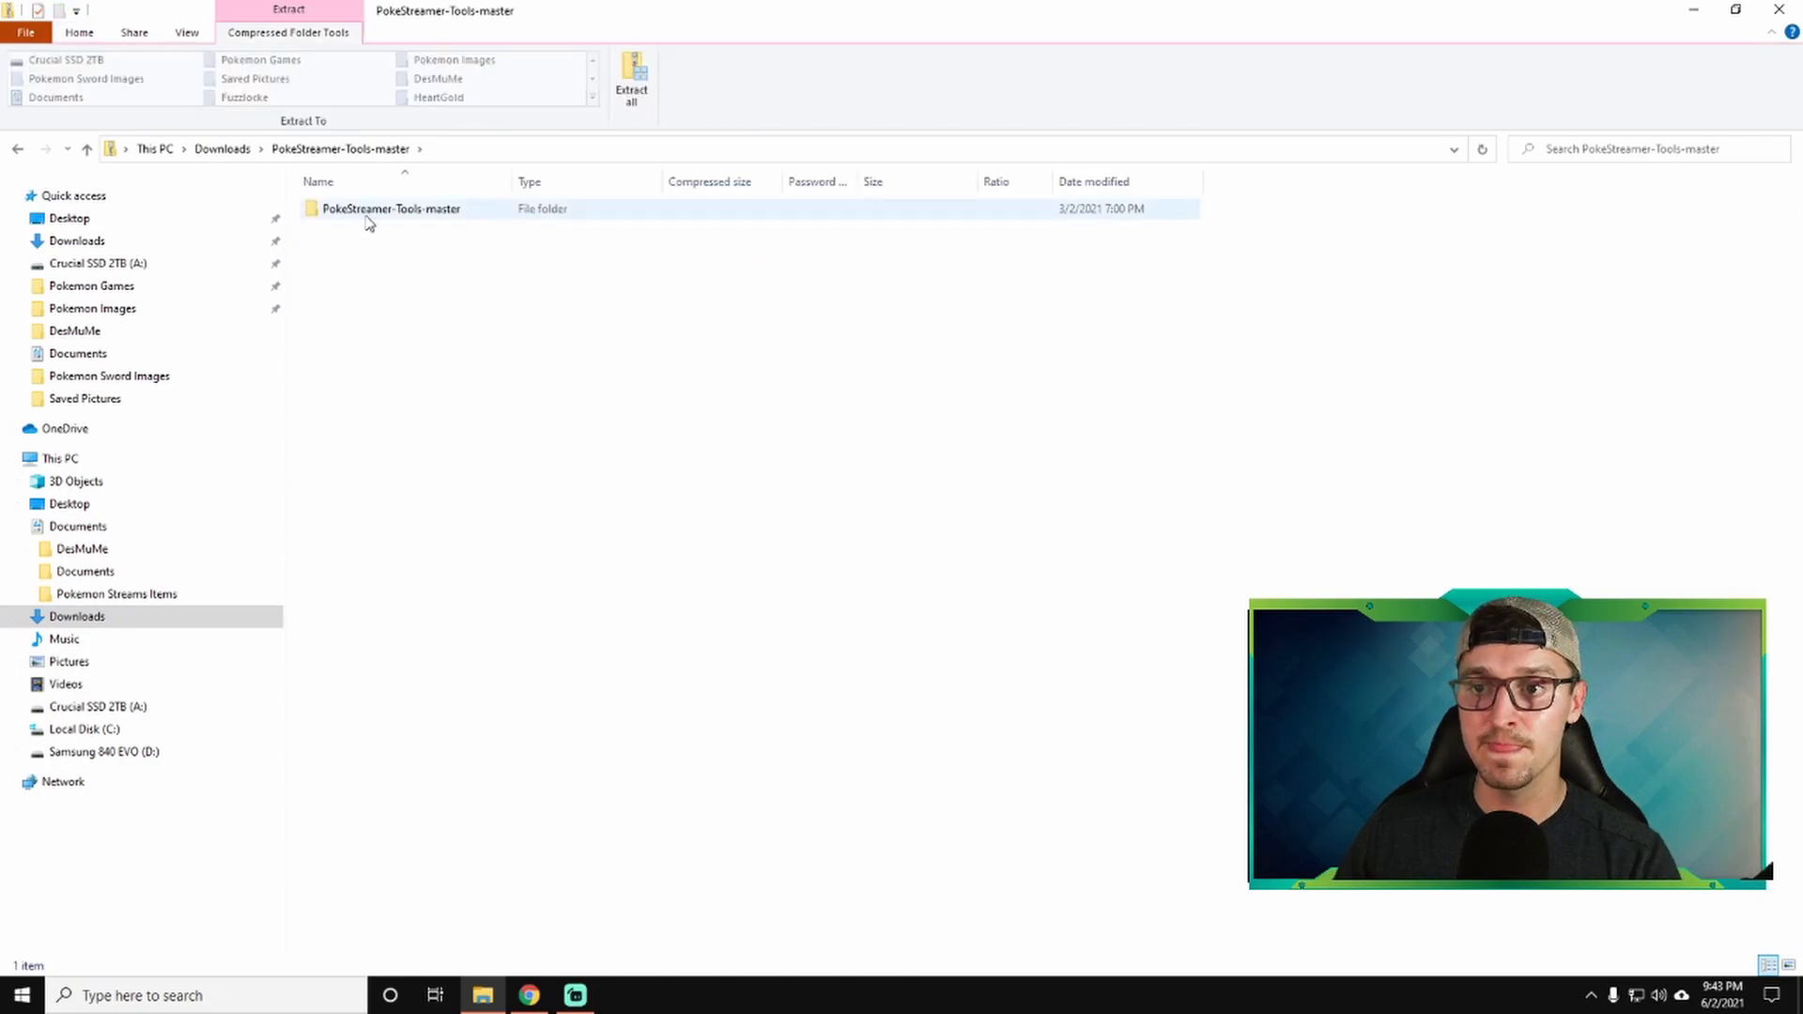
pyautogui.doubleClick(391, 209)
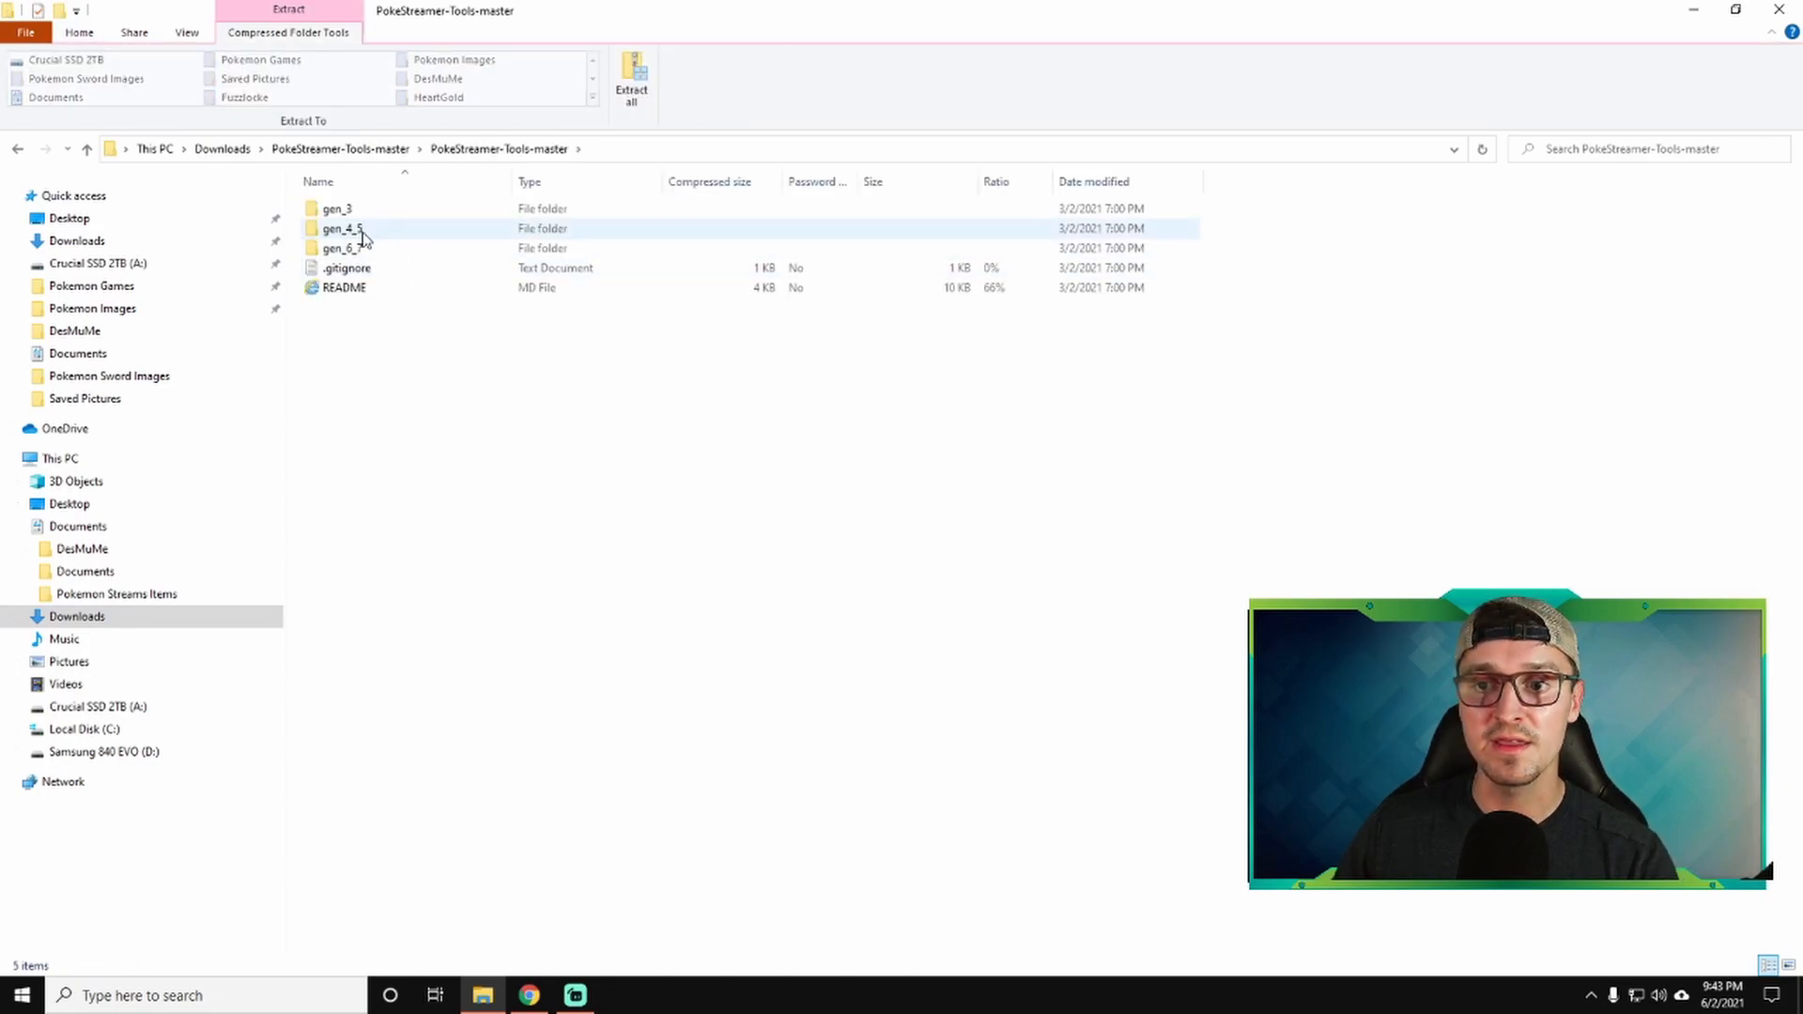
pyautogui.click(338, 228)
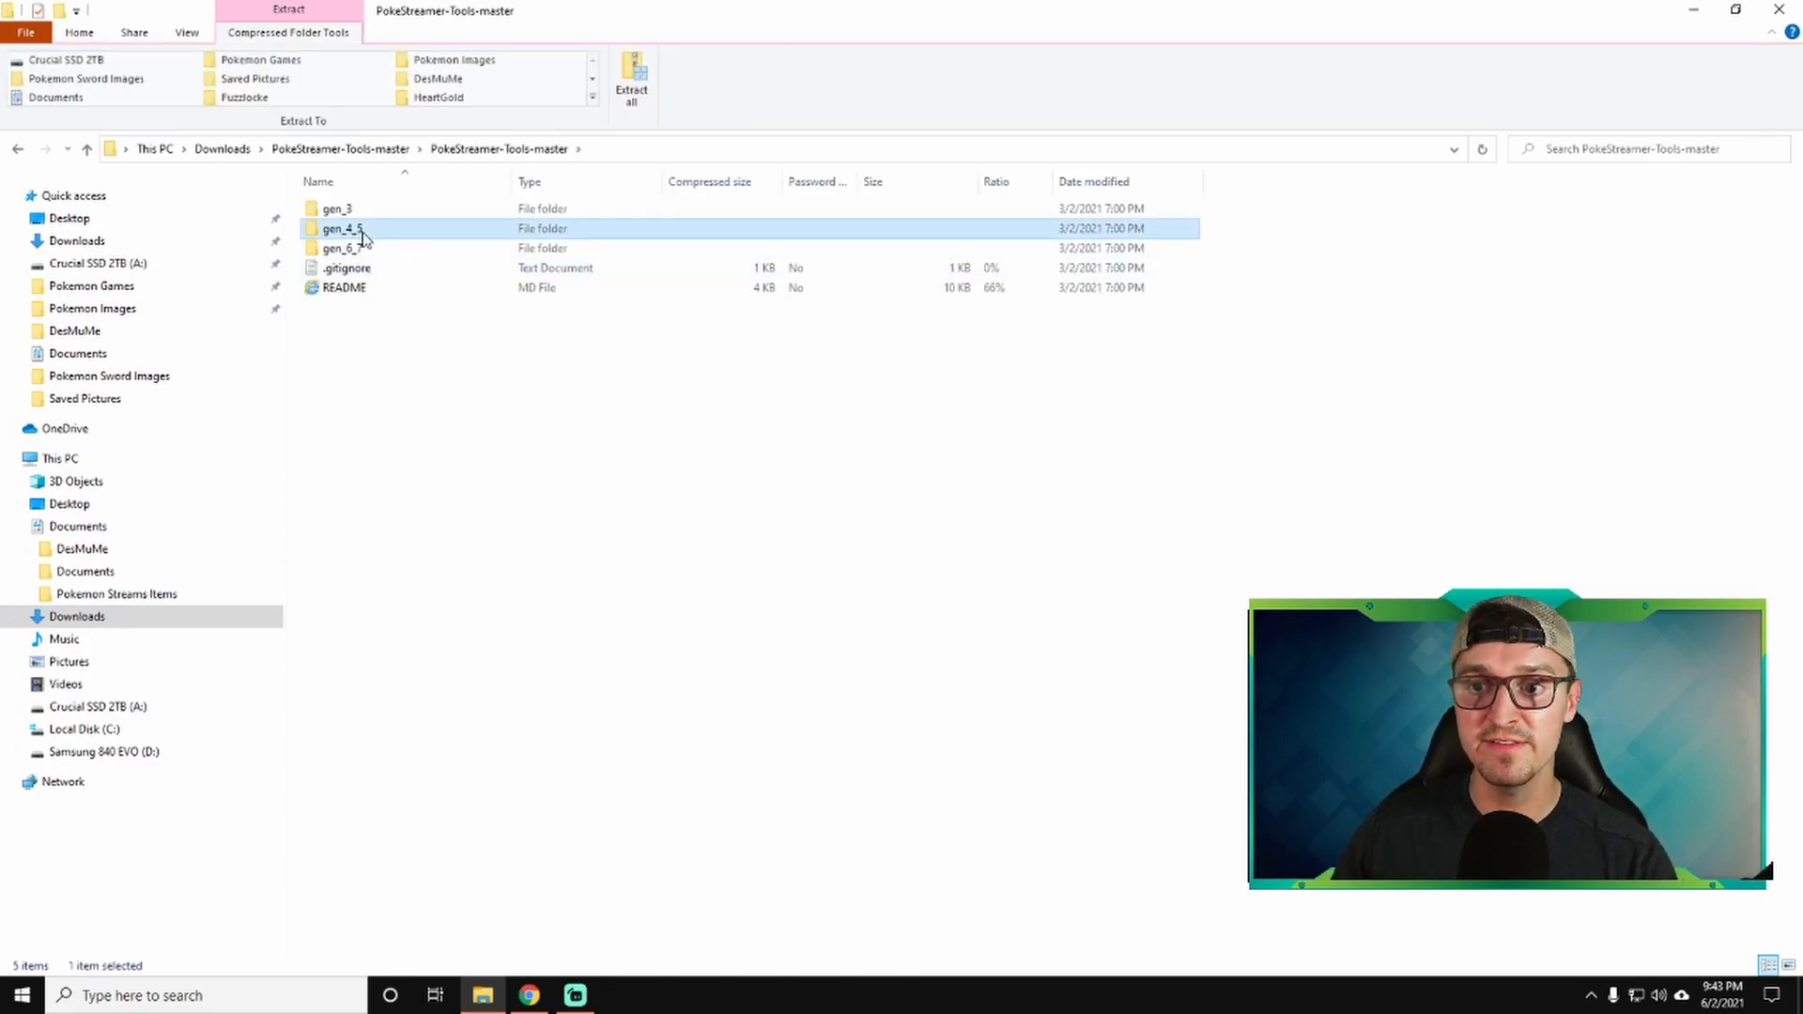
pyautogui.doubleClick(337, 227)
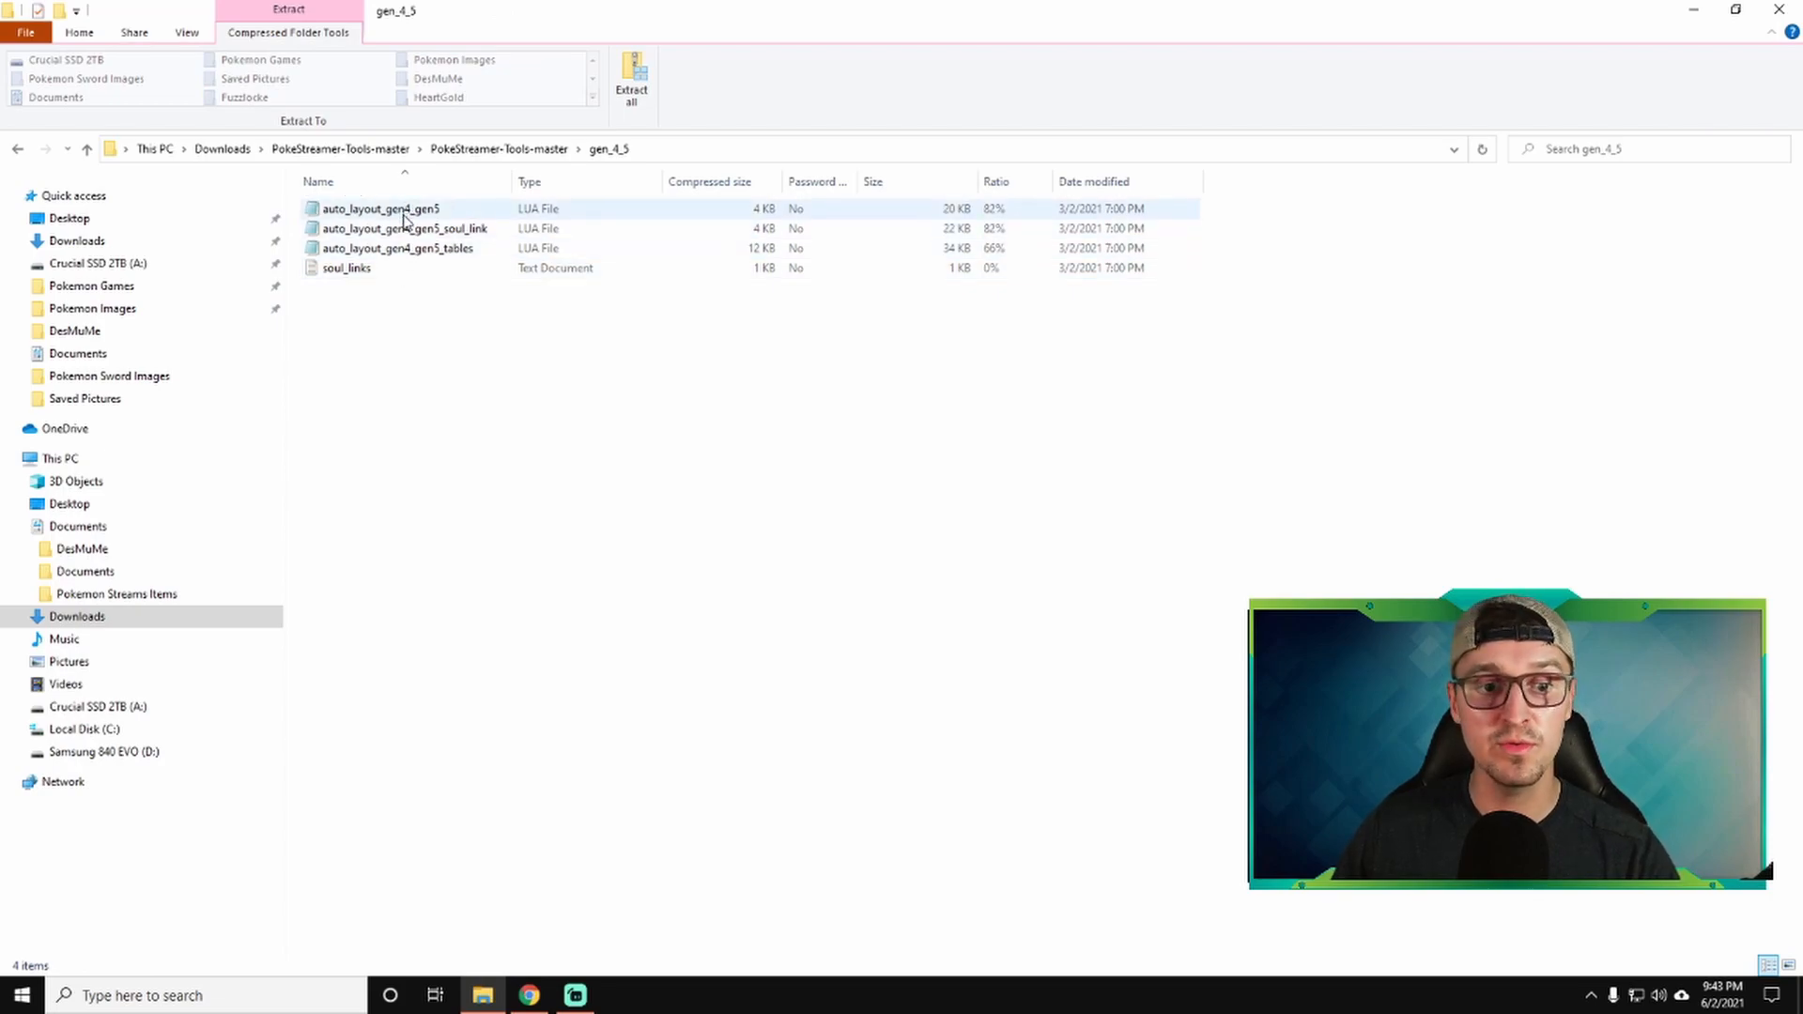
# Select auto_layout_gen4_gen5 and its tables file and drag them toward the Pokemon Images folder.
pyautogui.click(402, 228)
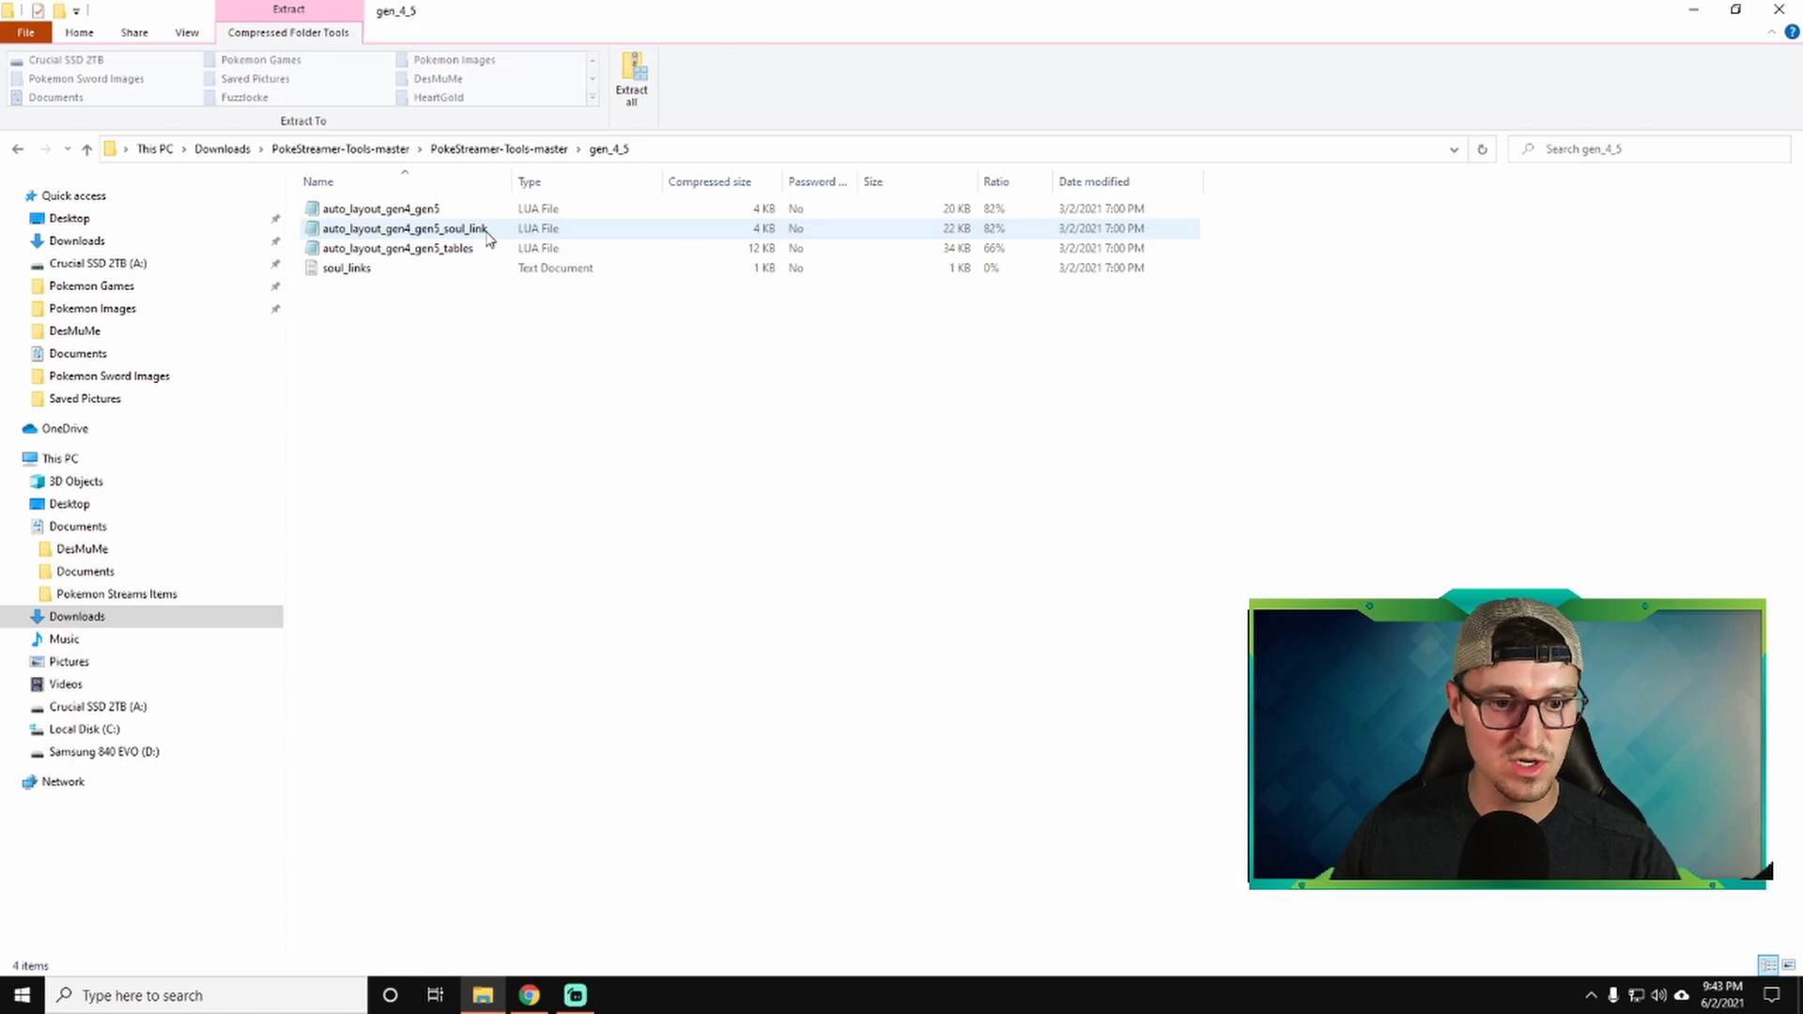
pyautogui.click(346, 267)
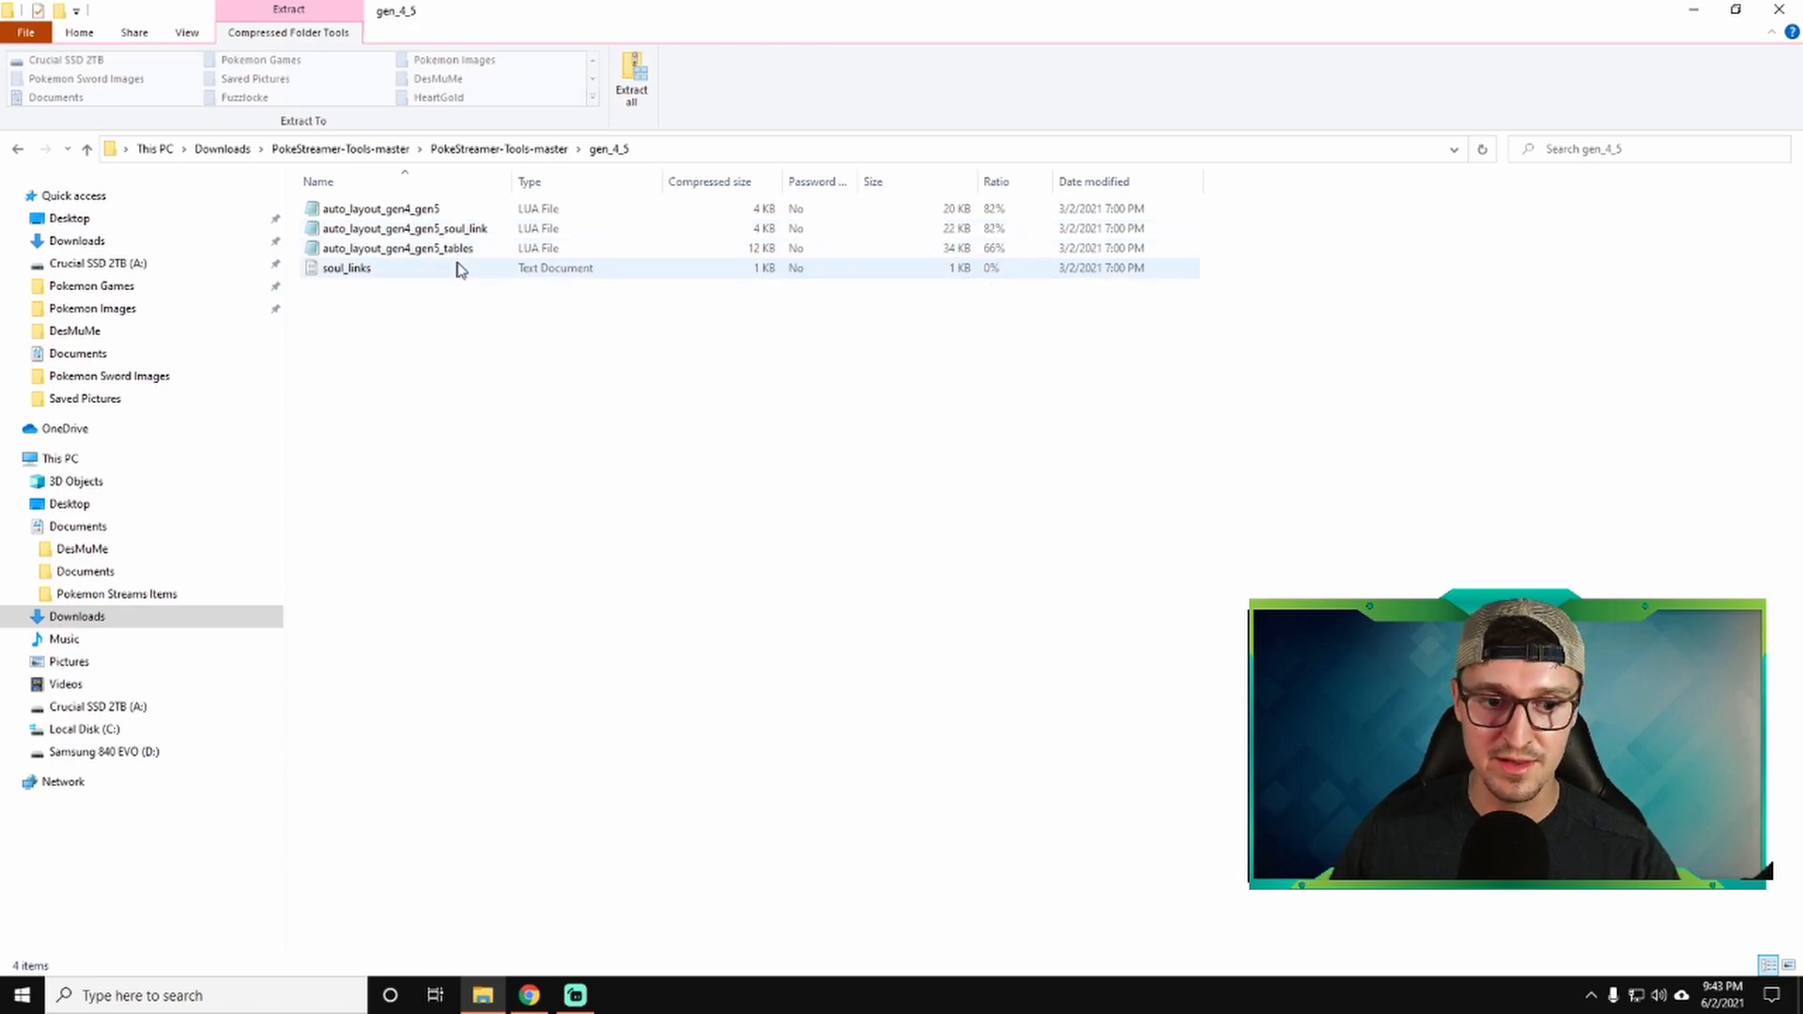
pyautogui.click(379, 208)
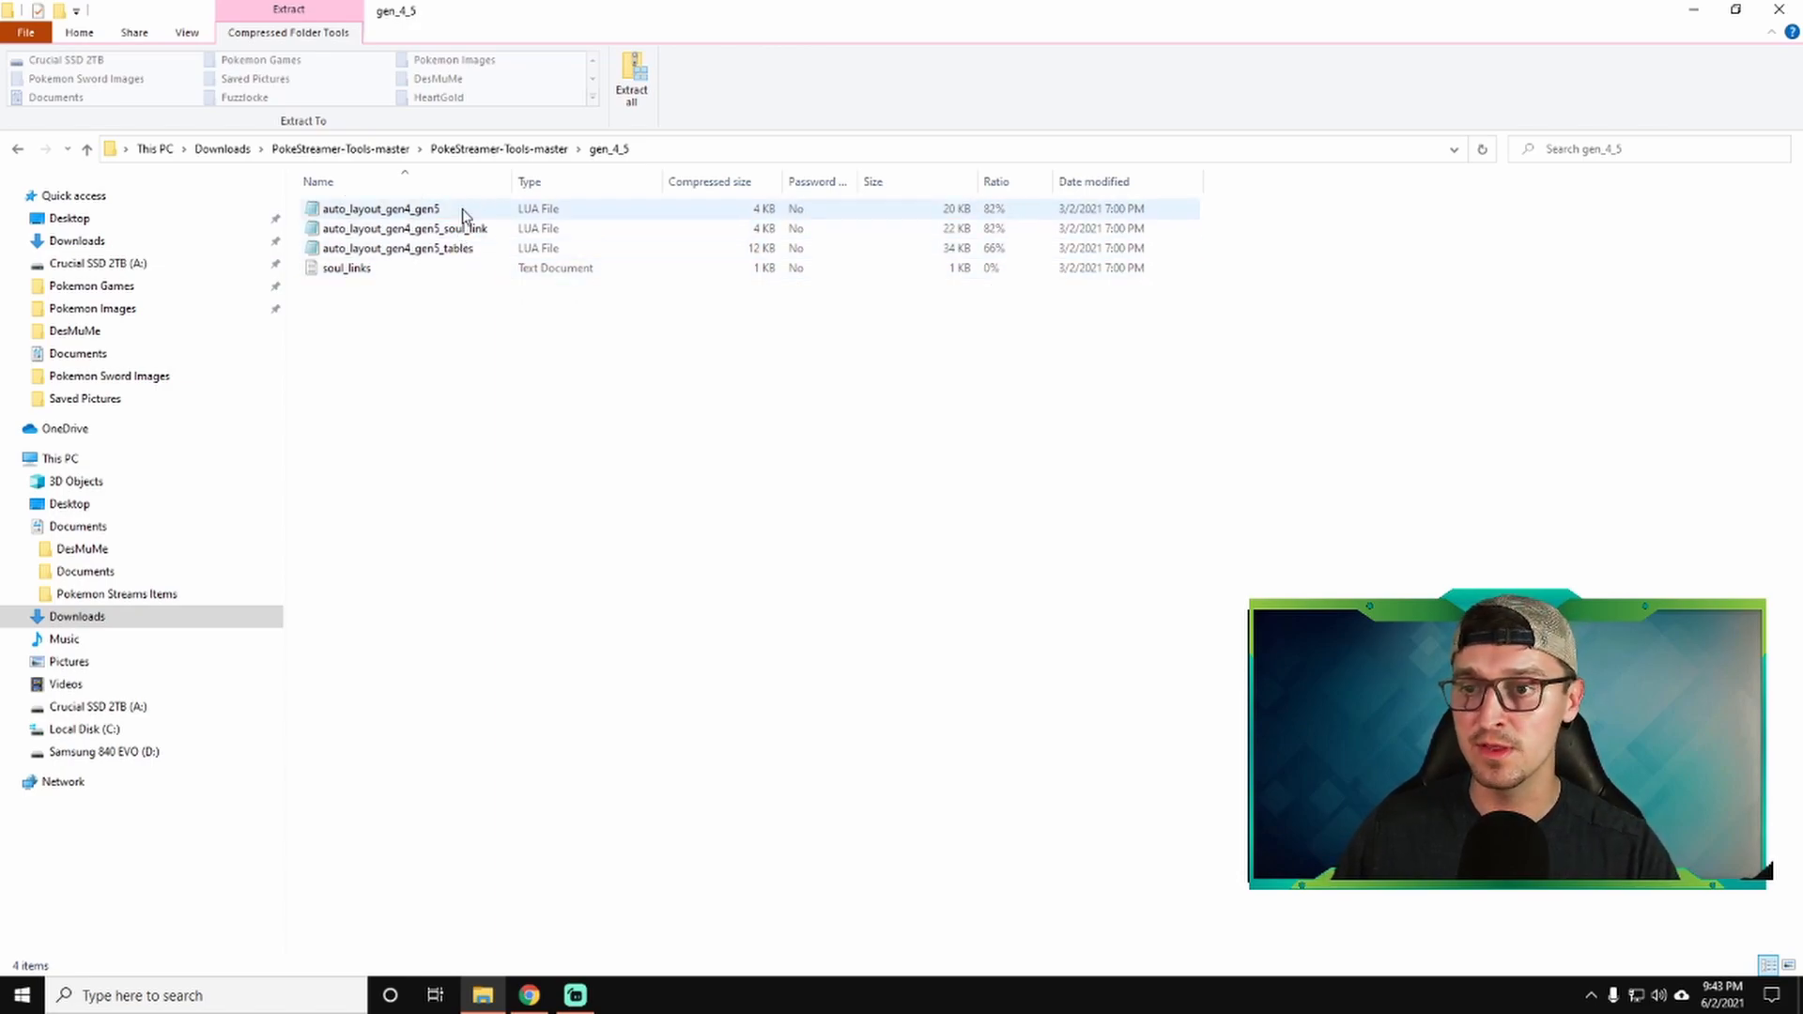
pyautogui.click(380, 208)
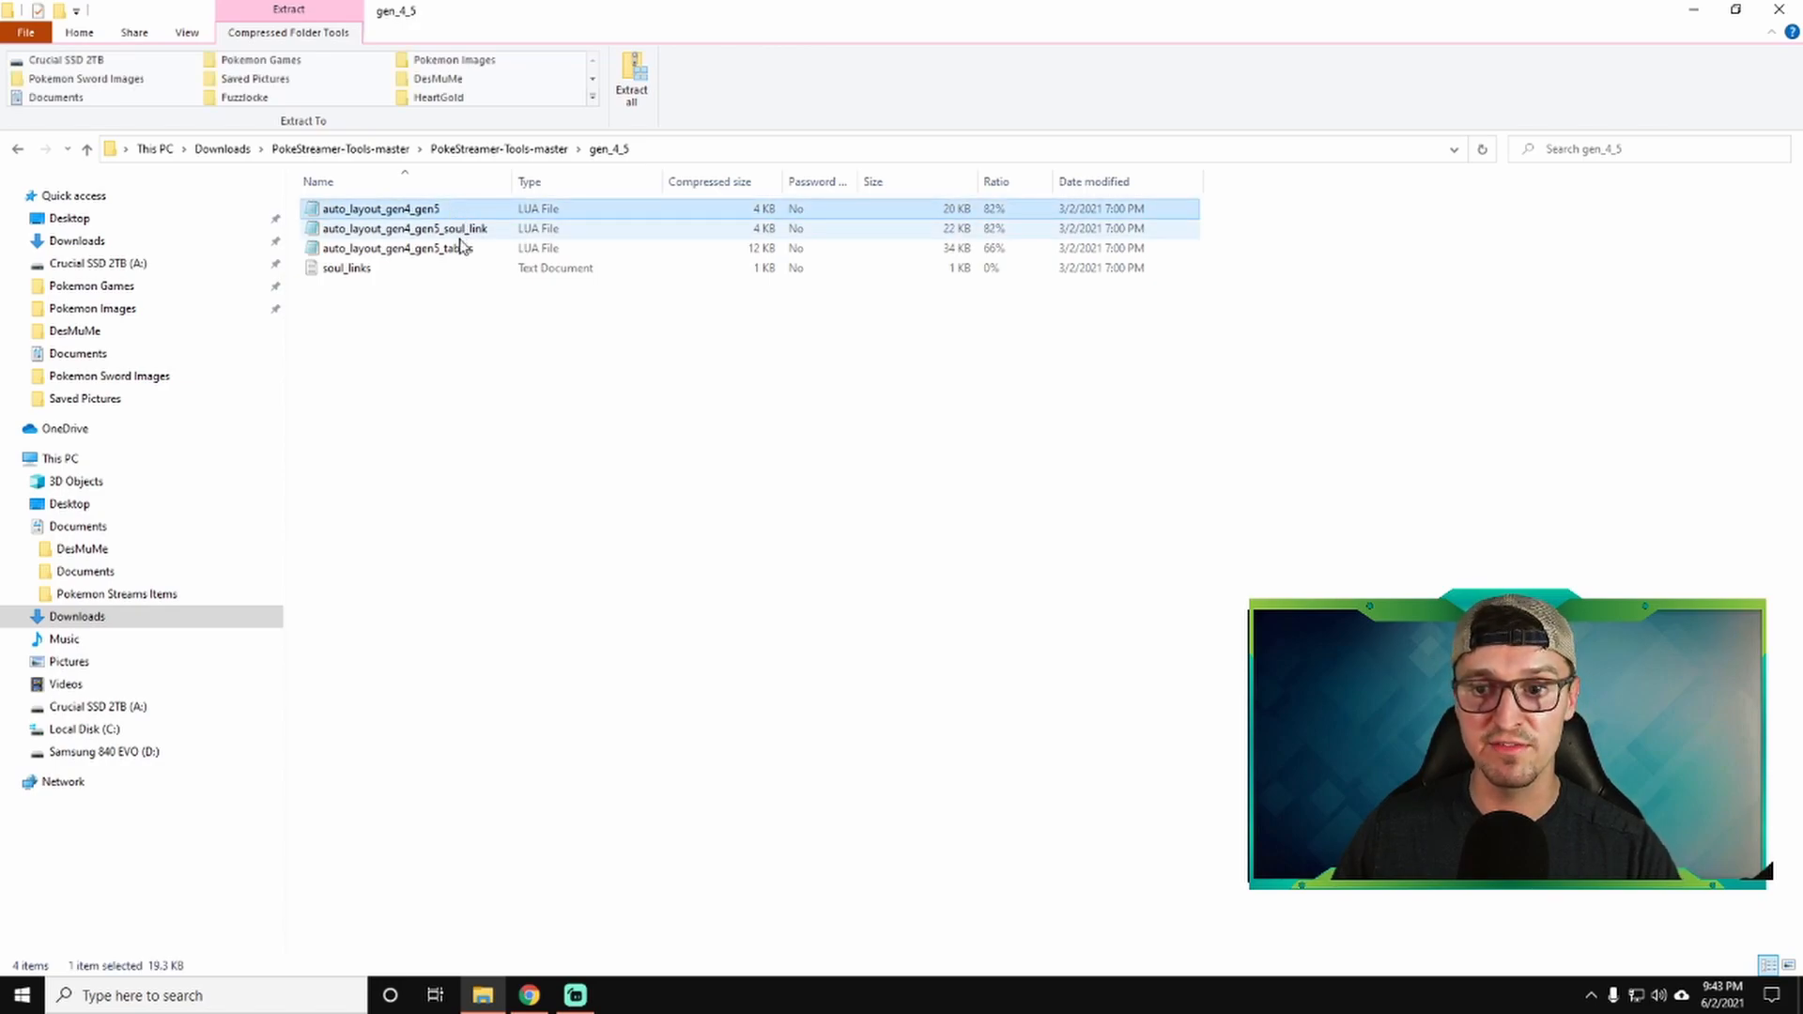
pyautogui.click(396, 248)
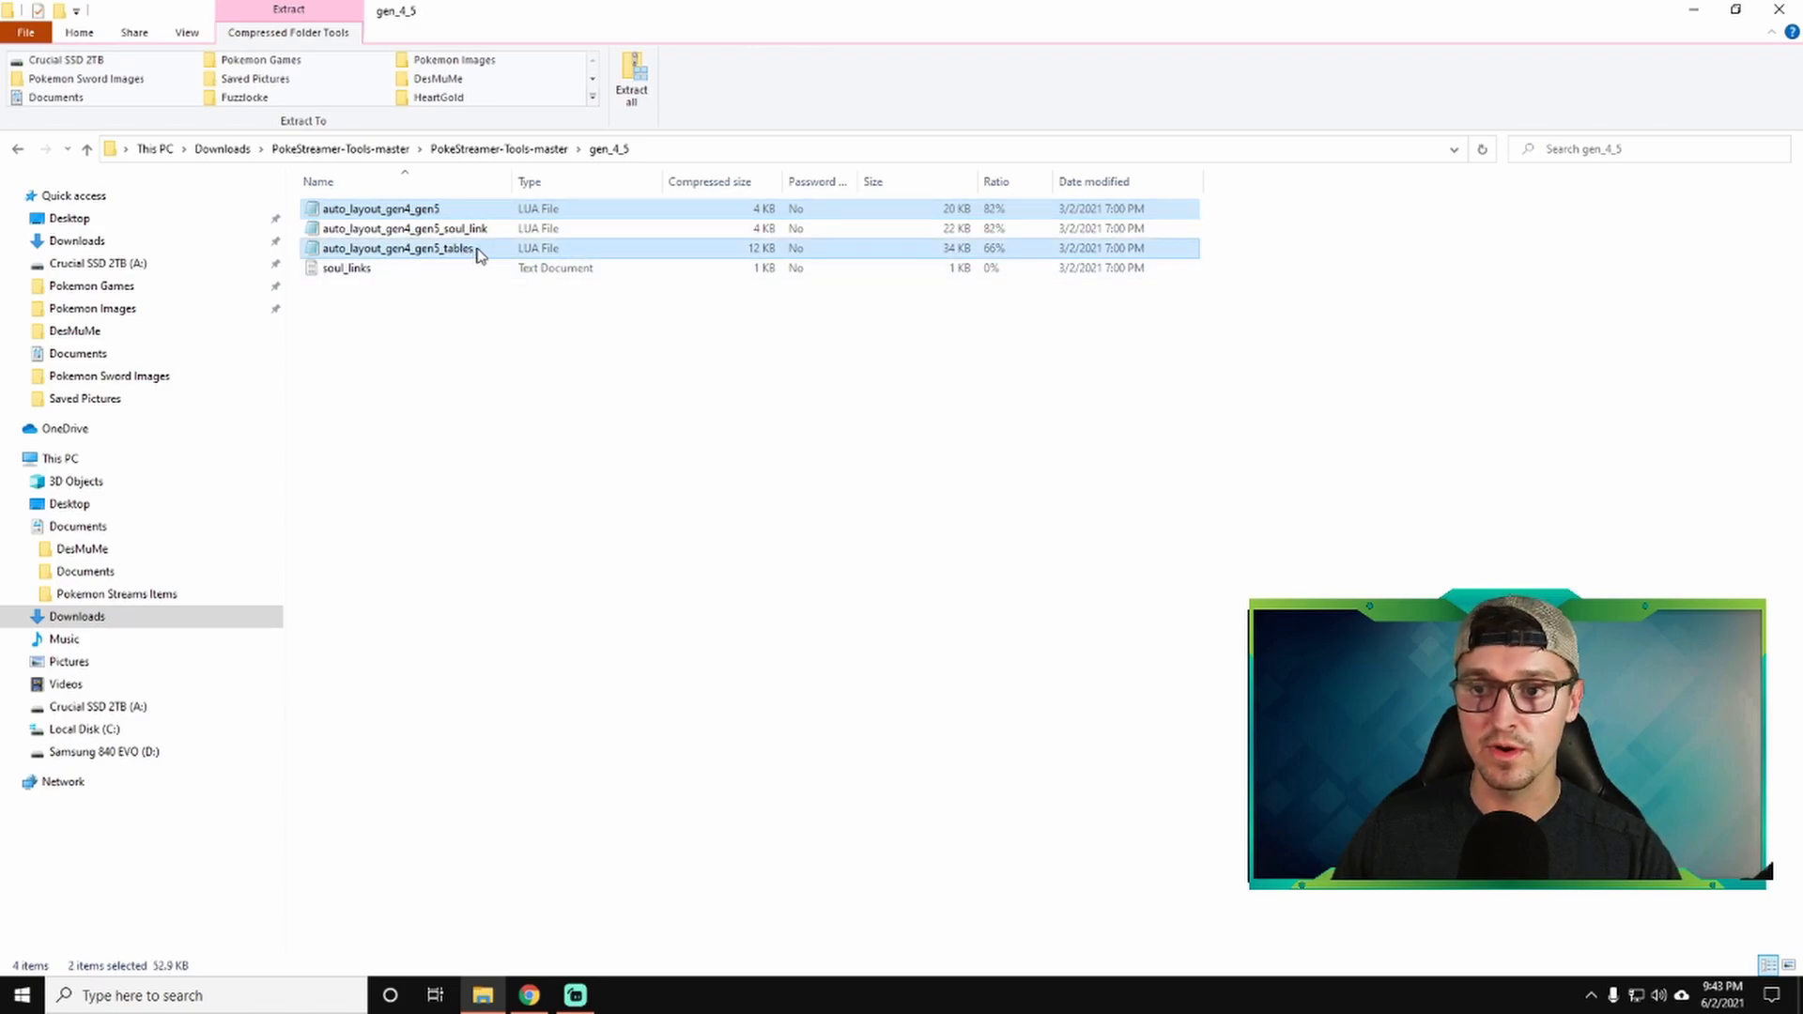
pyautogui.moveTo(397, 248); pyautogui.dragTo(81, 548)
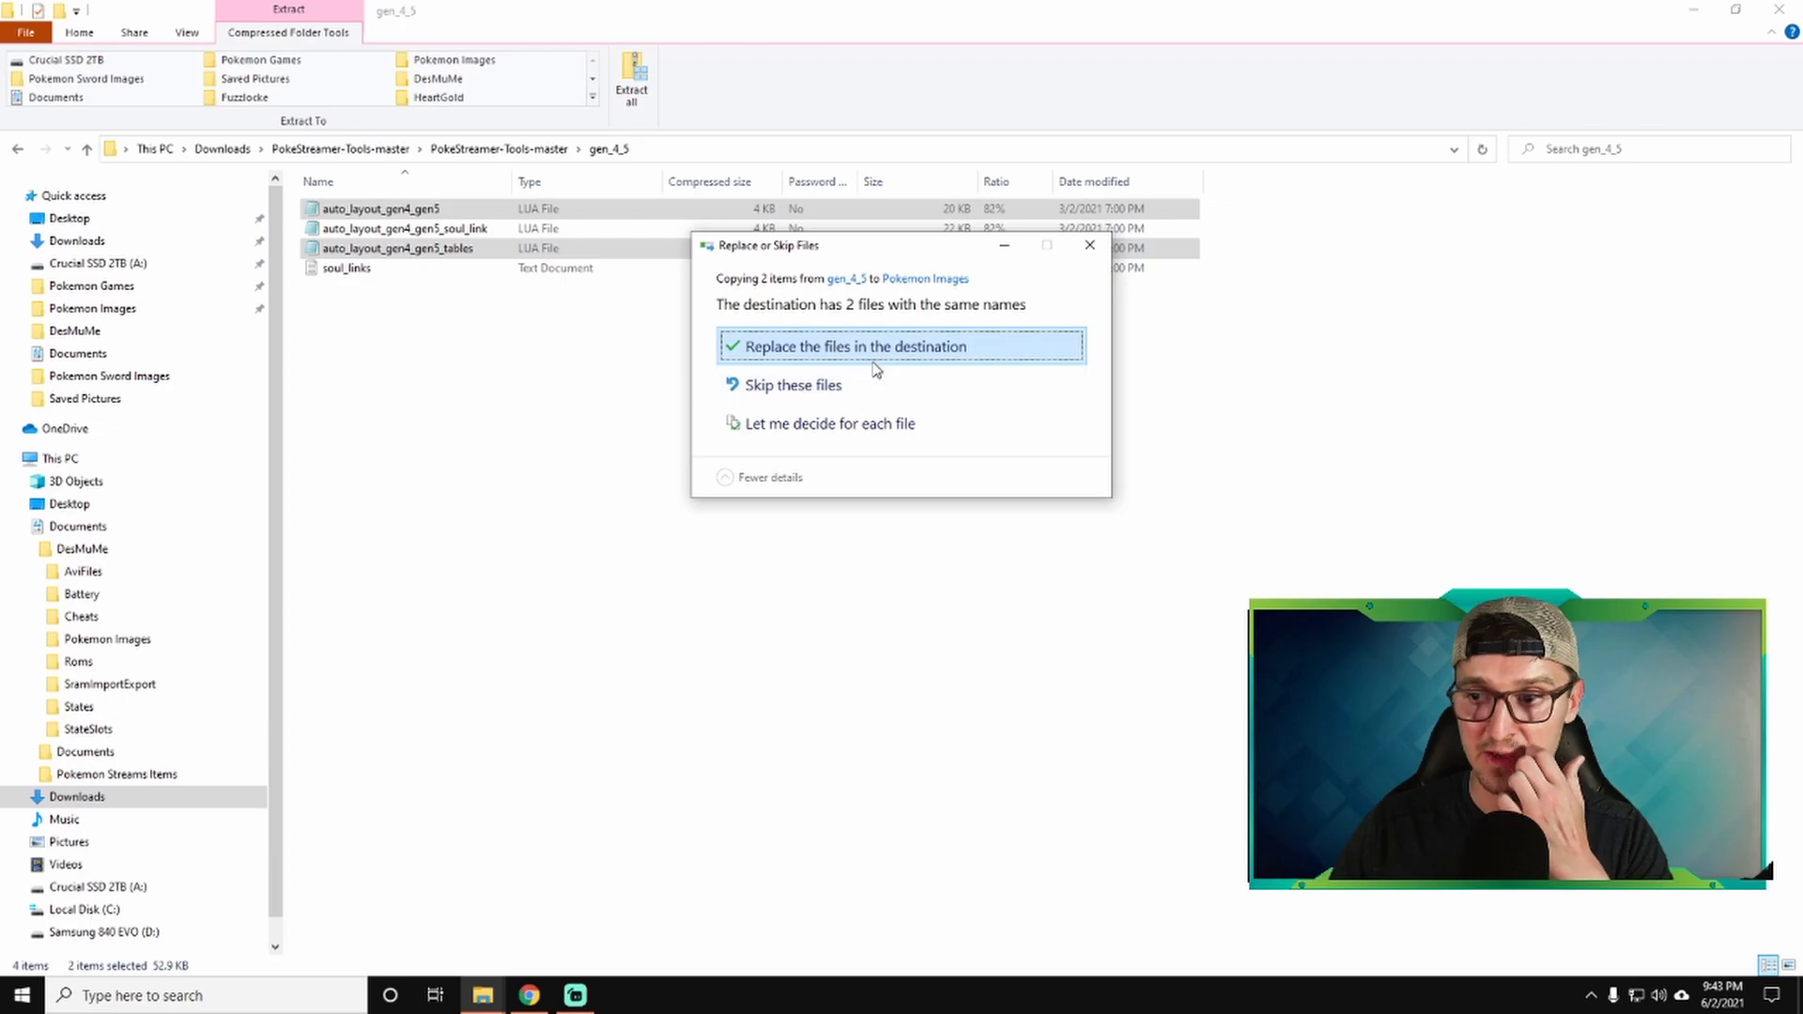
# Replace the existing files in Pokemon Images and confirm auto_layout_gen4_gen5 now sits there.
pyautogui.click(849, 346)
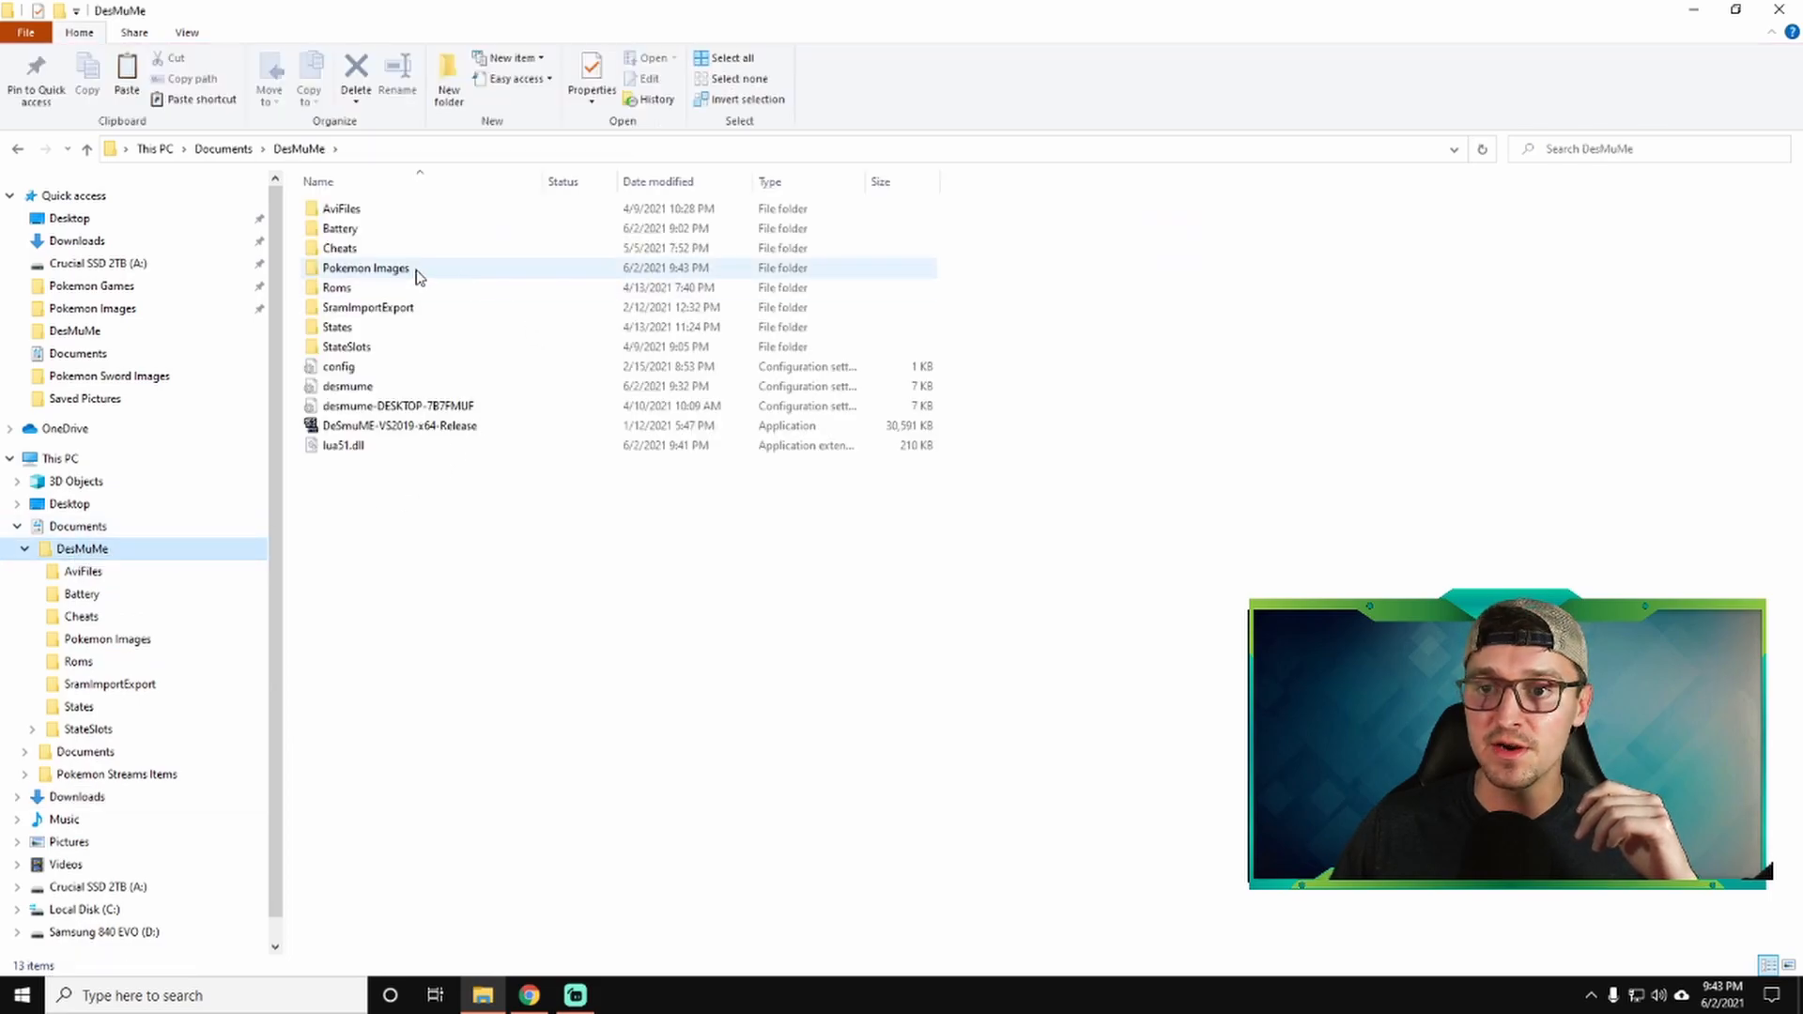
pyautogui.doubleClick(364, 267)
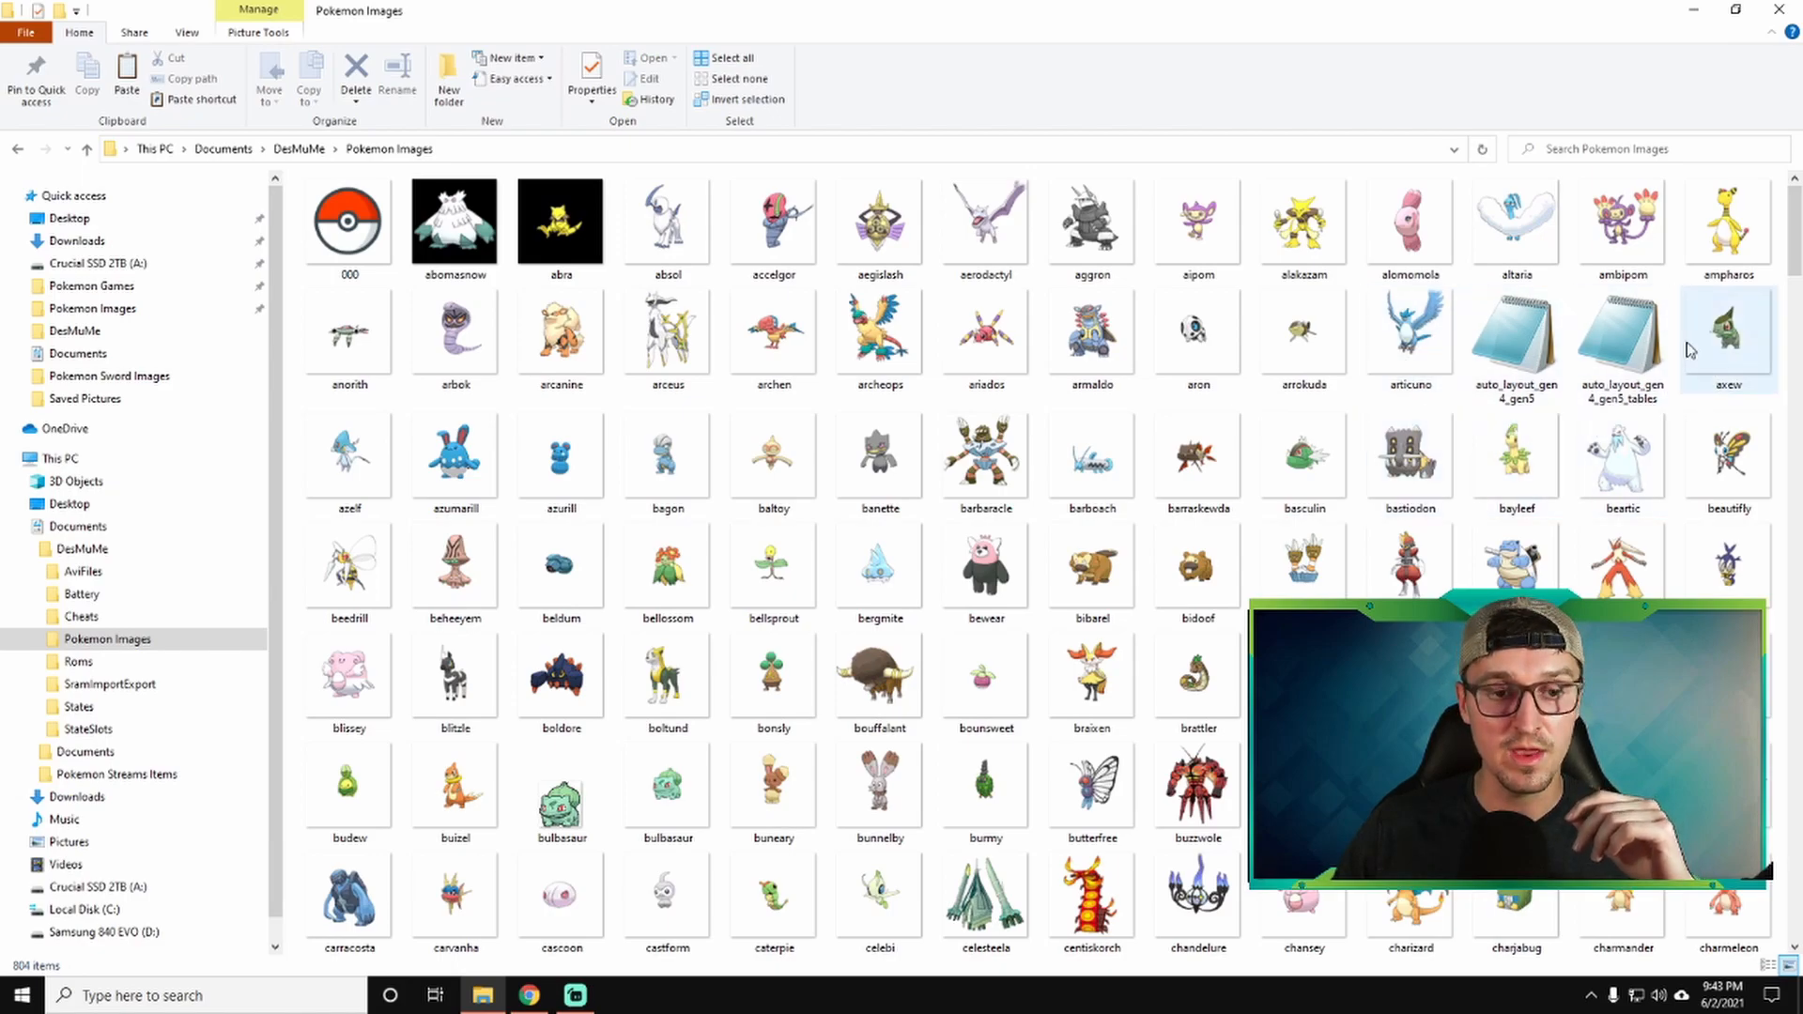
pyautogui.click(1196, 460)
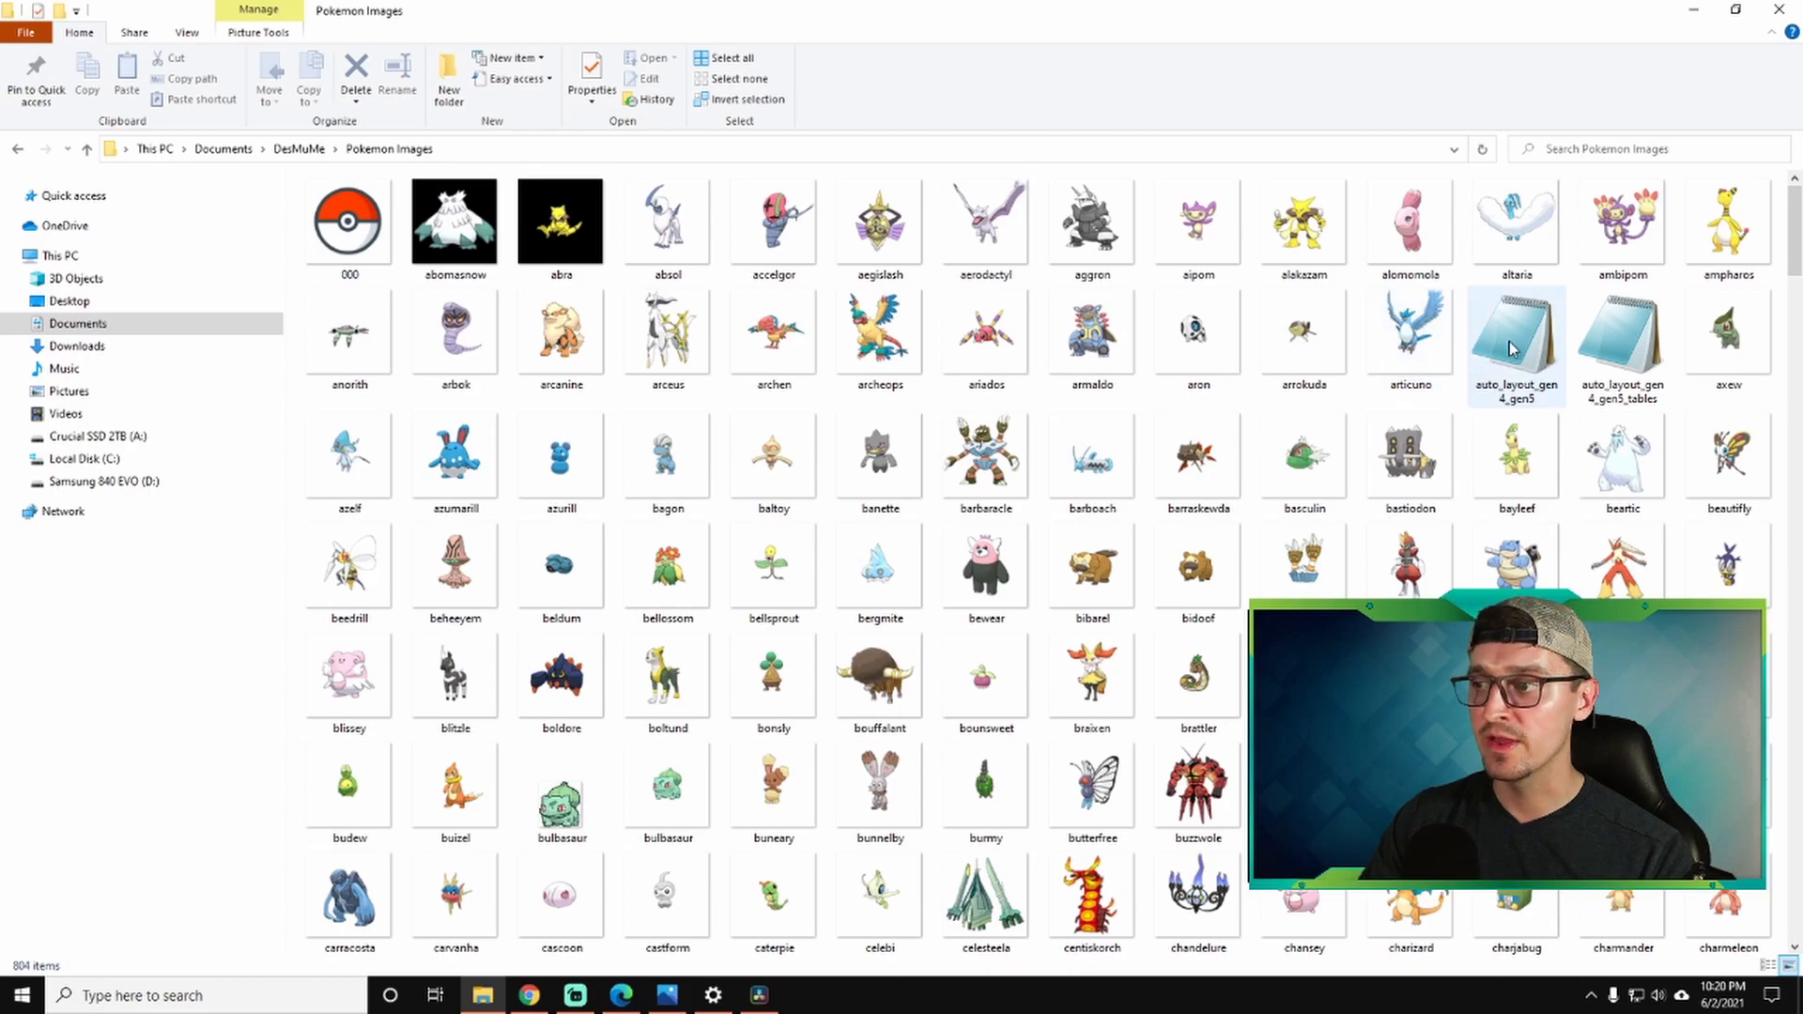
# In Notepad, change the script's 'local game =' value to 1, save and close it.
pyautogui.doubleClick(1516, 335)
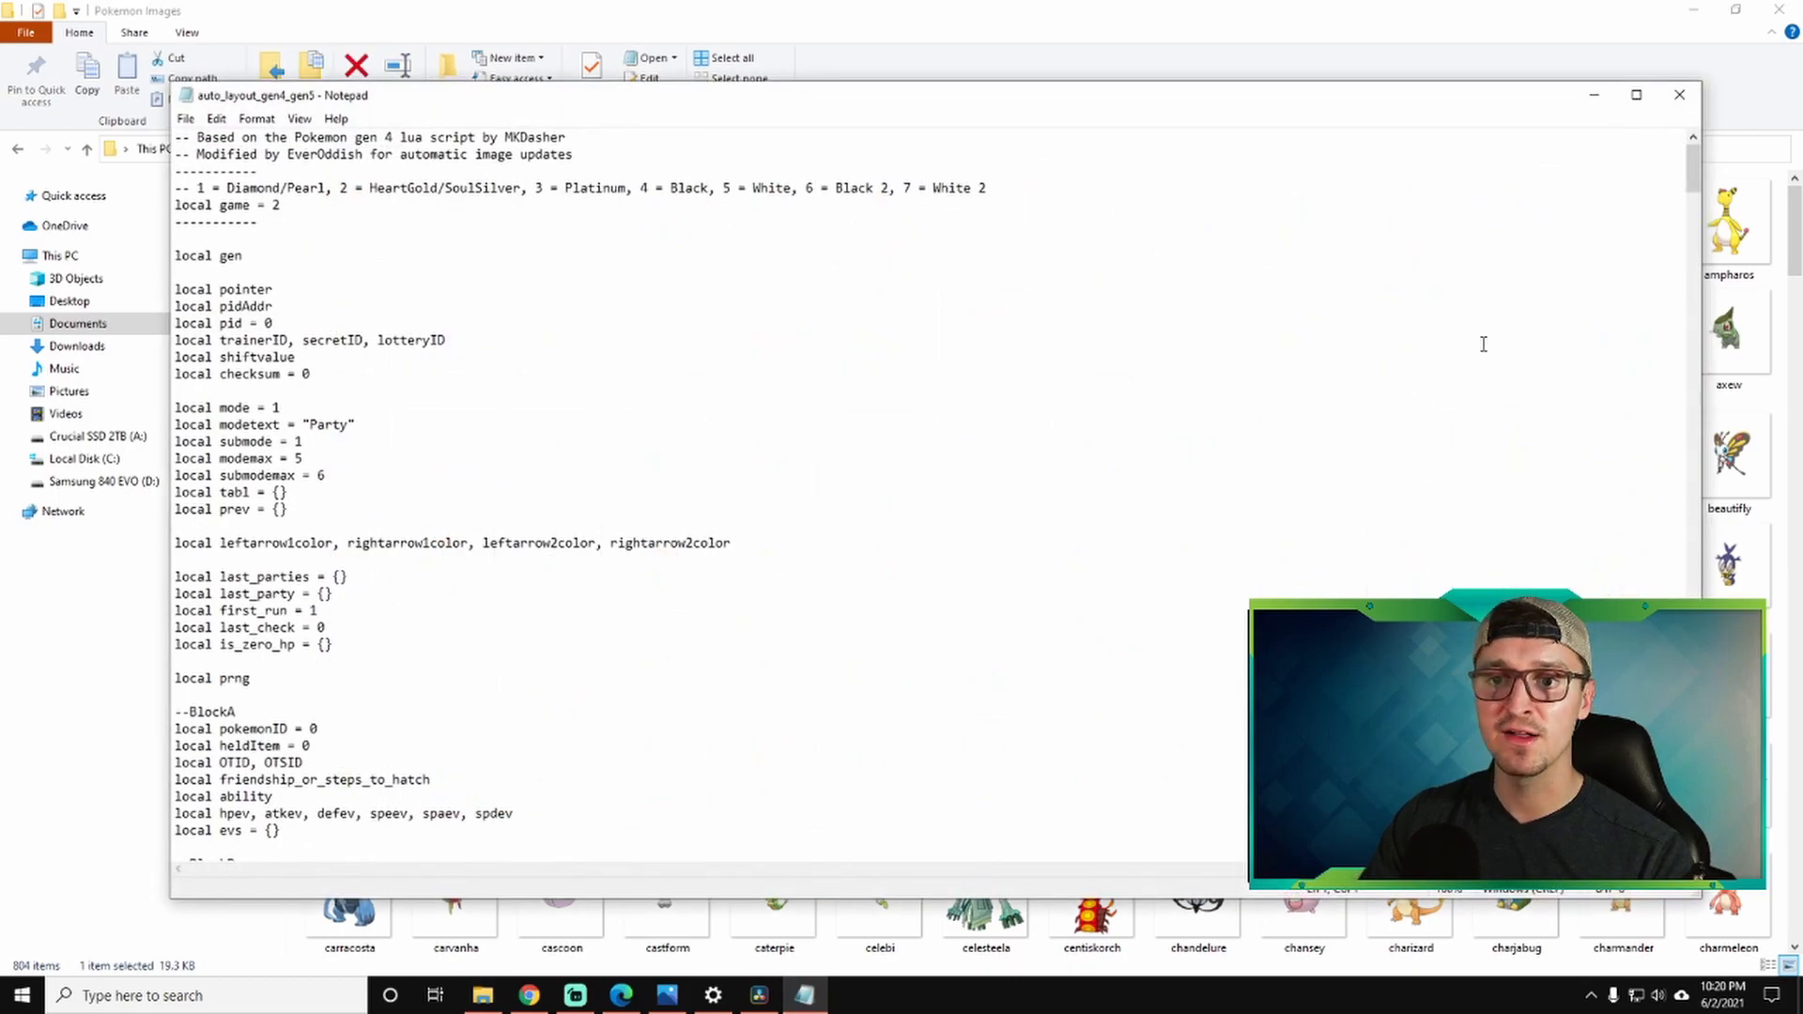
pyautogui.moveTo(174, 188); pyautogui.dragTo(282, 205)
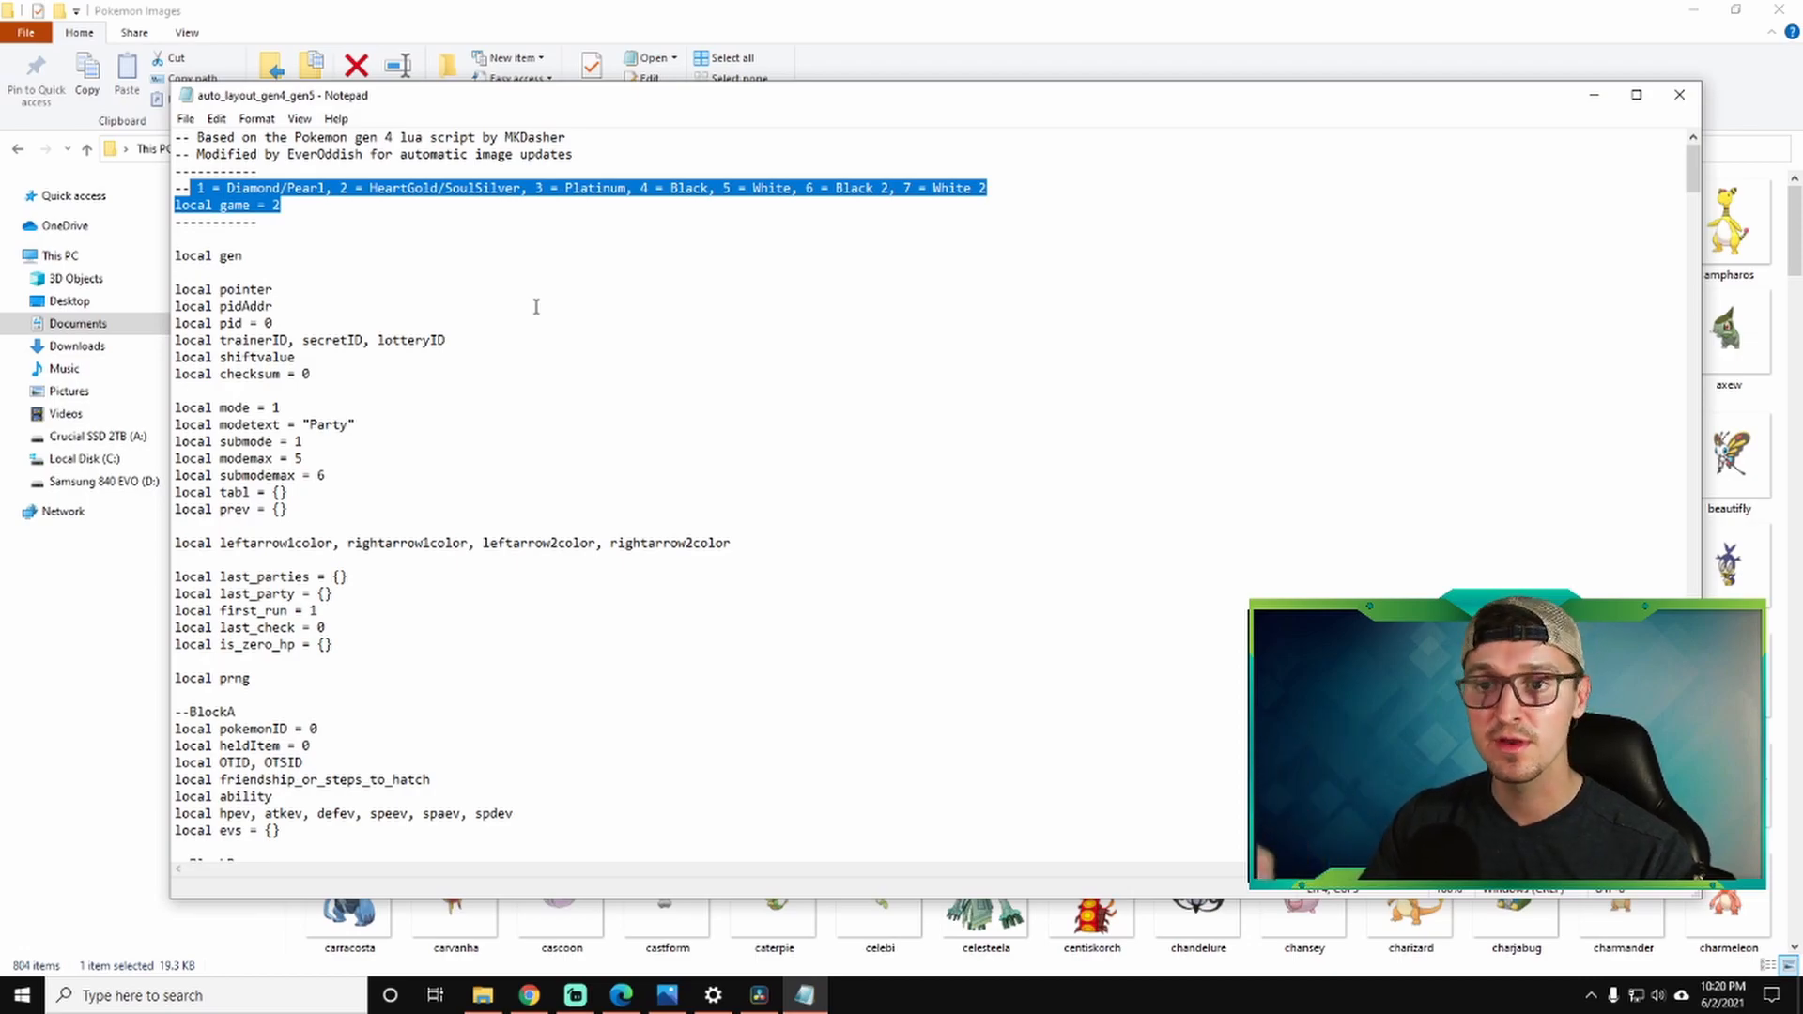
pyautogui.click(283, 205)
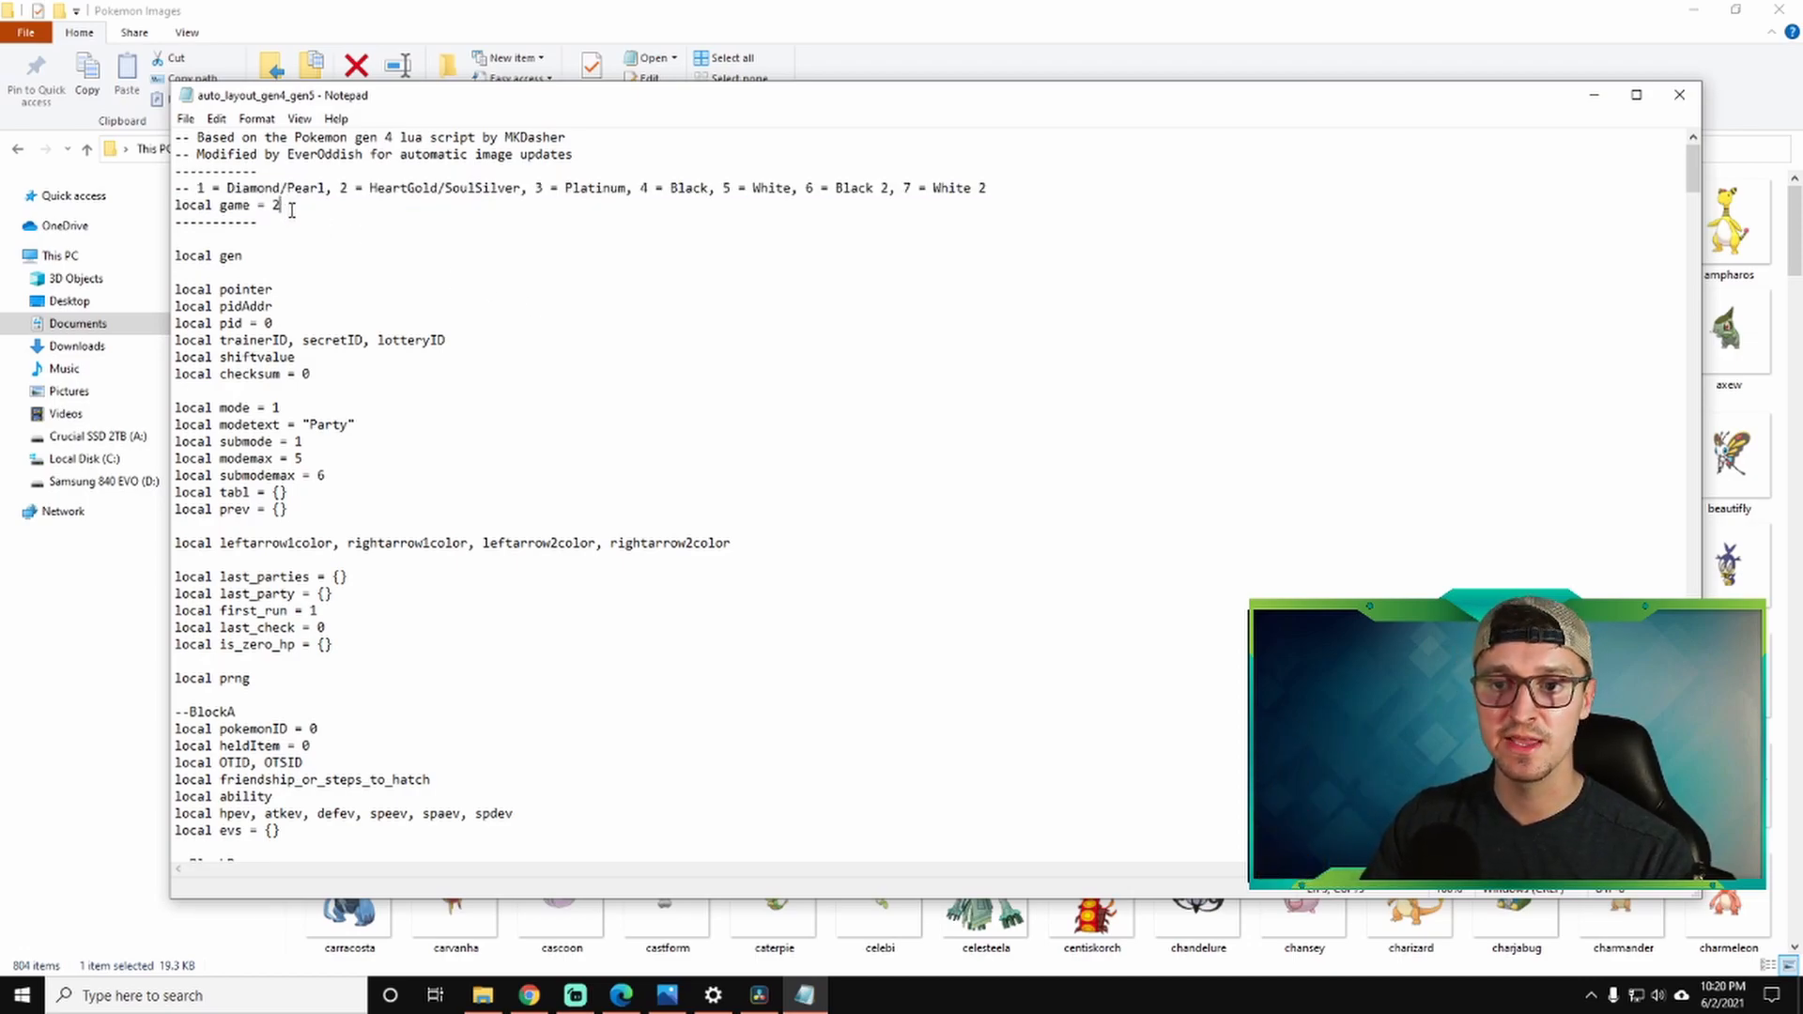
pyautogui.doubleClick(399, 188)
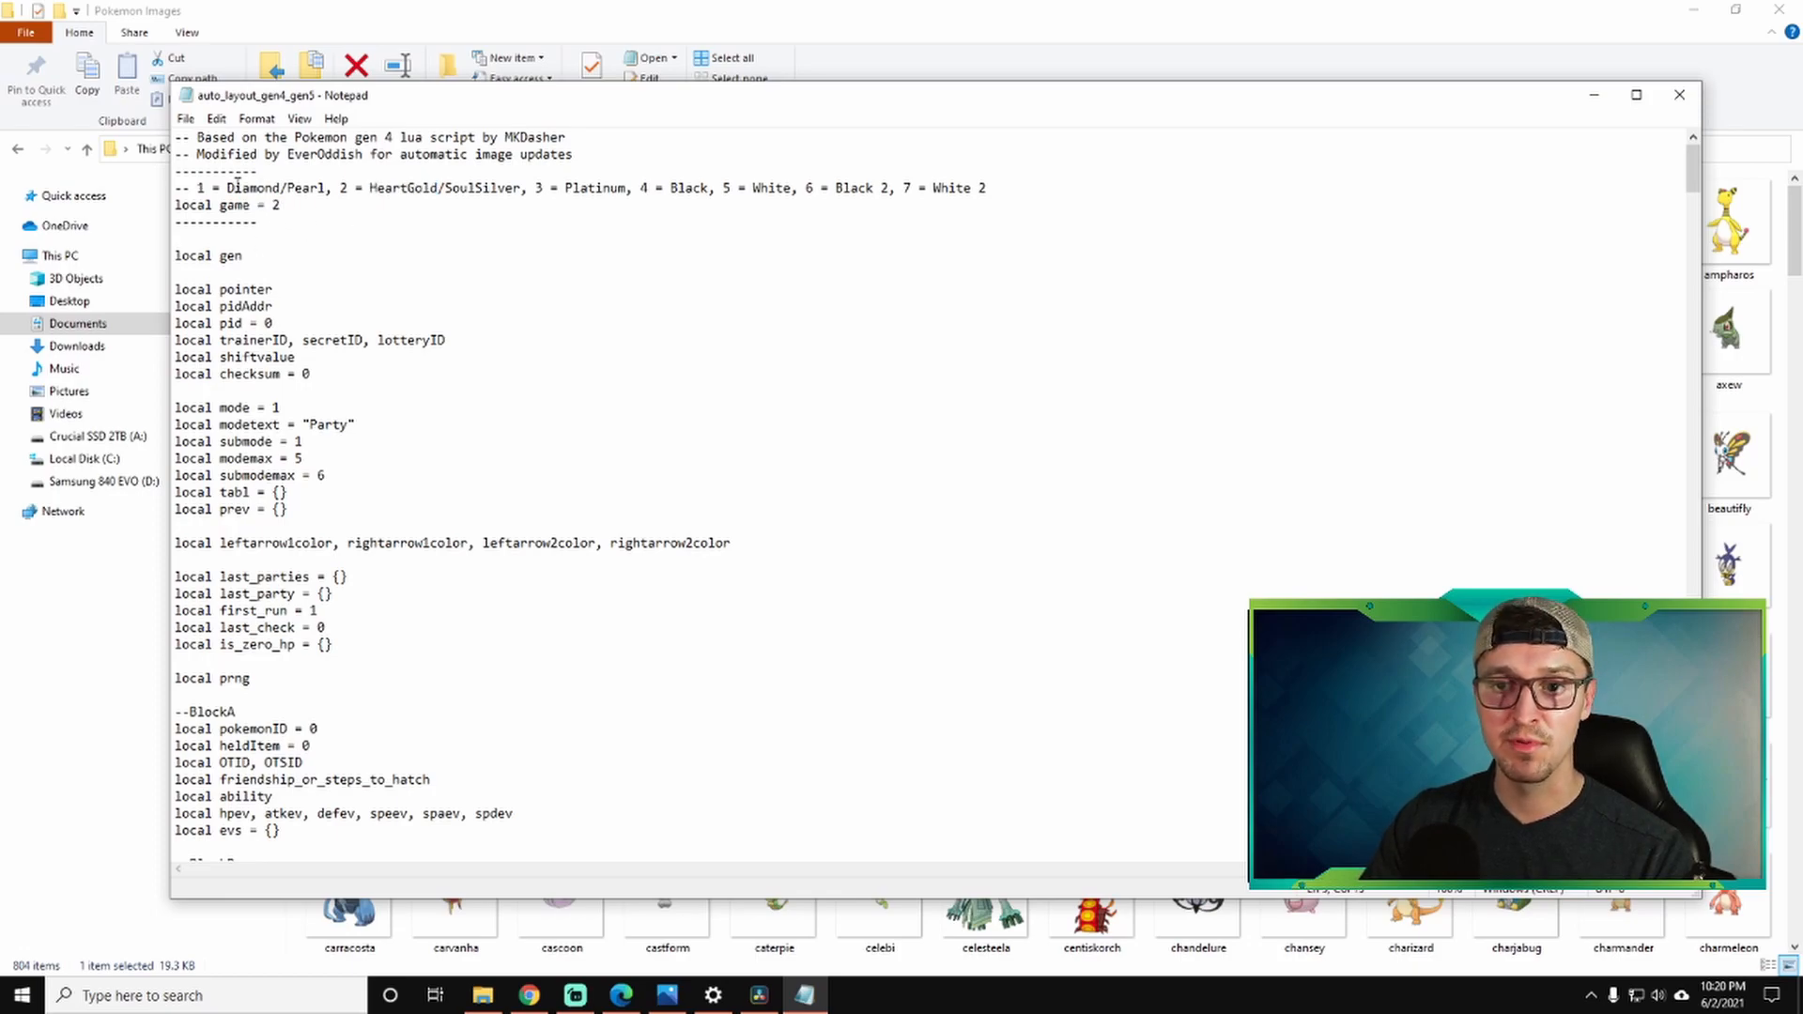
pyautogui.write('1')
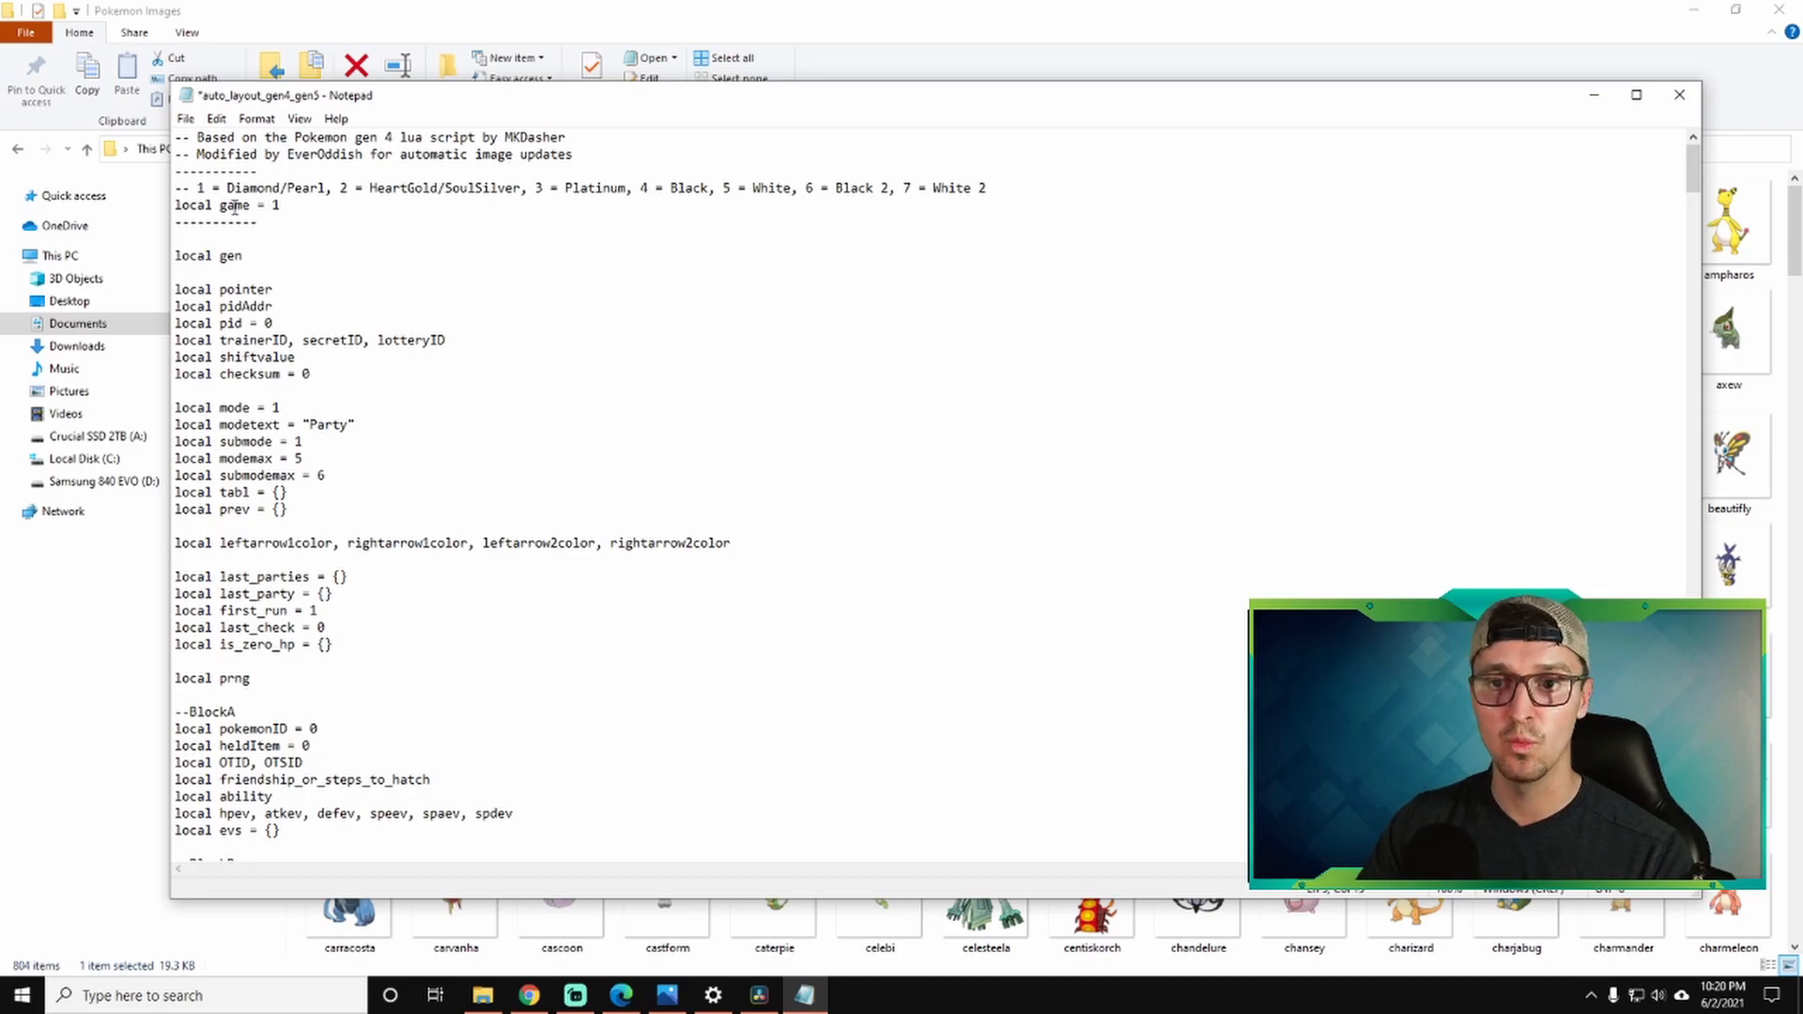
pyautogui.click(184, 118)
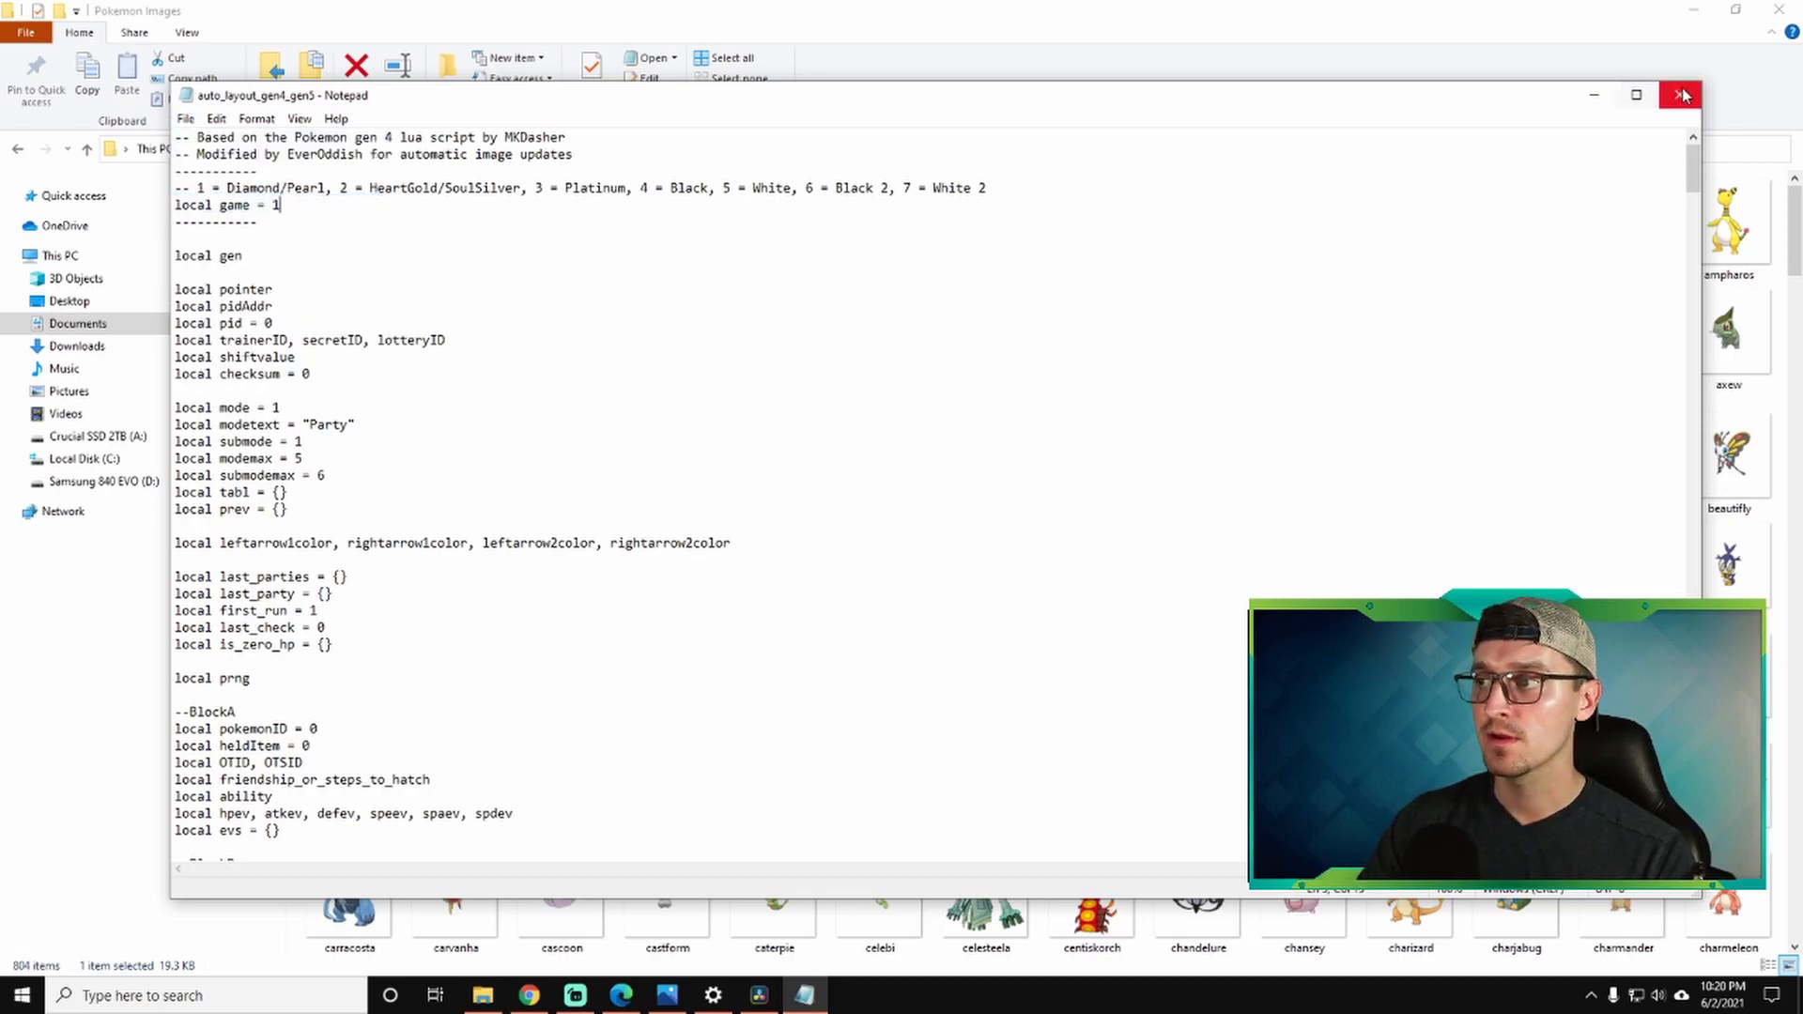
pyautogui.click(1680, 94)
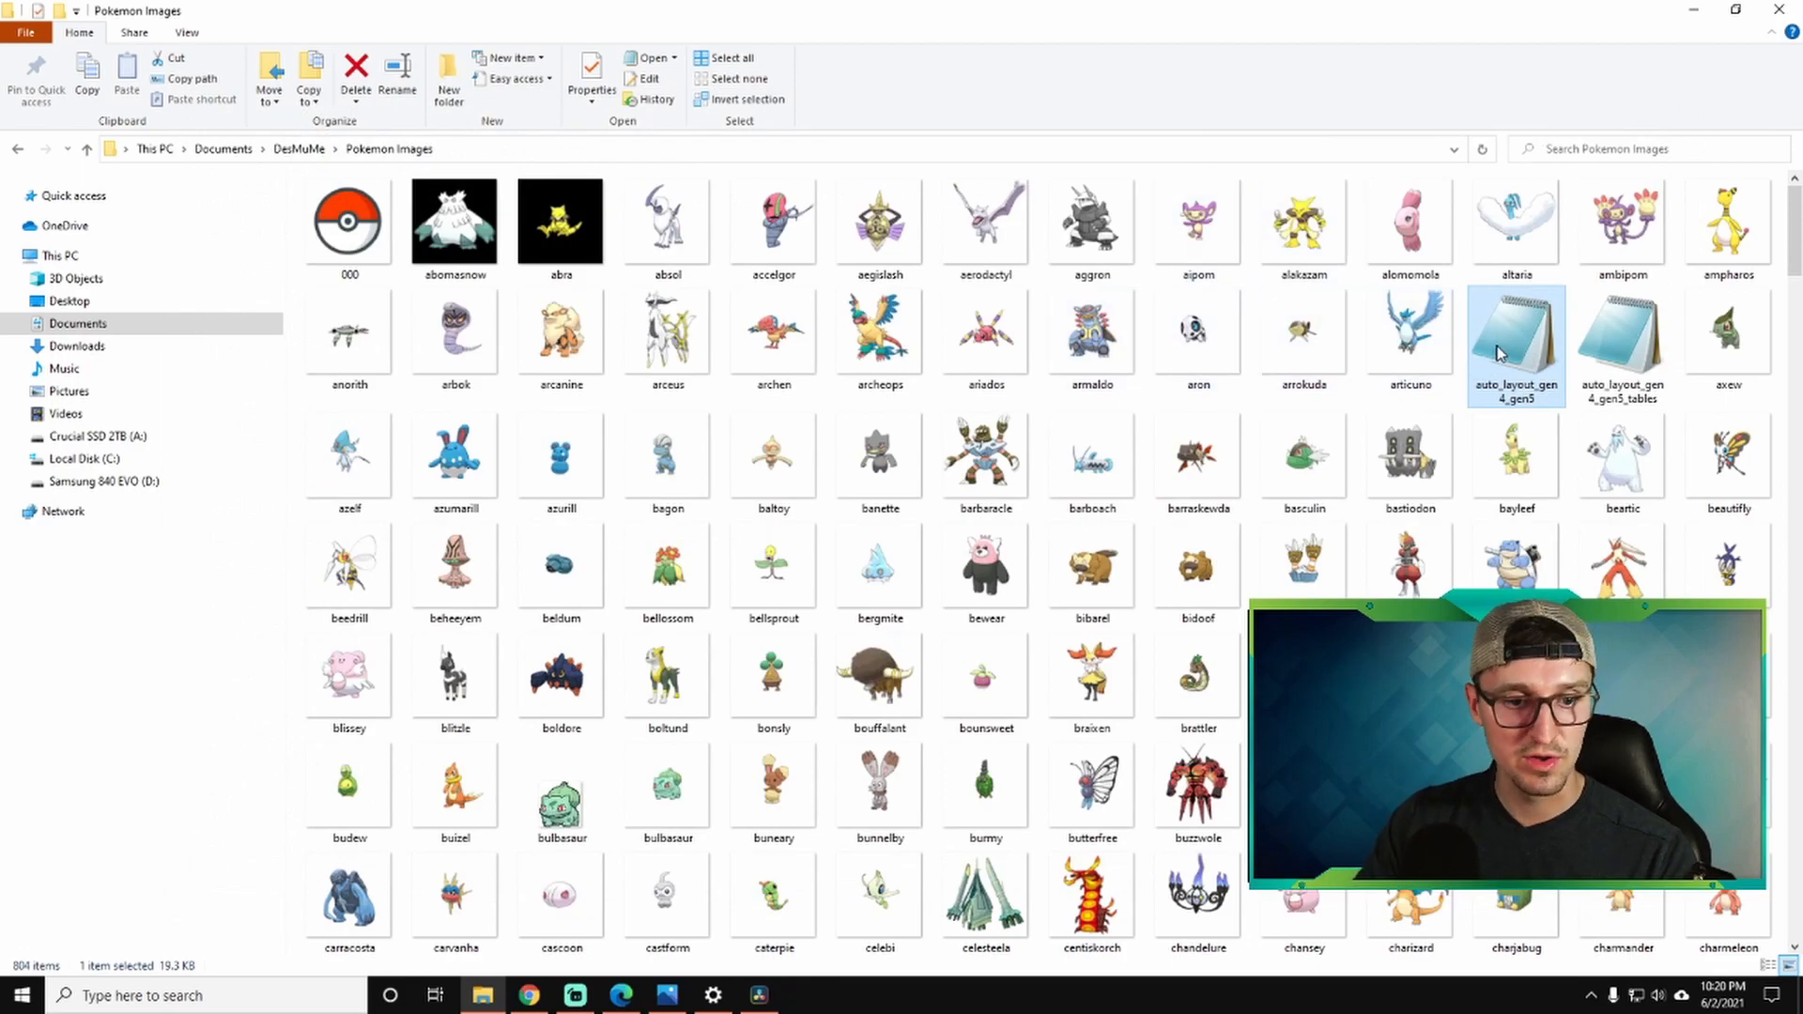
pyautogui.moveTo(1512, 340)
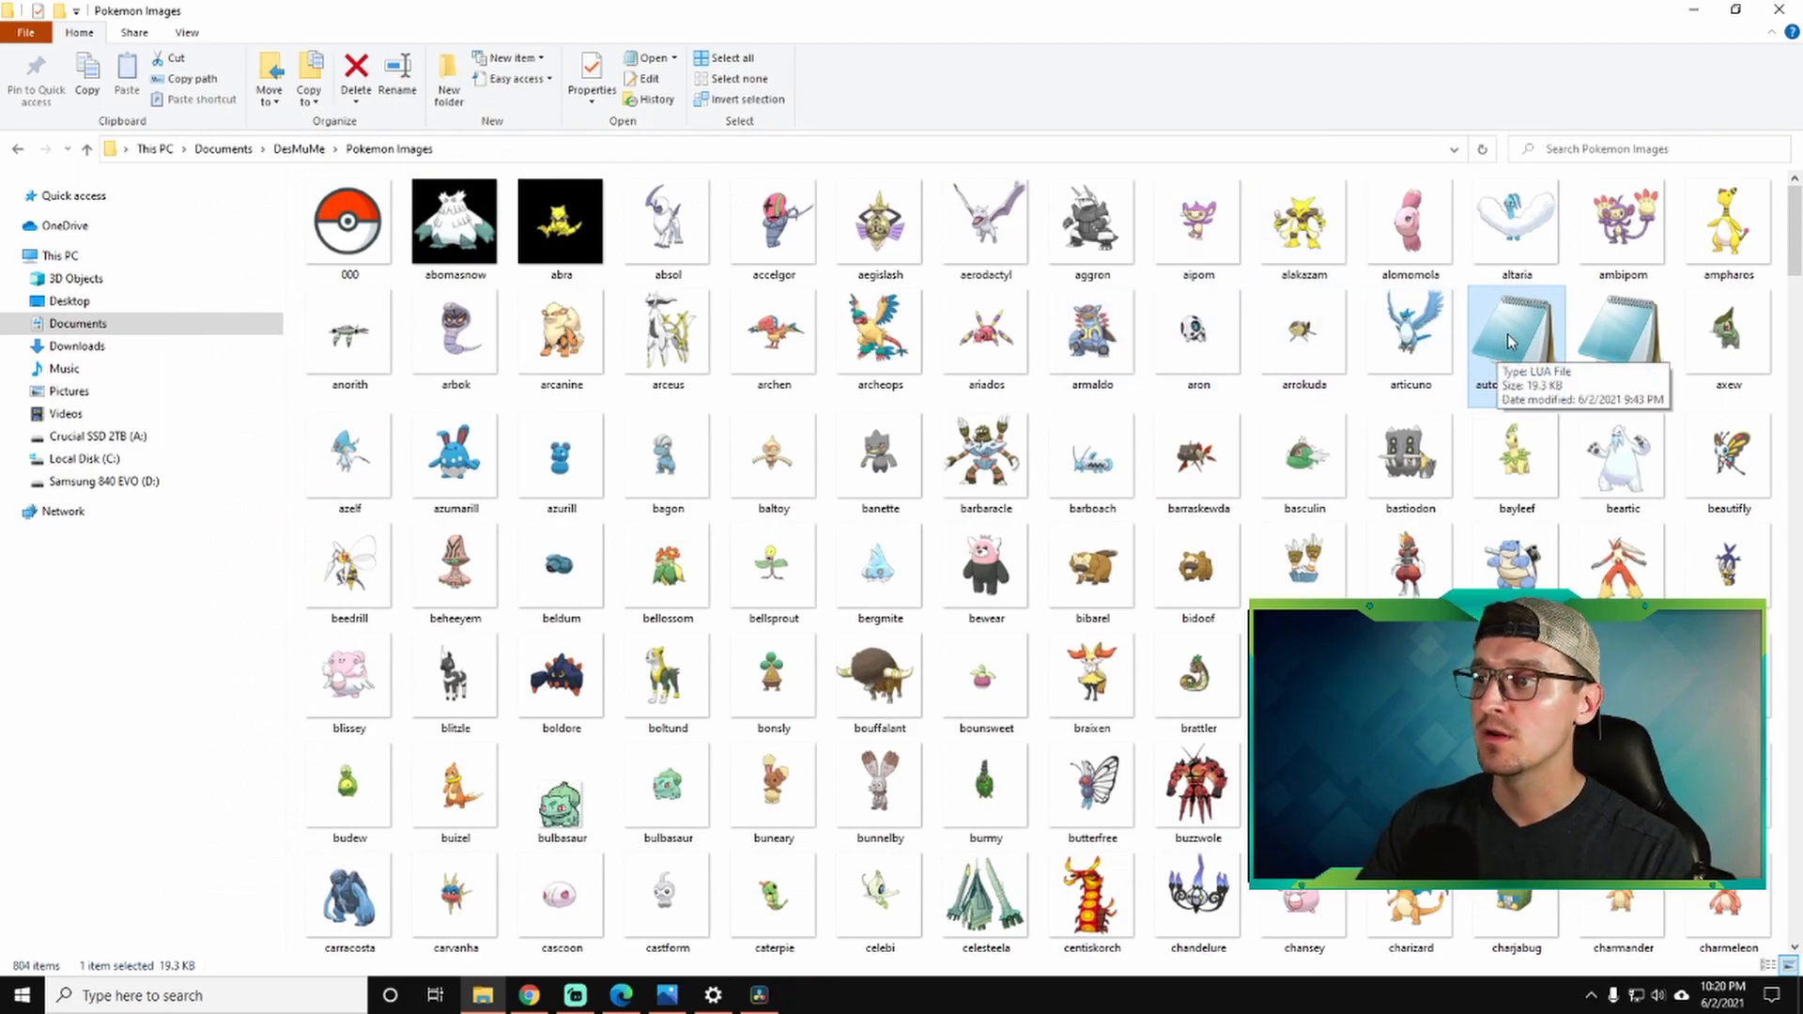
# Reopen the script and set the game value to 2 for HeartGold/SoulSilver.
pyautogui.doubleClick(1516, 334)
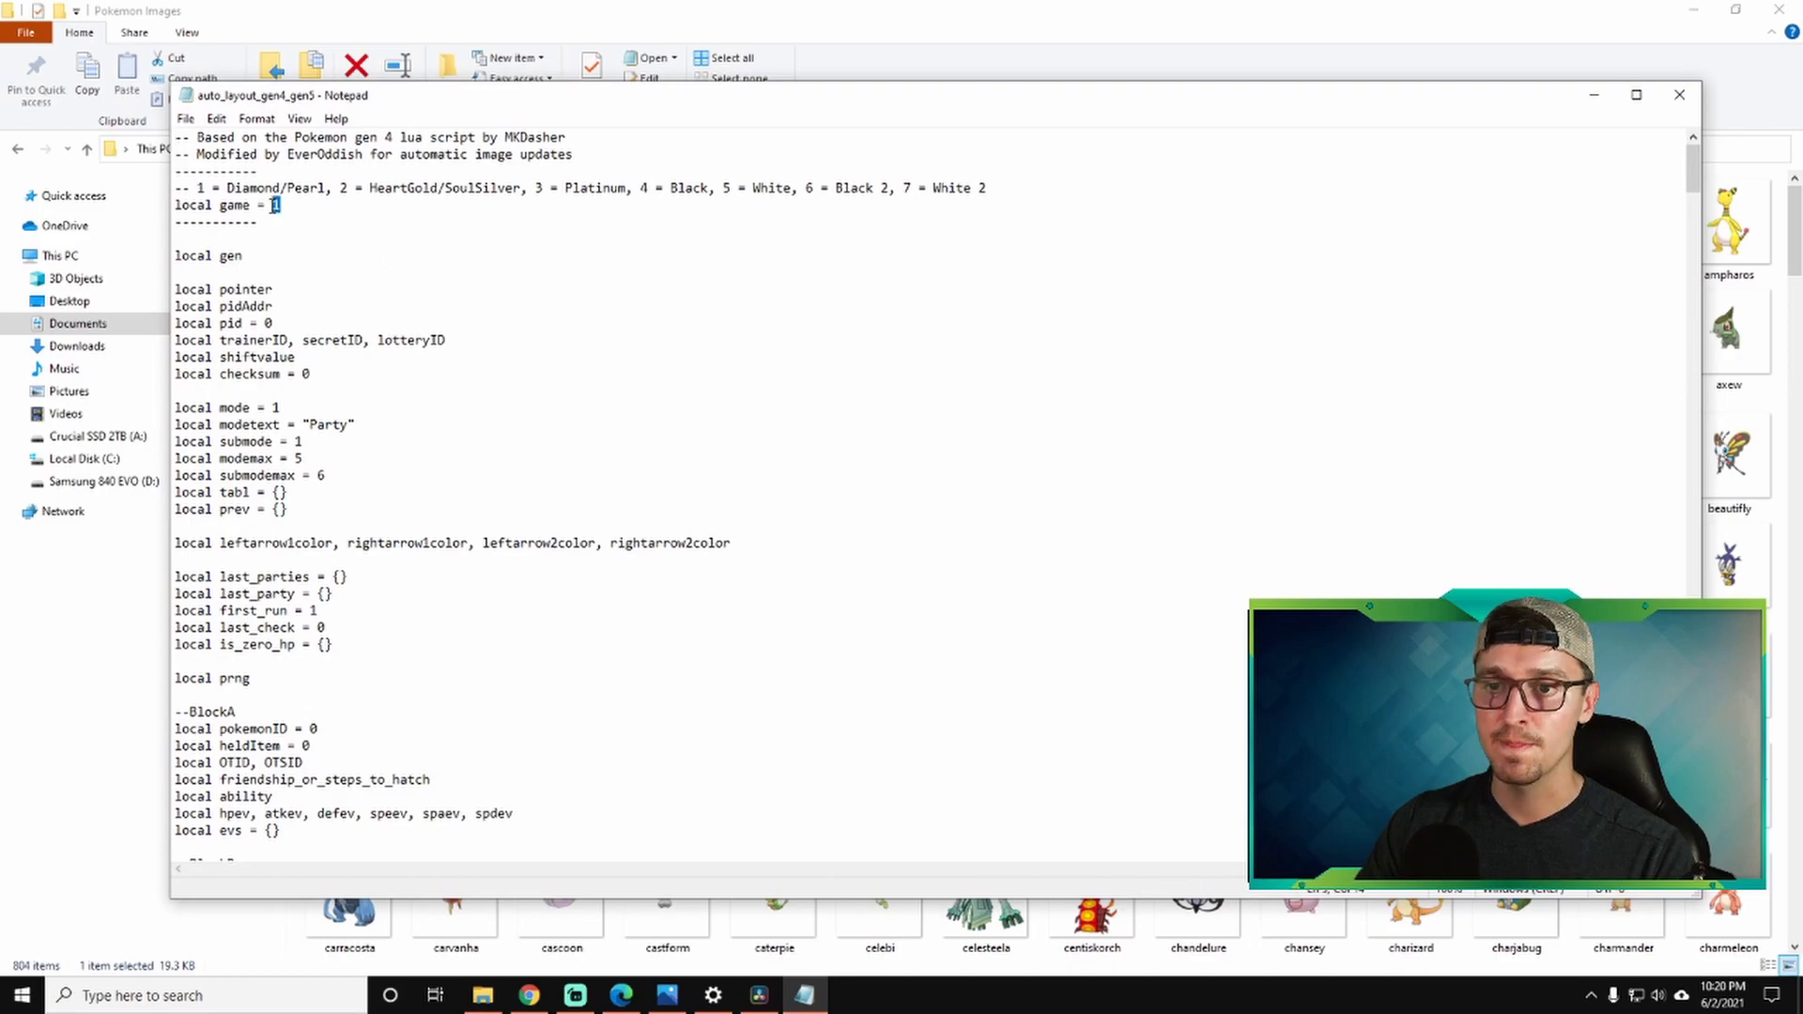
pyautogui.write('2')
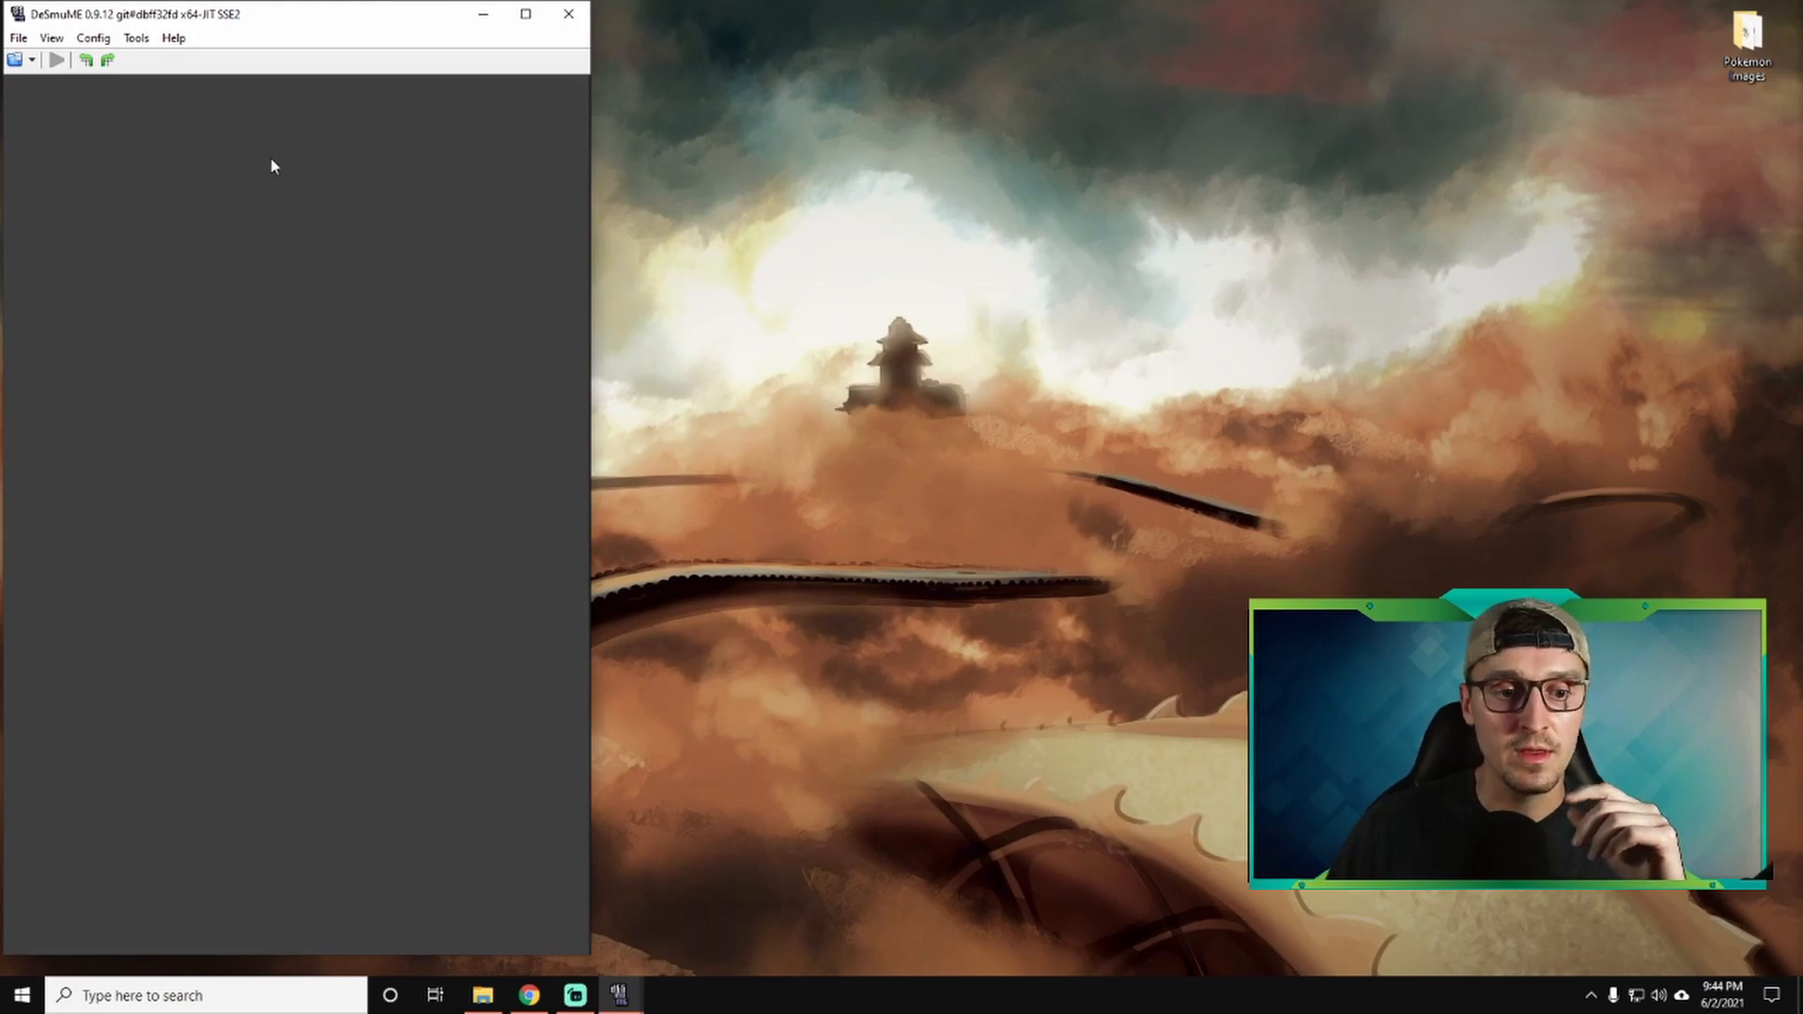
pyautogui.moveTo(57, 60)
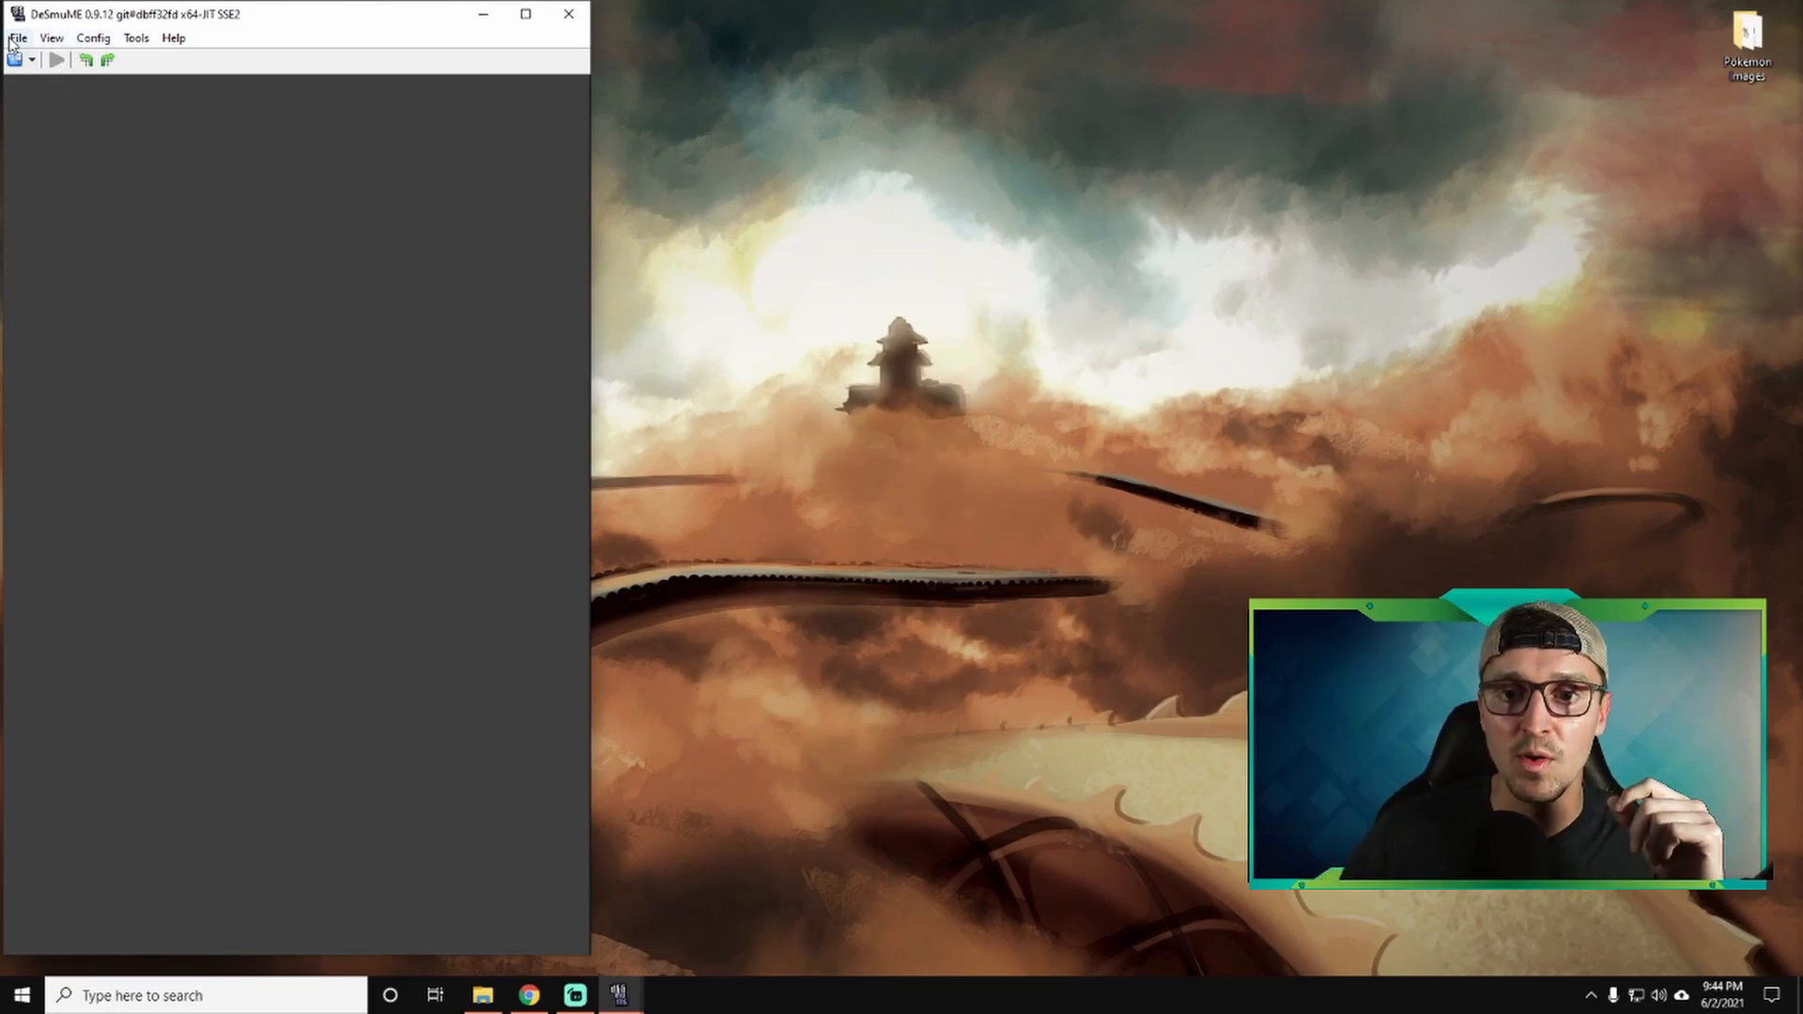
# Load the Pokémon HeartGold ROM and continue the saved game.
pyautogui.click(17, 37)
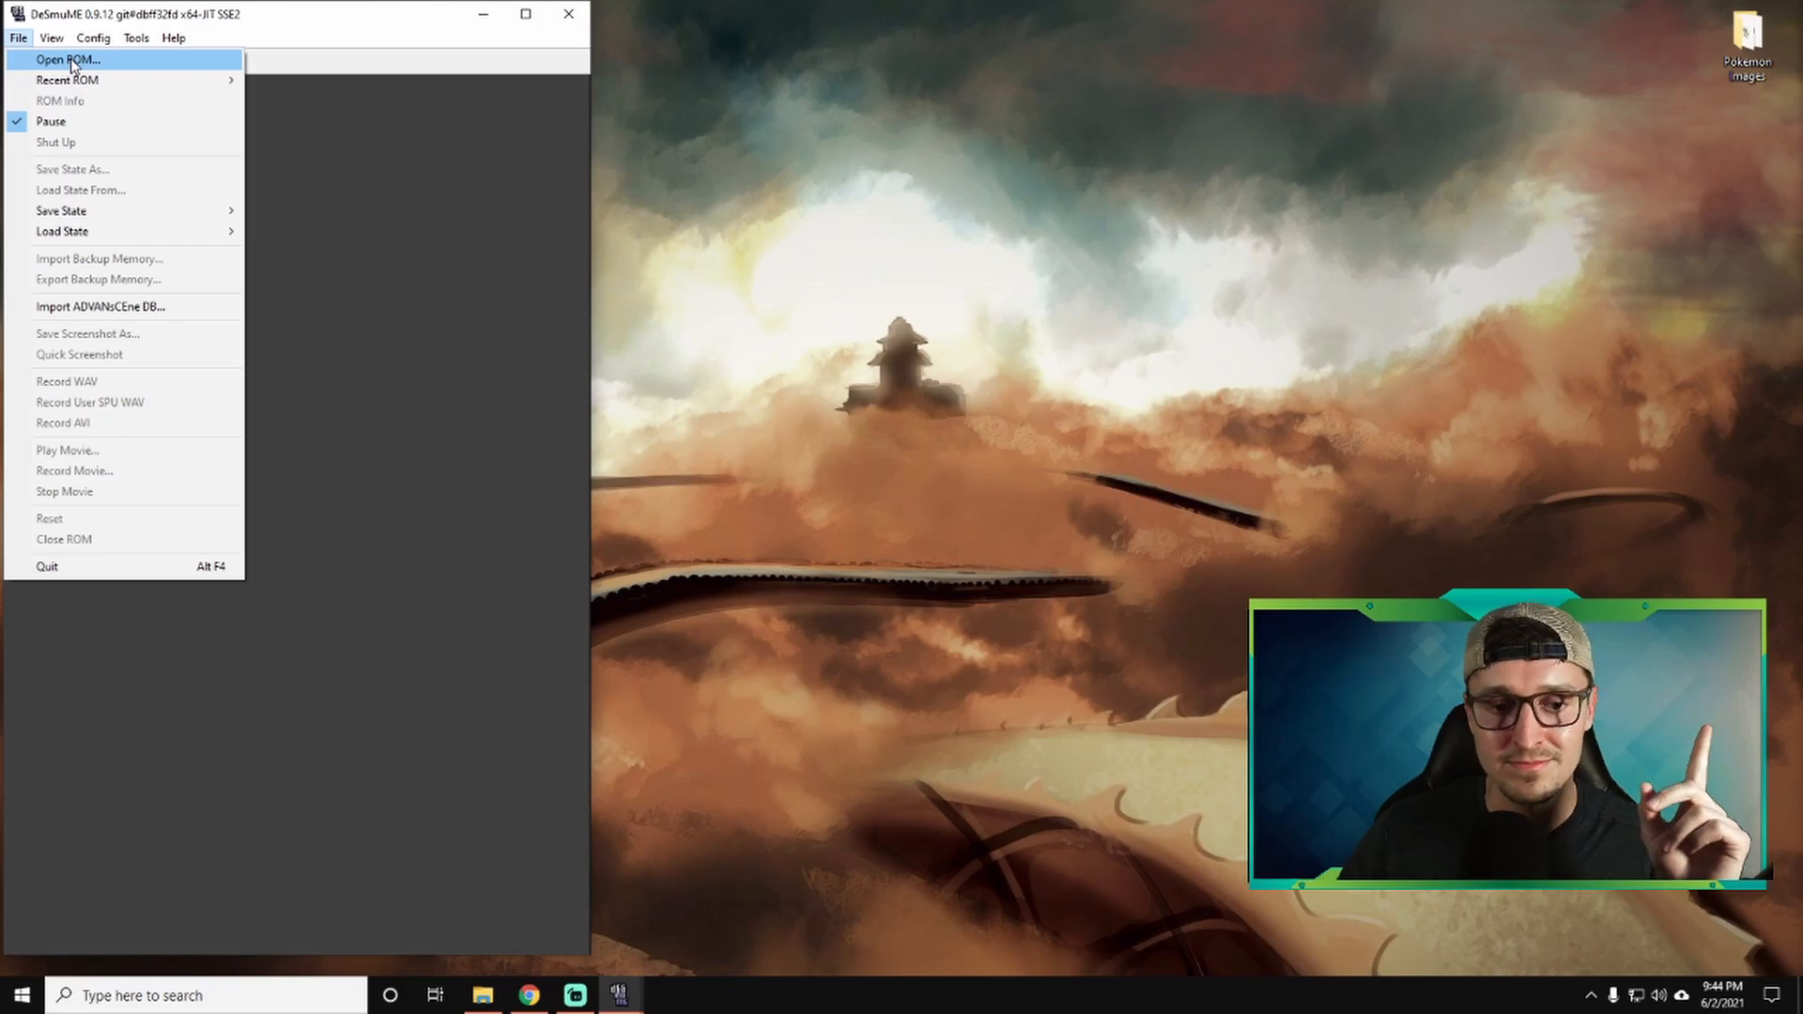
pyautogui.moveTo(67, 79)
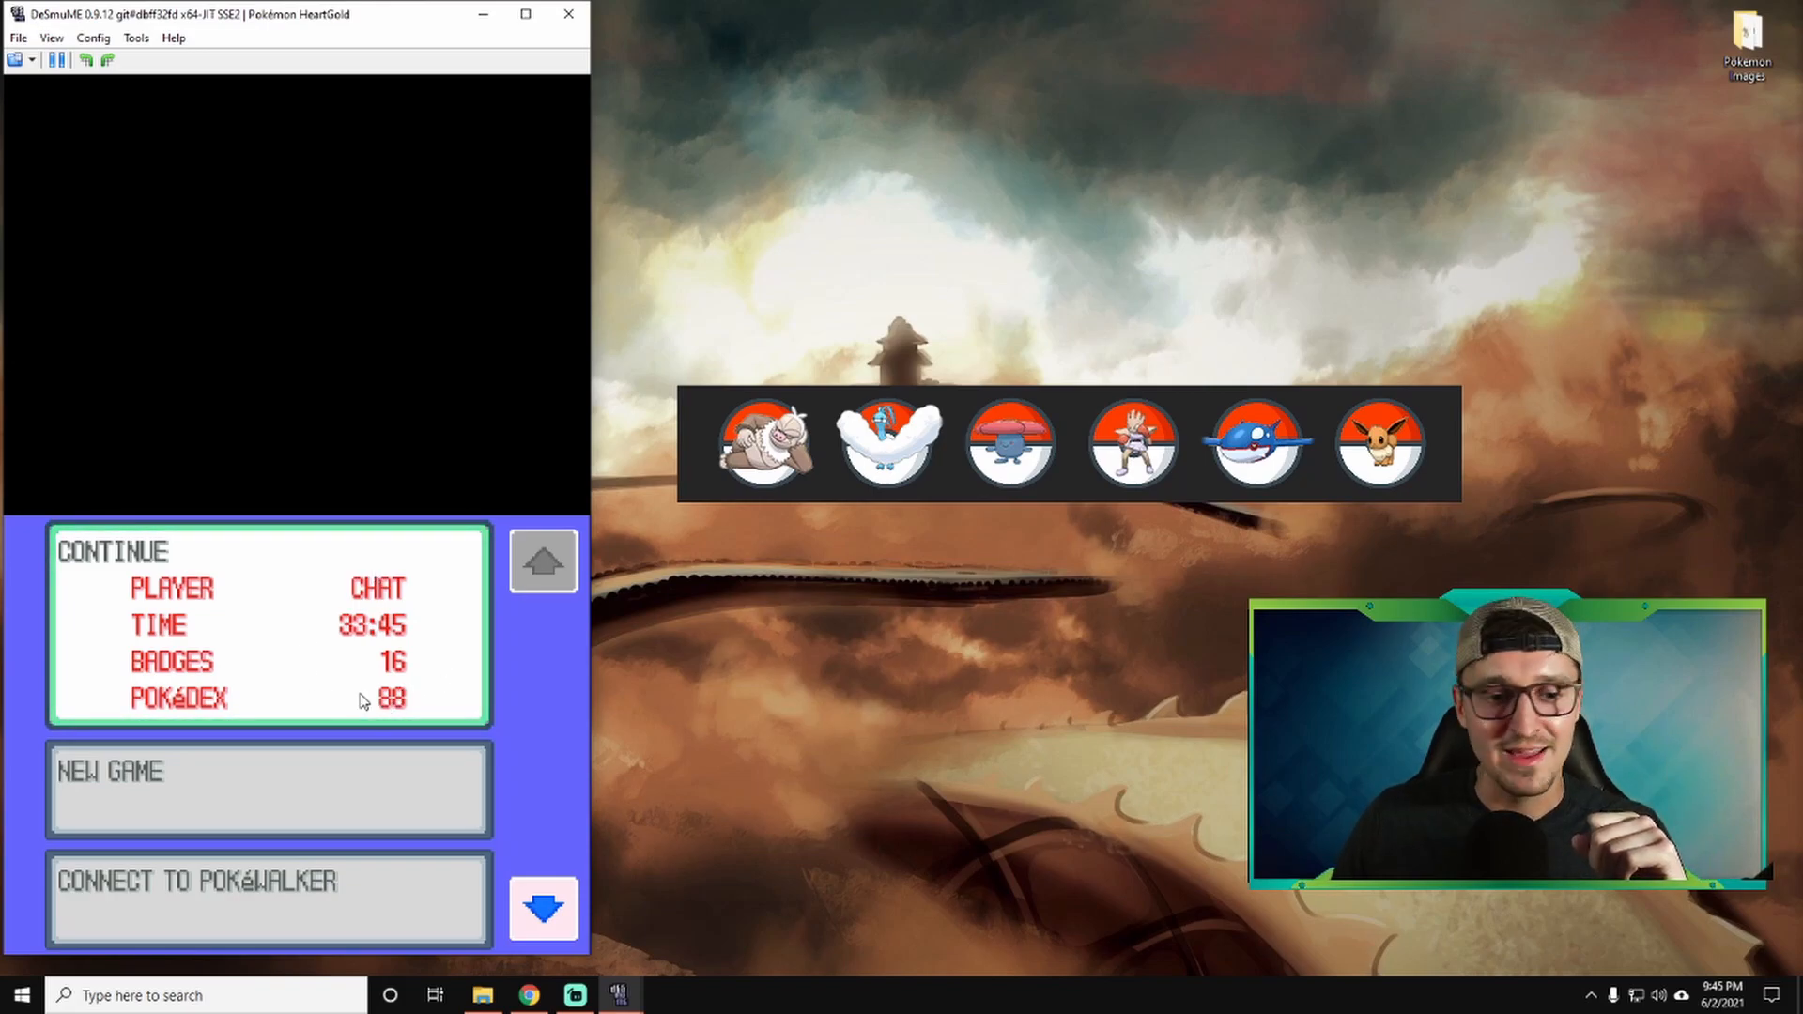
pyautogui.click(269, 628)
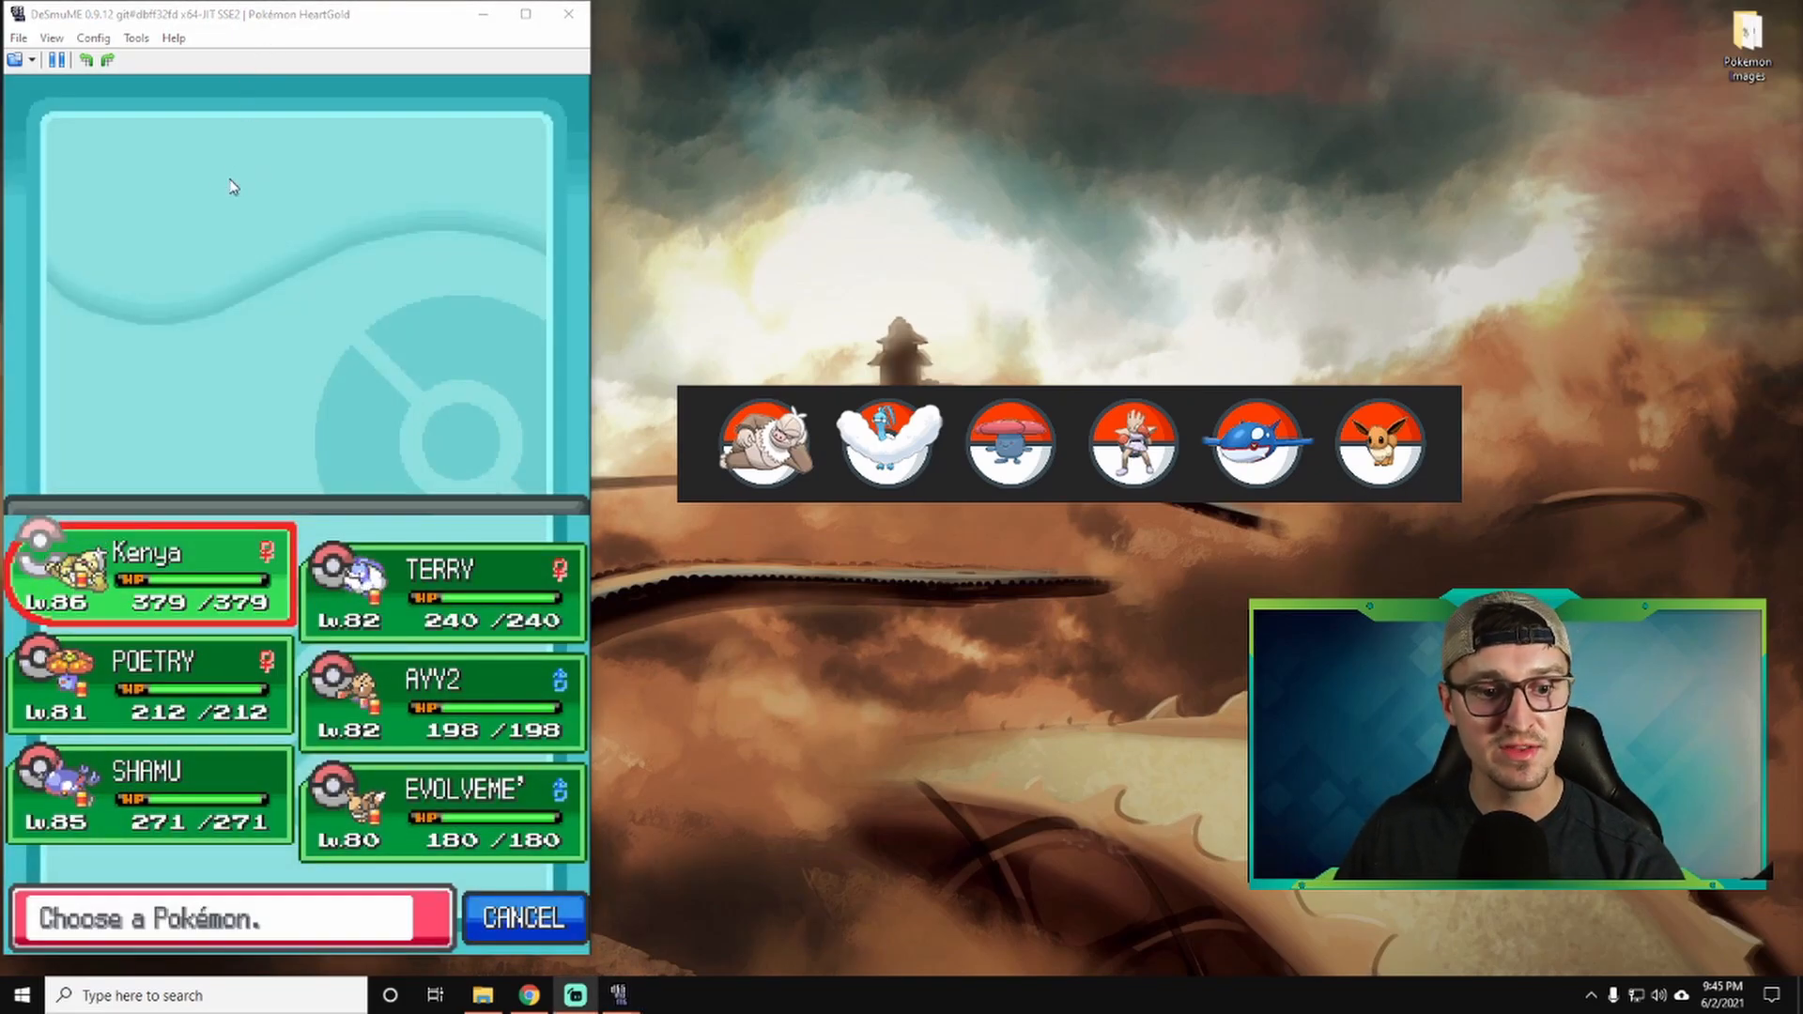
pyautogui.moveTo(173, 38)
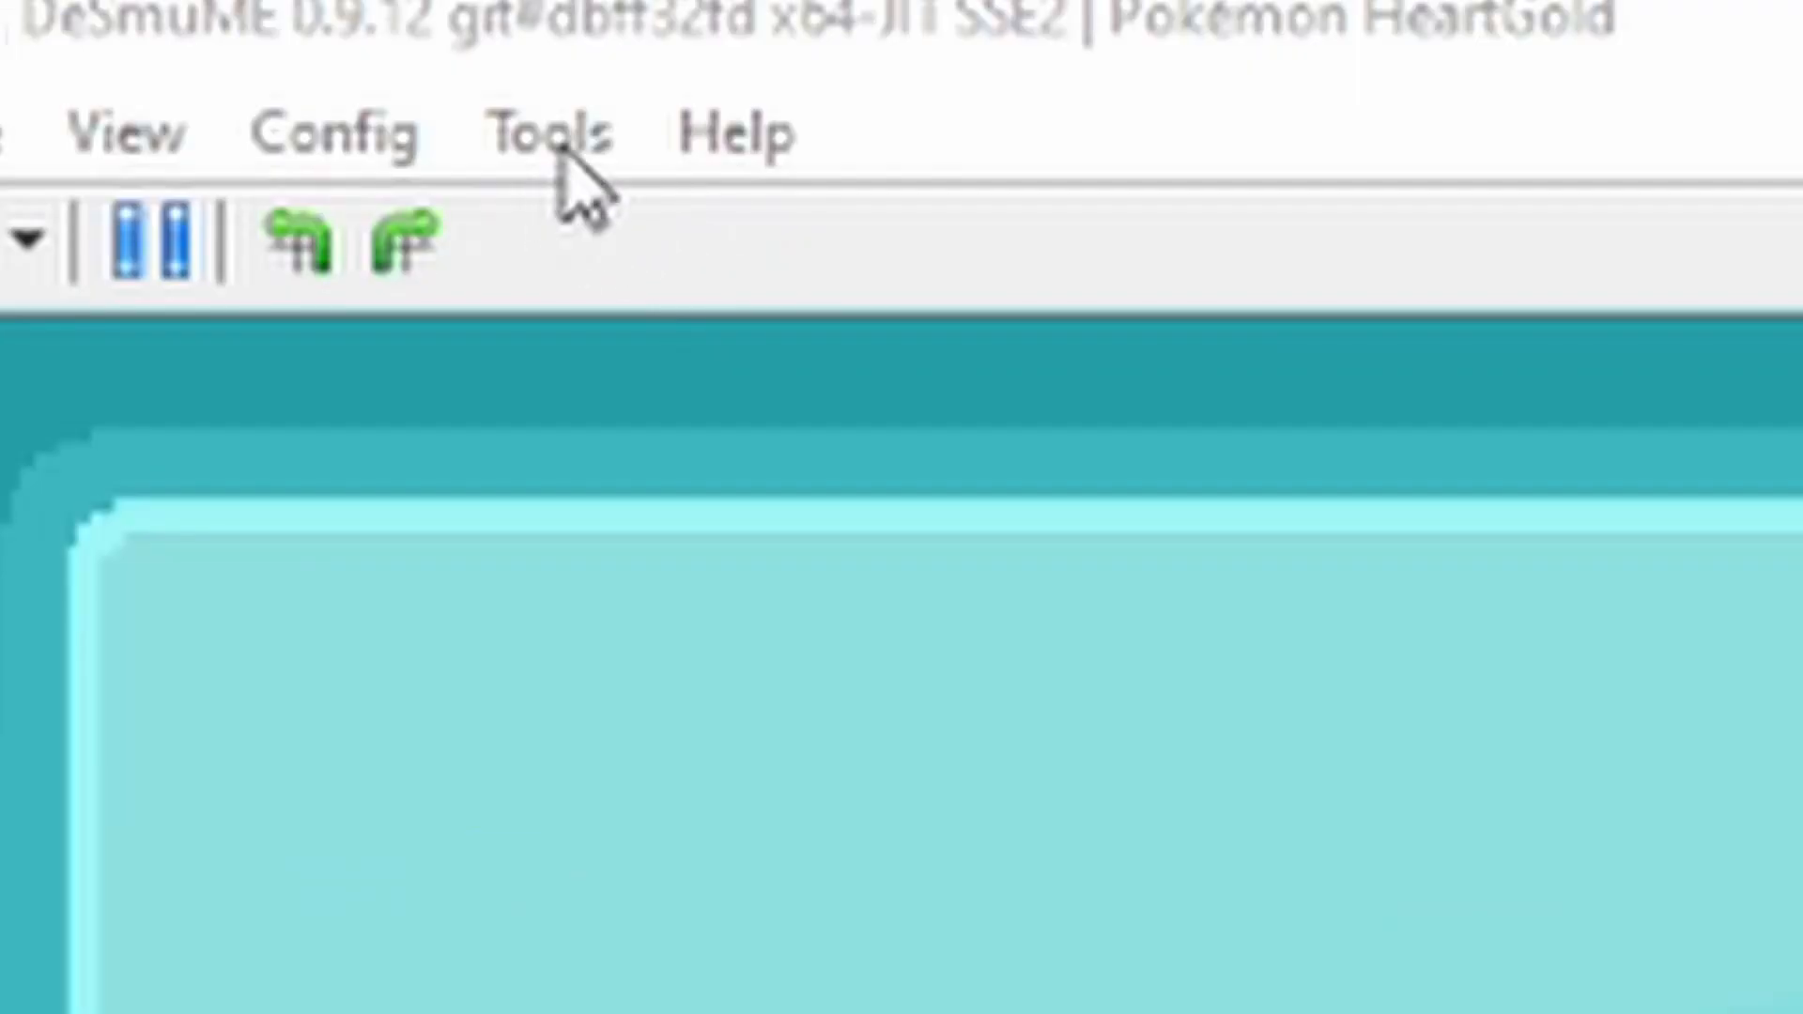
# From a new Lua Script window, browse to DesMuMe > Pokemon Images and run auto_layout_gen4_gen5.lua.
pyautogui.click(730, 130)
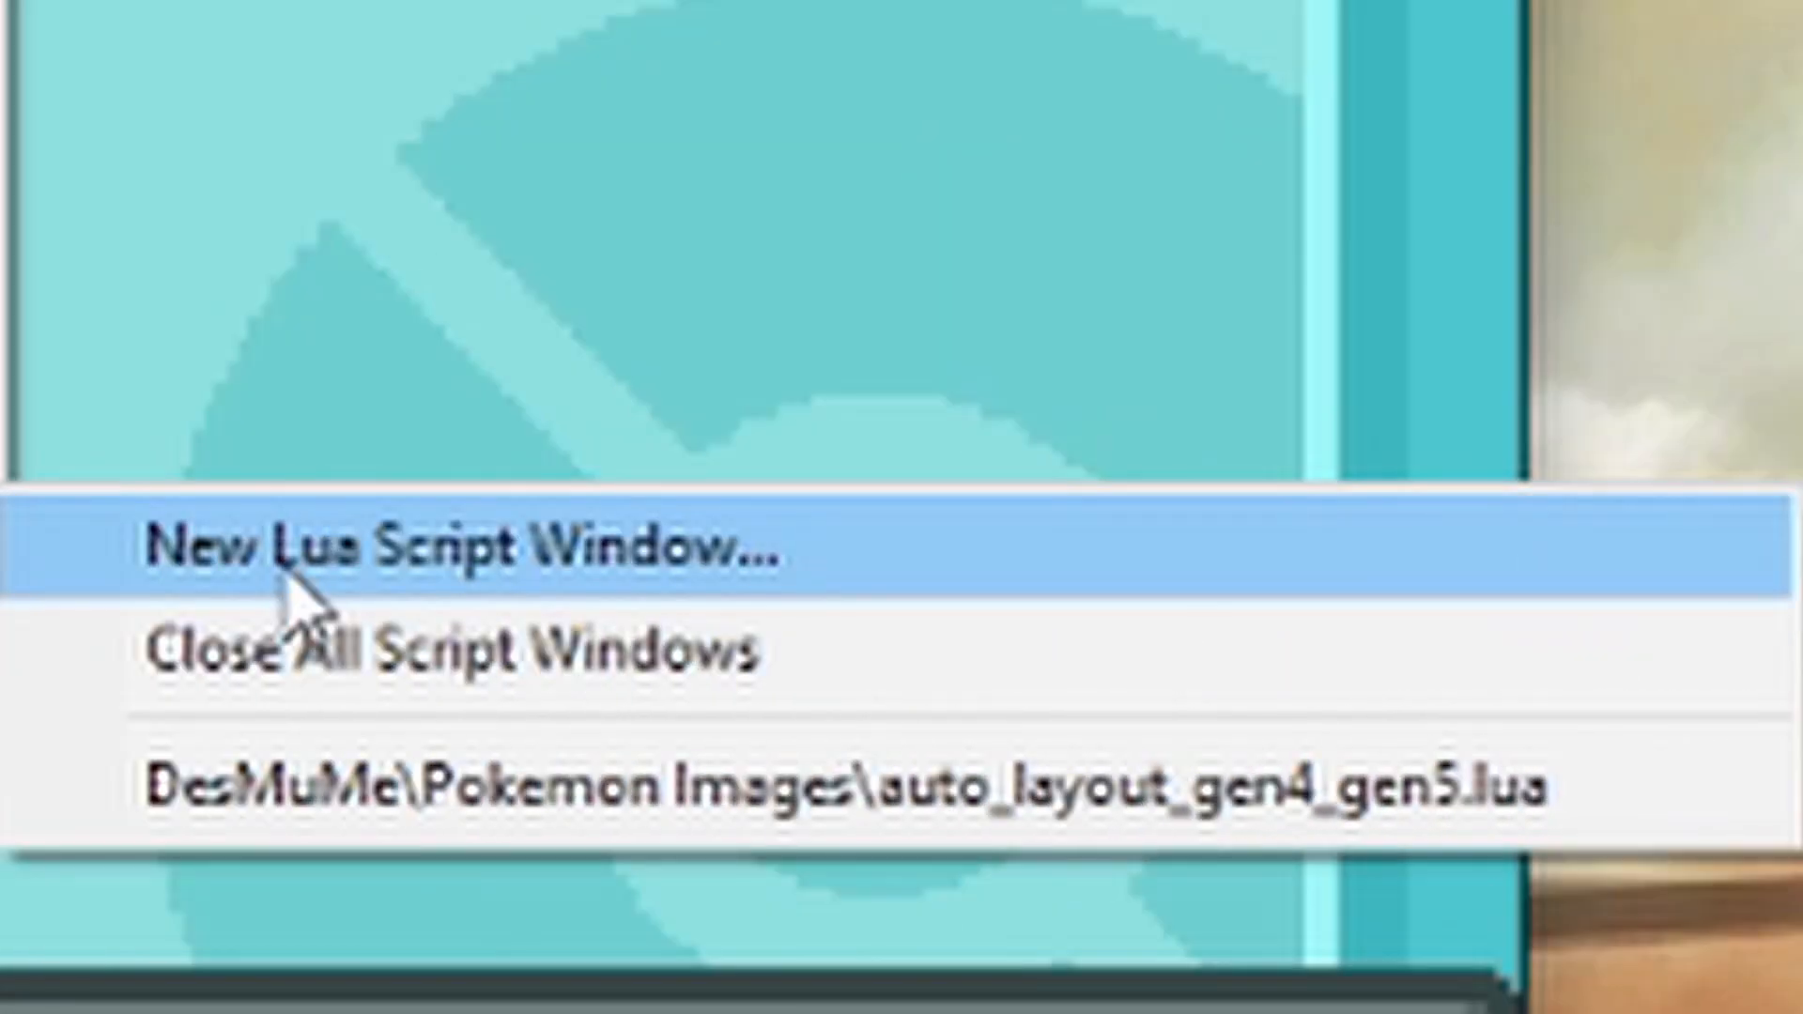
pyautogui.moveTo(299, 639)
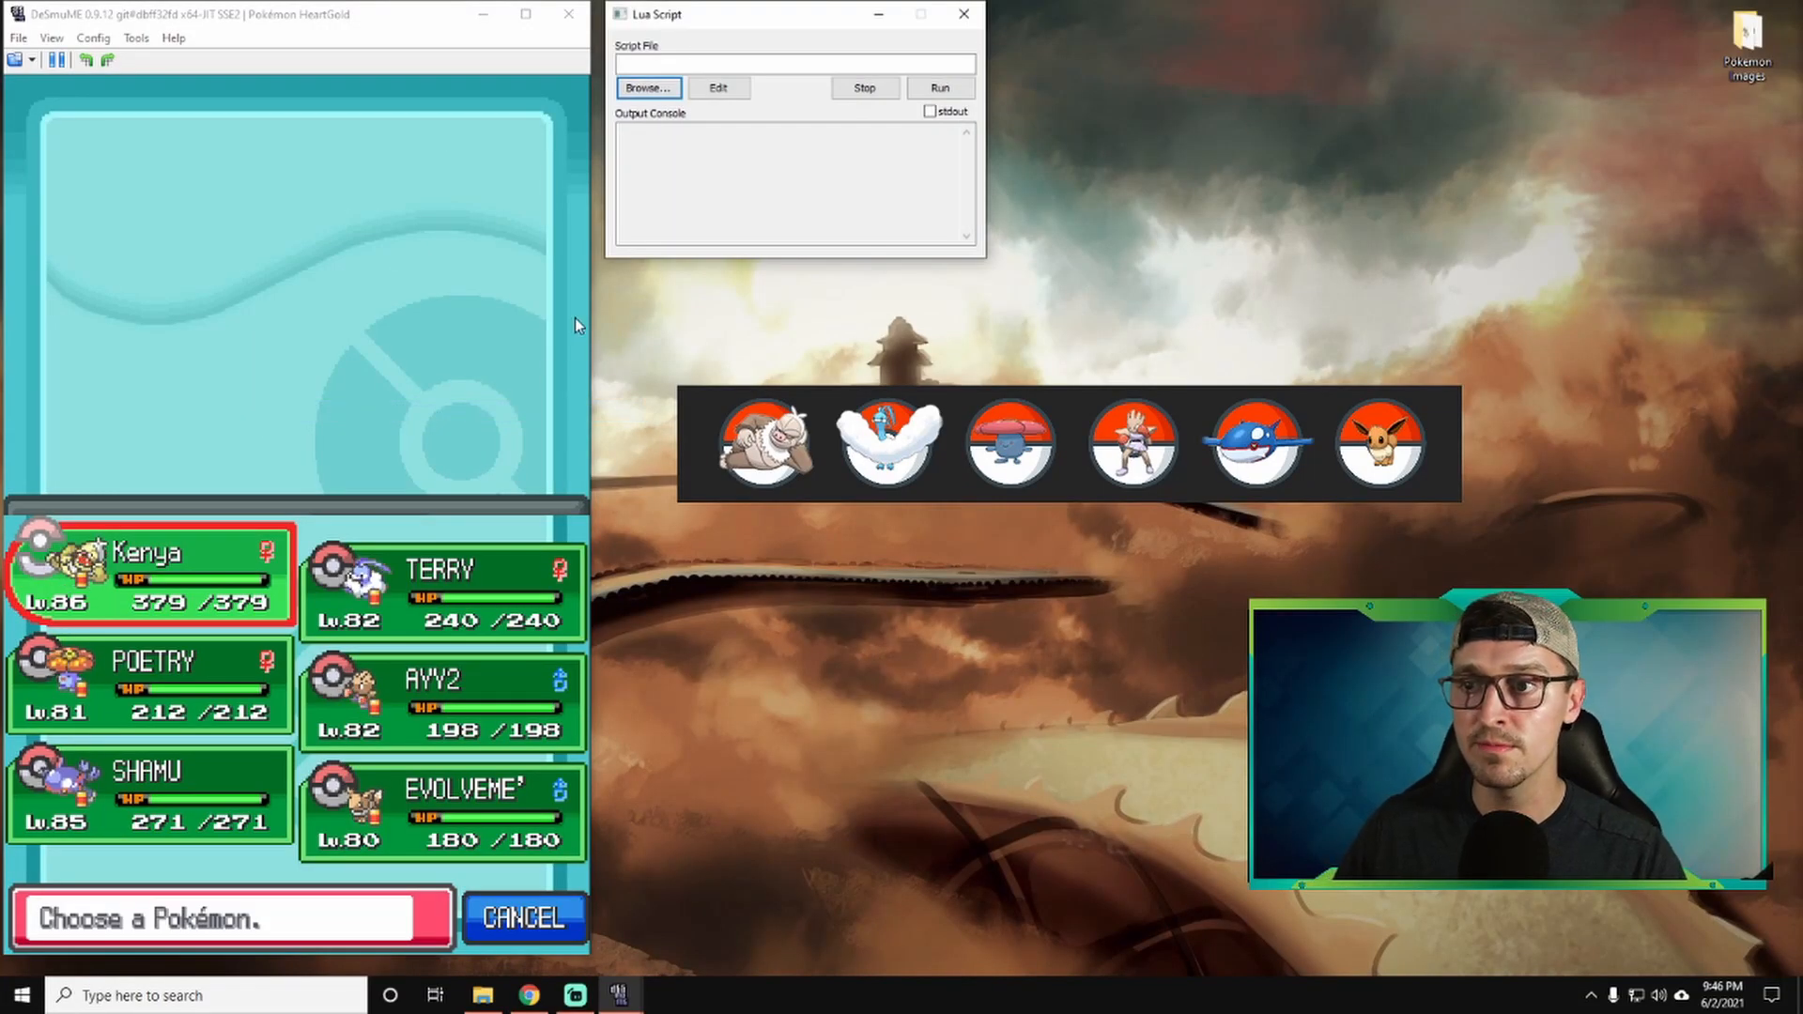
pyautogui.click(646, 88)
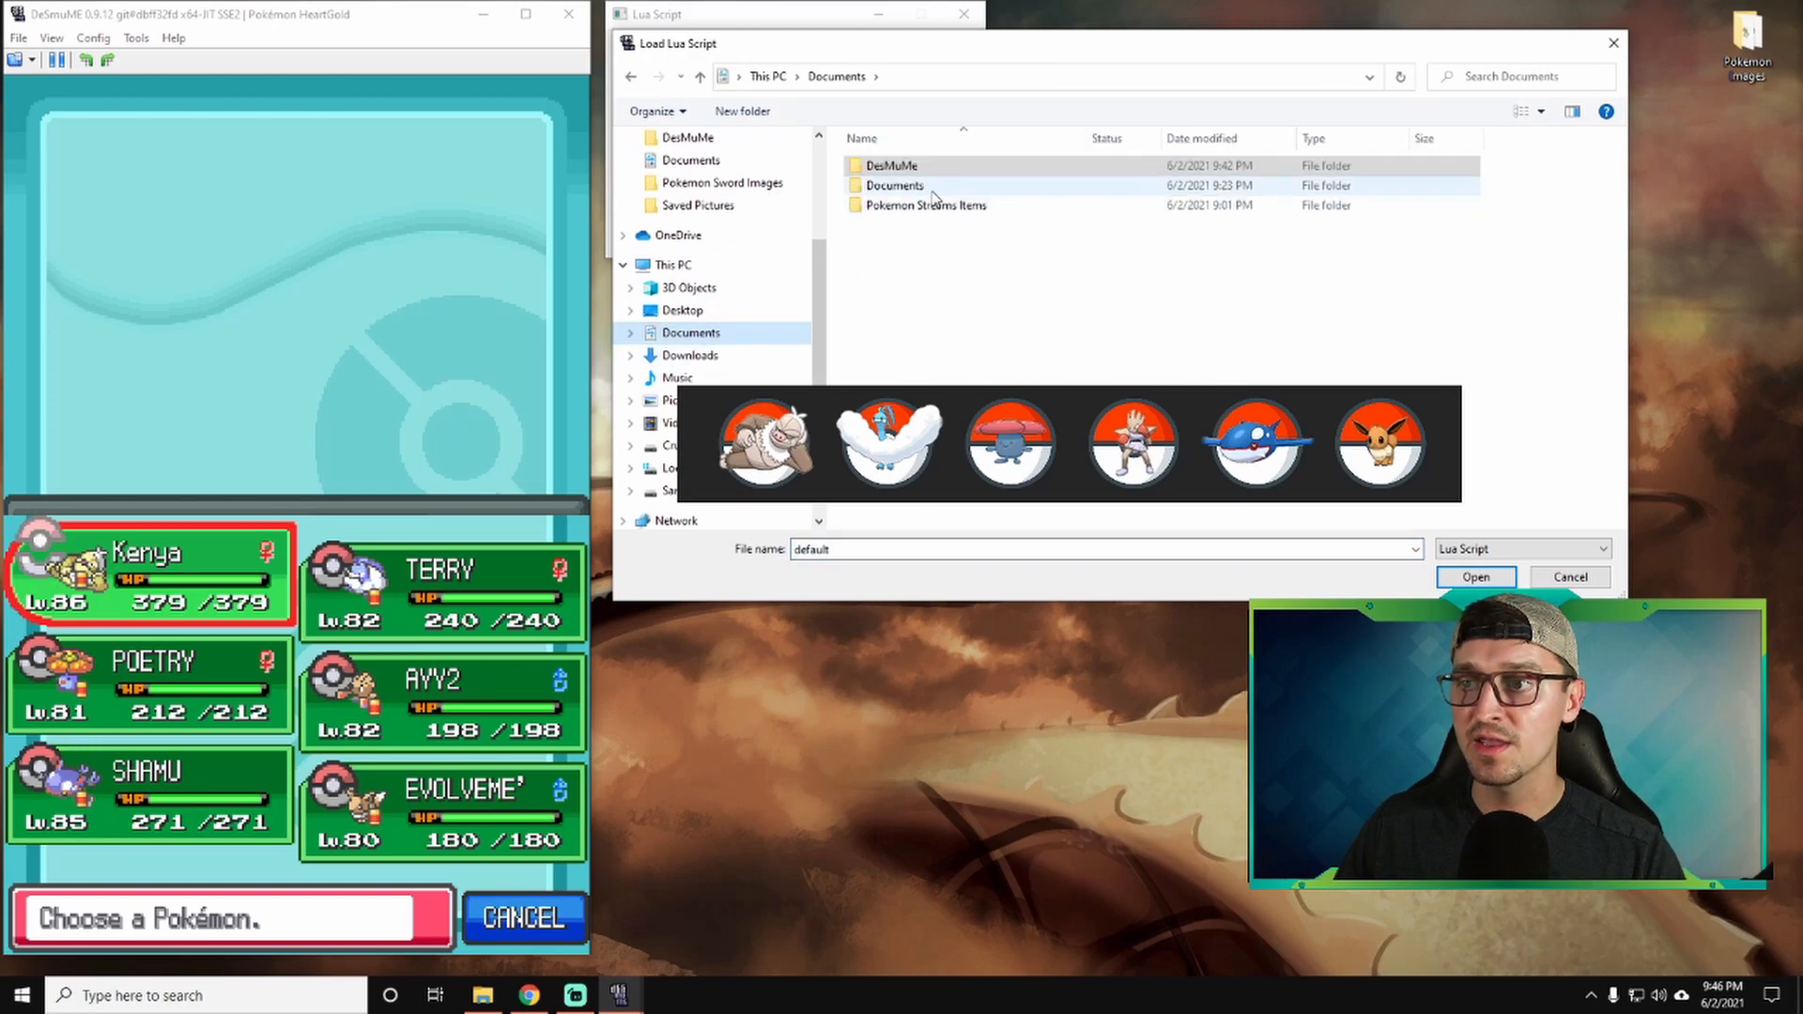
pyautogui.doubleClick(889, 165)
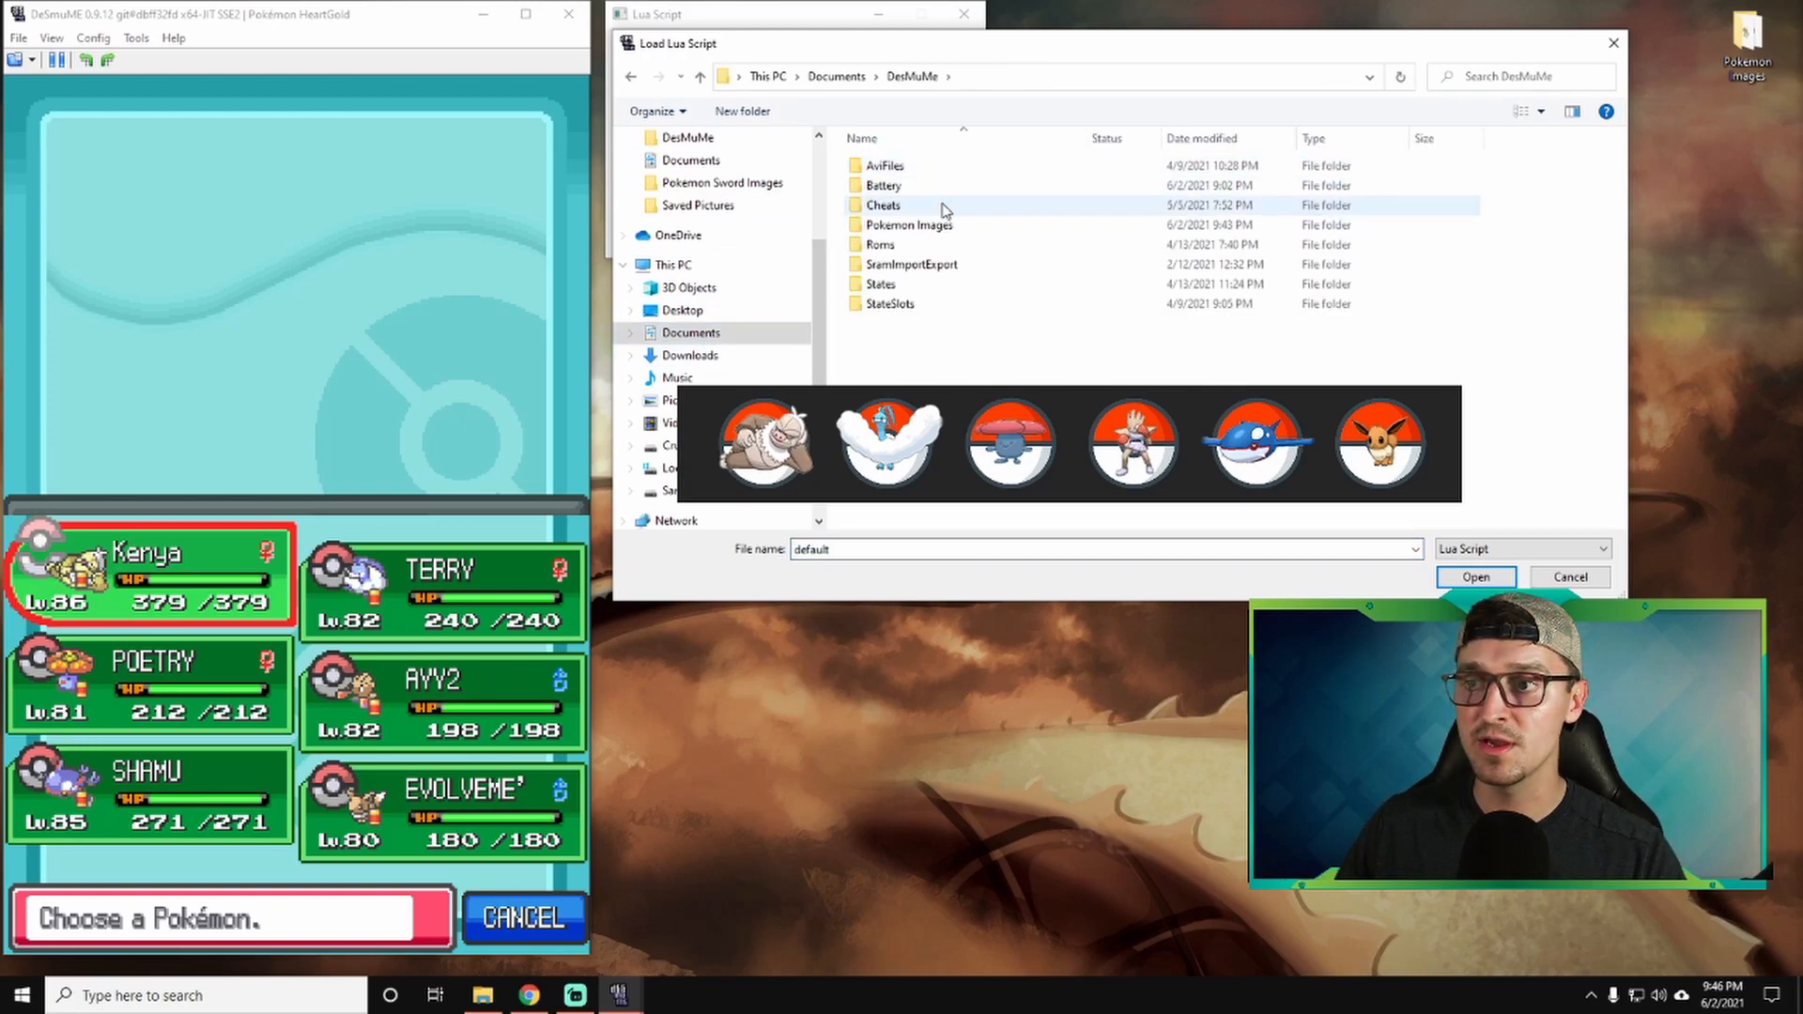
pyautogui.doubleClick(913, 224)
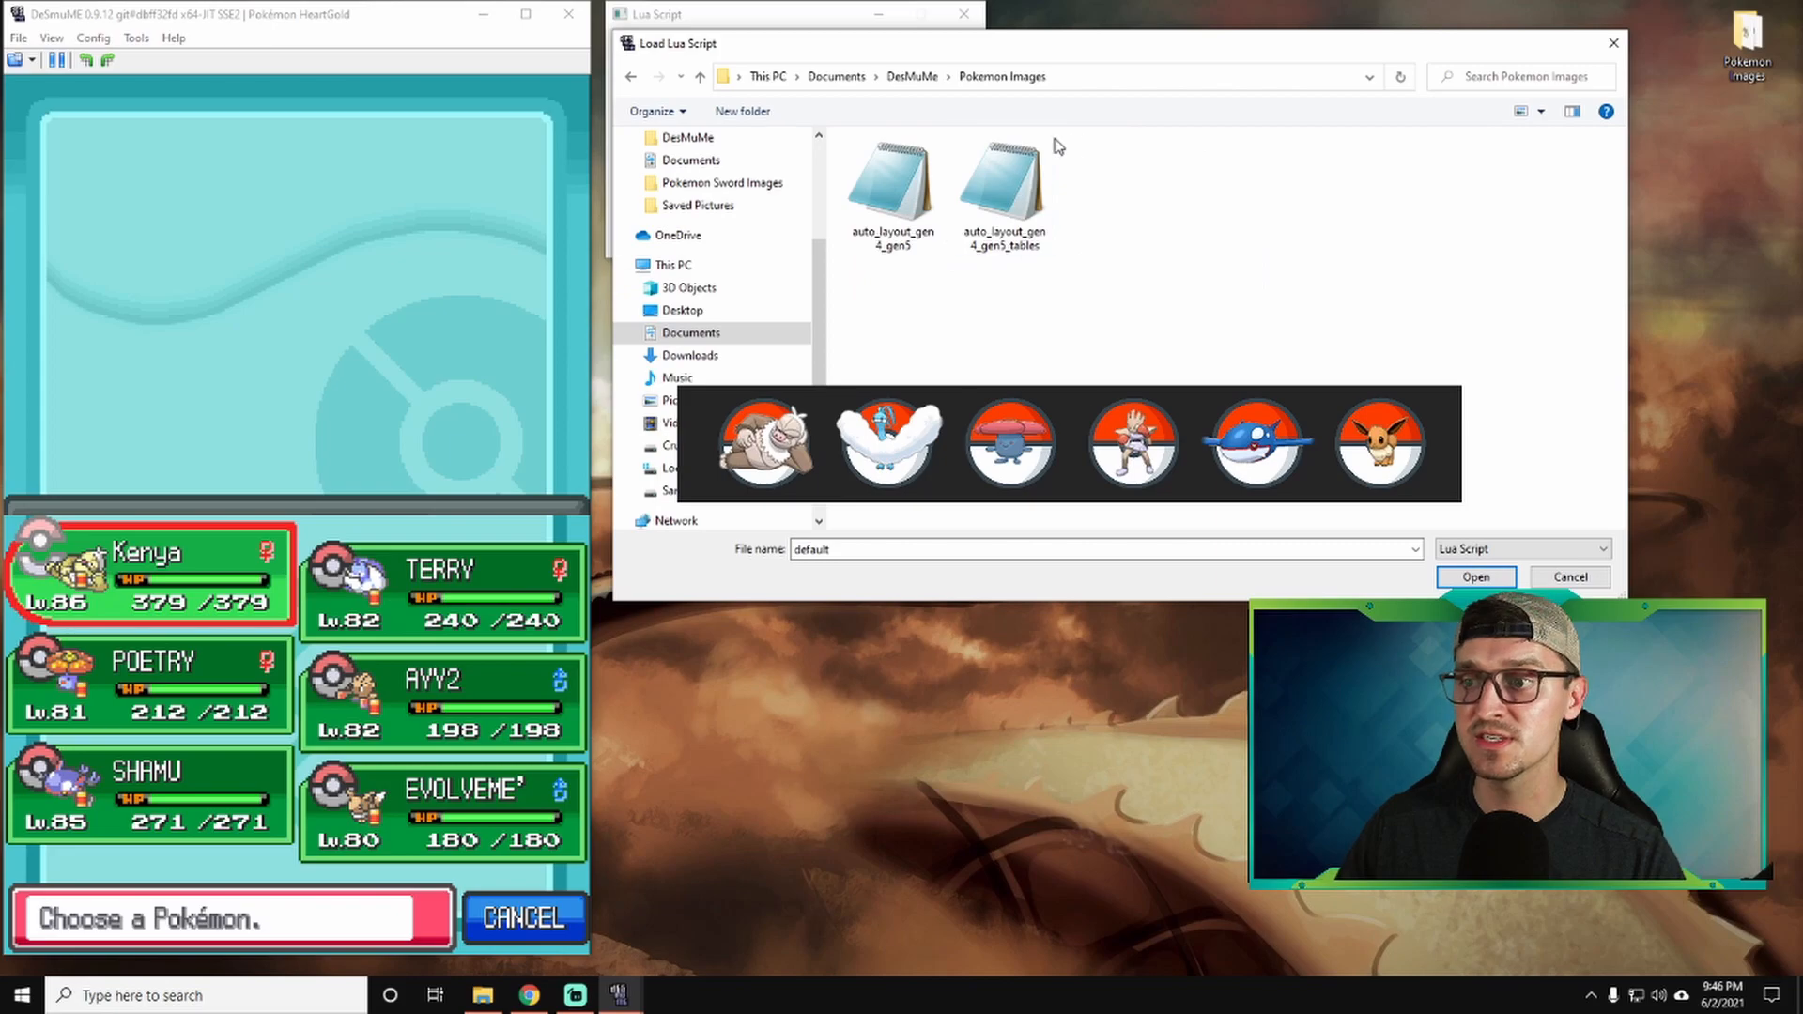
pyautogui.moveTo(893, 178)
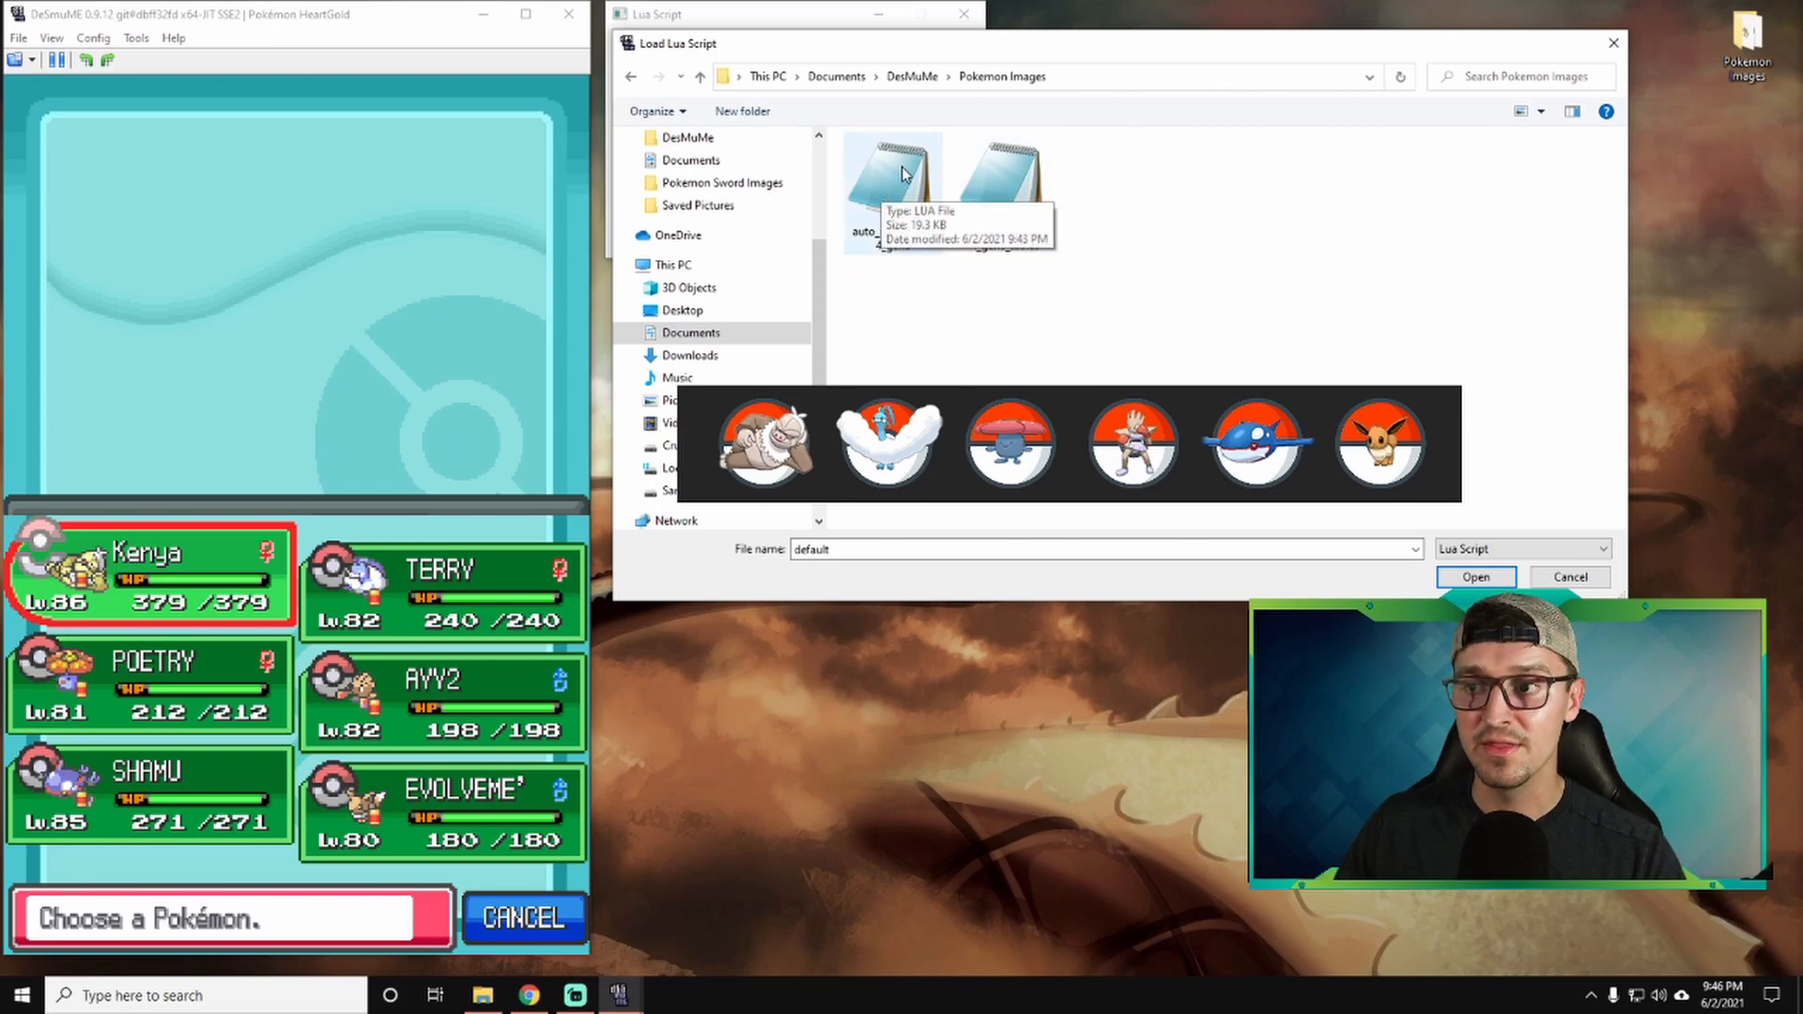
pyautogui.moveTo(902, 306)
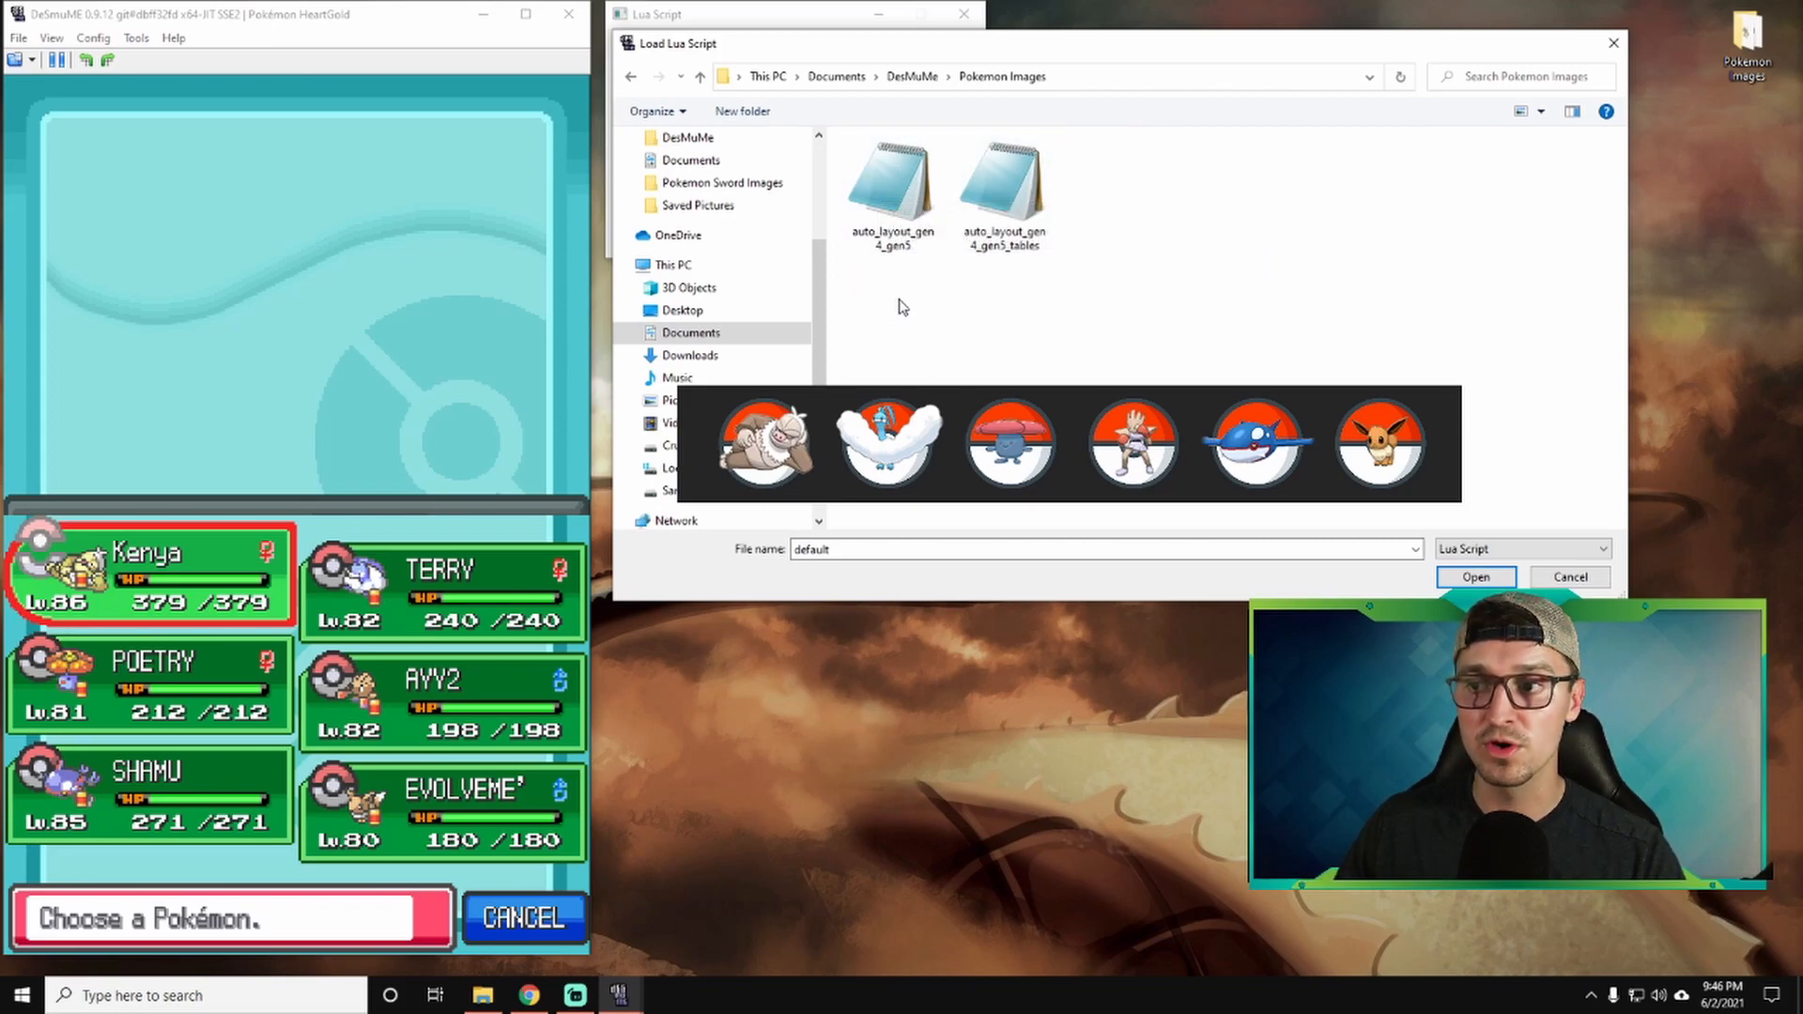
pyautogui.doubleClick(890, 185)
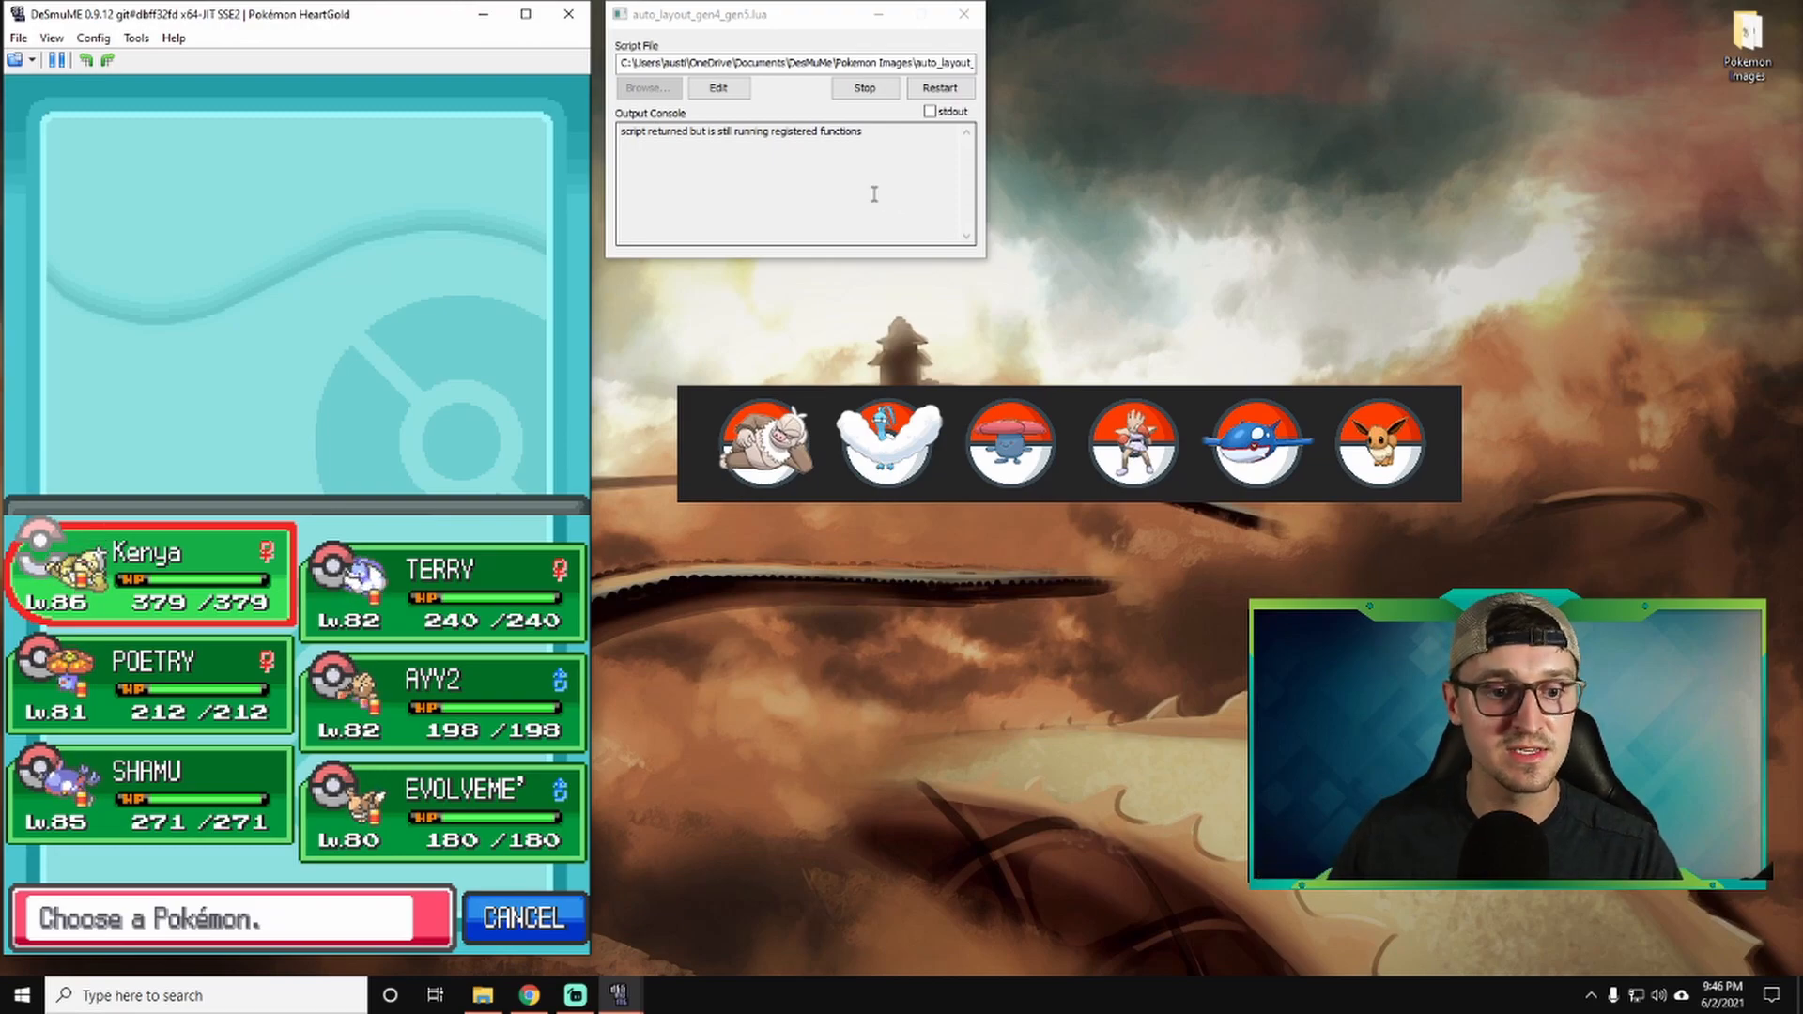
# Switch Kenya and TERRY in the DeSmuME party so the script rewrites the p1/p2 images.
pyautogui.click(147, 571)
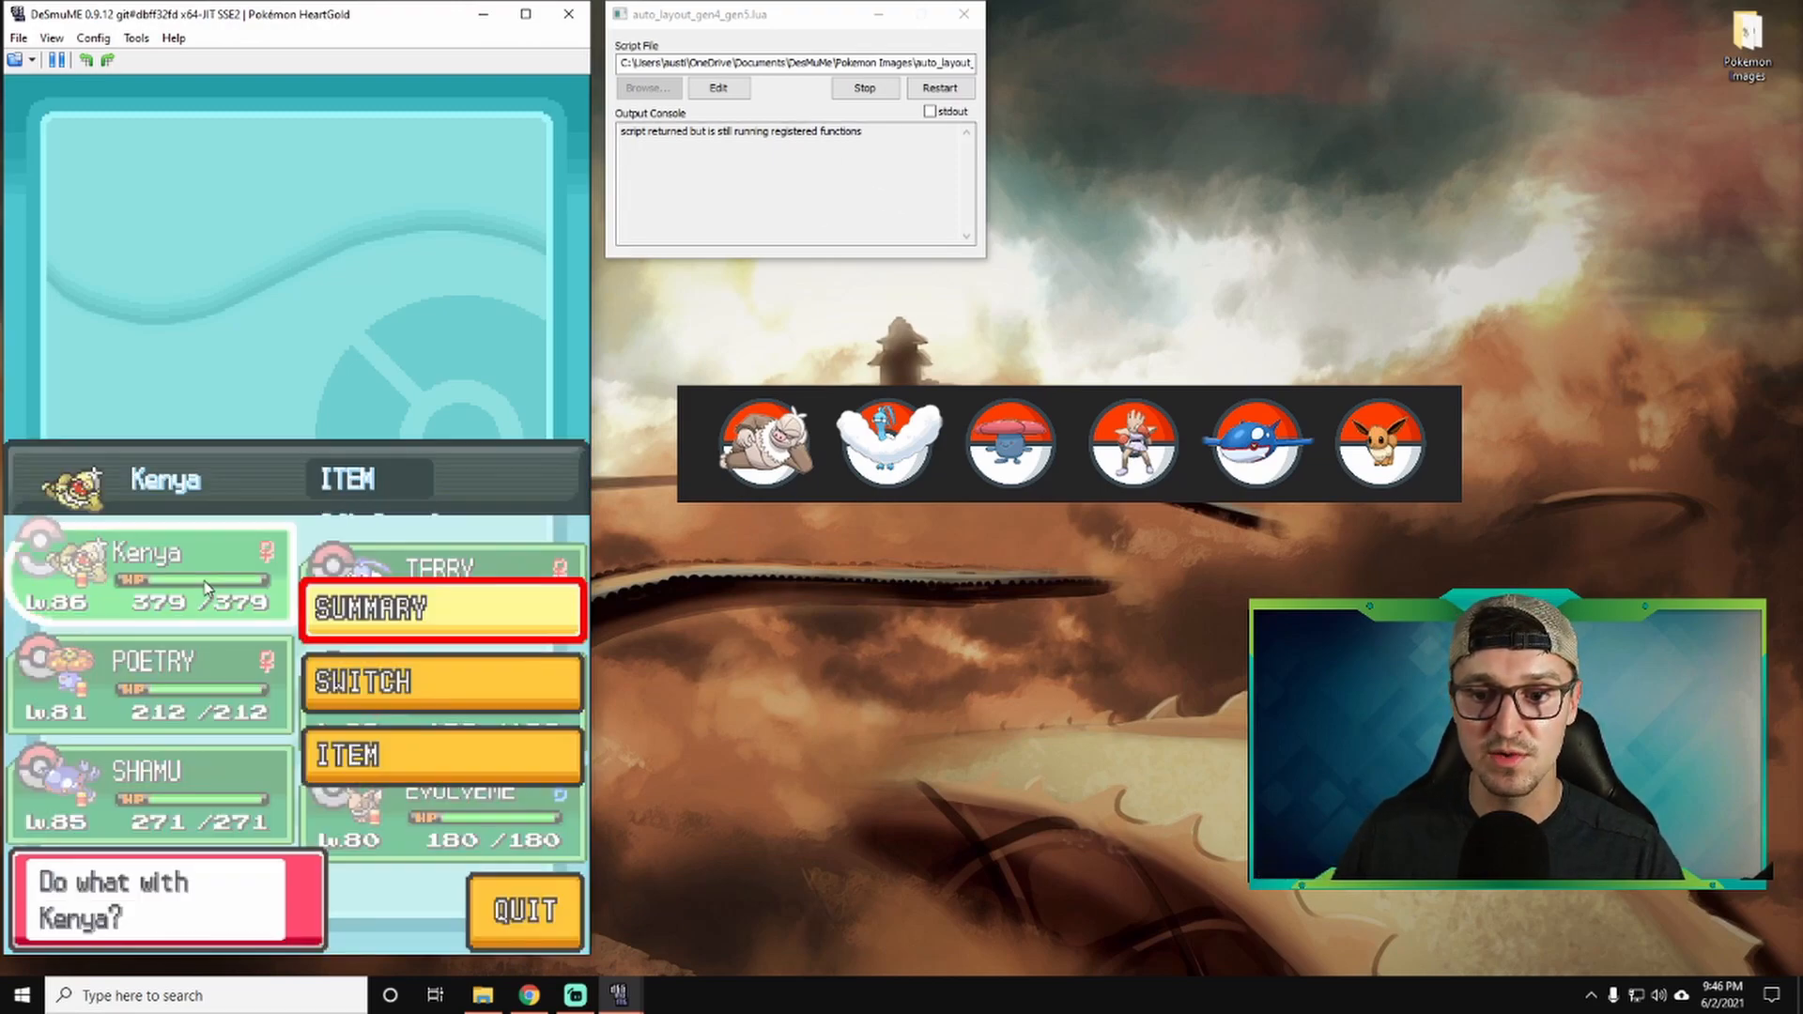
pyautogui.click(439, 682)
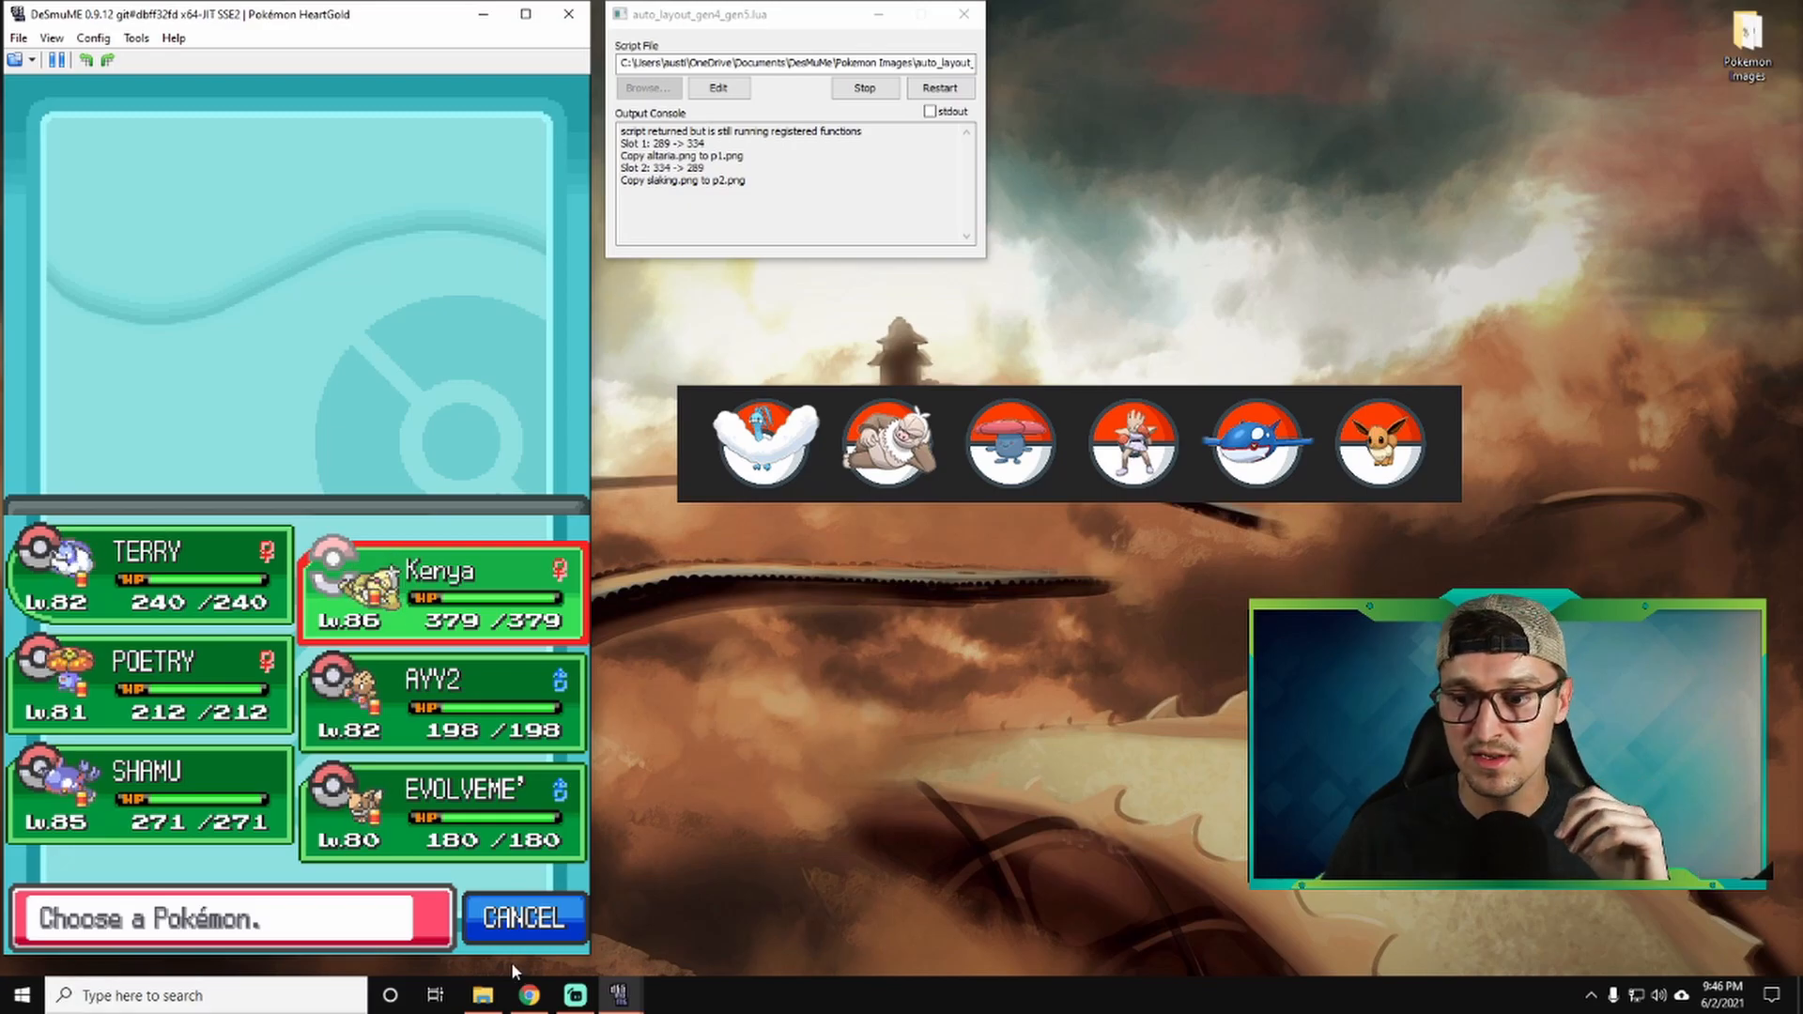
pyautogui.click(483, 996)
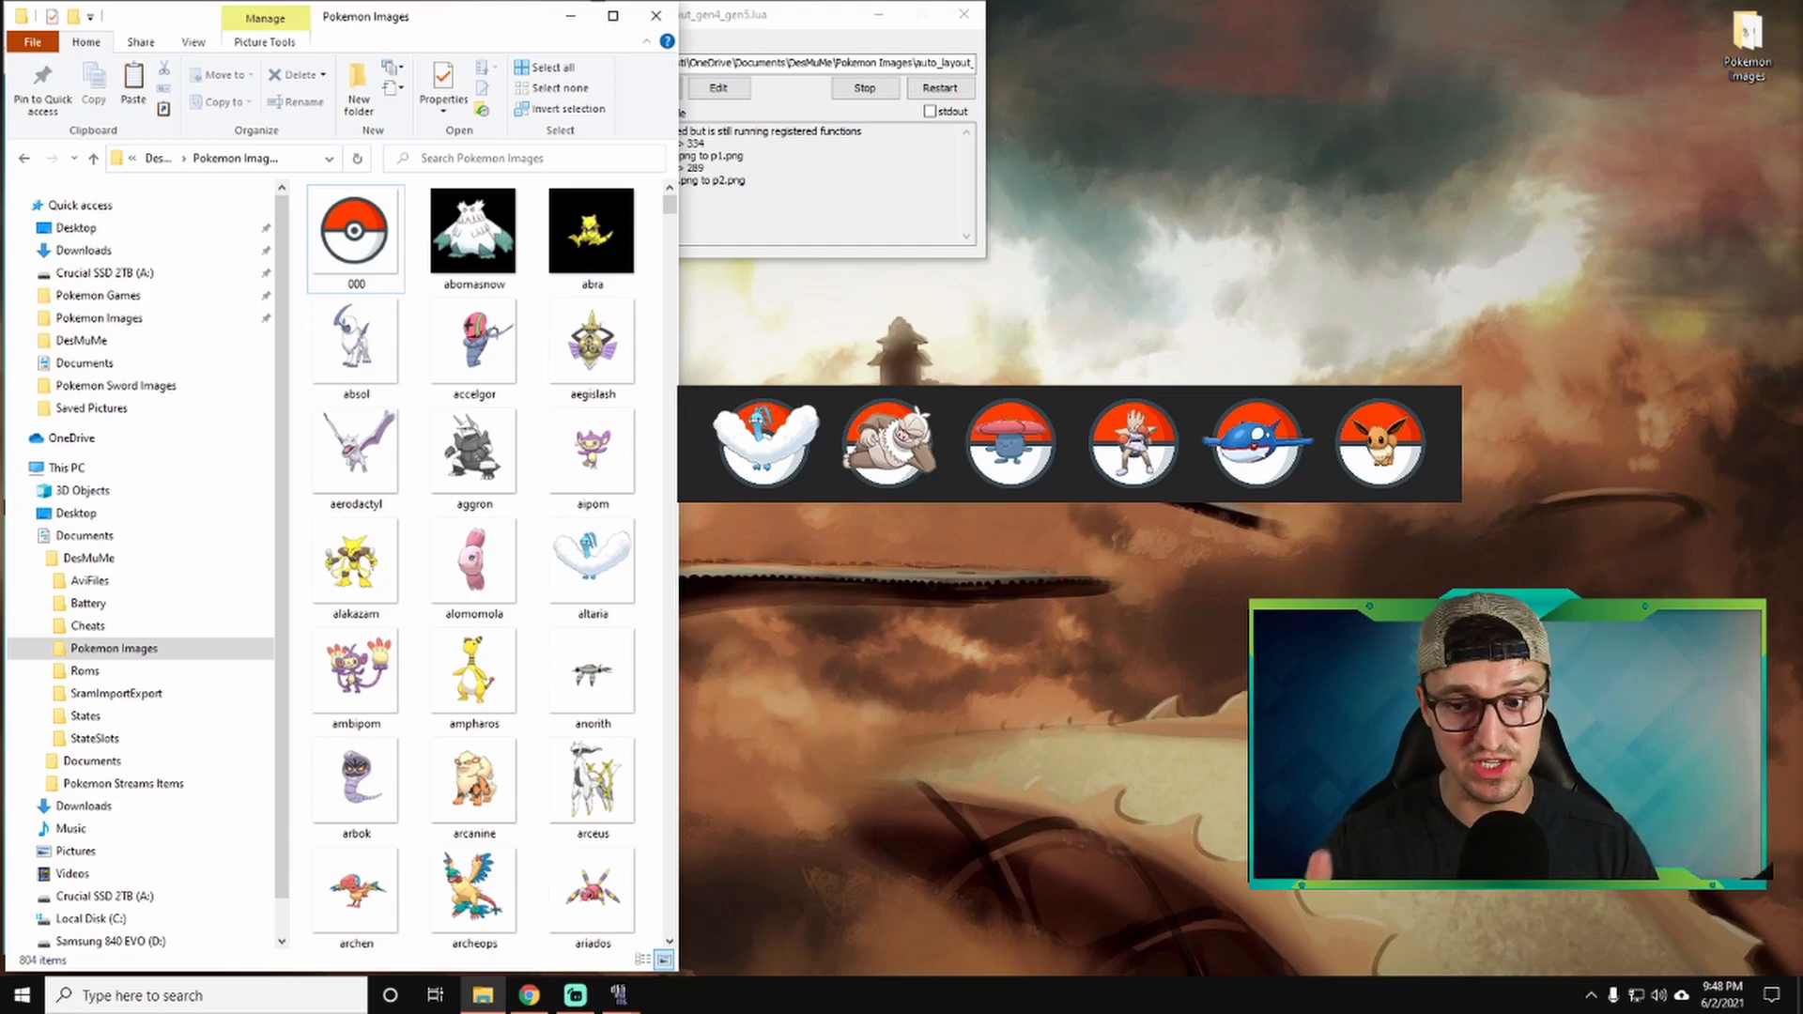
# Scroll the Pokemon Images folder down to the p1–p4 slot images the script overwrites.
pyautogui.scroll(-3)
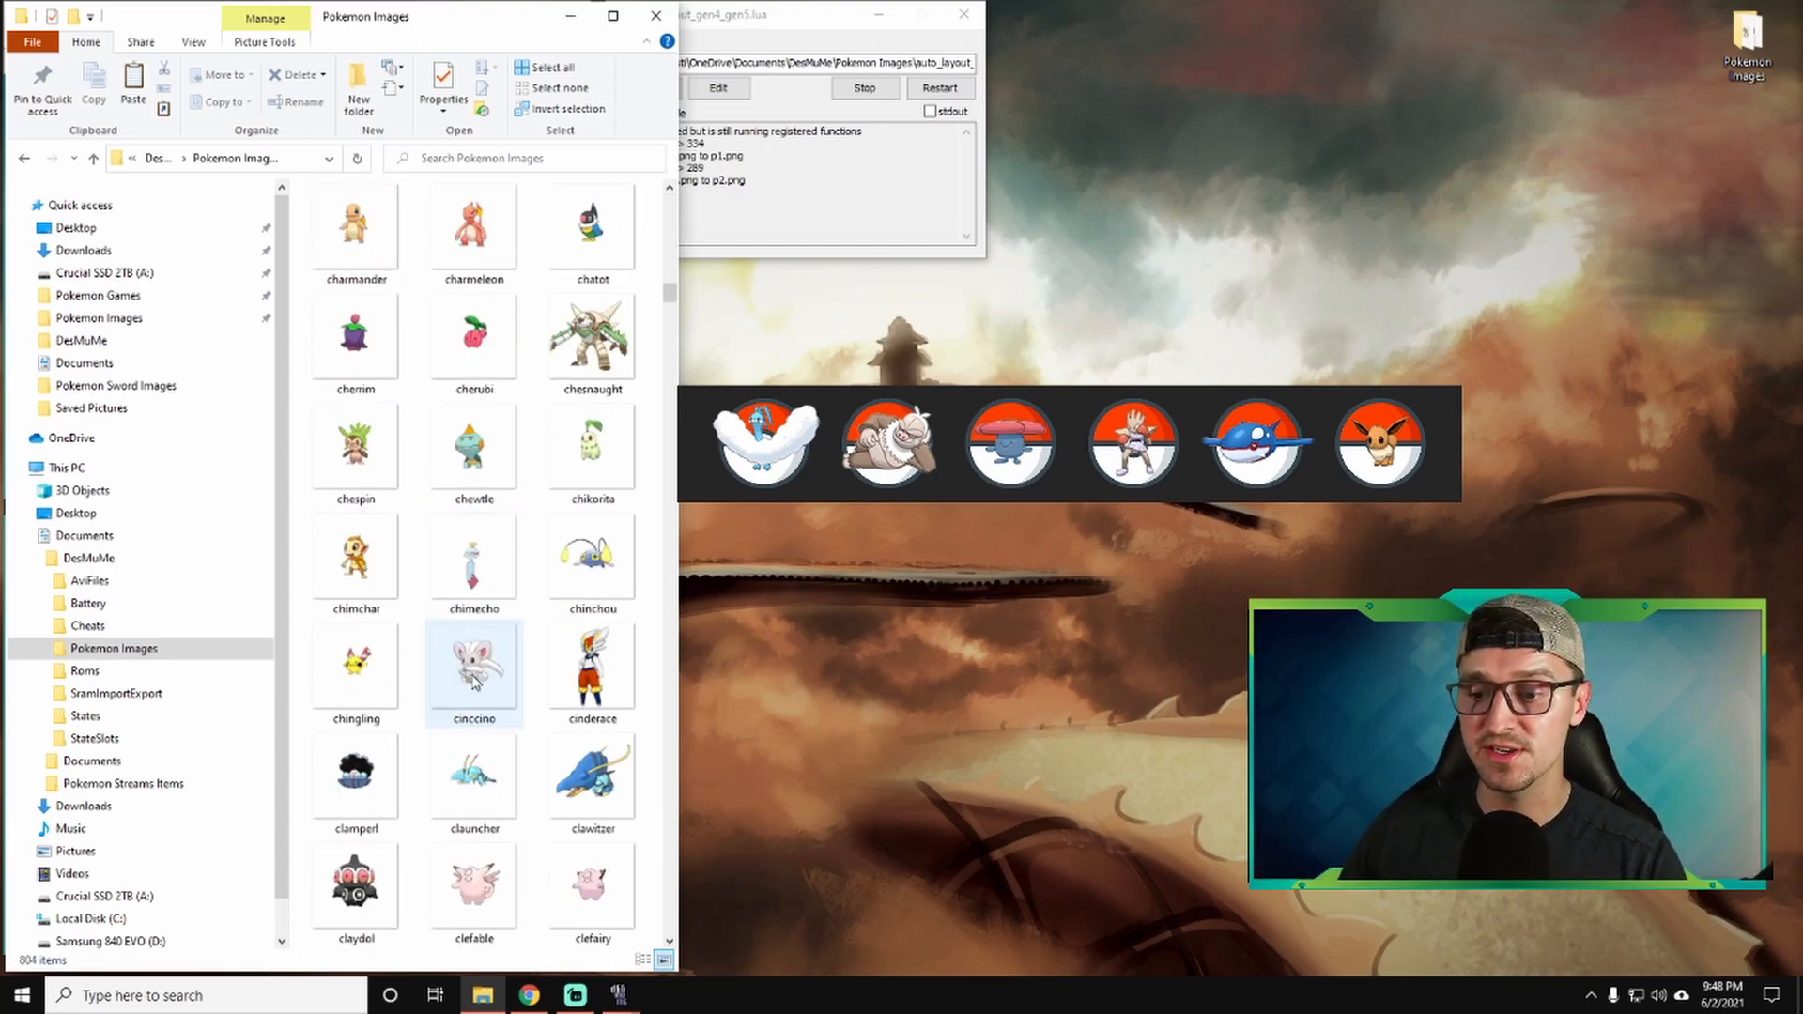
pyautogui.scroll(-3)
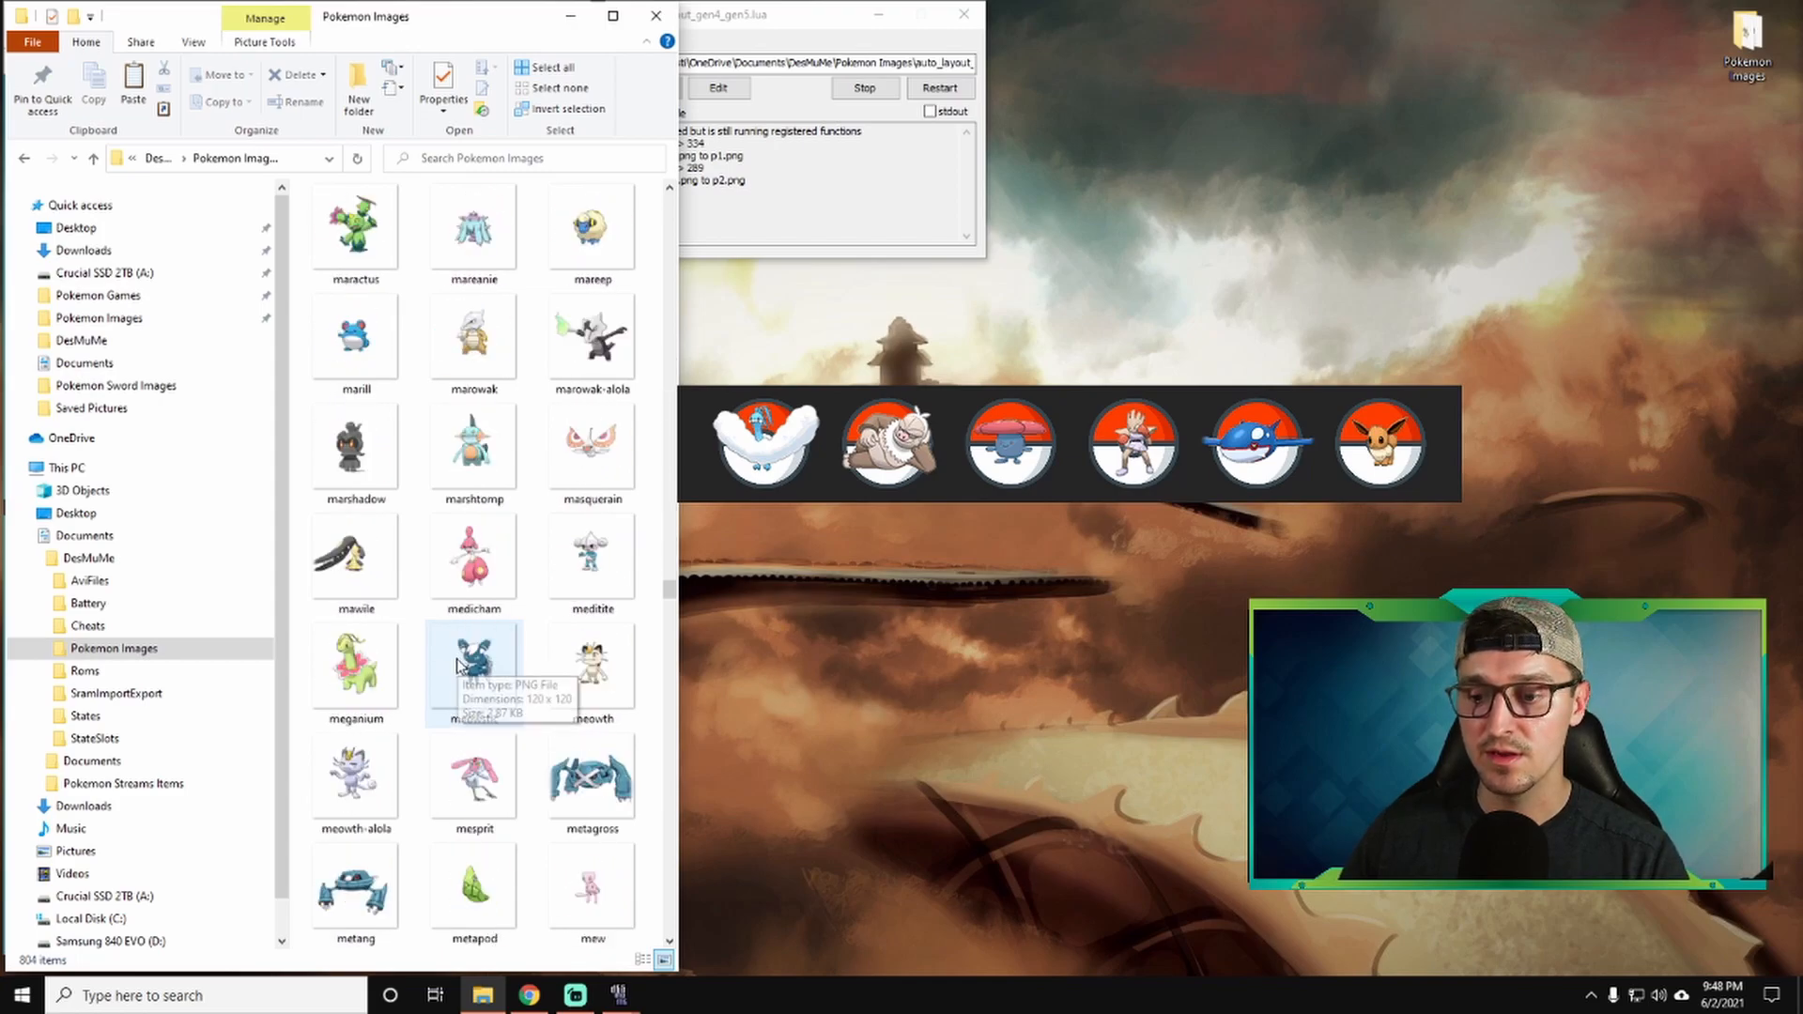
pyautogui.scroll(-3)
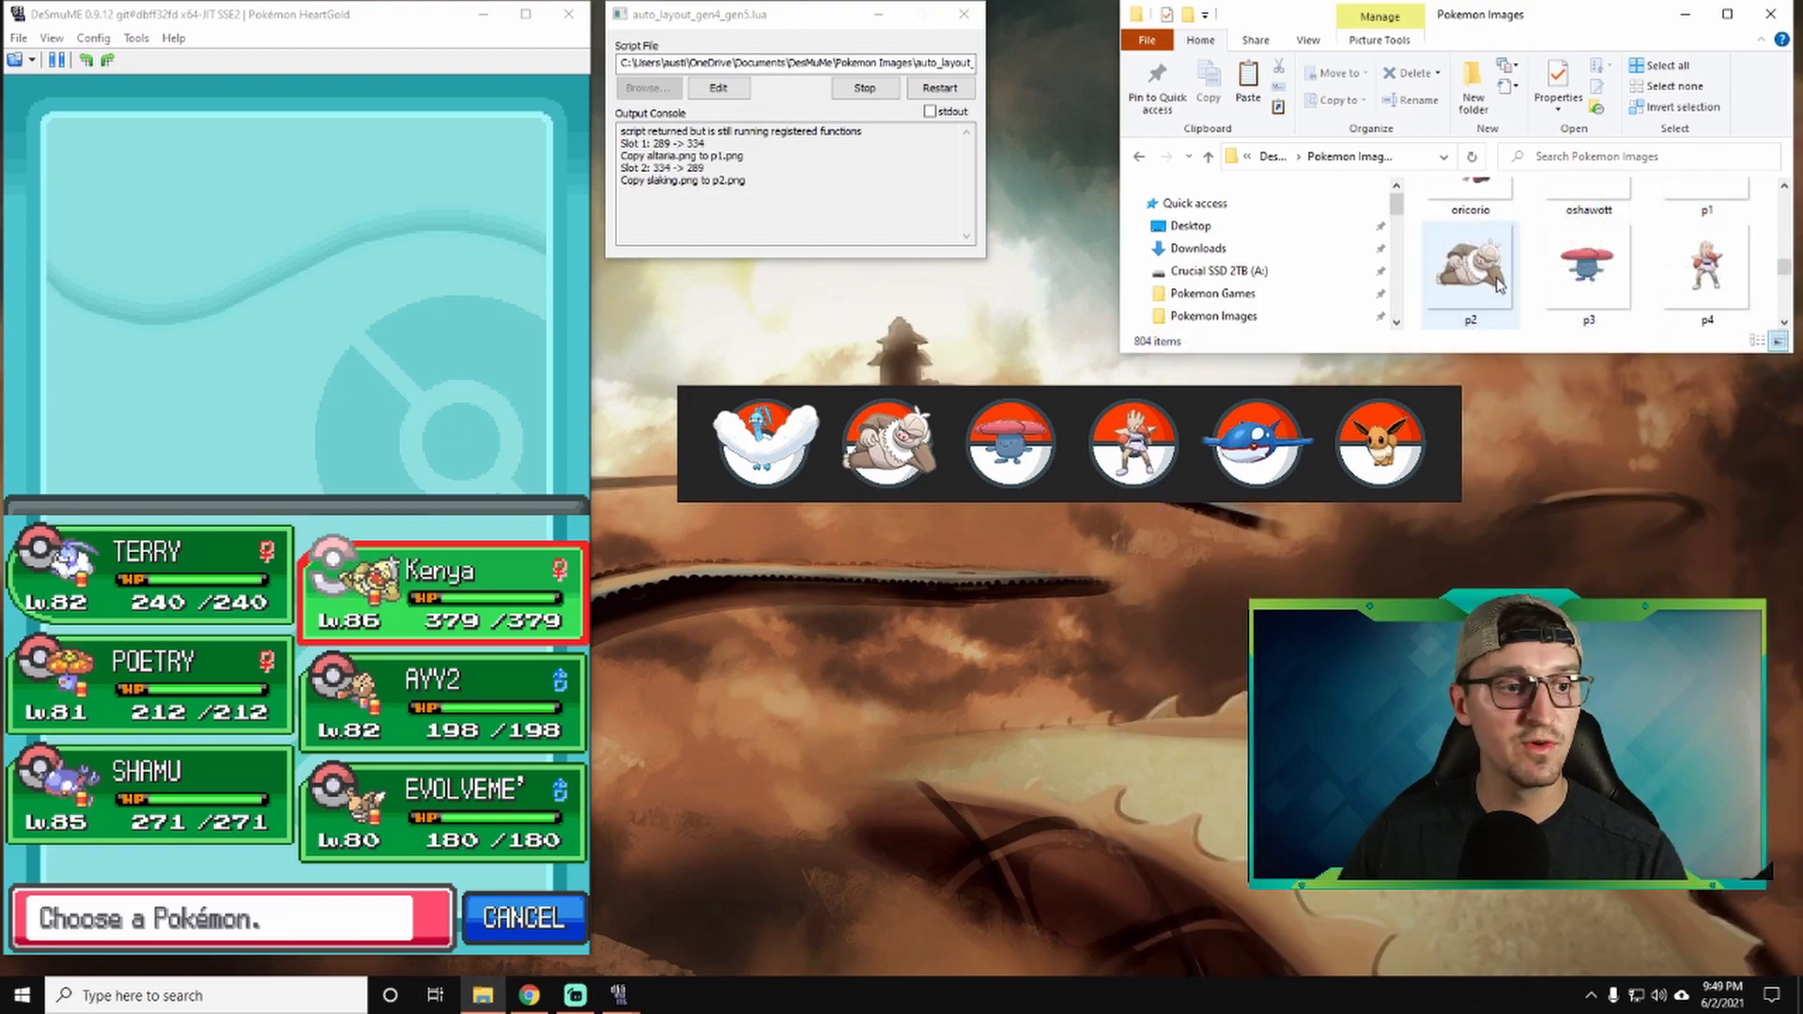
pyautogui.moveTo(1587, 265)
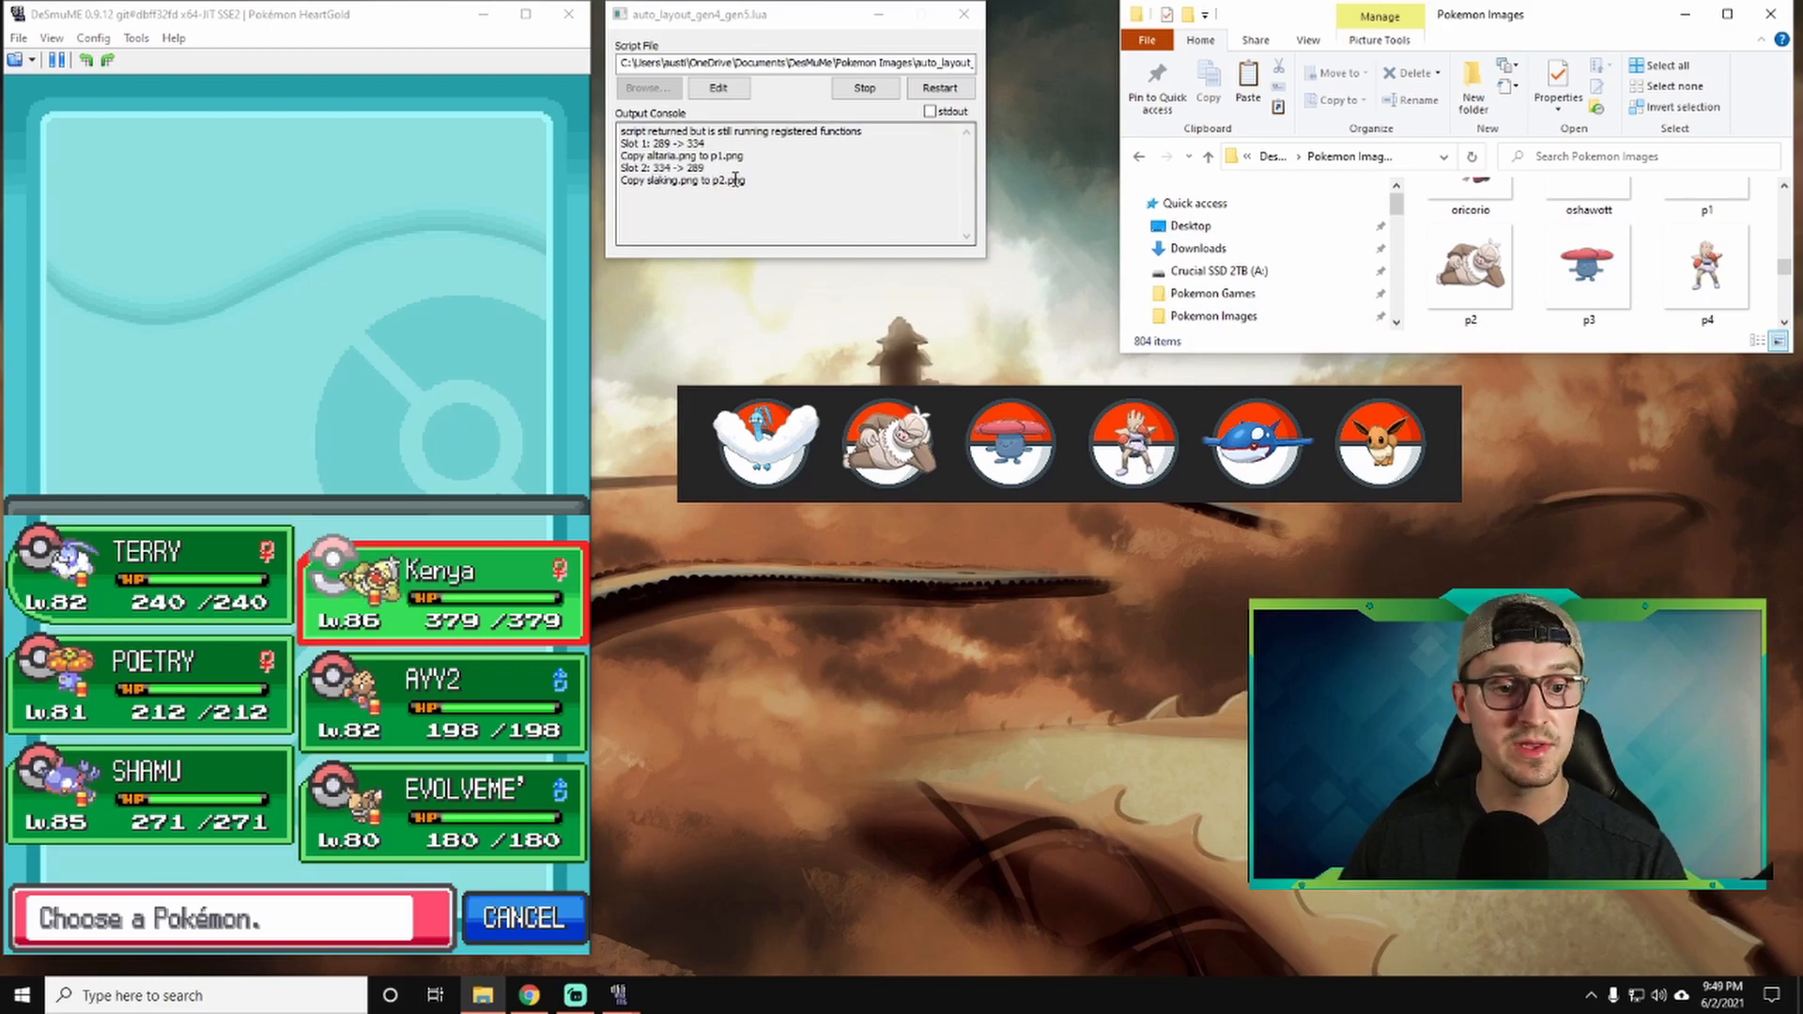
pyautogui.click(444, 591)
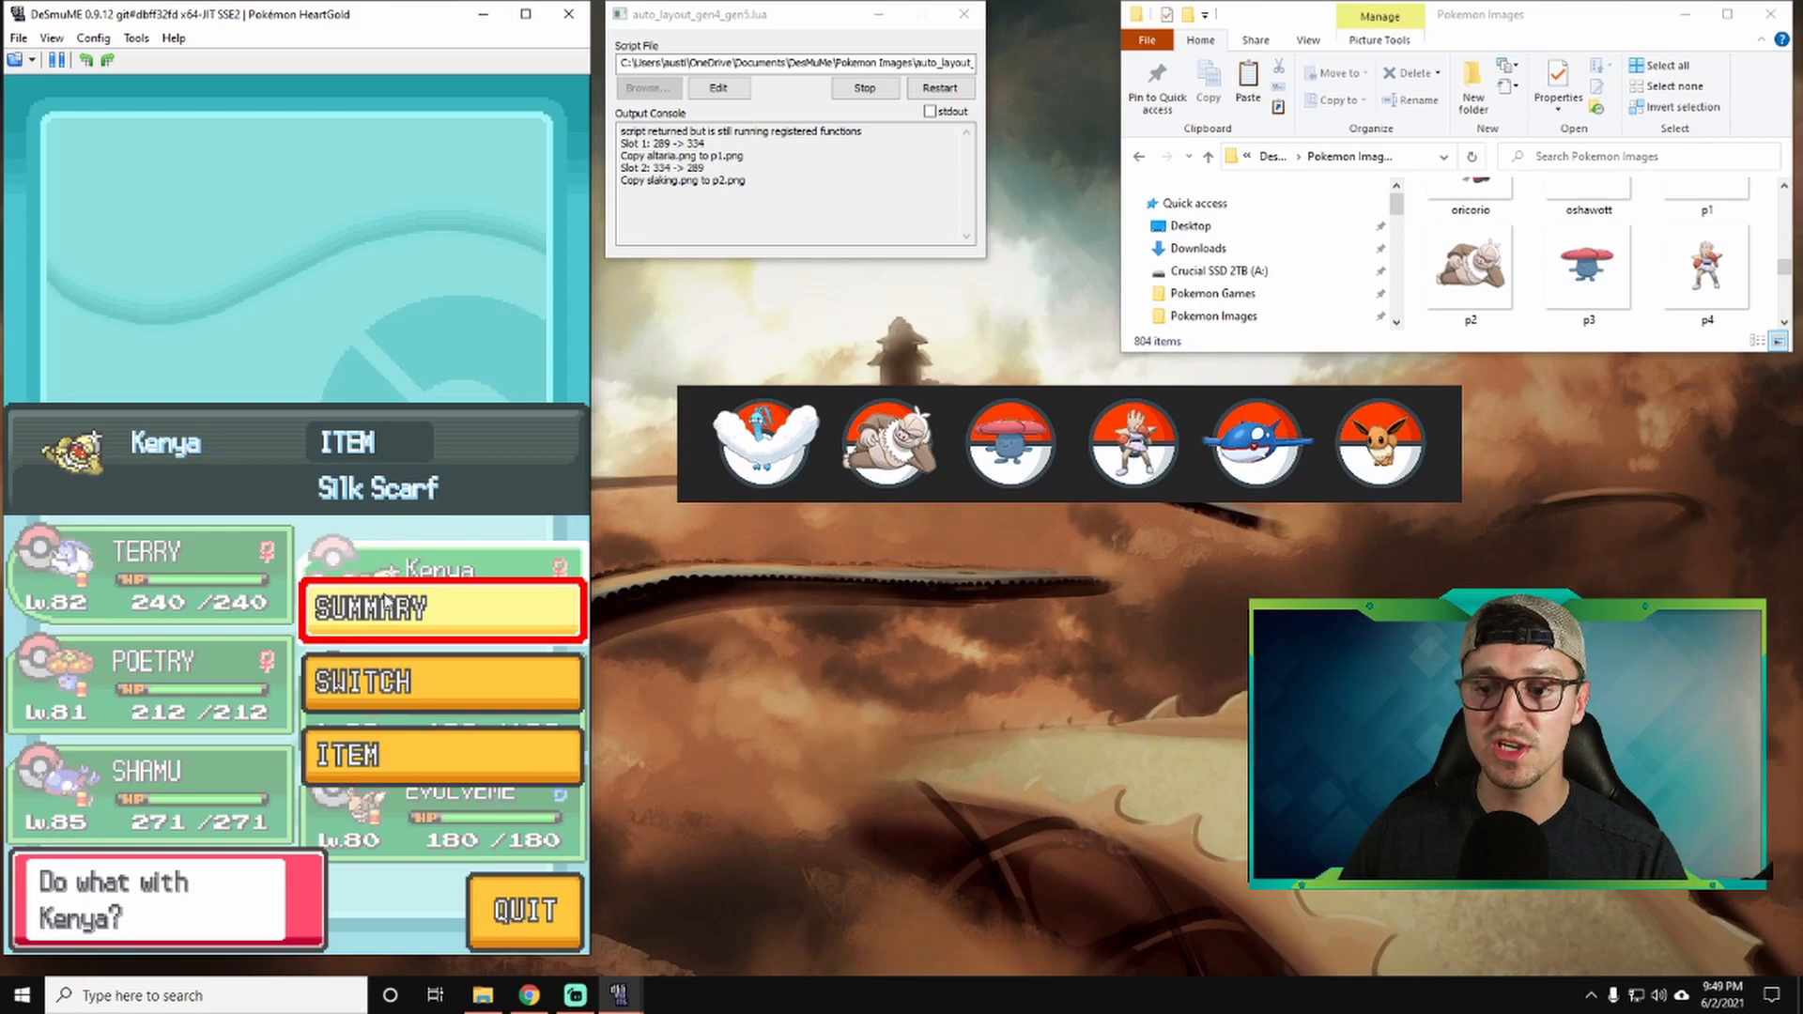
pyautogui.click(439, 680)
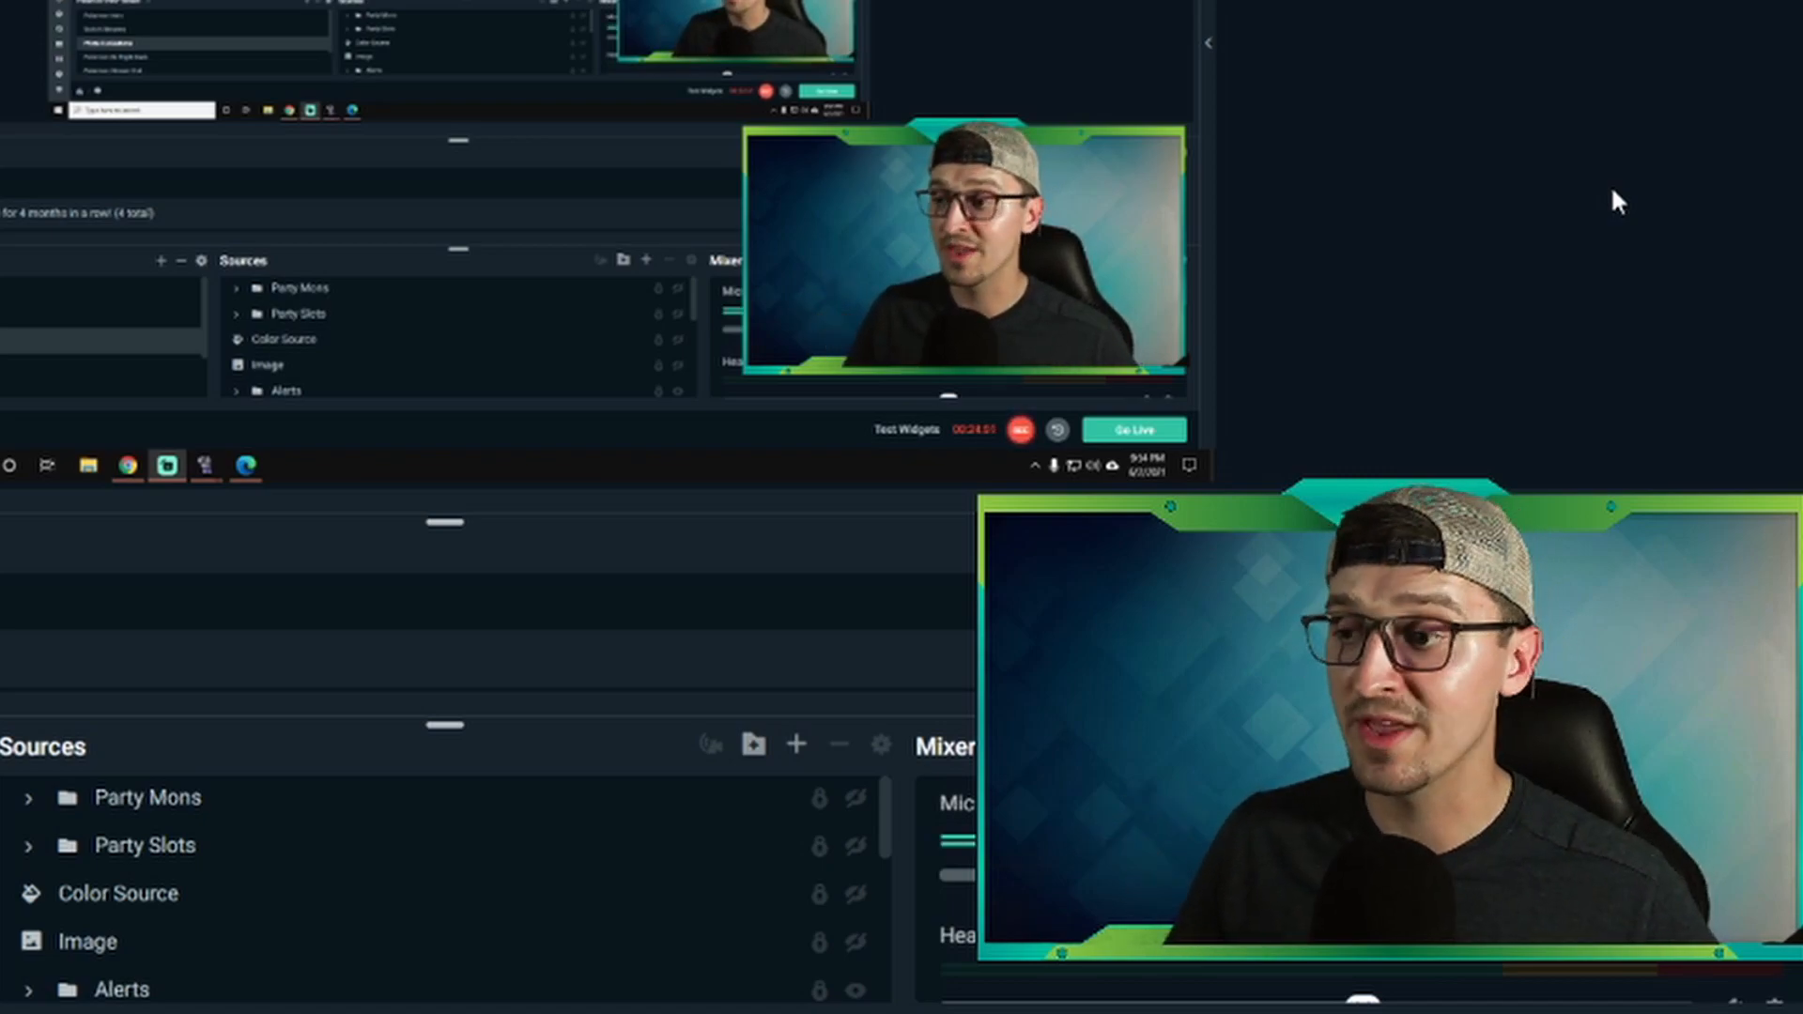
pyautogui.moveTo(526, 717)
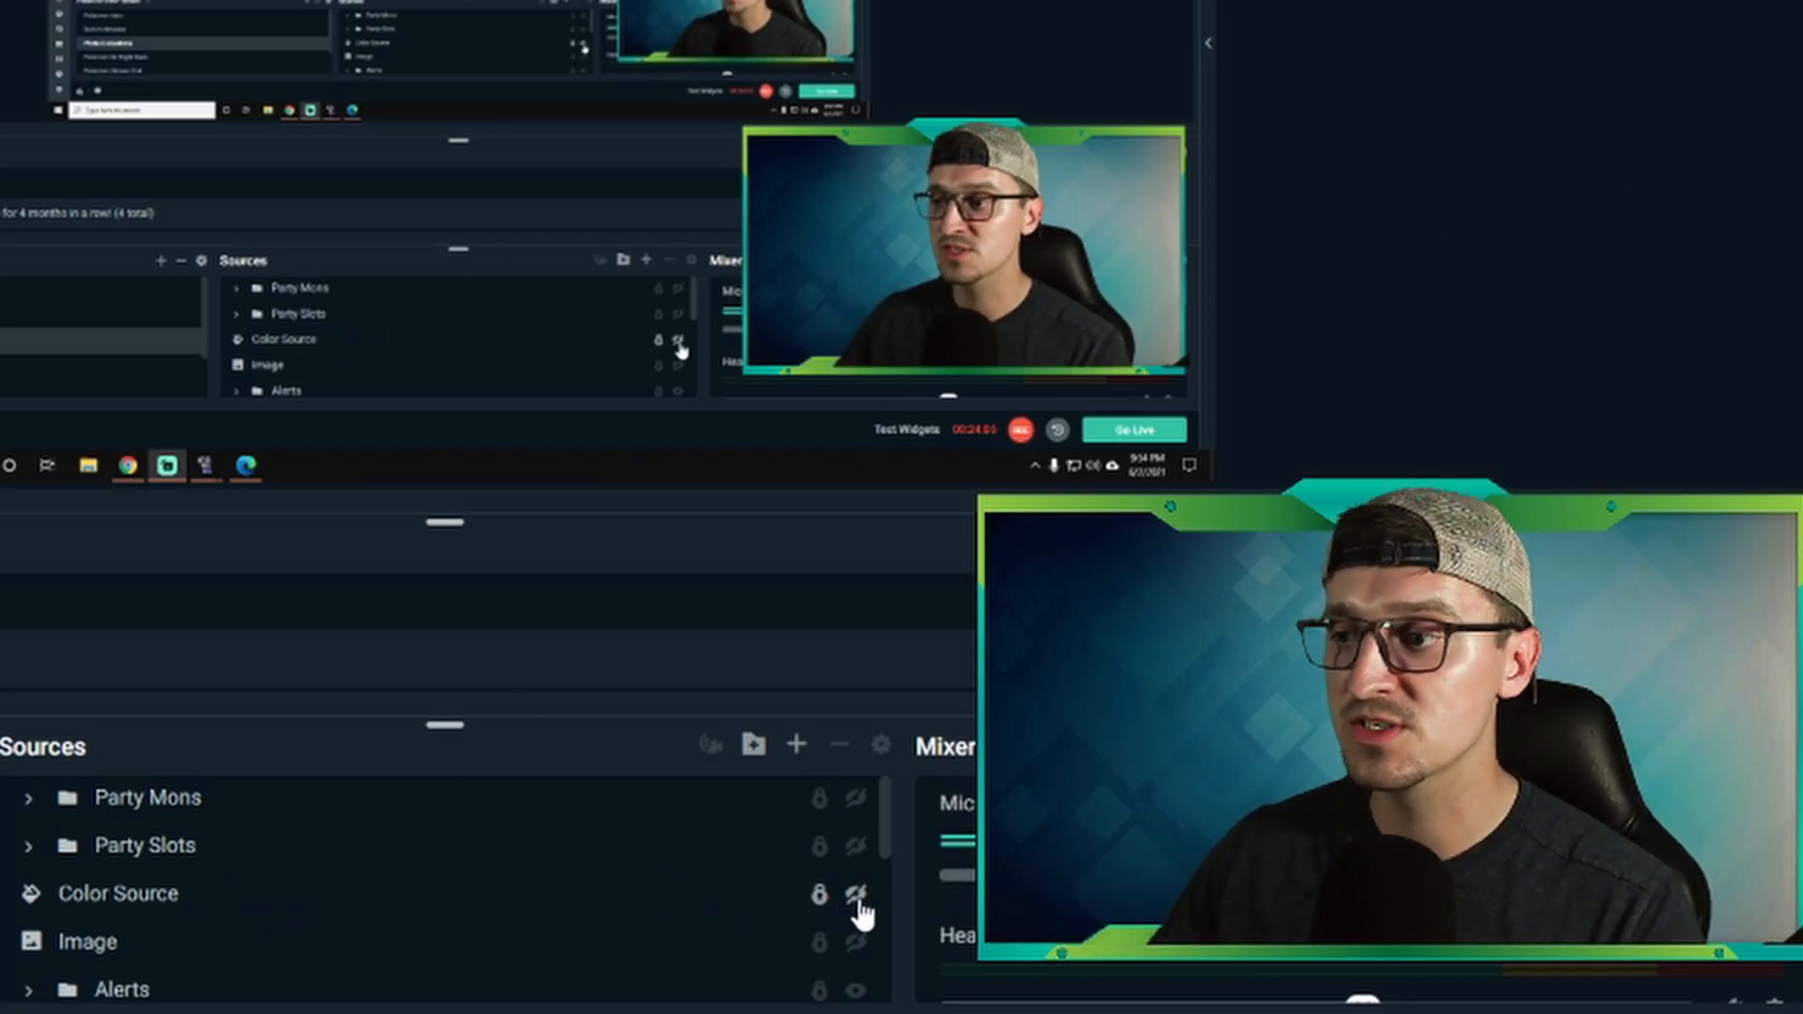
# Flash the Color Source bar off again, then show the Party Slots and Party Mons groups.
pyautogui.click(853, 894)
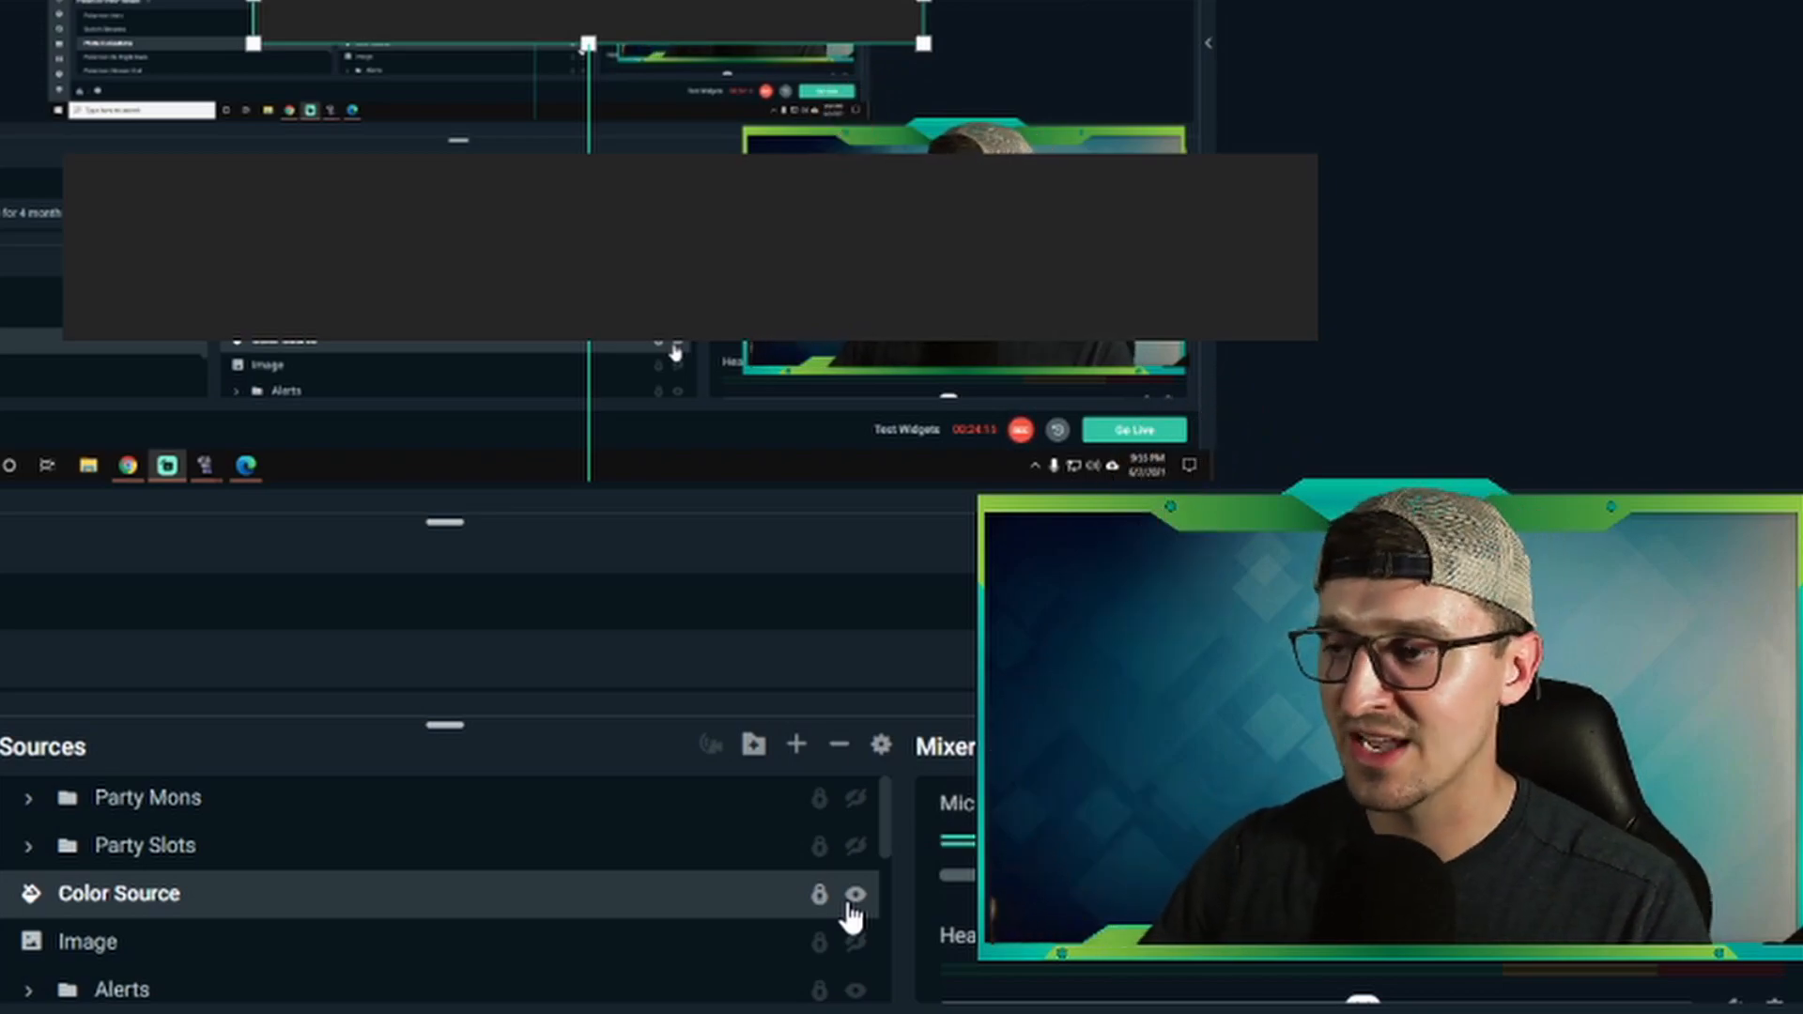
pyautogui.click(853, 894)
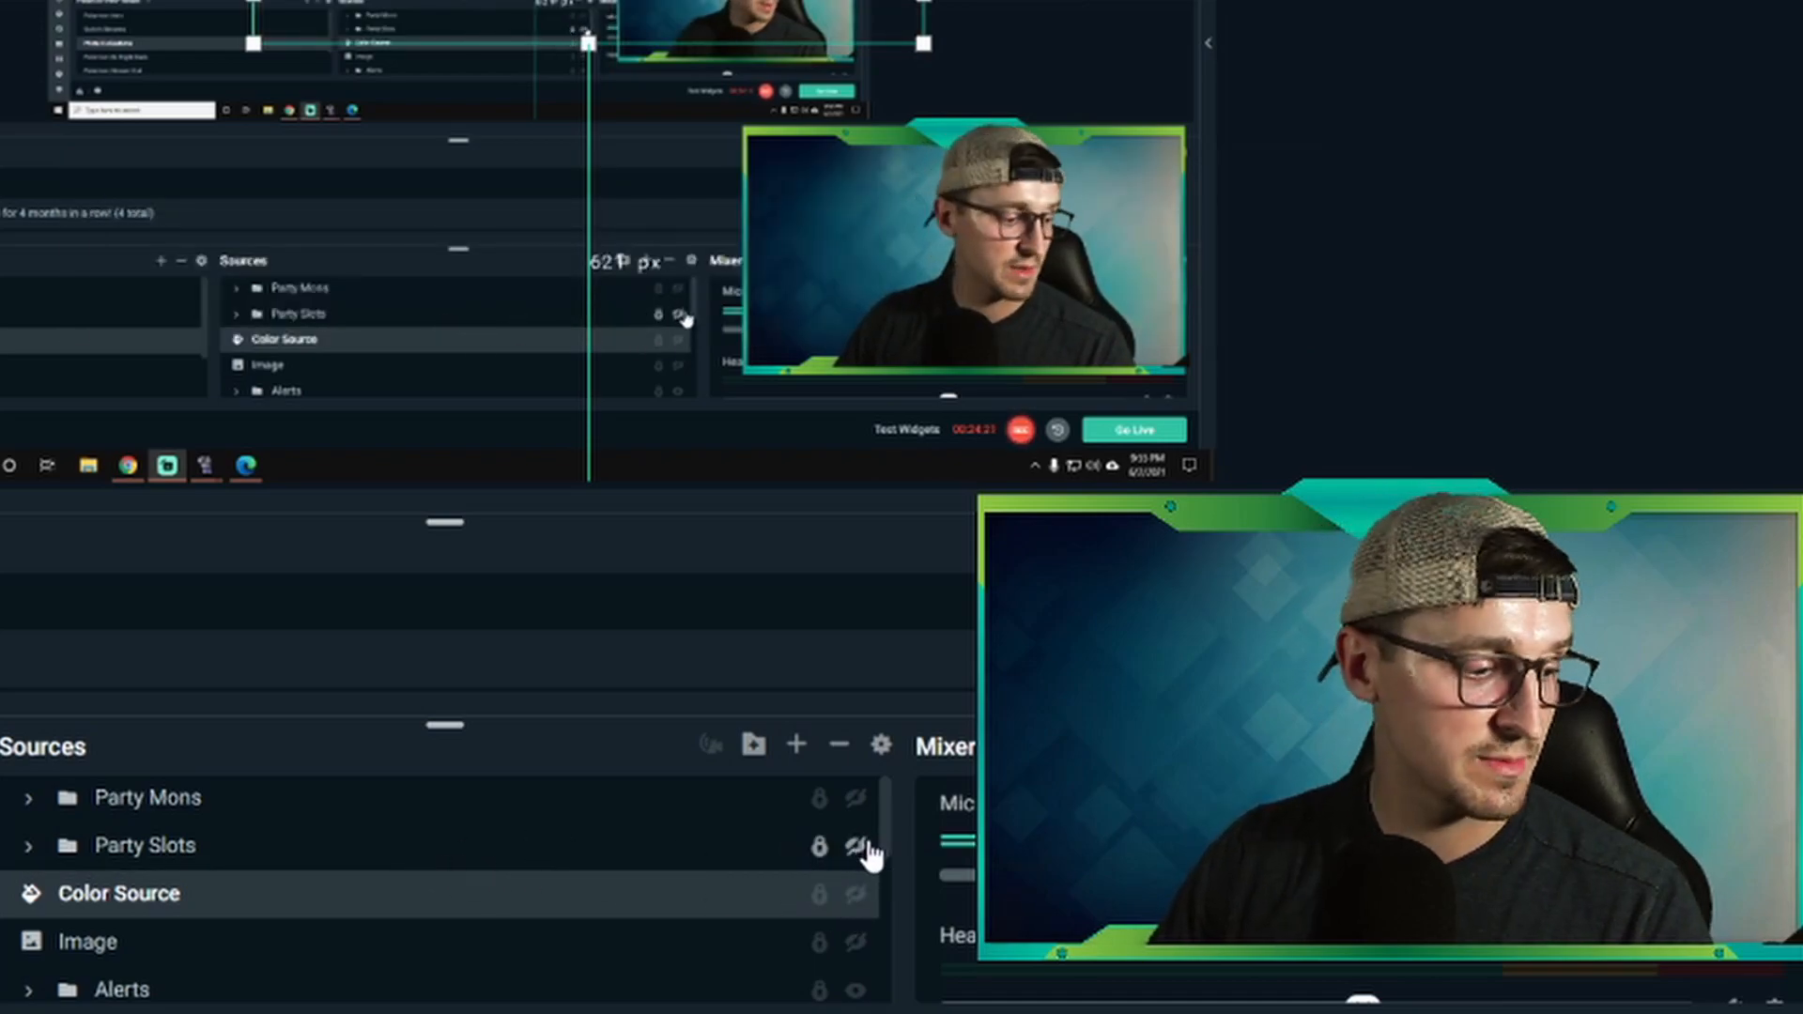
pyautogui.click(855, 845)
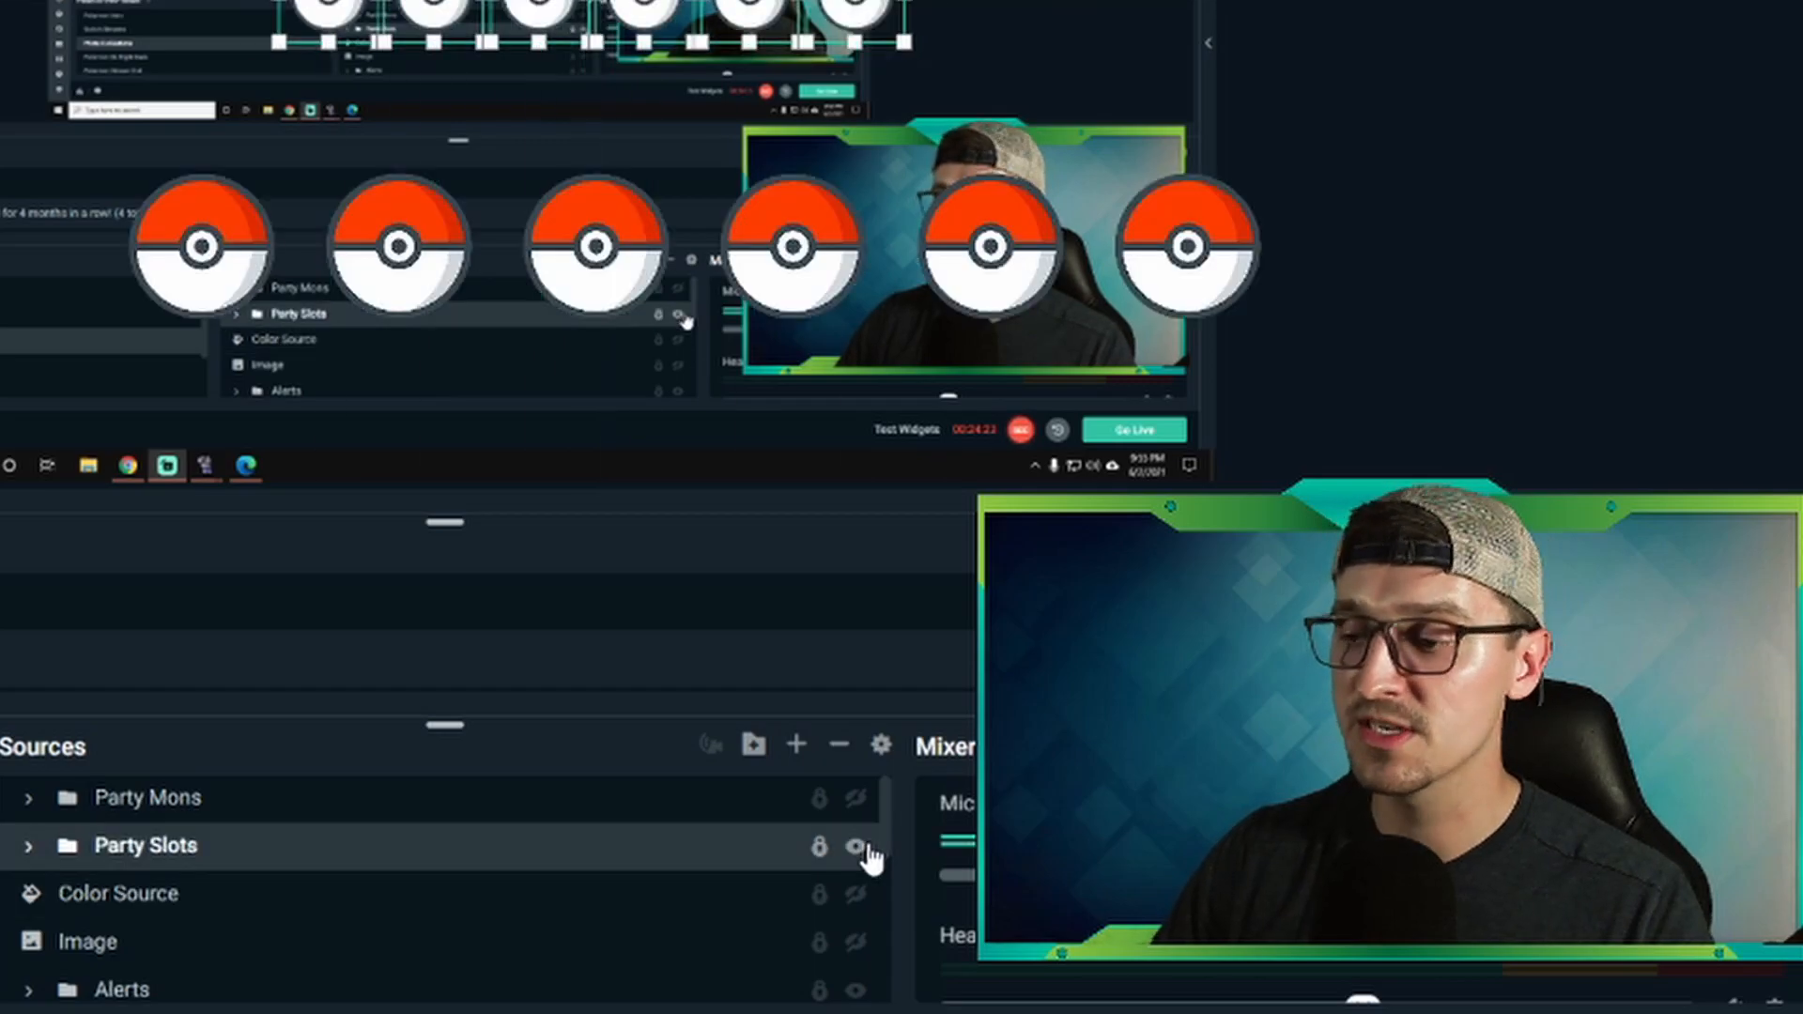
pyautogui.click(853, 798)
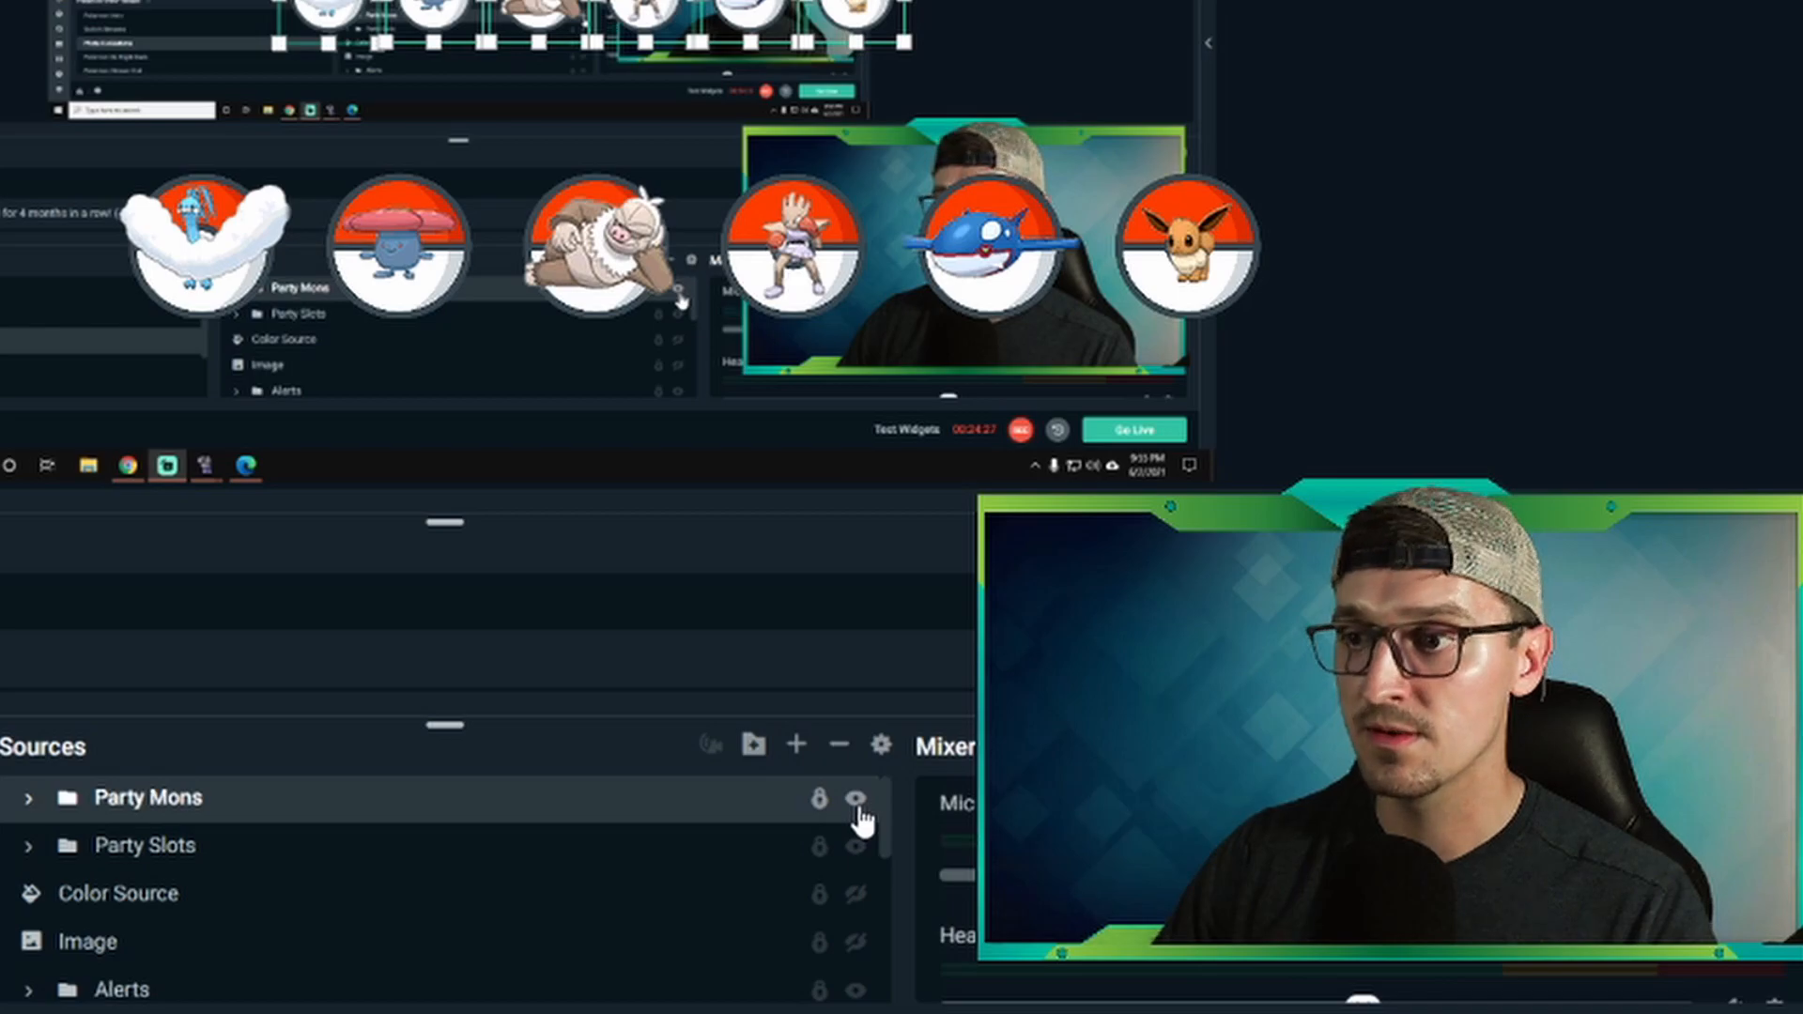
# Toggle Party Mons and Party Slots off and back on, ending with Pokémon inside the Pokéballs.
pyautogui.click(859, 797)
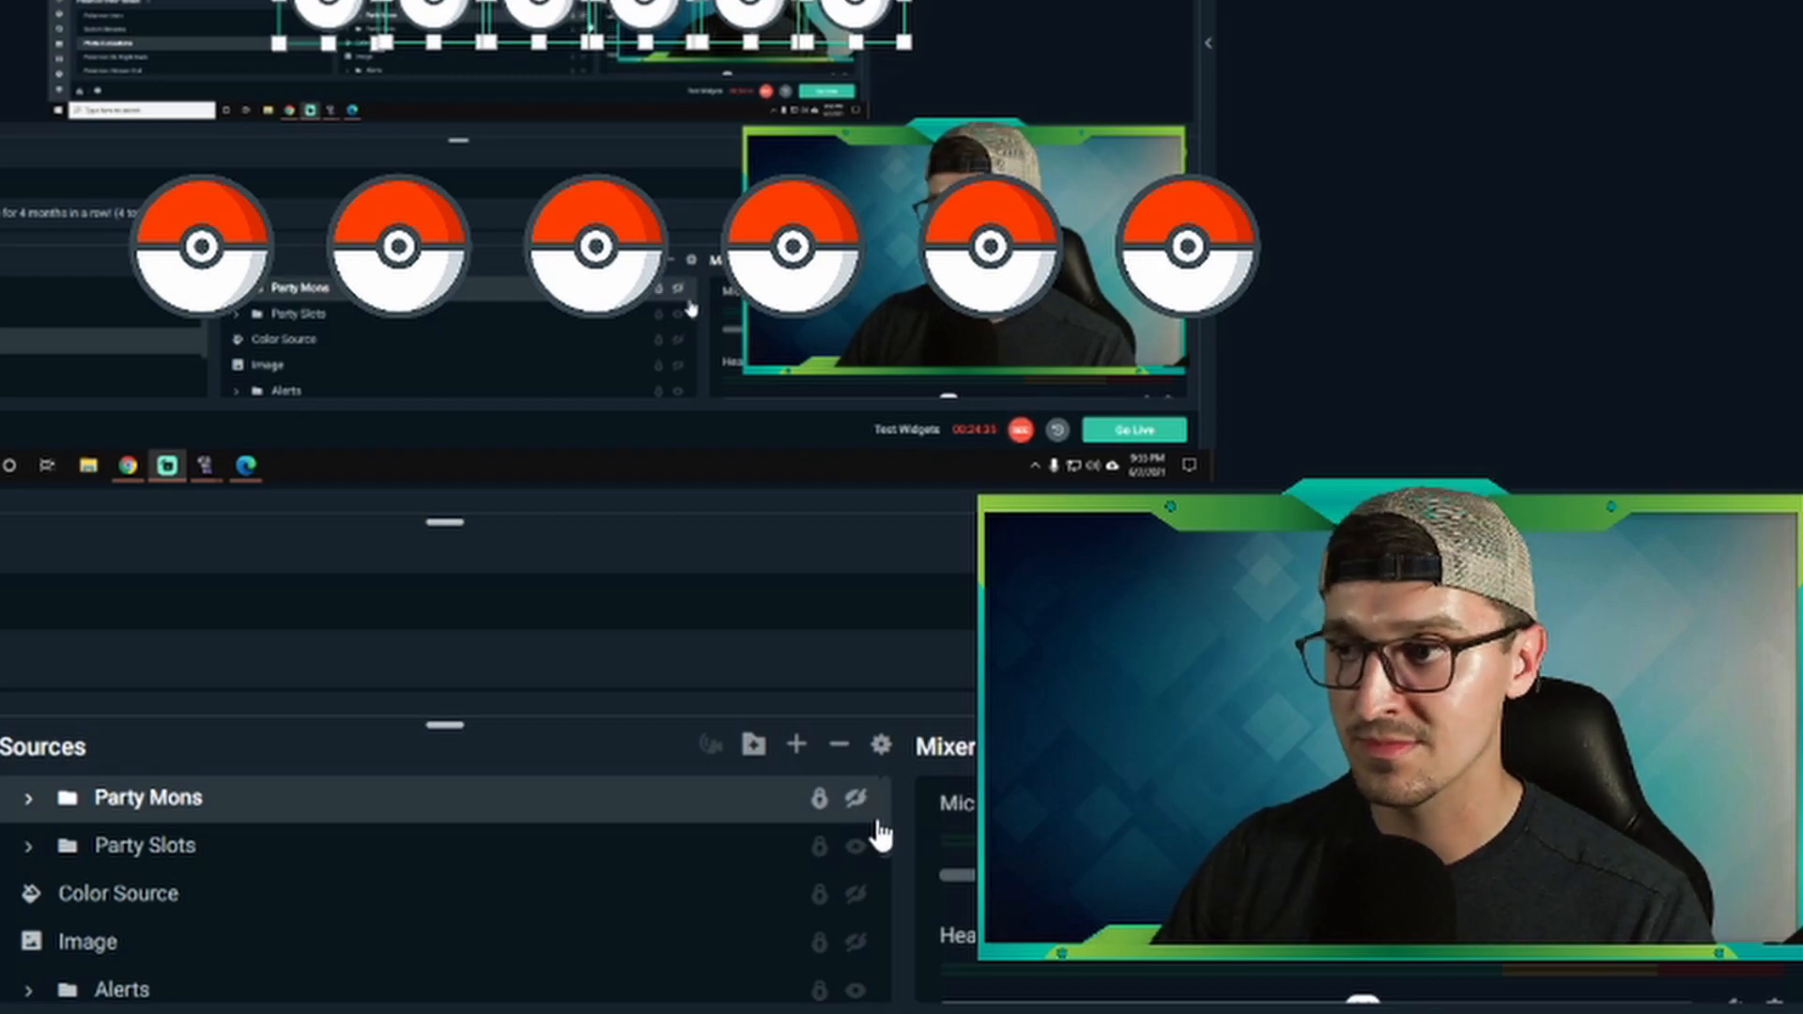
pyautogui.click(147, 845)
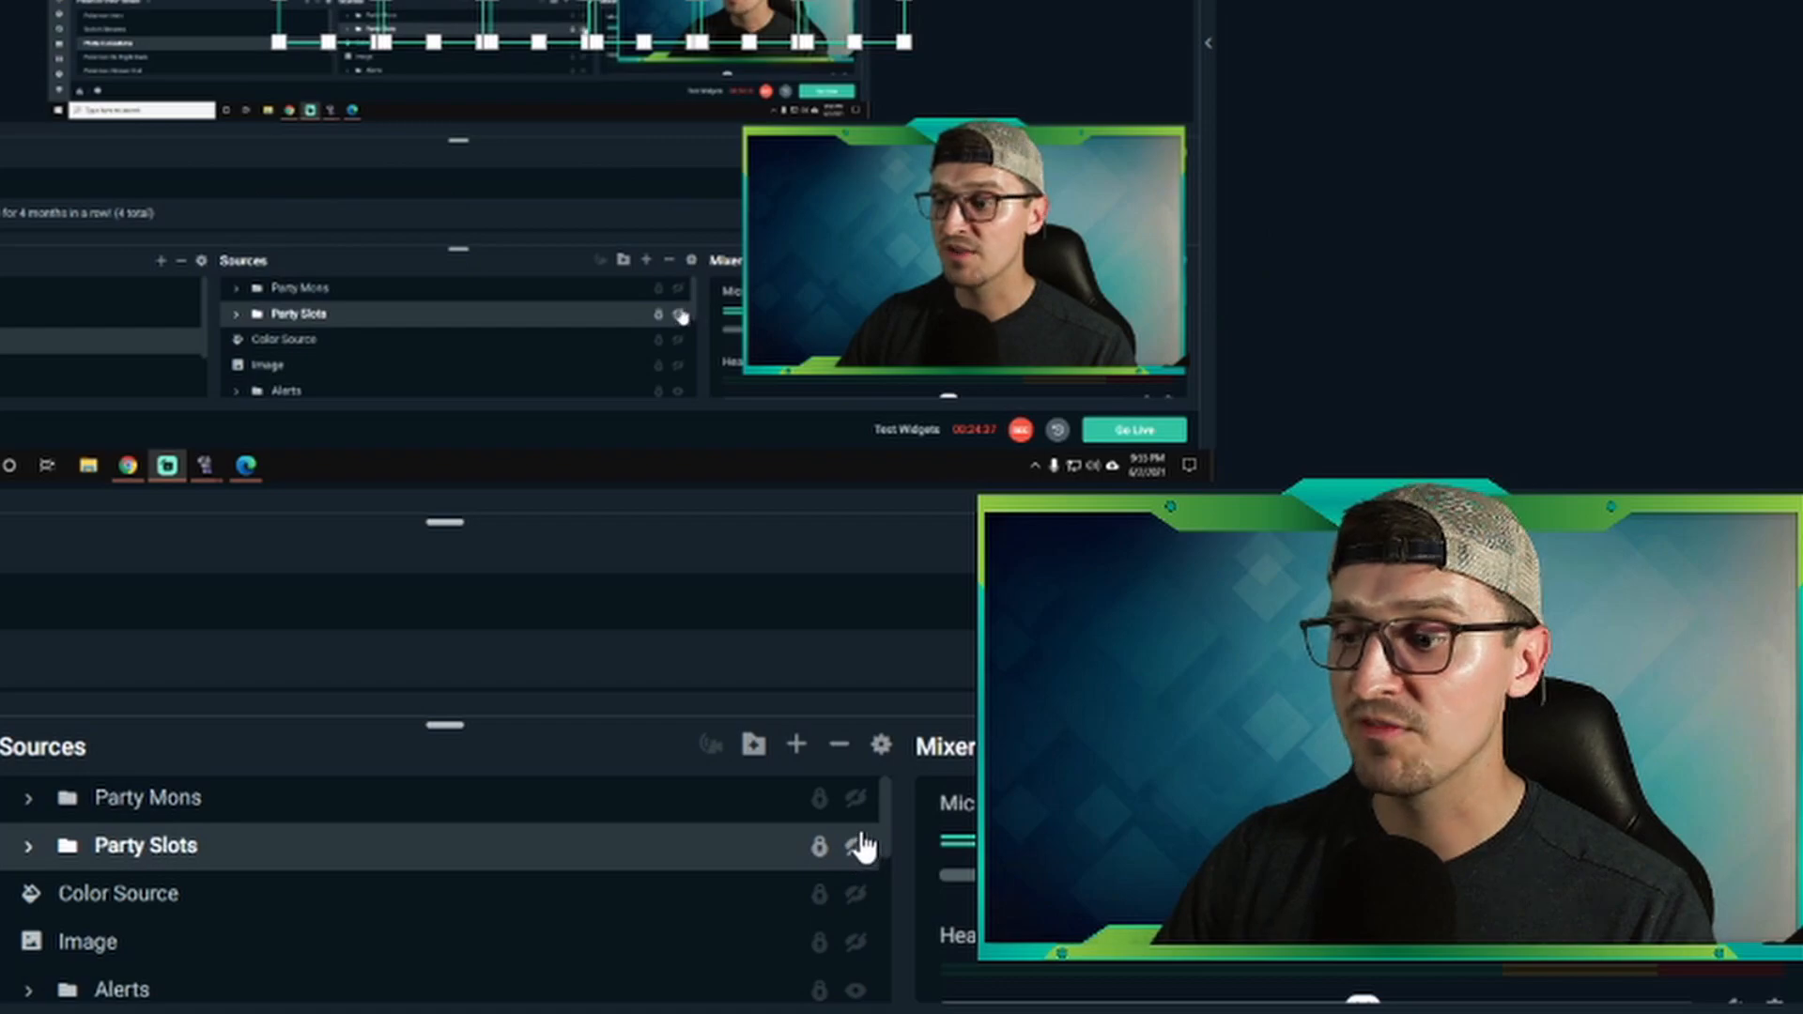
pyautogui.click(859, 799)
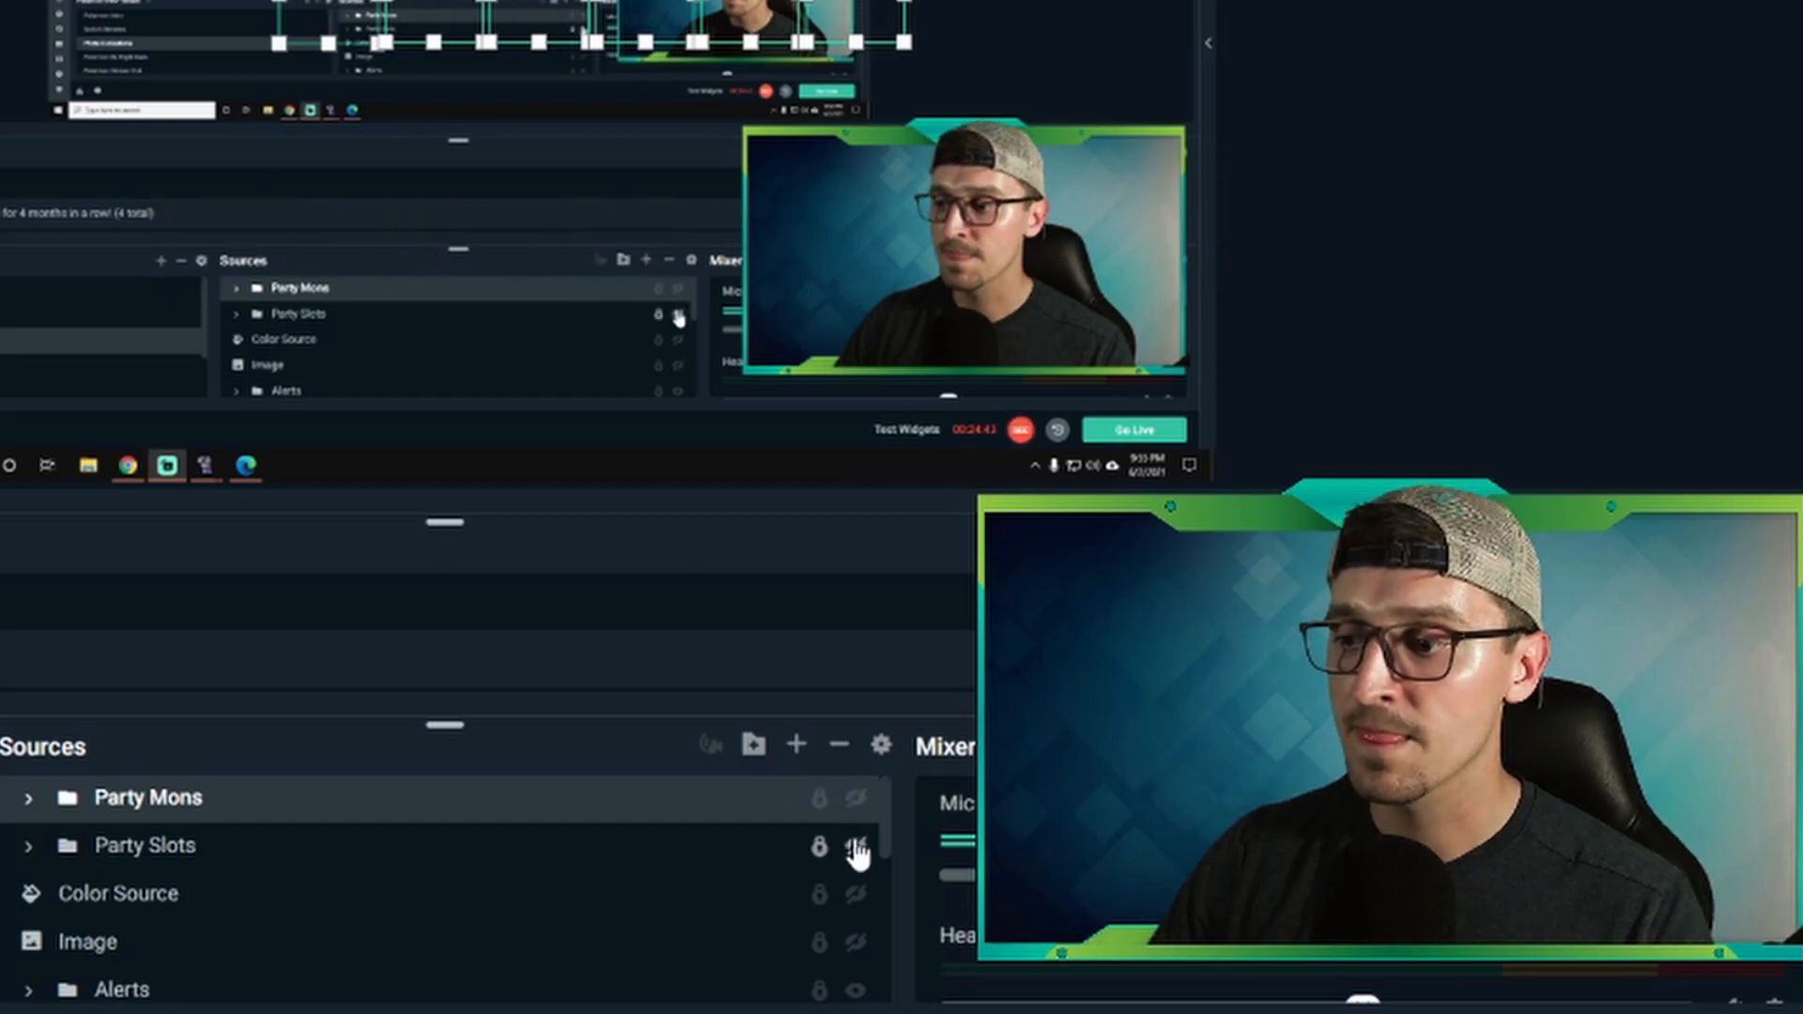
pyautogui.click(856, 845)
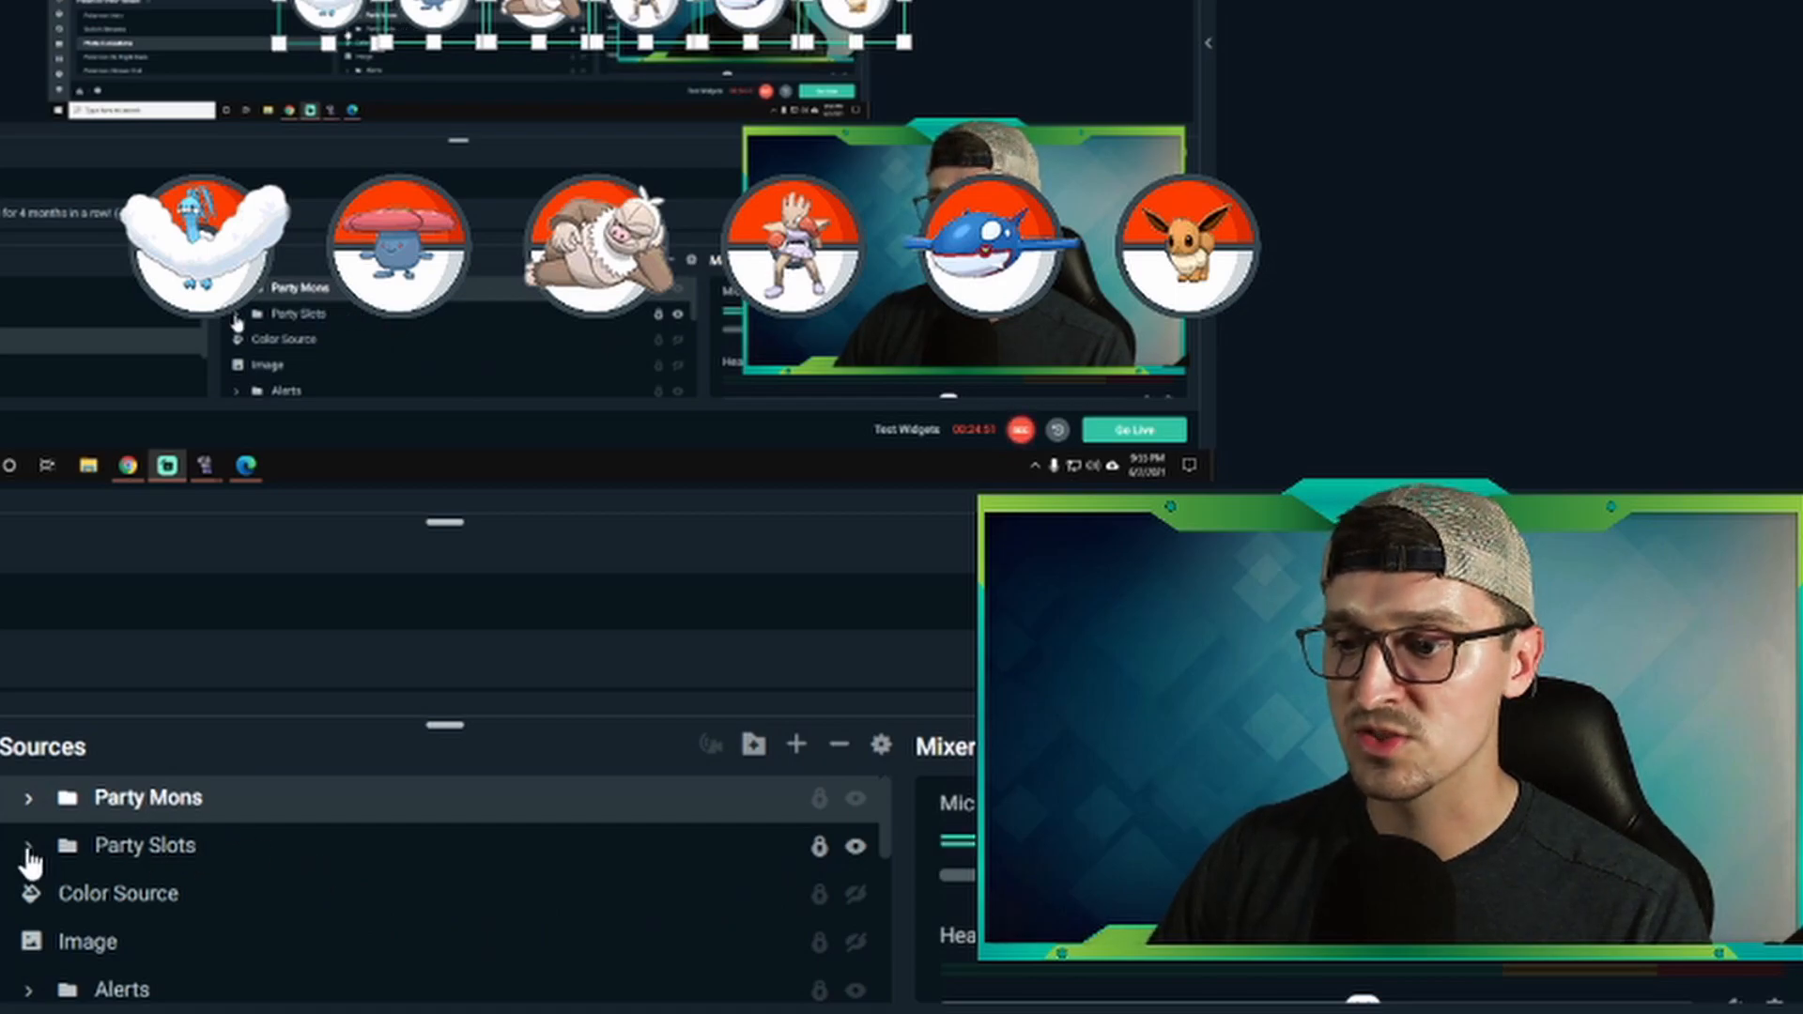
# Expand the Party Slots group to list its PARTYSLOT1–5 image sources.
pyautogui.click(29, 845)
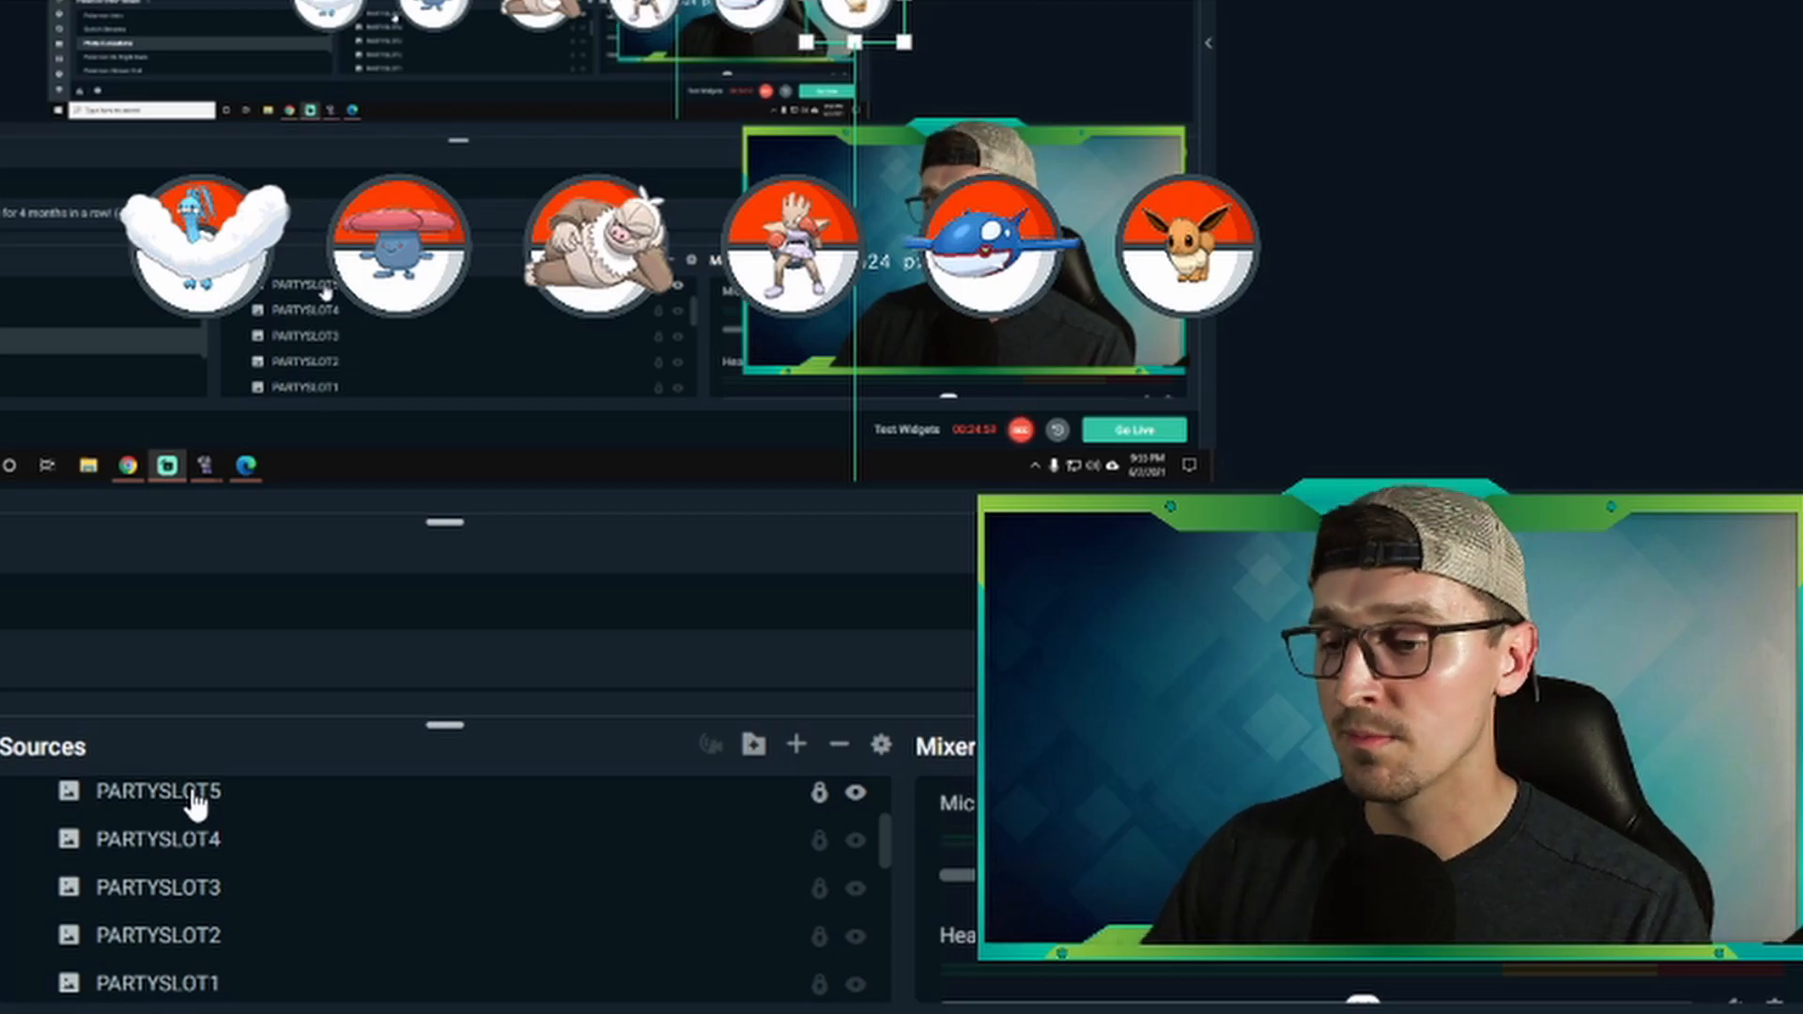
pyautogui.moveTo(379, 726)
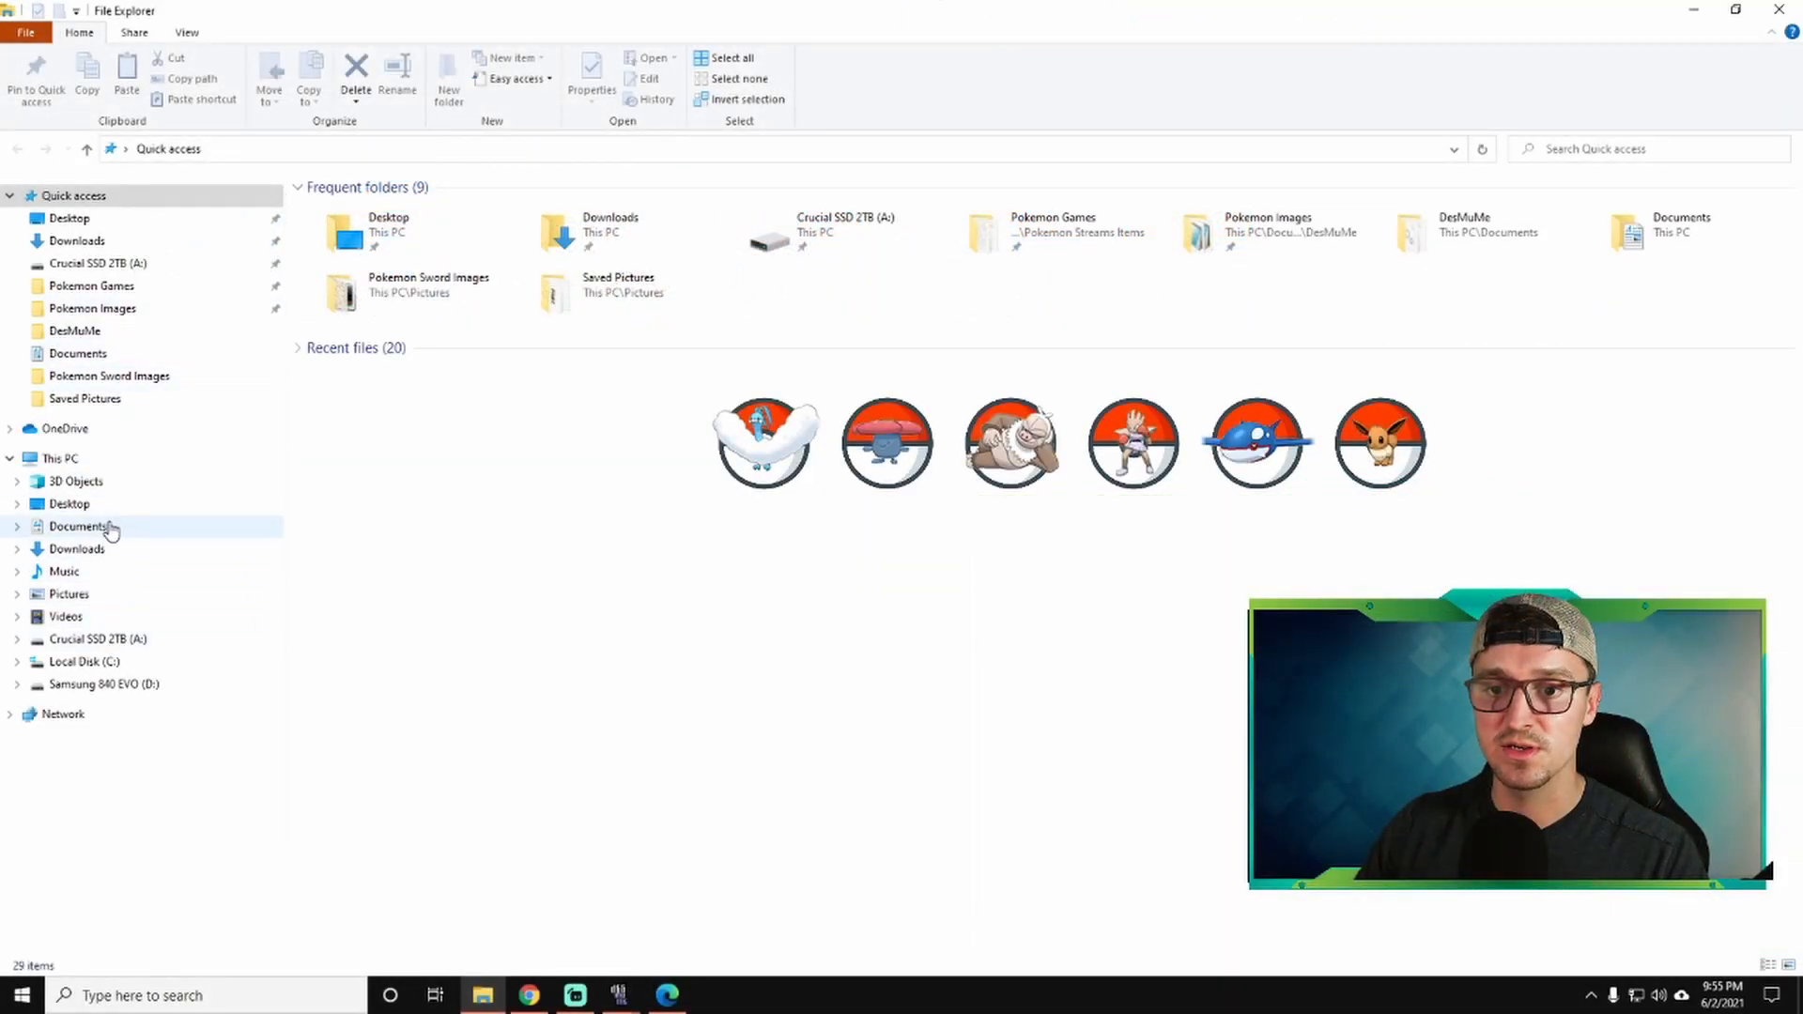
# Browse DesMuMe > Pokemon Images and select the Pokéball image 000.
pyautogui.doubleClick(73, 331)
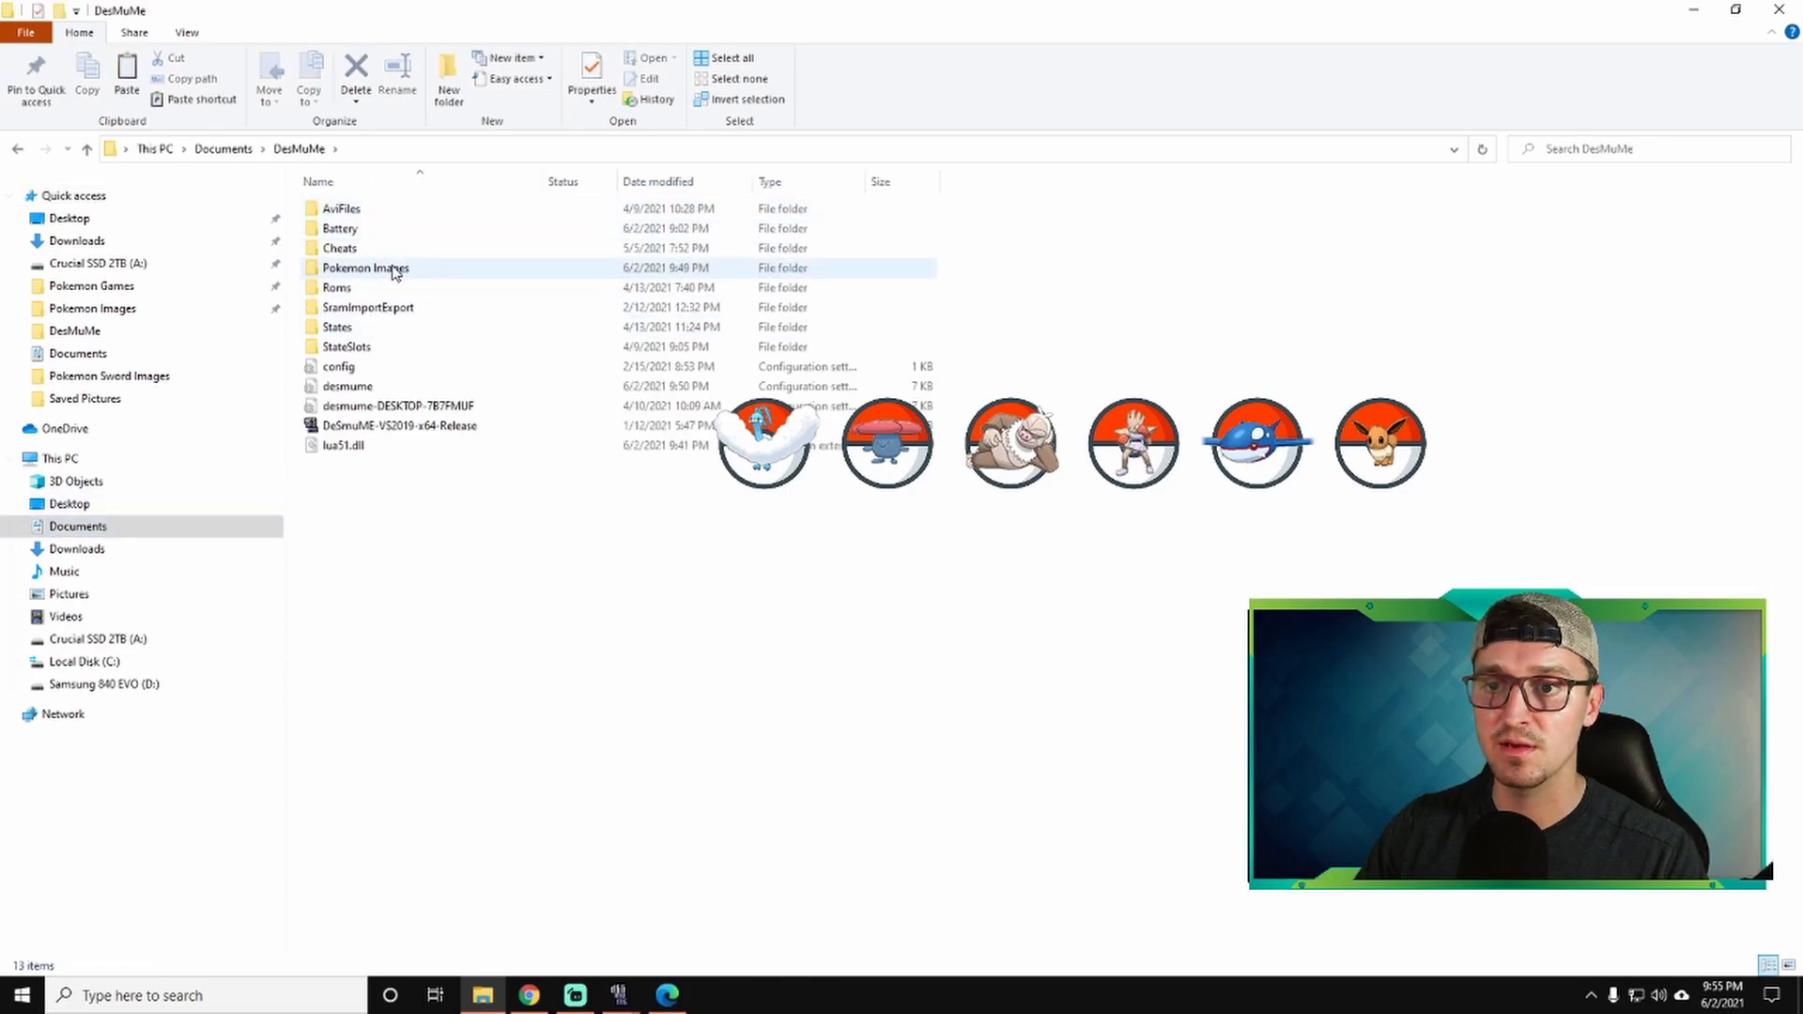
pyautogui.doubleClick(367, 266)
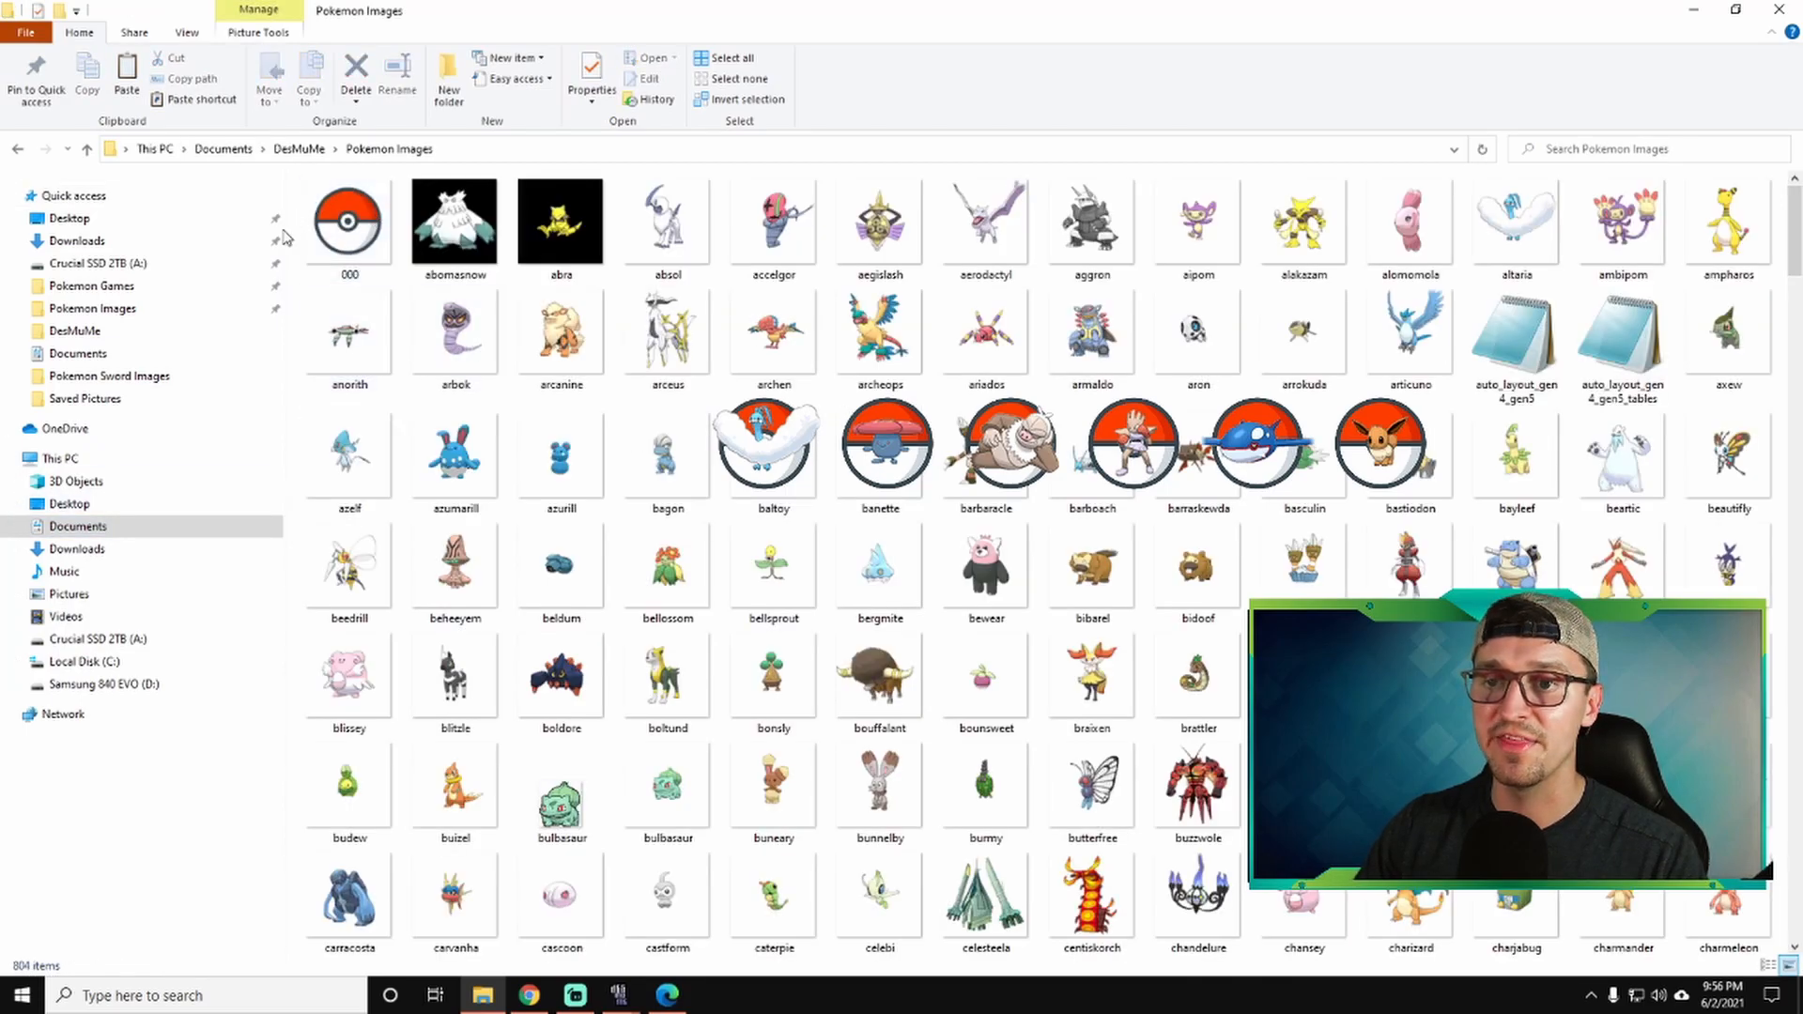
pyautogui.click(348, 223)
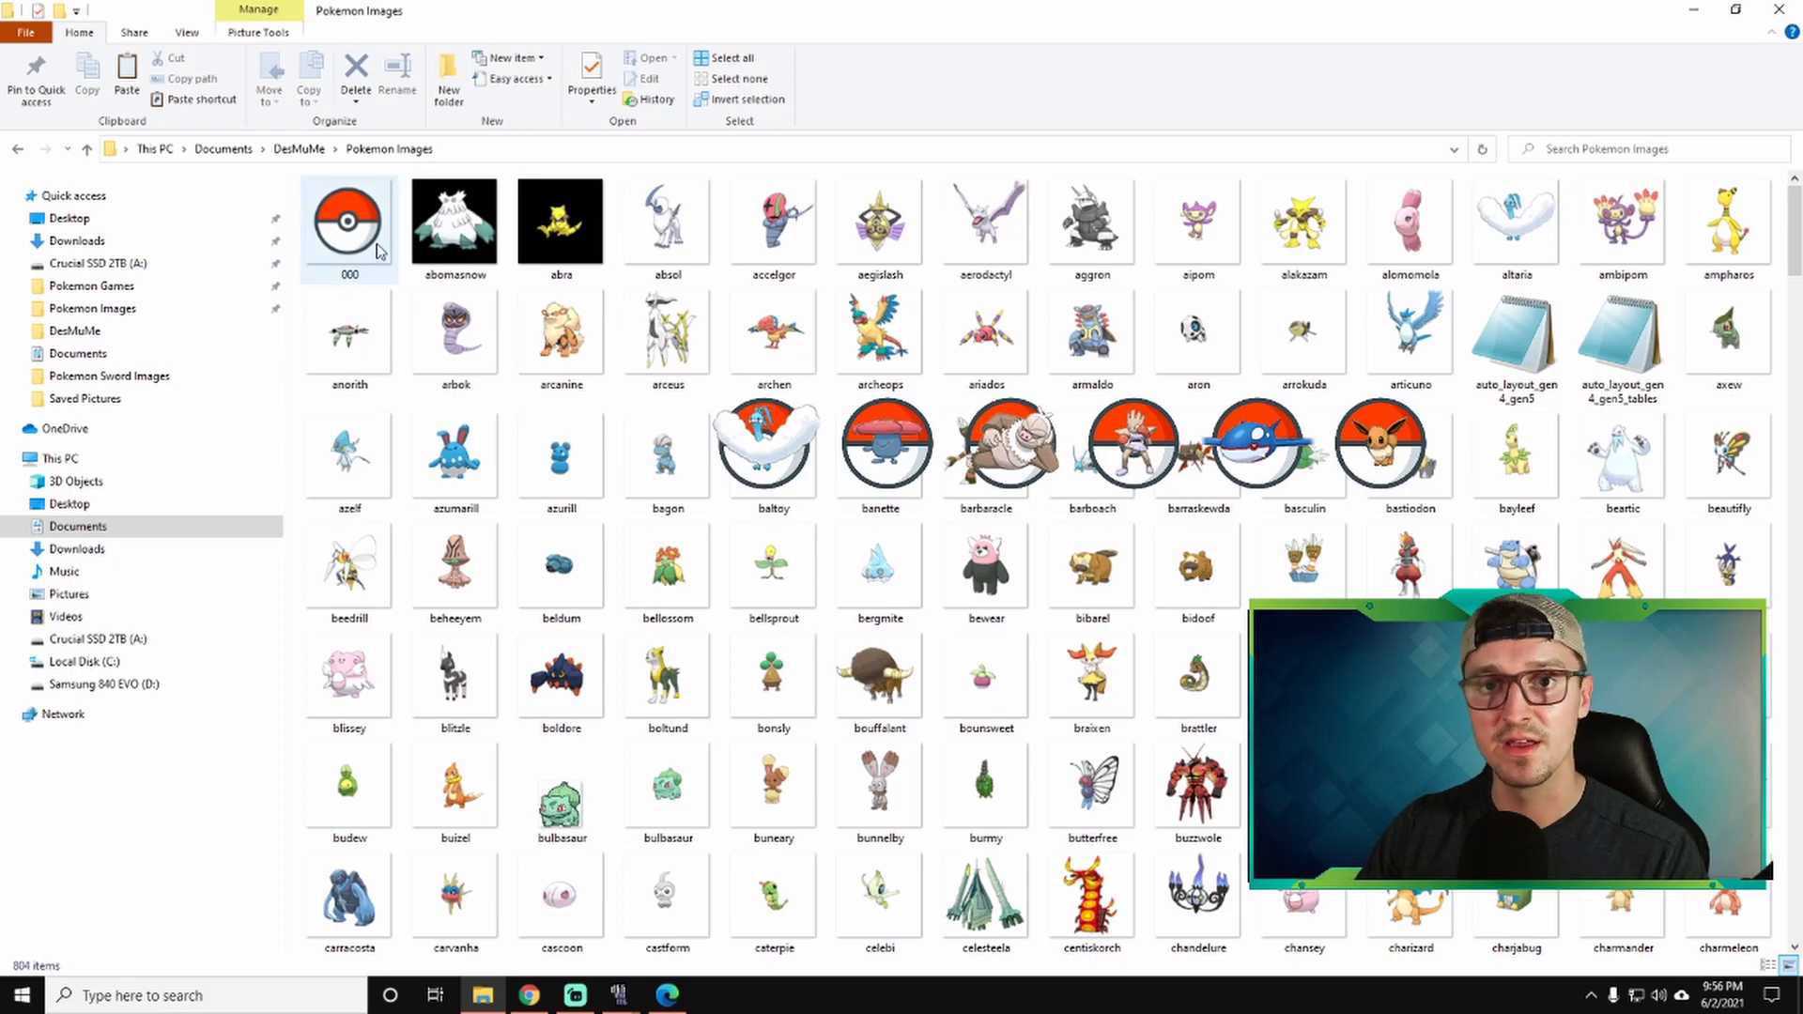
pyautogui.moveTo(377, 224)
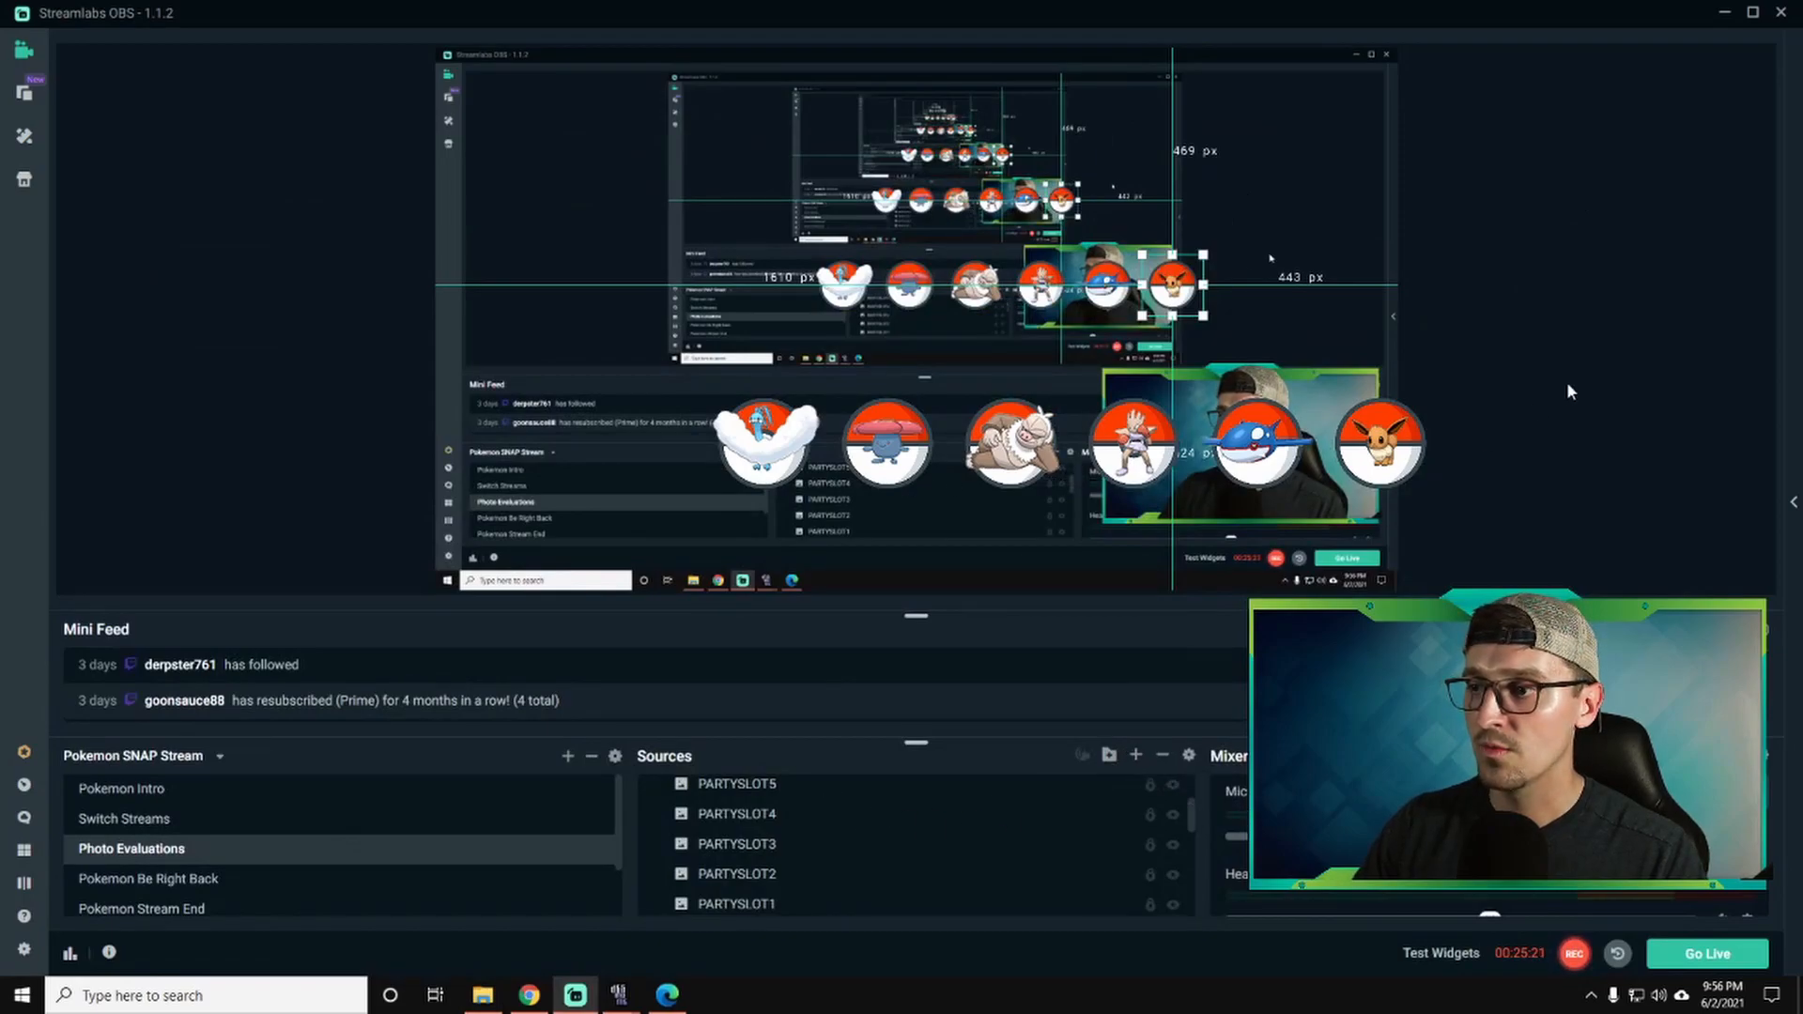
pyautogui.moveTo(1135, 756)
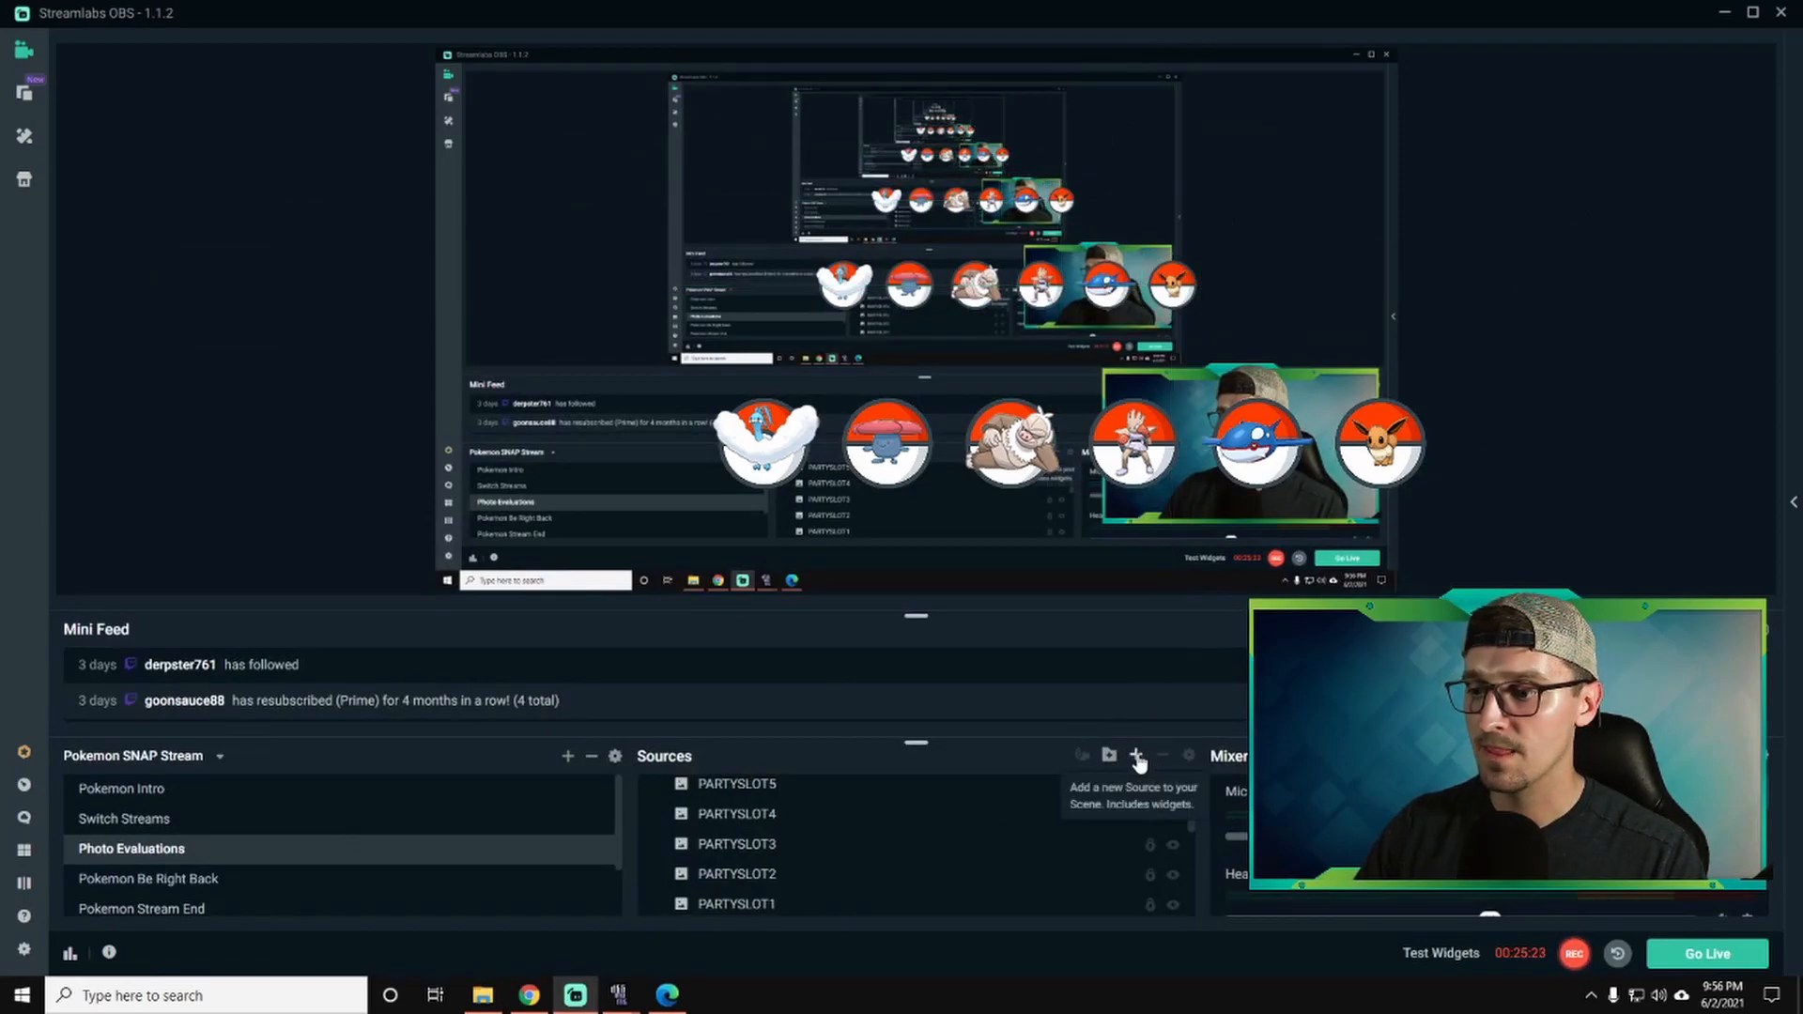
# Add the existing PARTYSLOT6 source from the Add Existing Source list to the scene.
pyautogui.click(1137, 757)
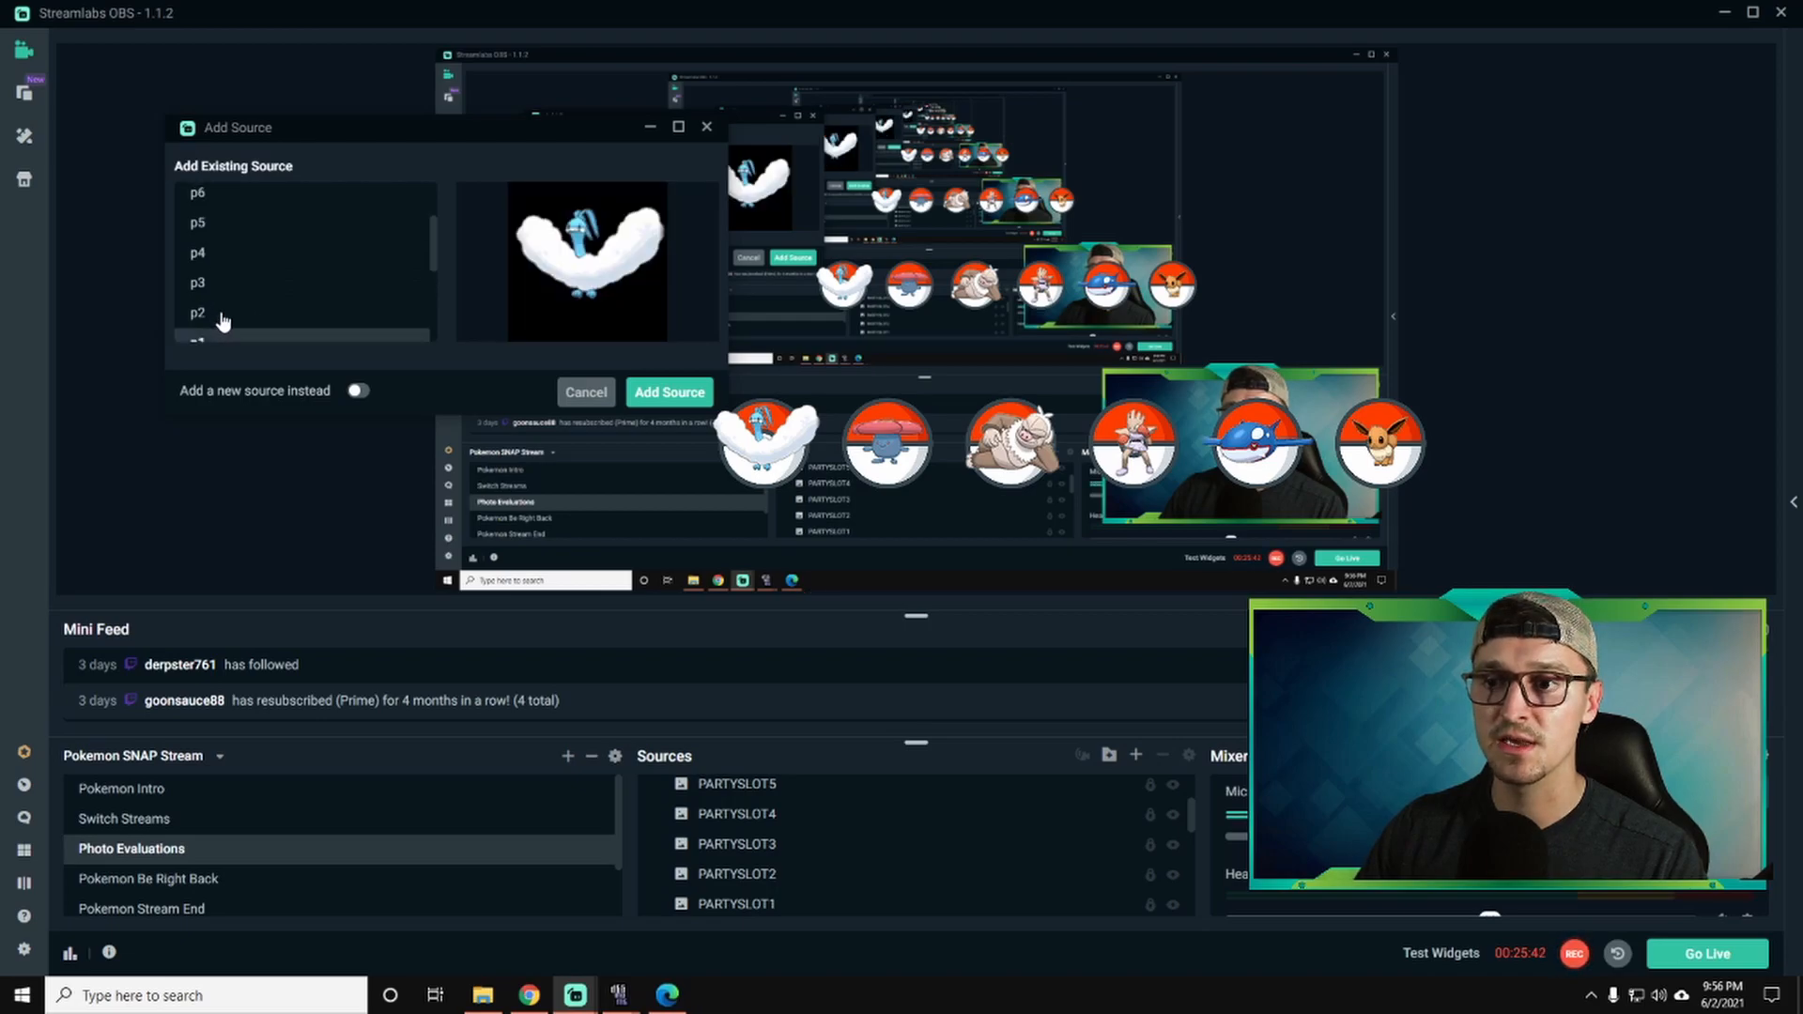
pyautogui.click(197, 282)
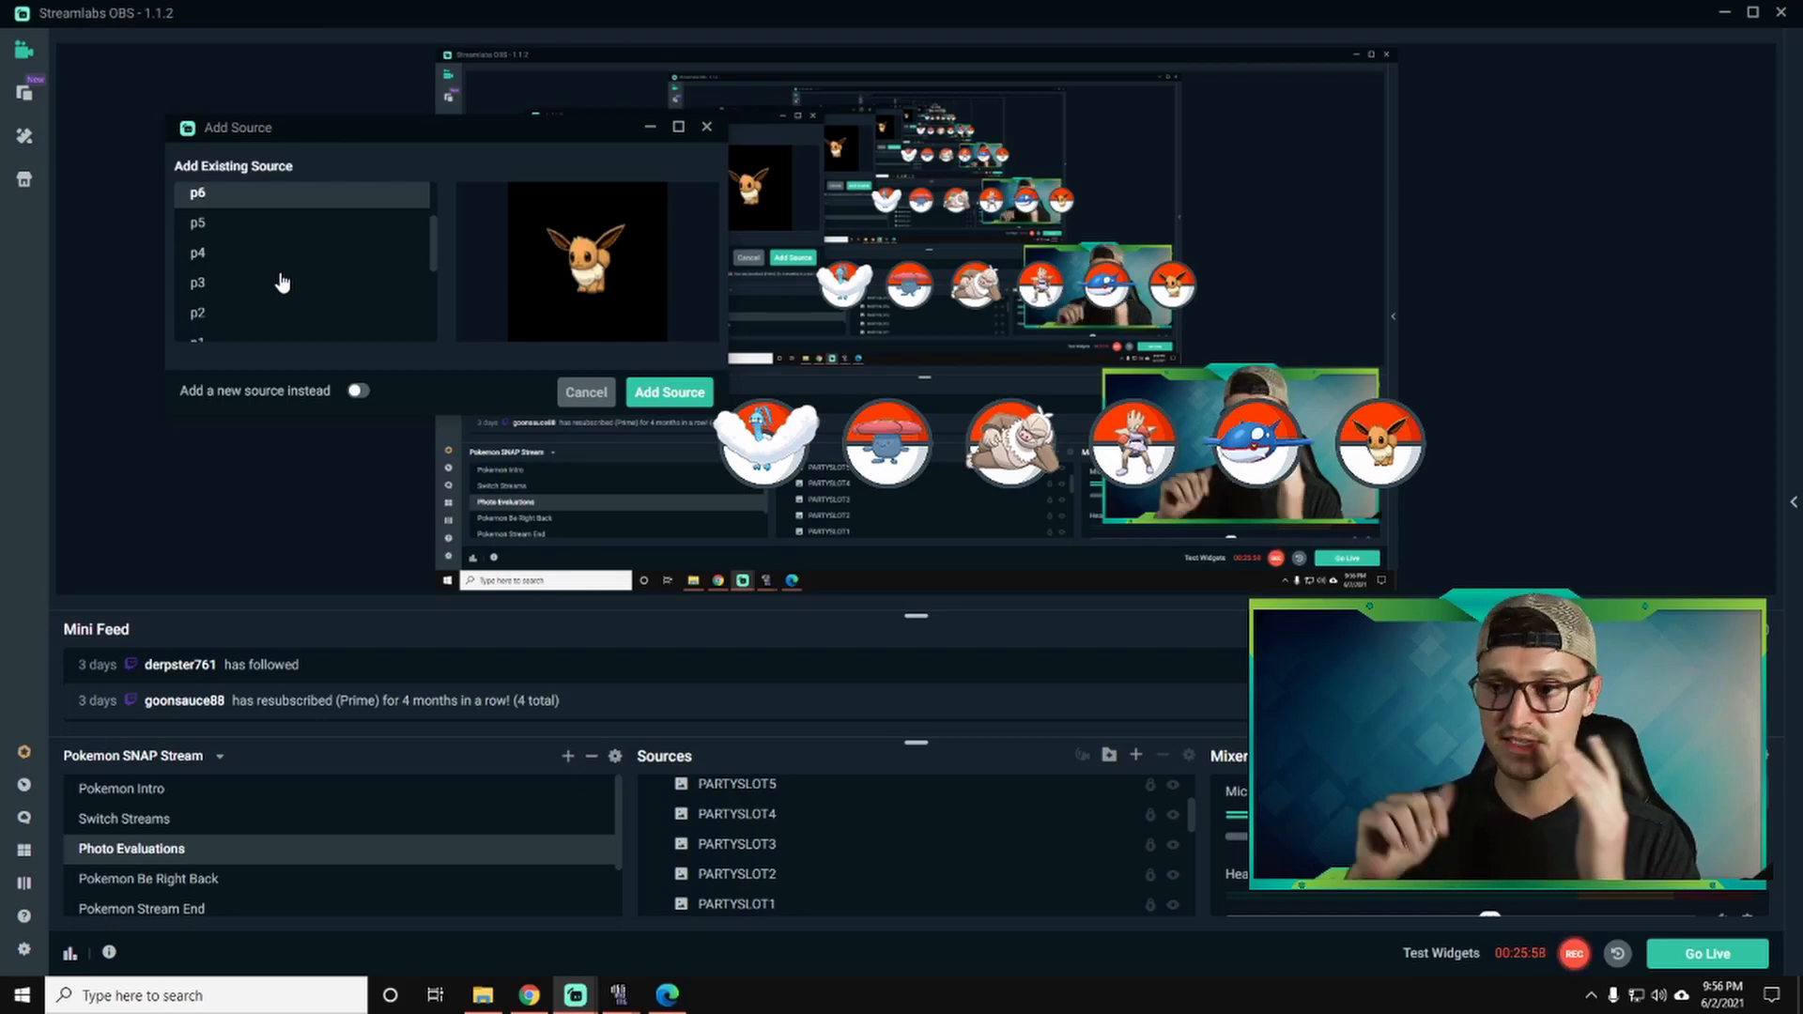
pyautogui.scroll(-3)
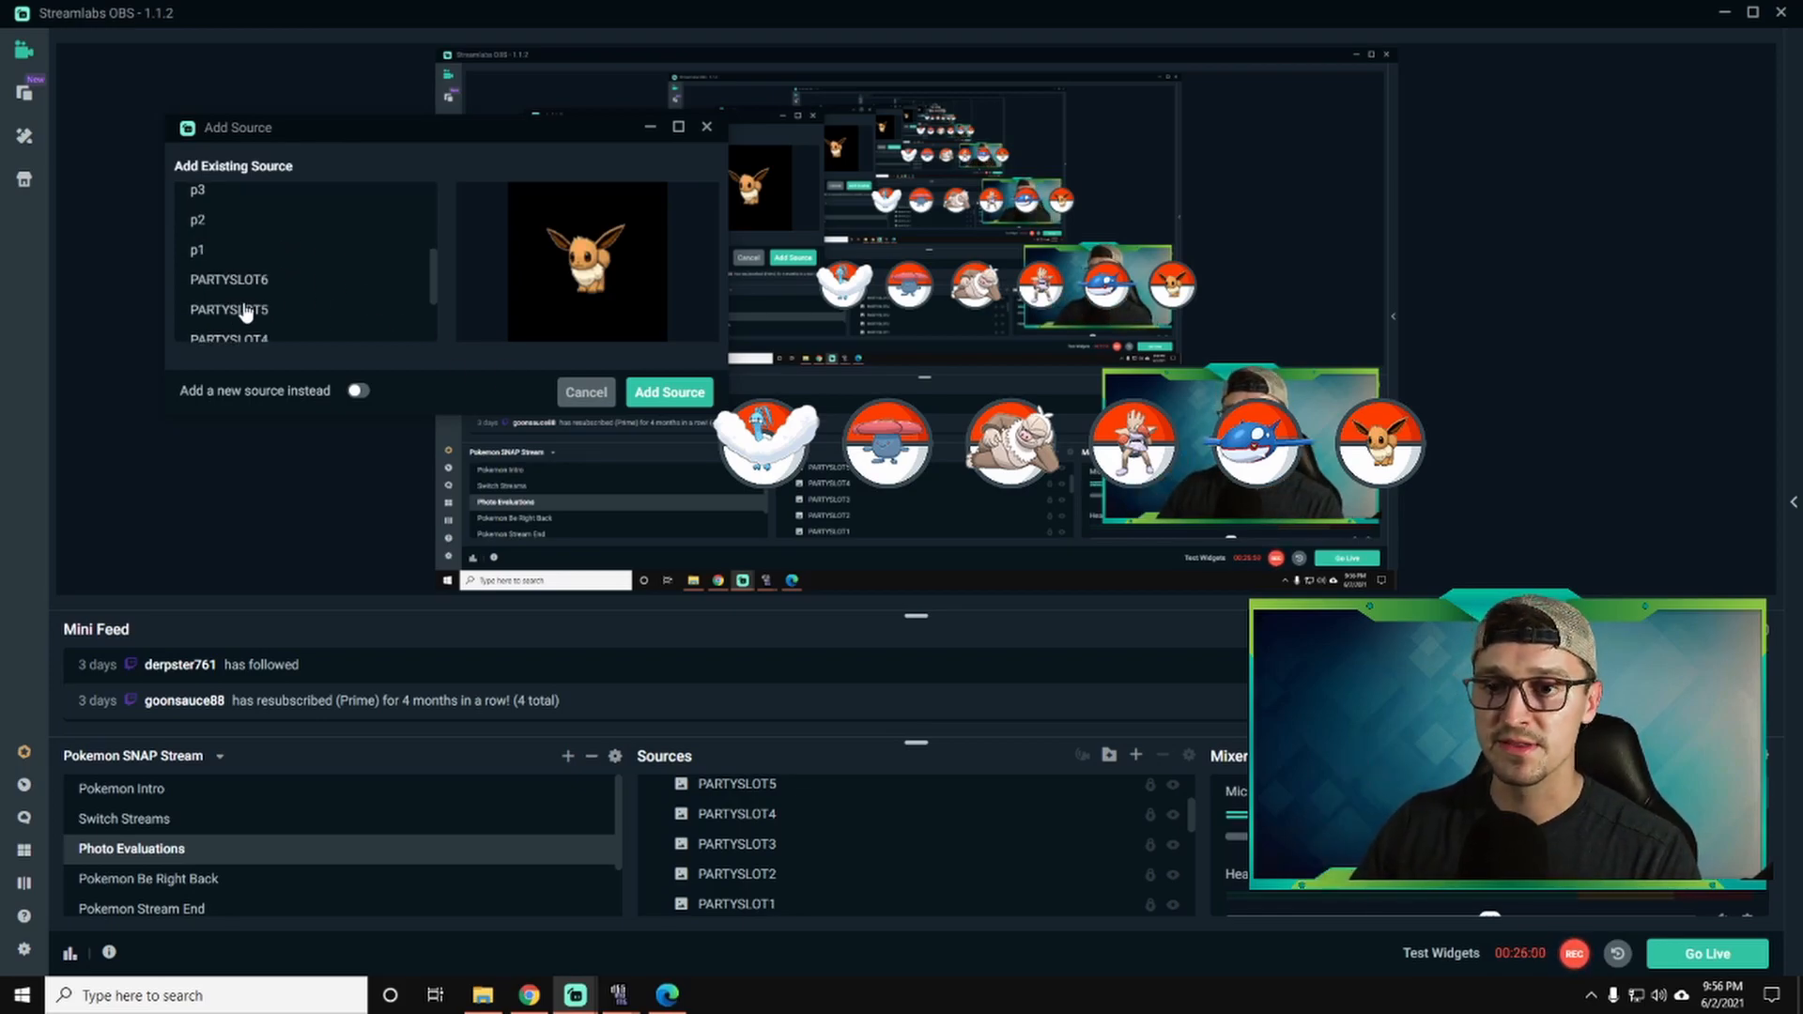
pyautogui.click(227, 278)
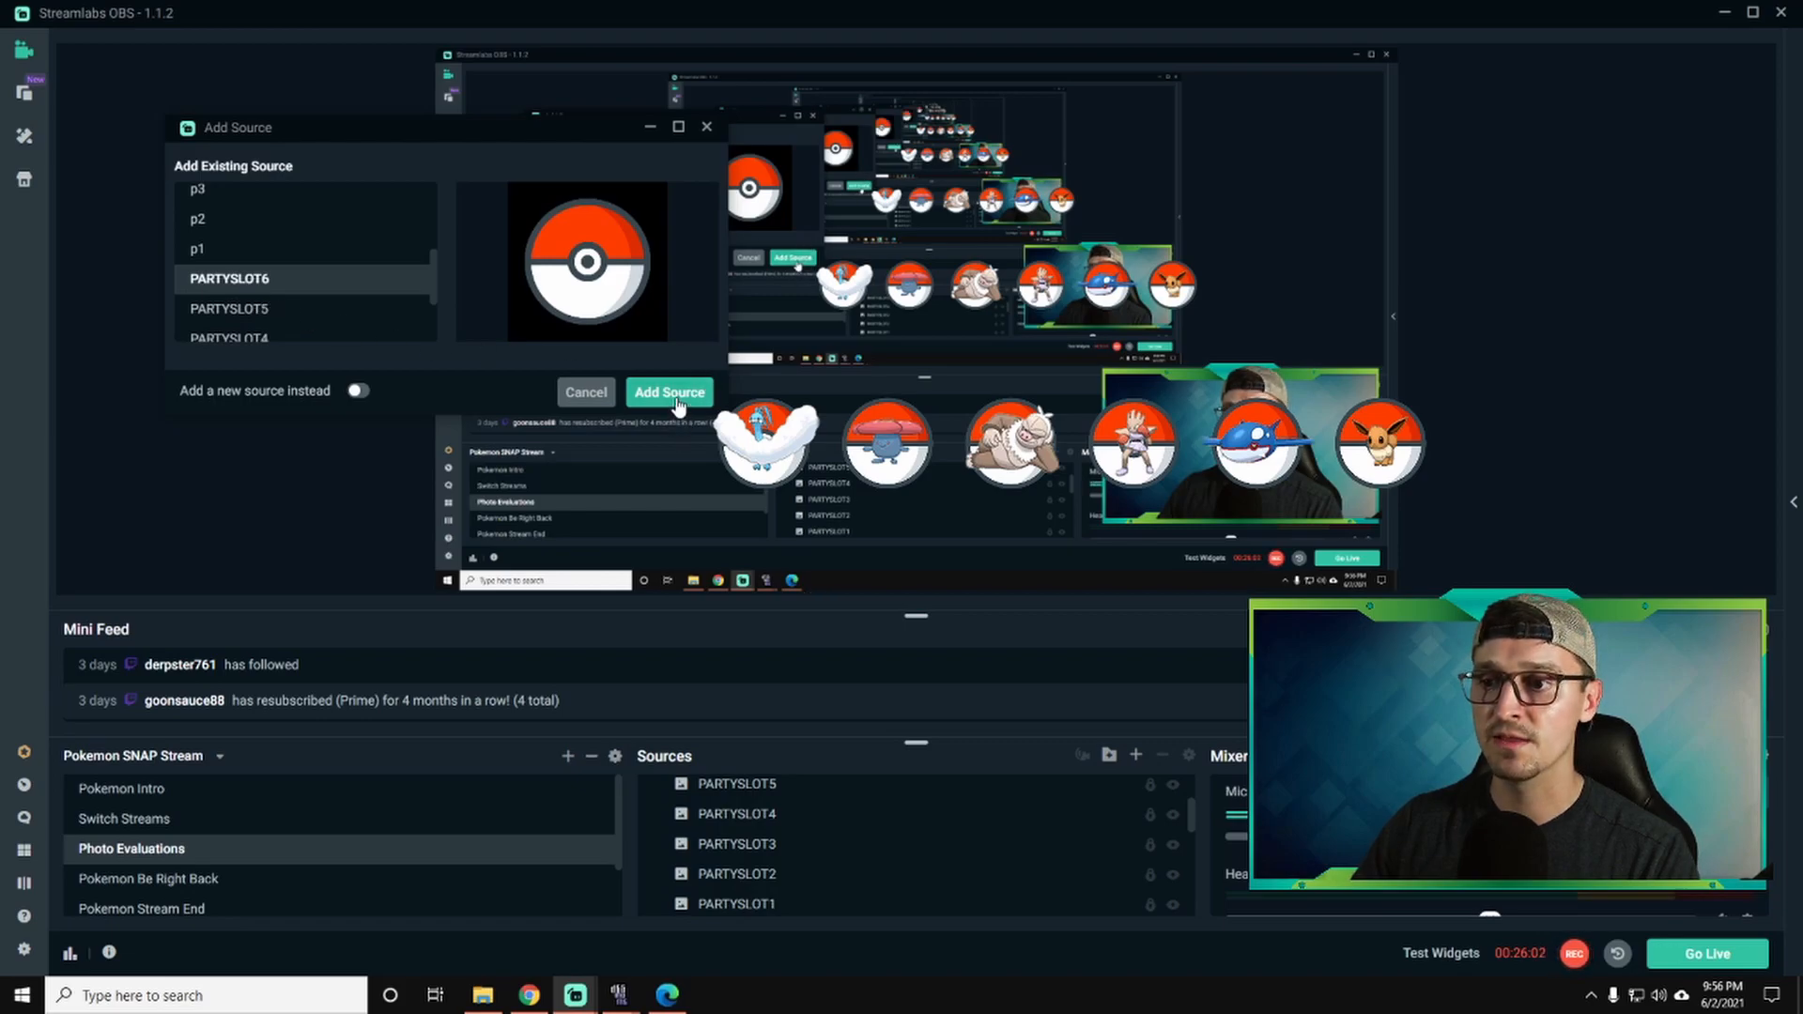
pyautogui.click(669, 393)
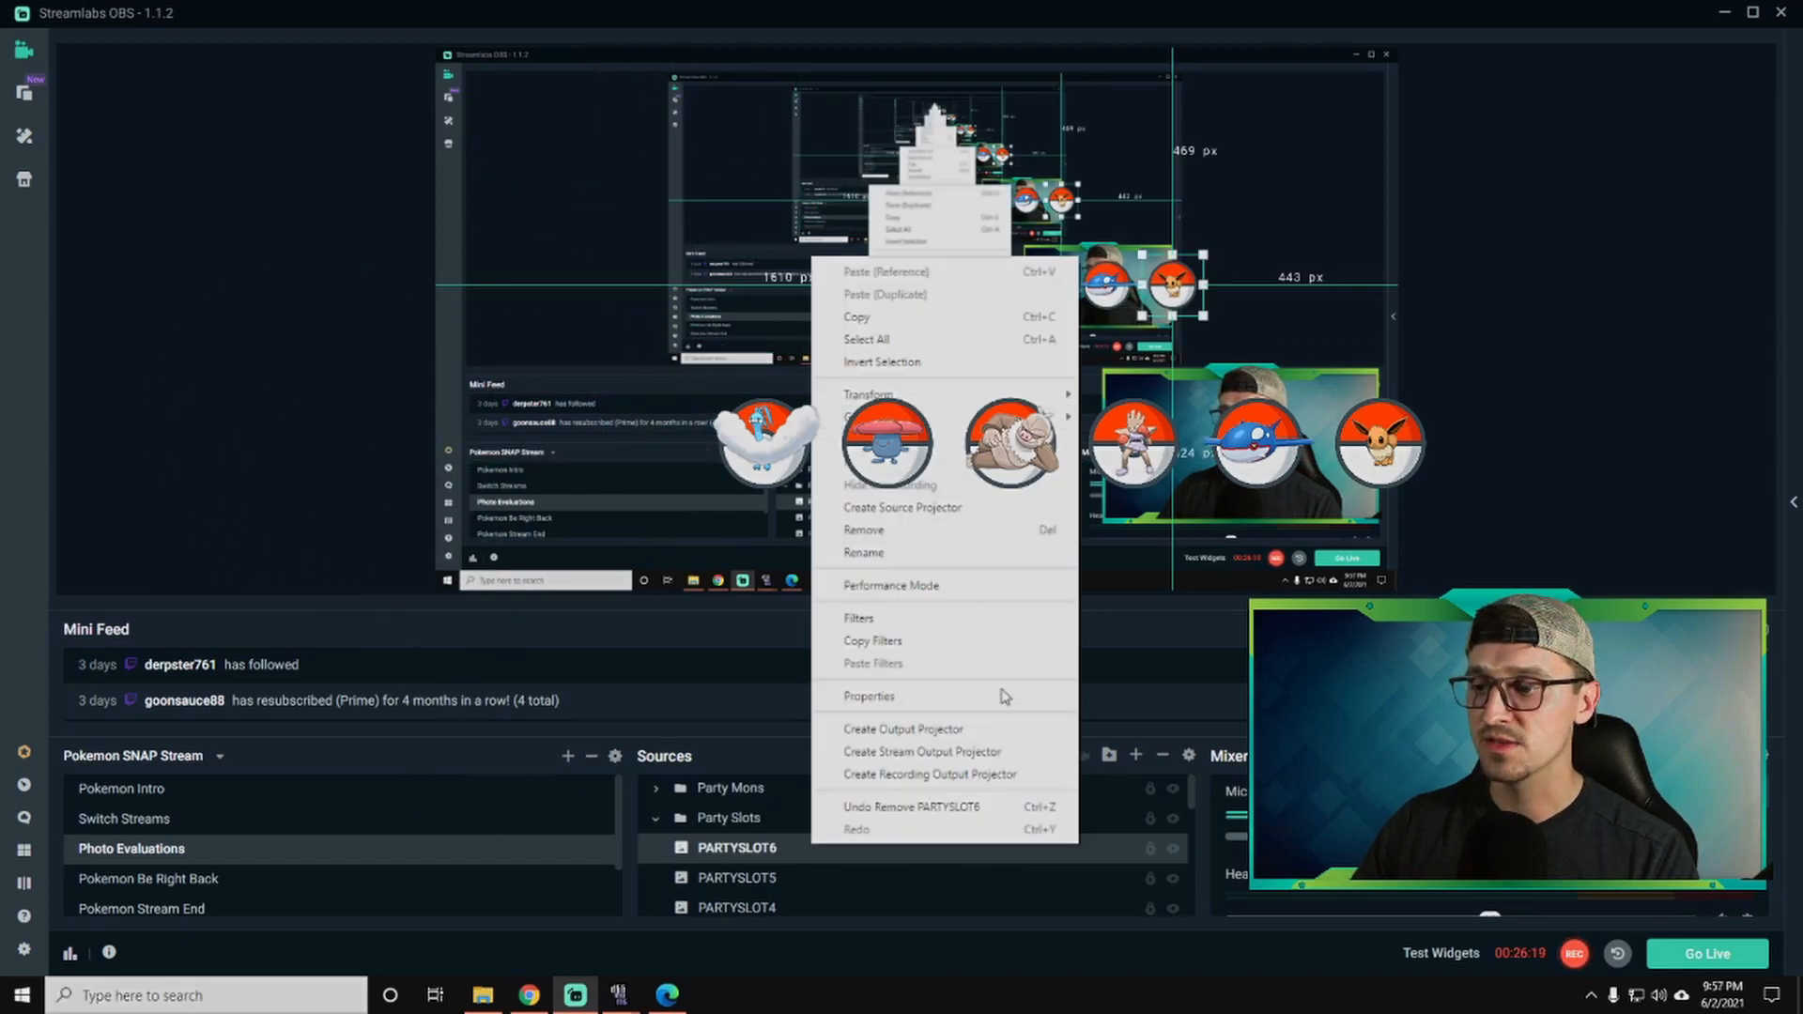
# Size PARTYSLOT6 to 140×140 via Edit Transform and collapse the Party Slots folder.
pyautogui.click(992, 859)
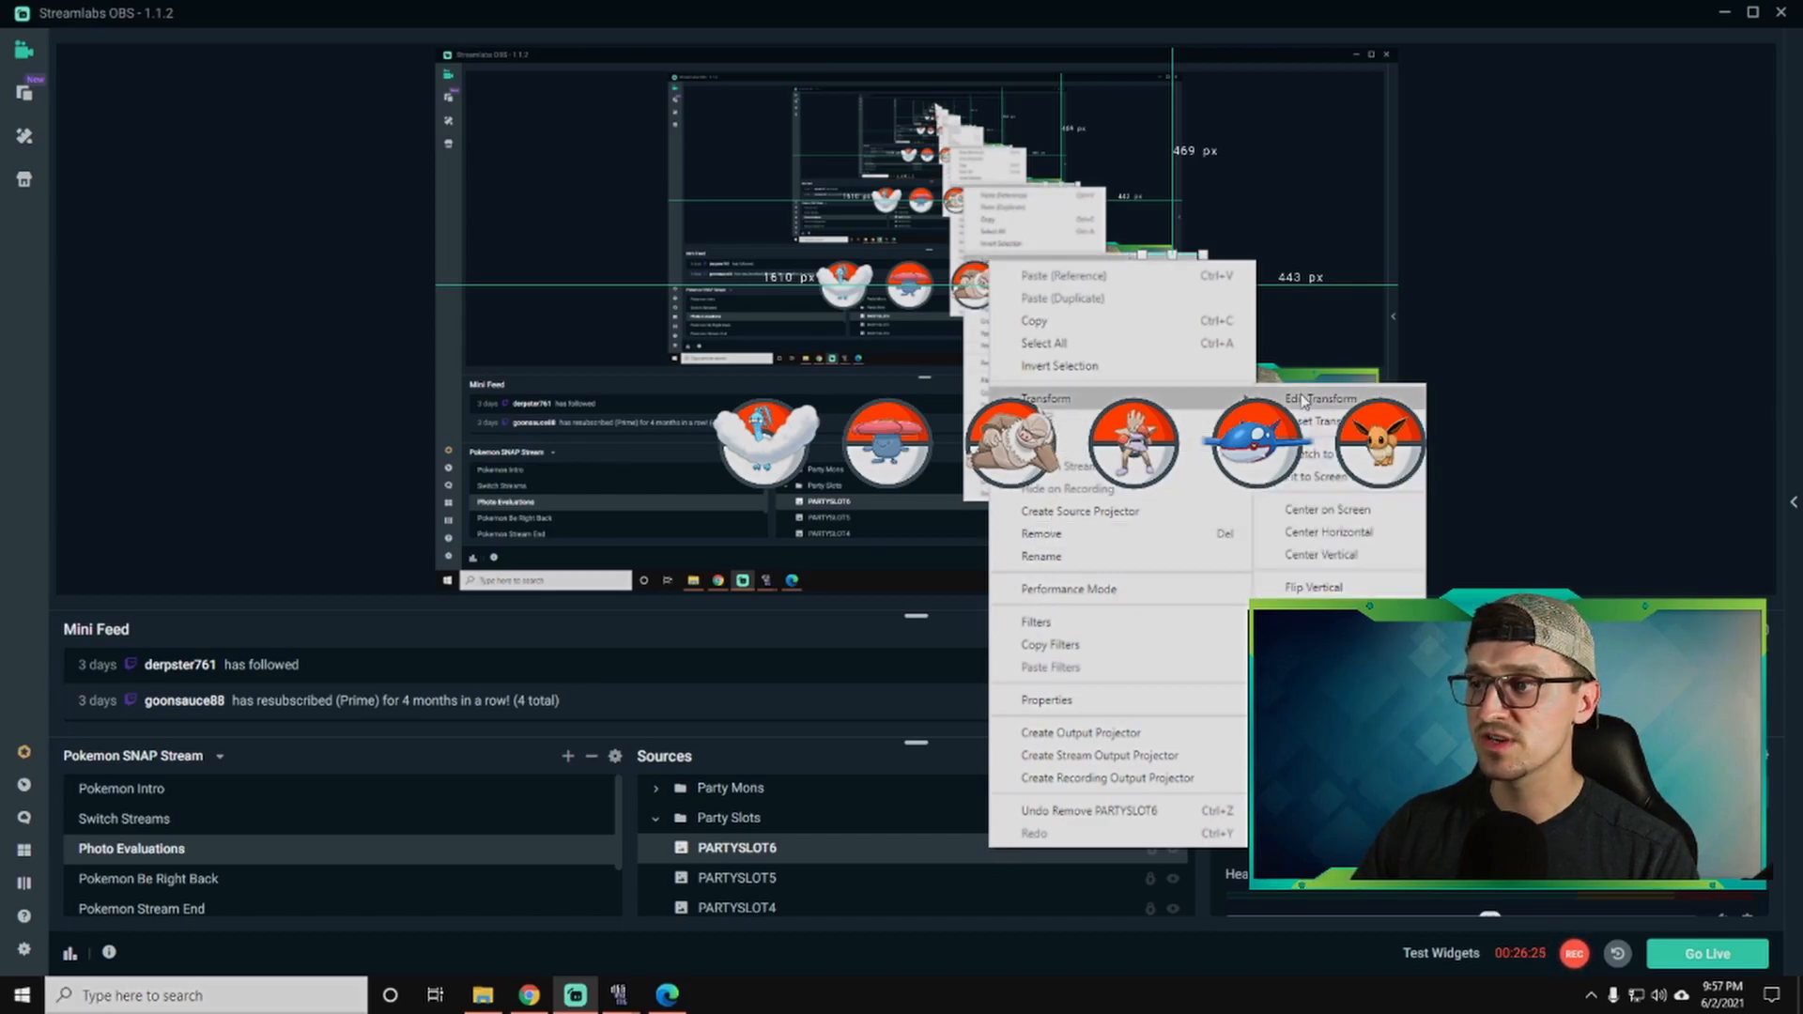
pyautogui.click(1320, 398)
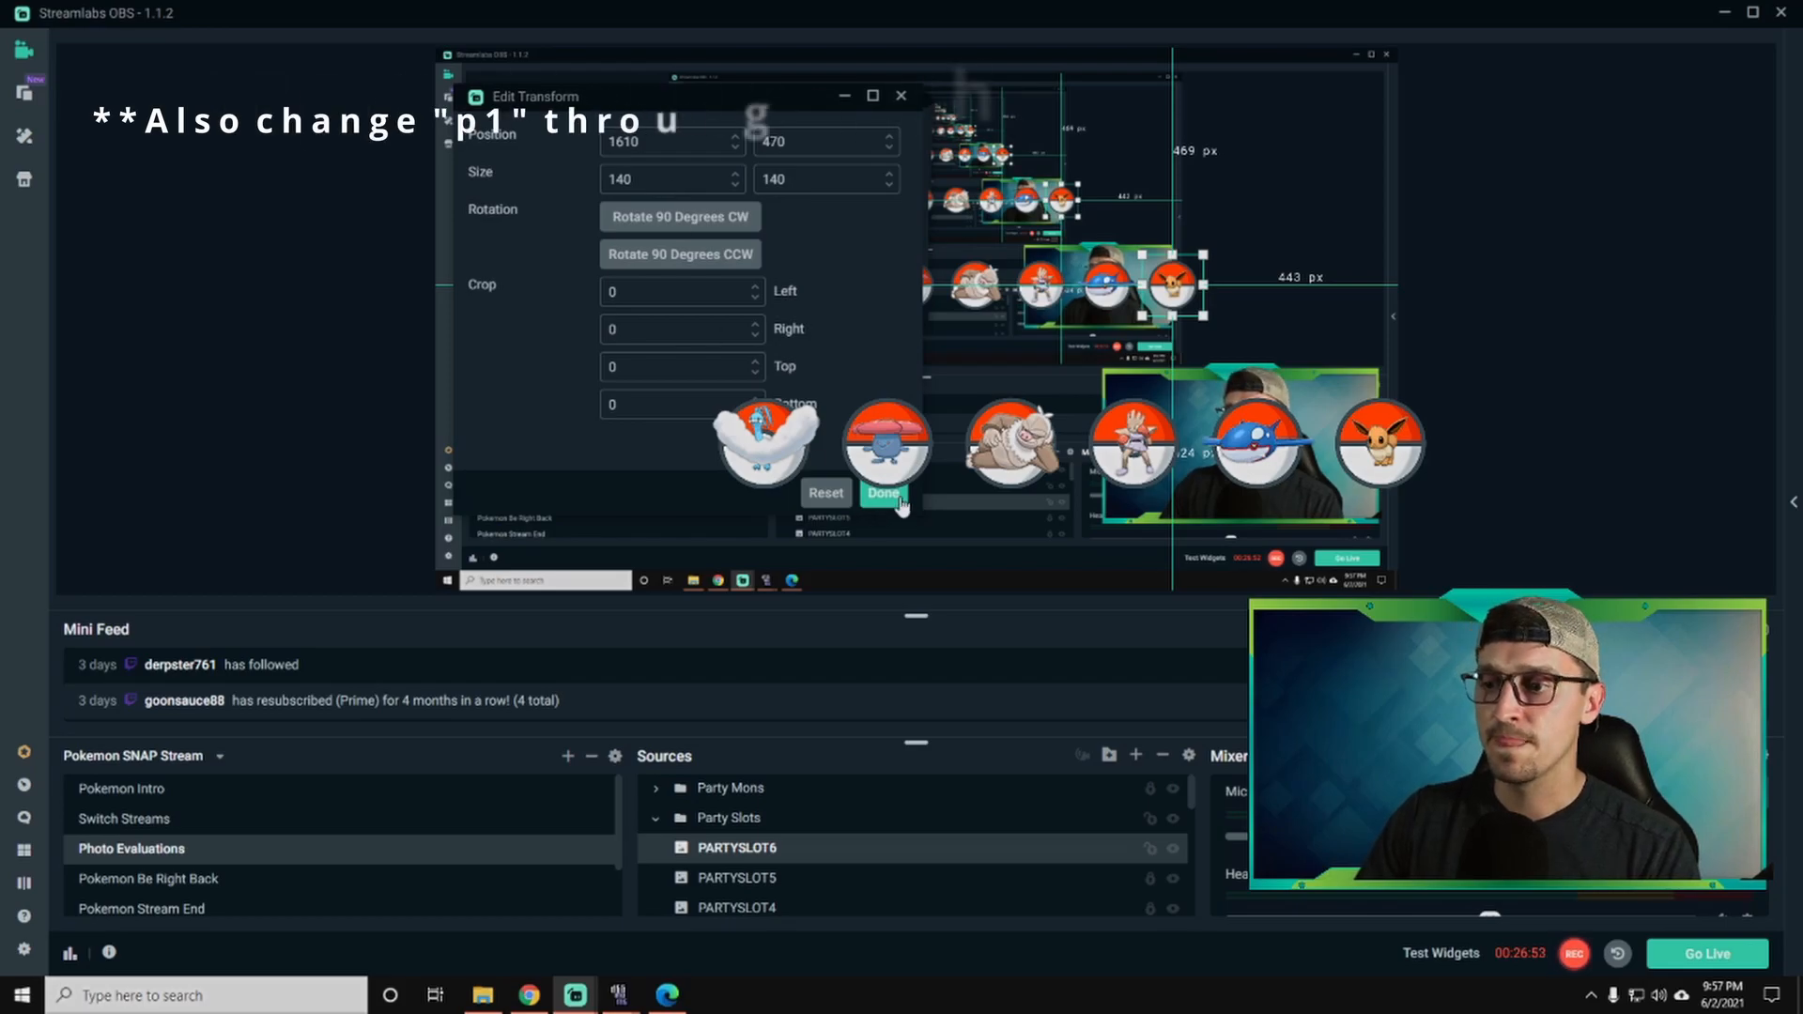
pyautogui.click(883, 492)
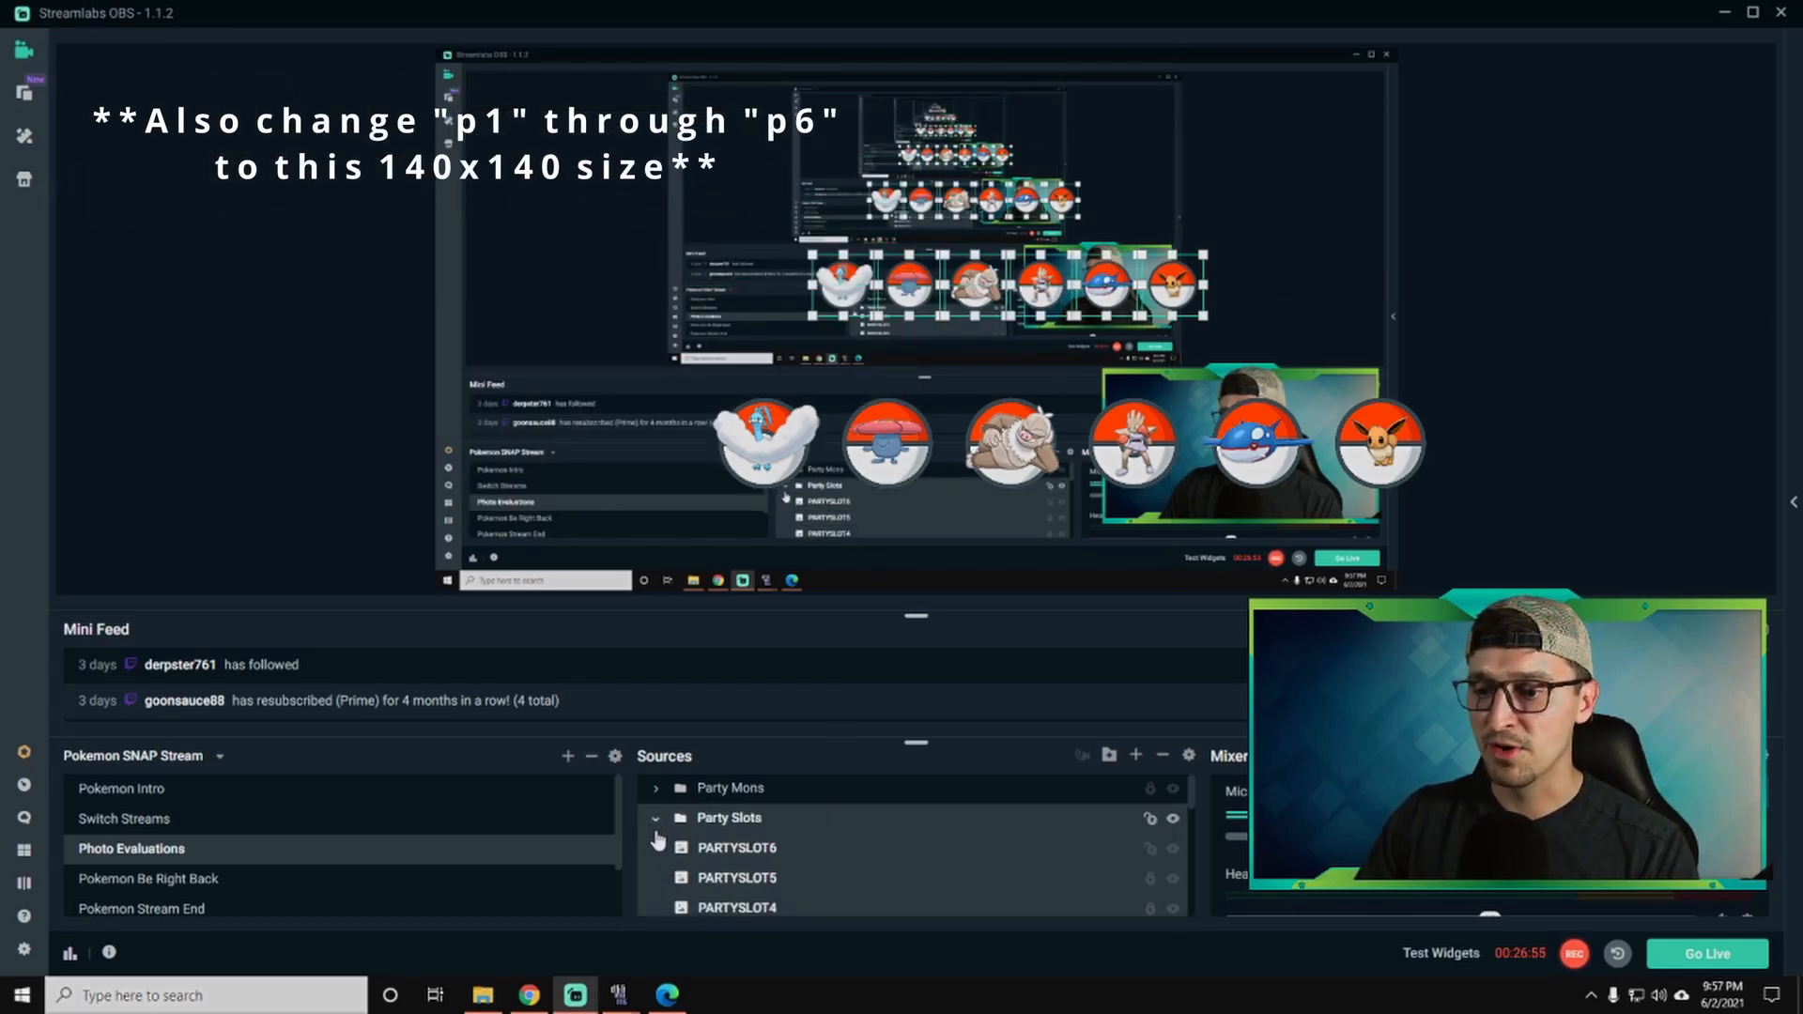
pyautogui.click(656, 817)
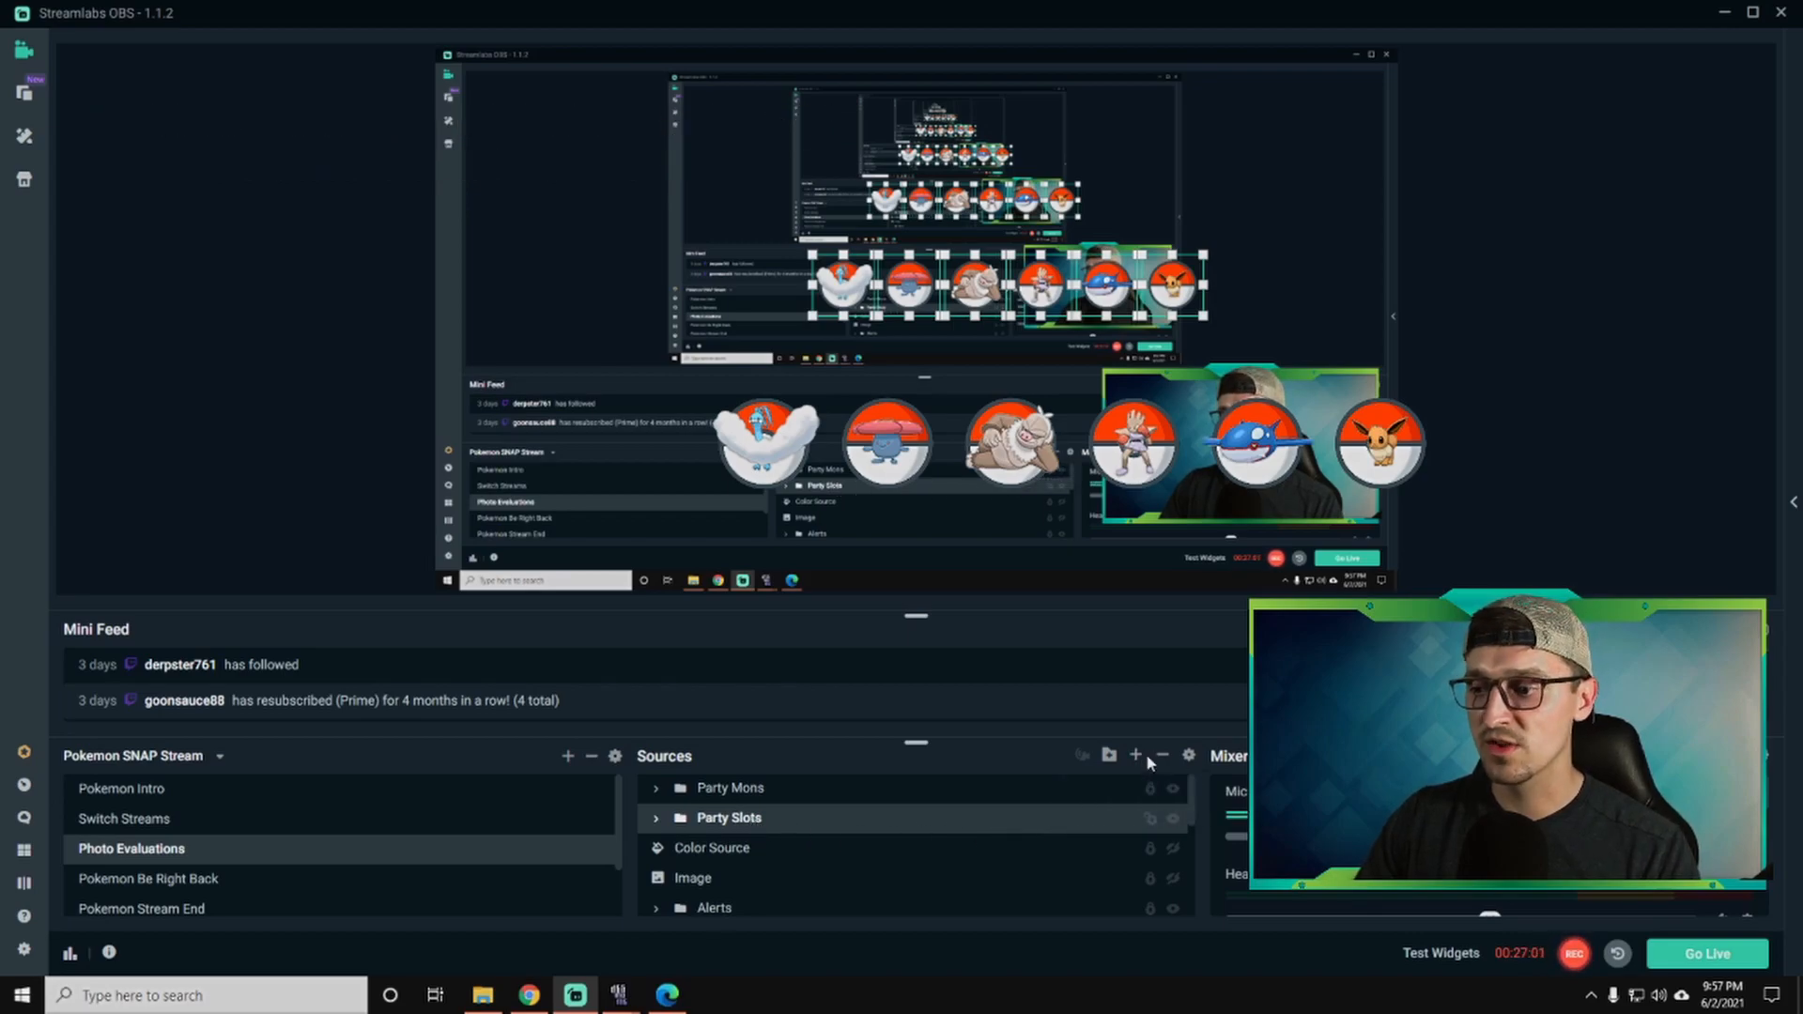
# Create a new Image source named 'Pokemon Background'.
pyautogui.click(1134, 755)
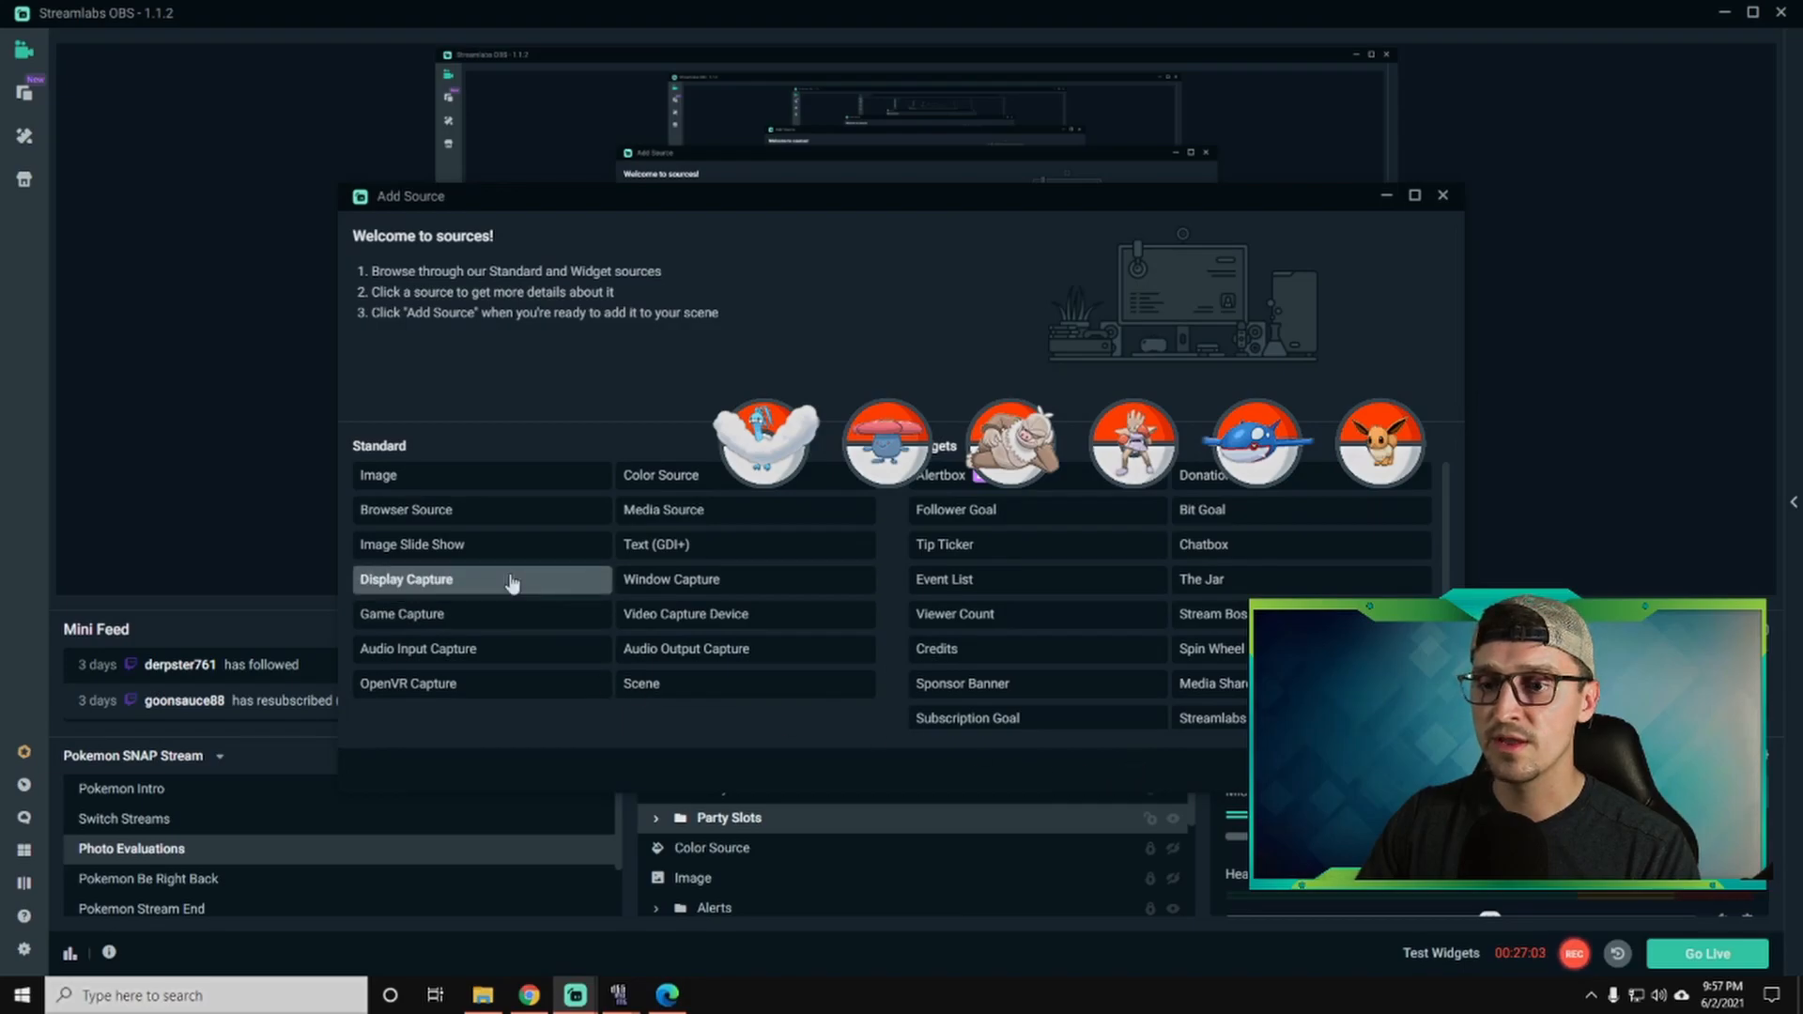
pyautogui.click(377, 475)
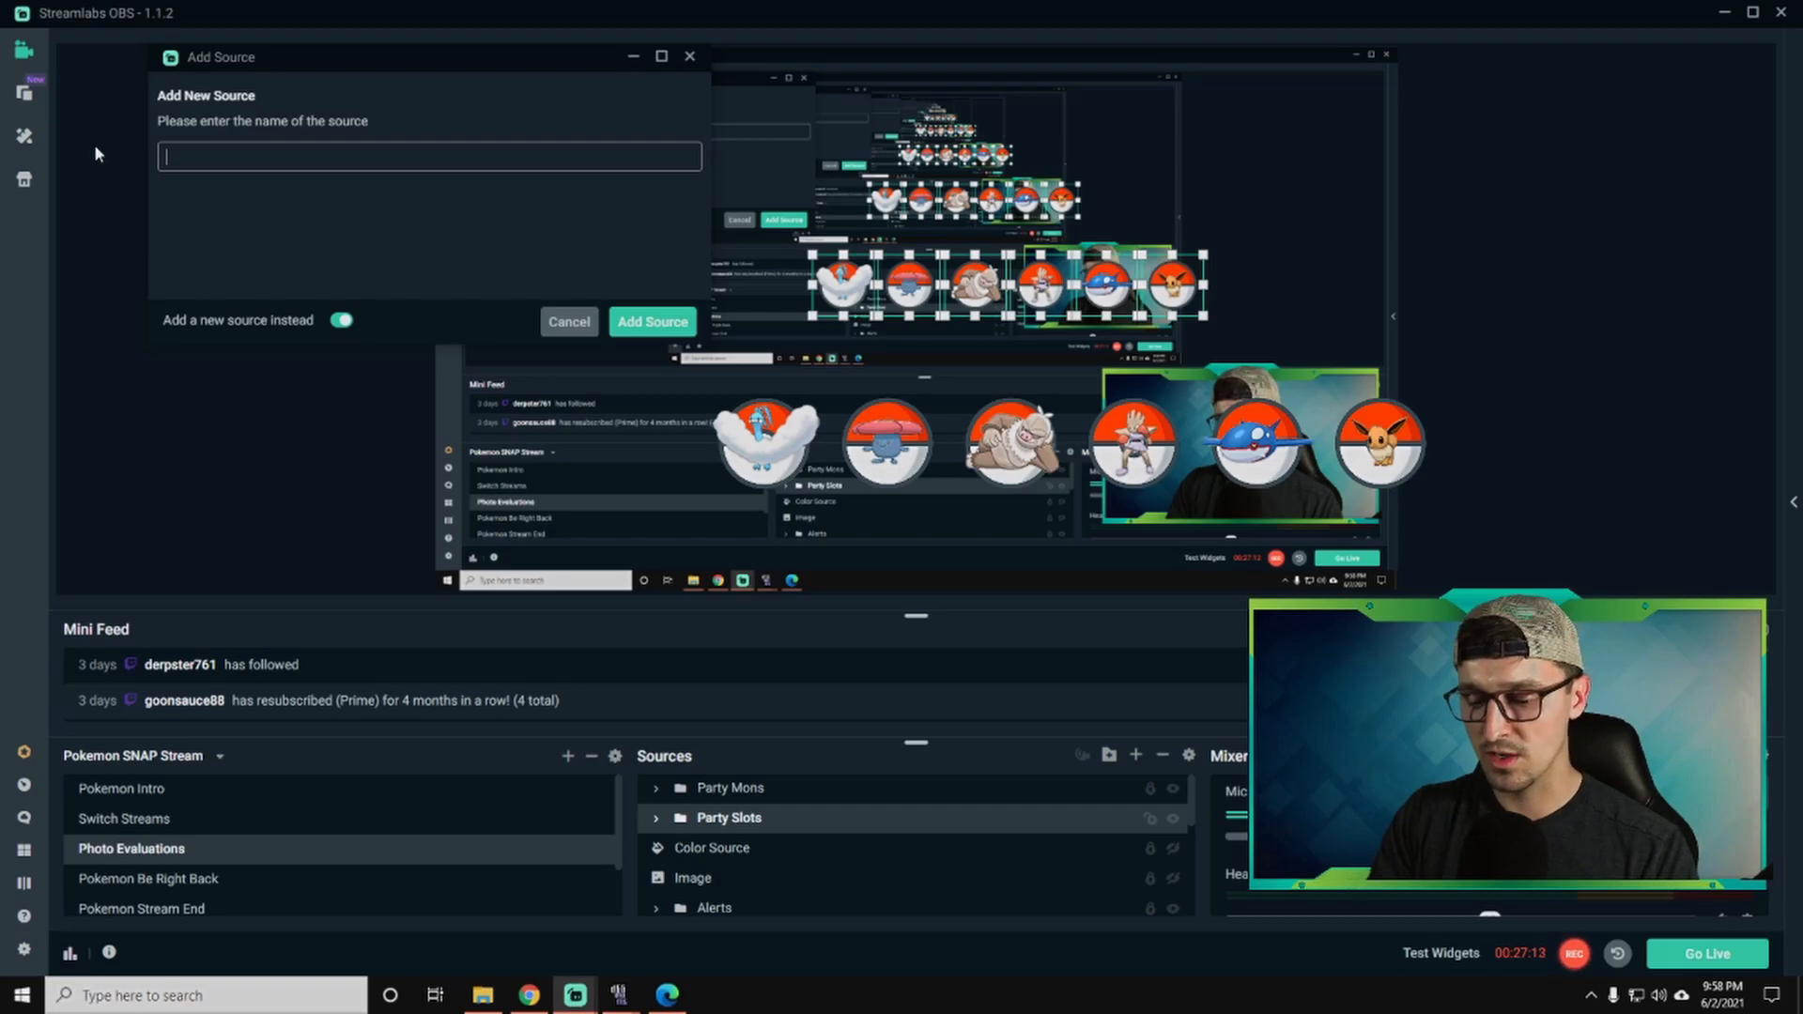
pyautogui.write('Pokemon B')
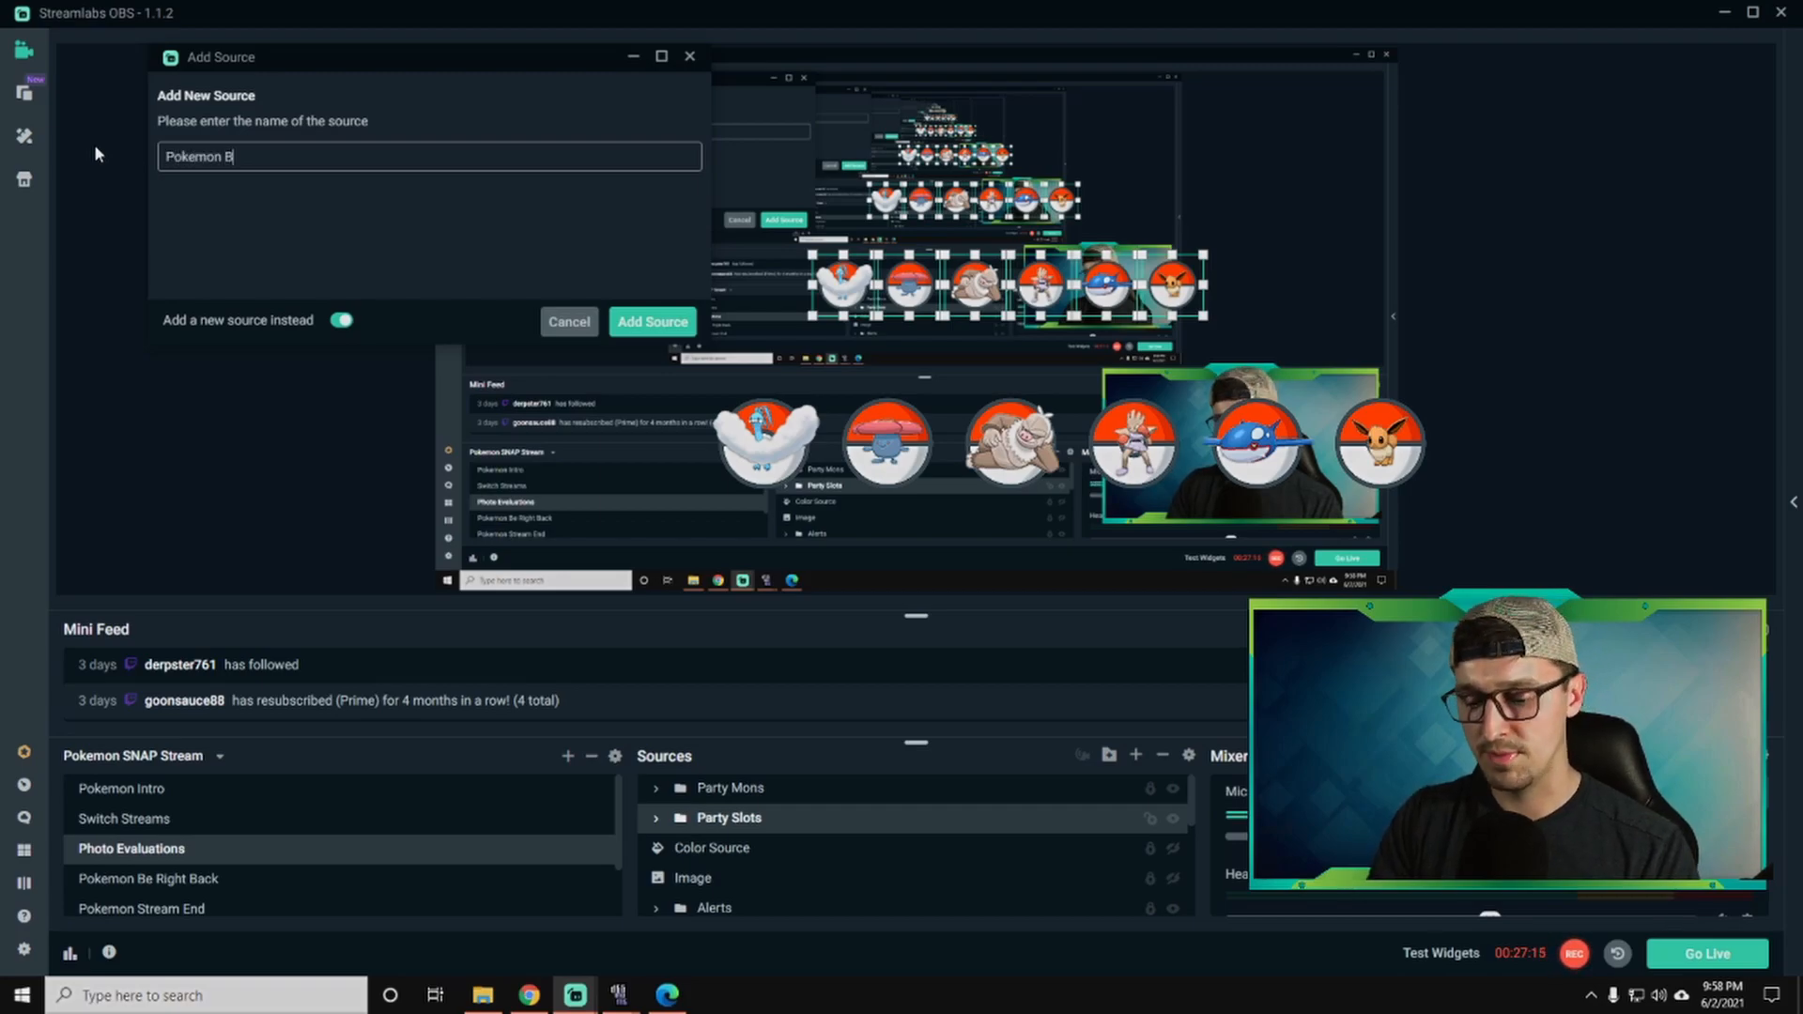
pyautogui.write('ackground')
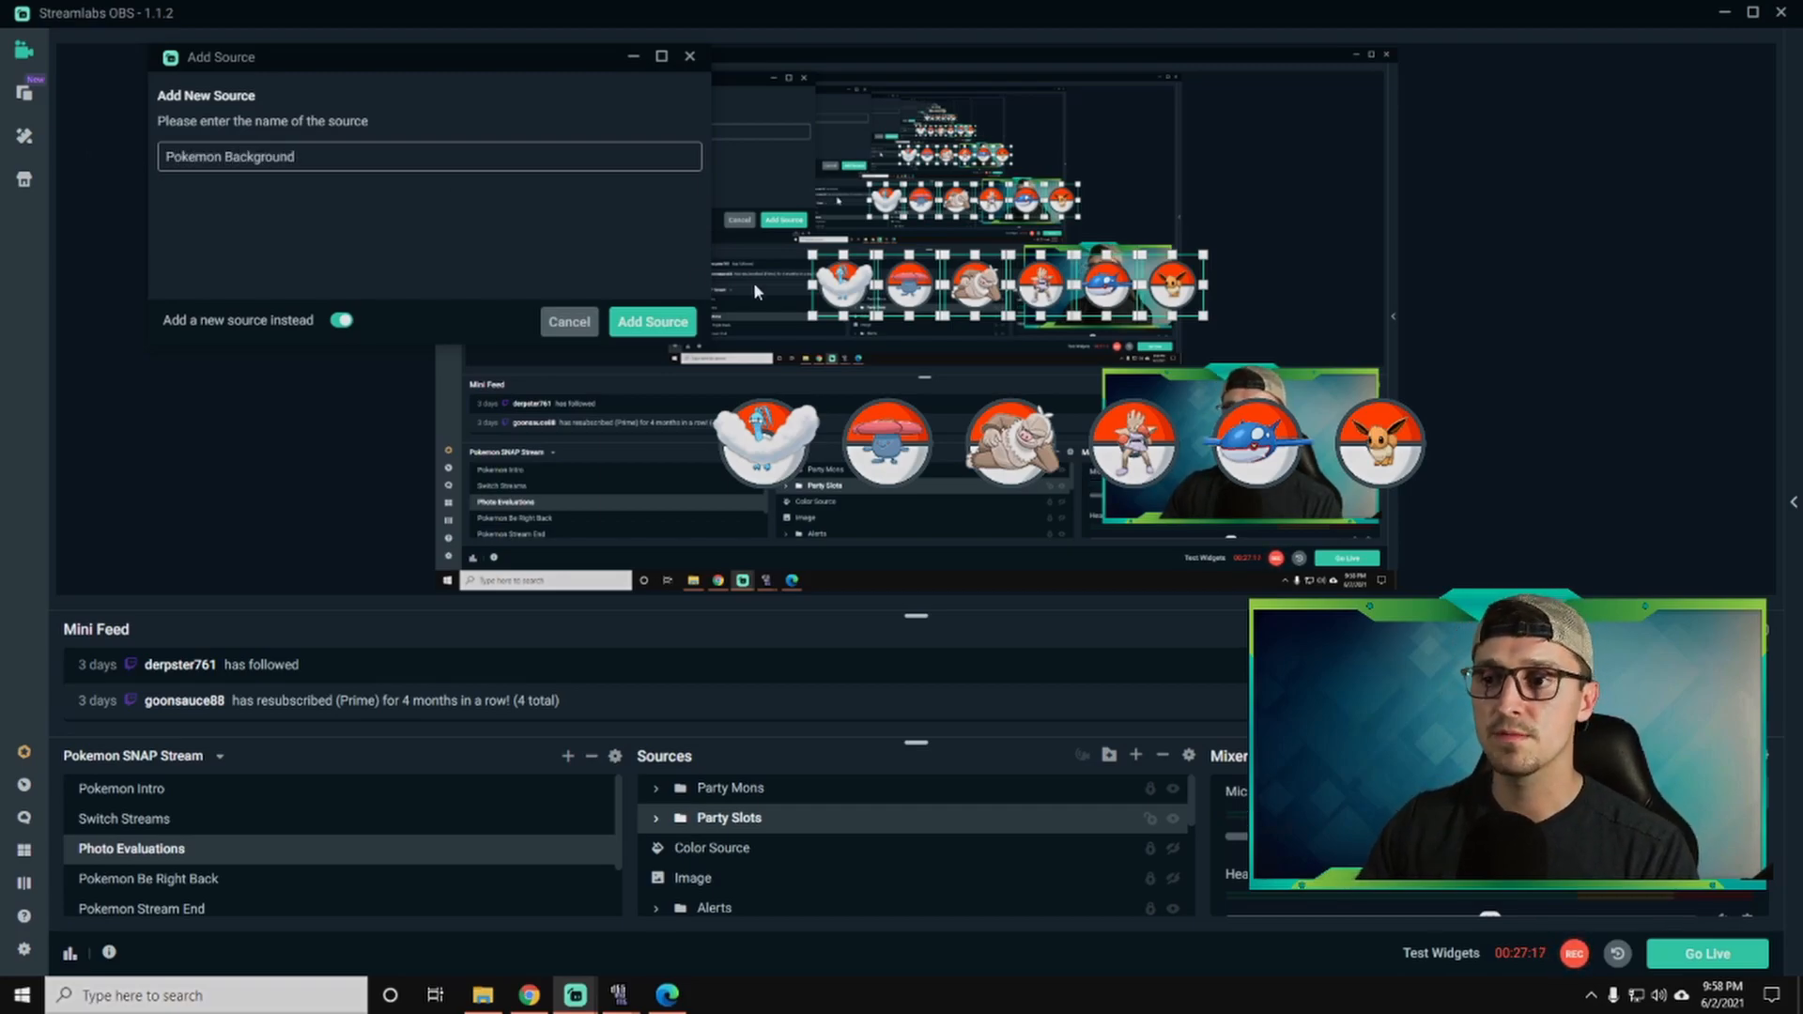
pyautogui.click(652, 321)
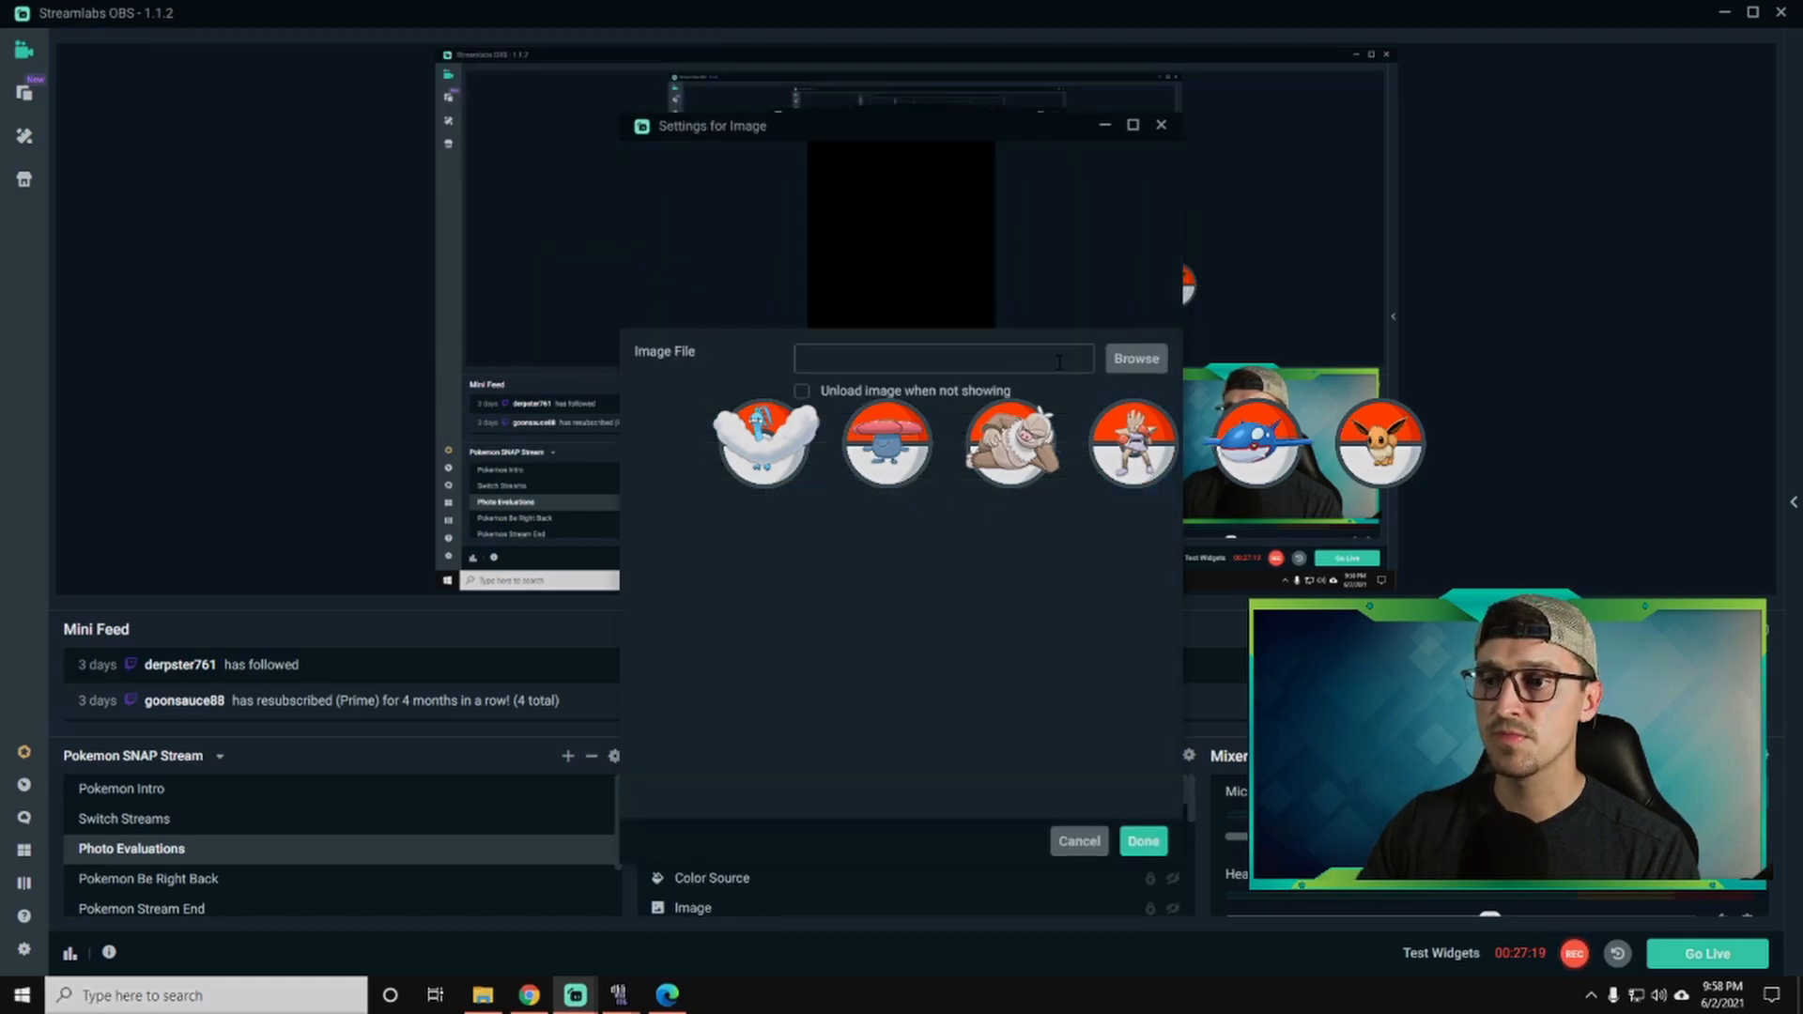
# Load Pokéball image 000 from Pokemon Images as the Pokemon Background file and confirm.
pyautogui.click(1135, 357)
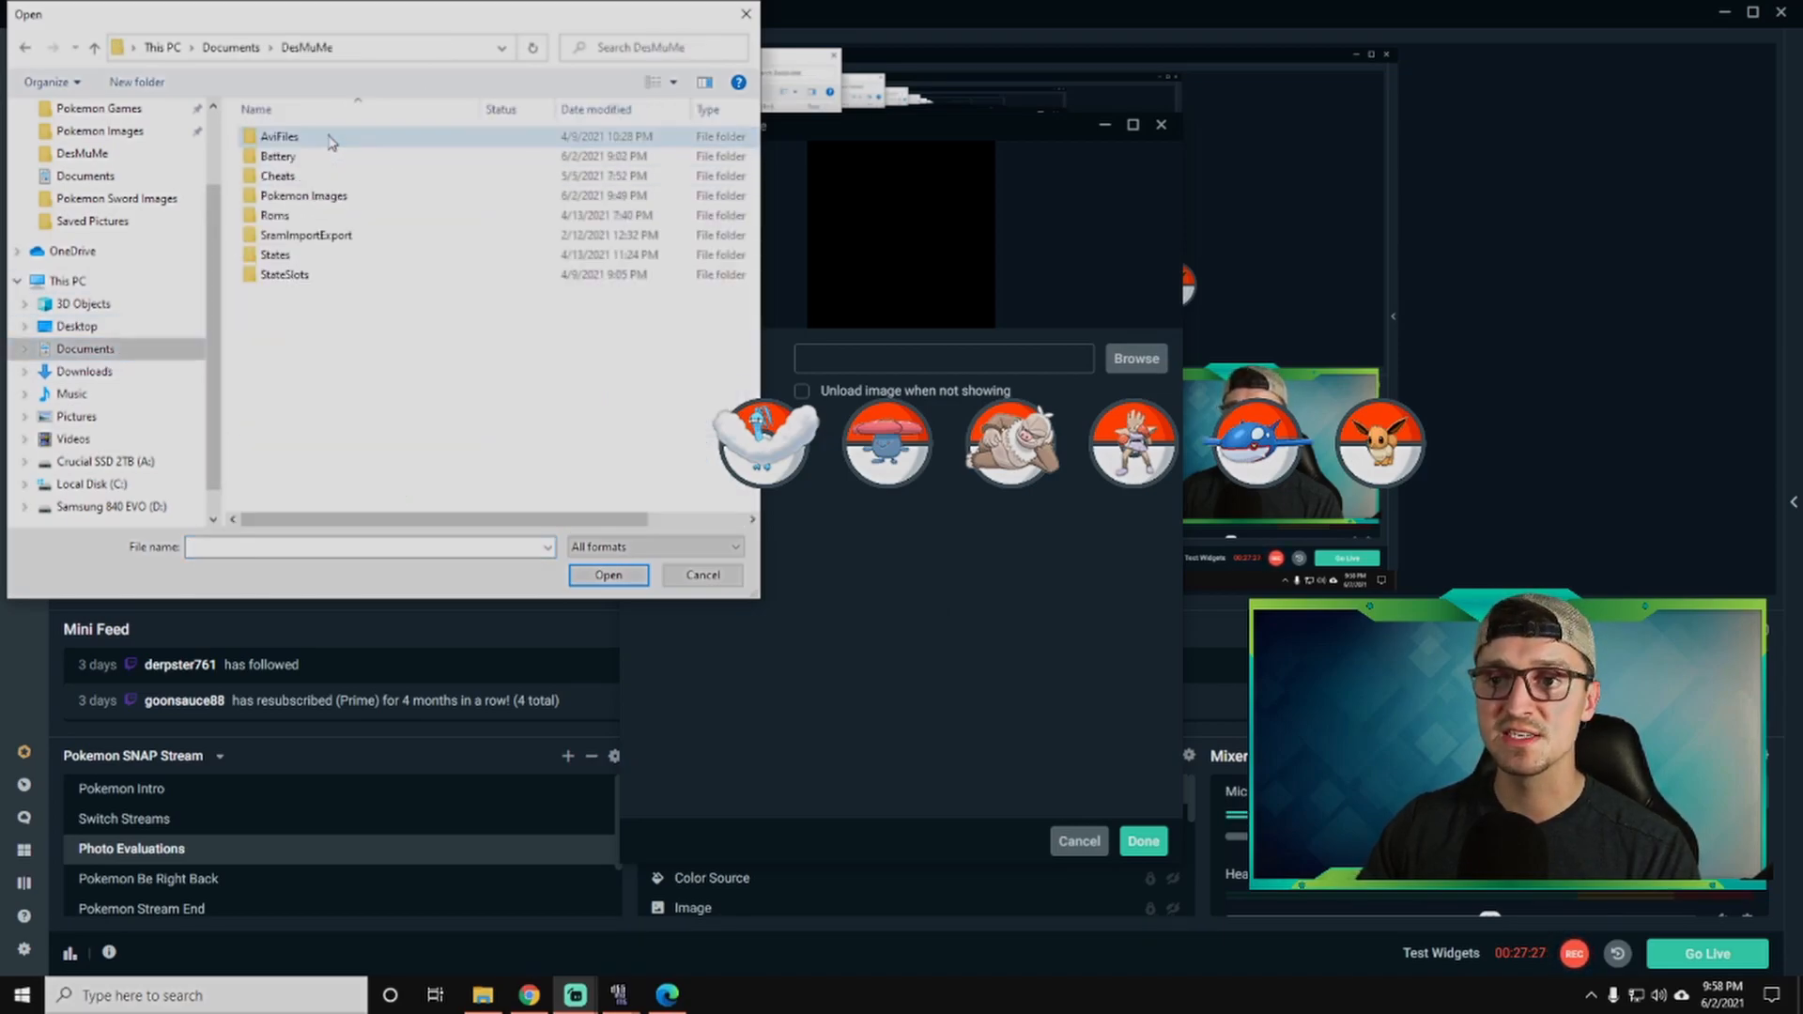
pyautogui.doubleClick(304, 195)
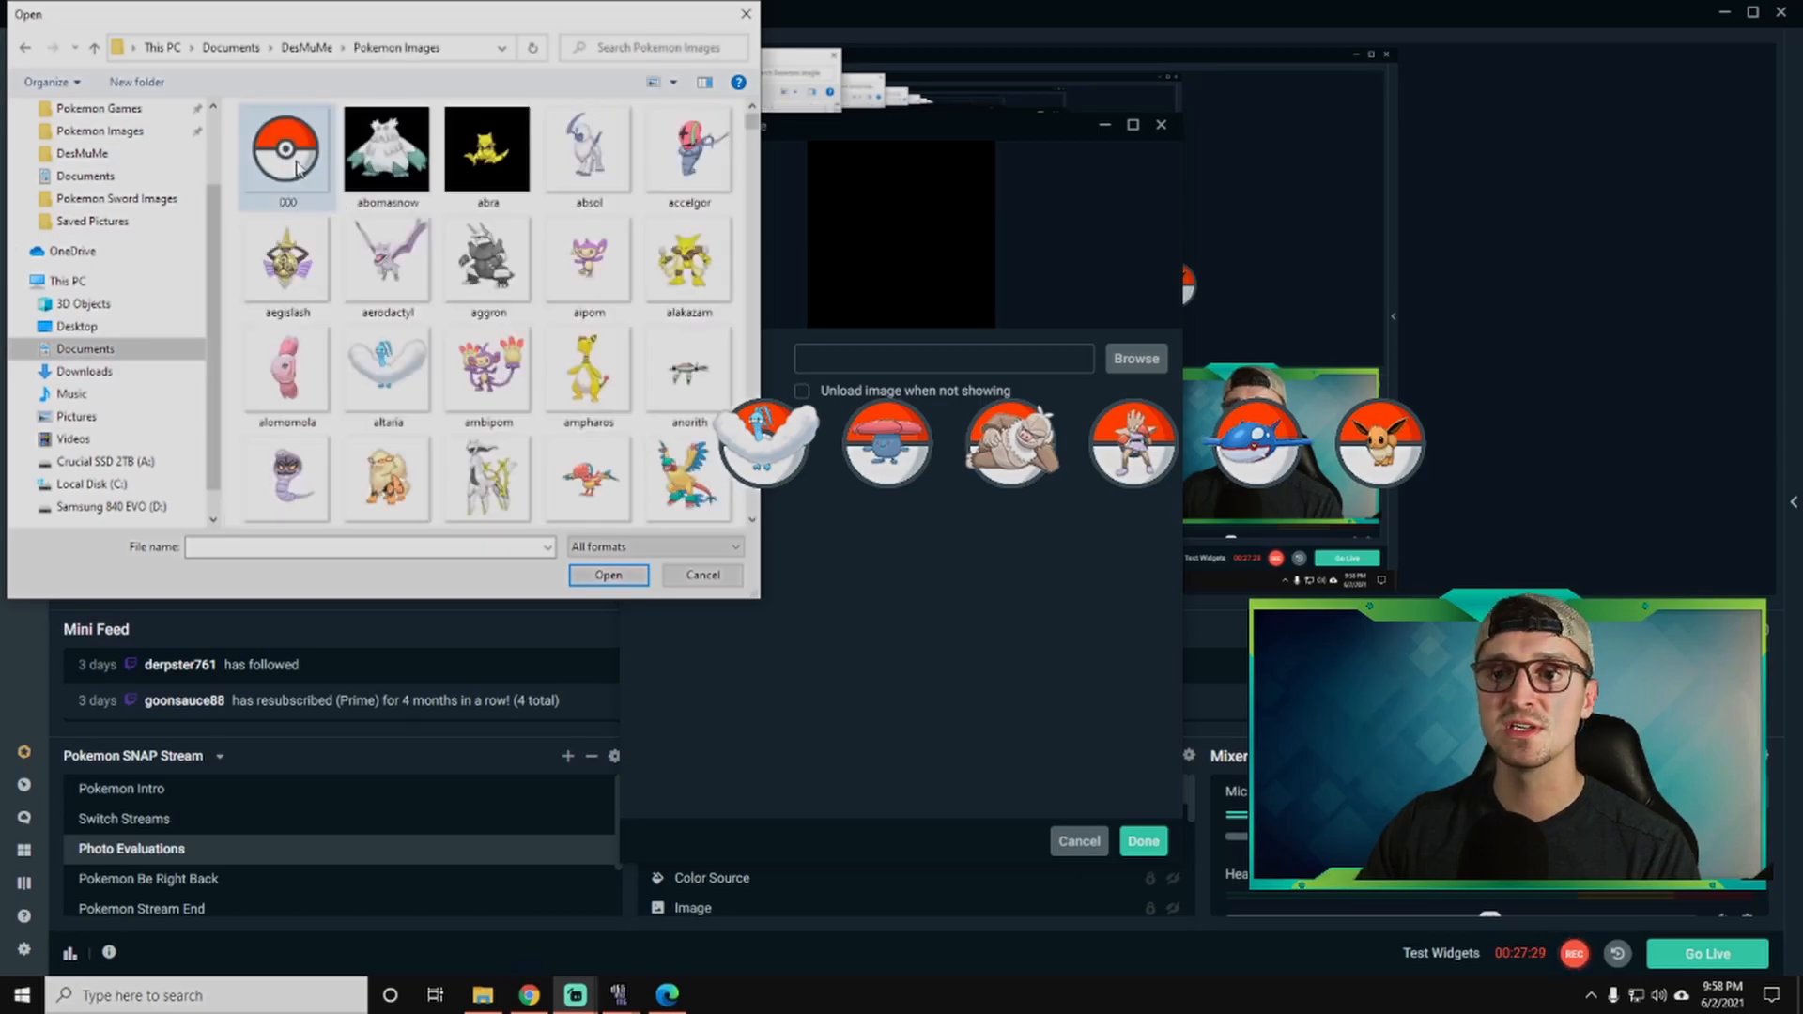
pyautogui.click(286, 150)
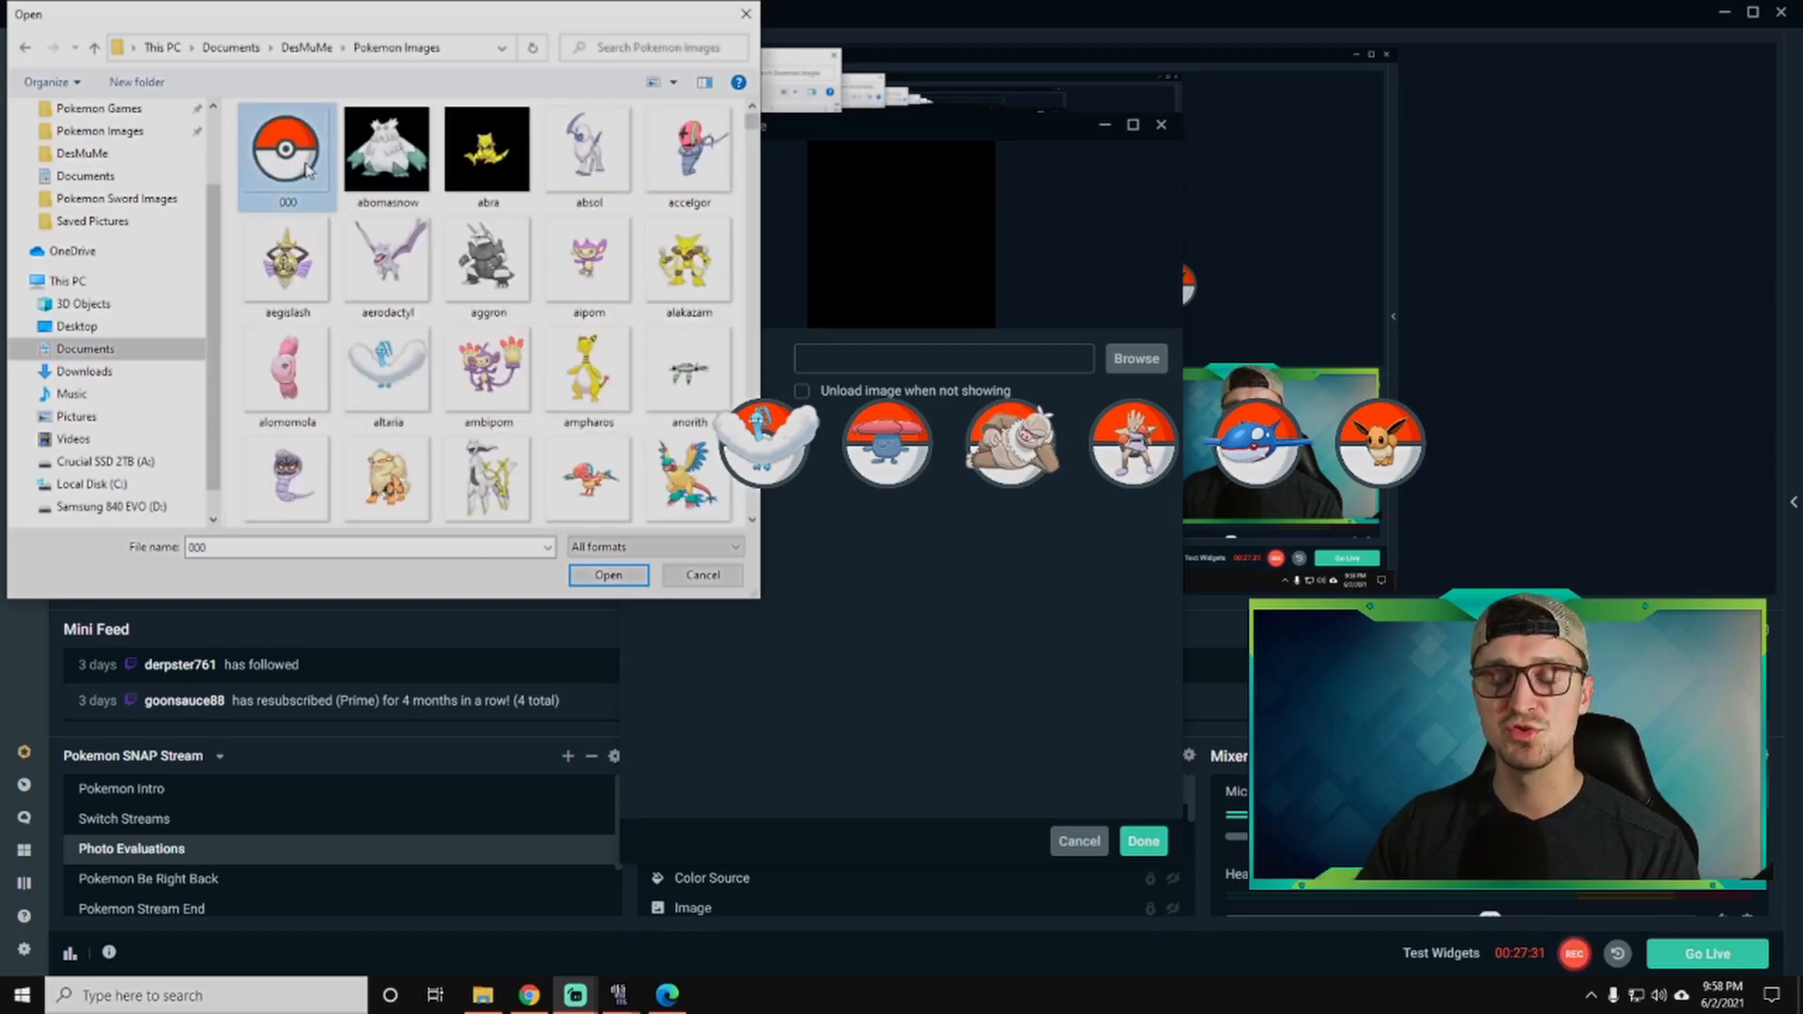
pyautogui.moveTo(304, 173)
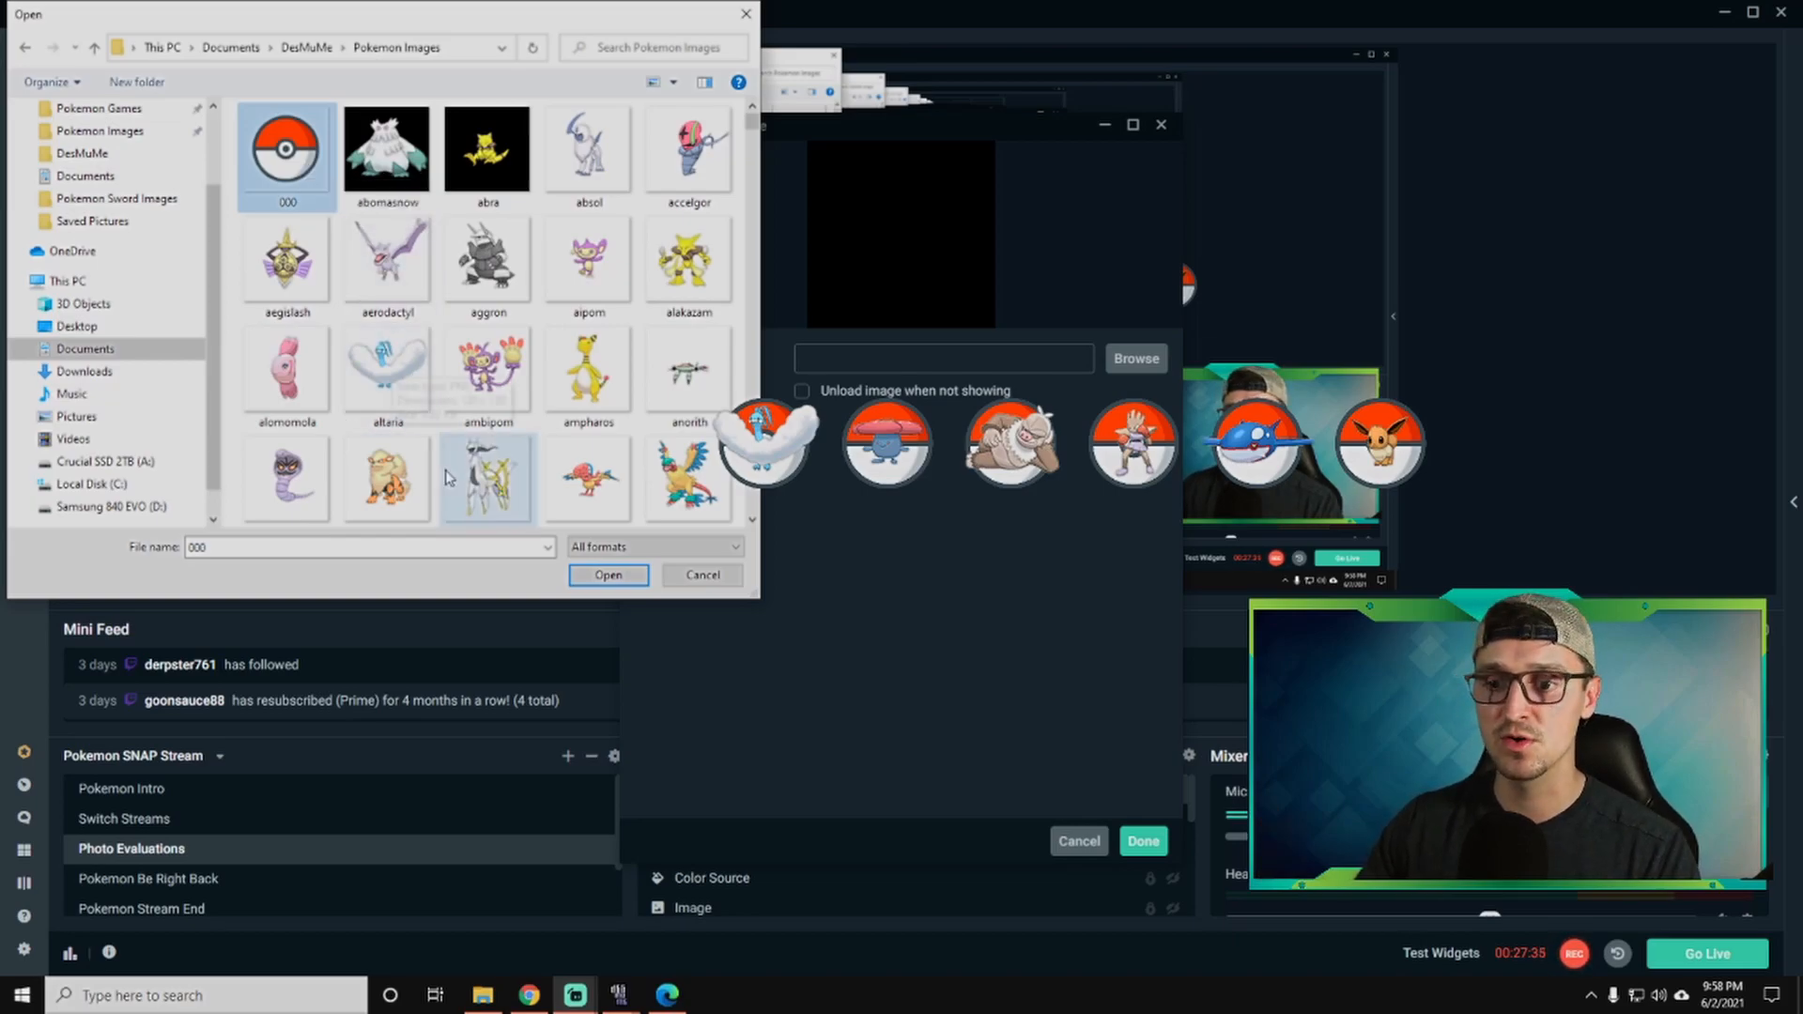
pyautogui.click(607, 575)
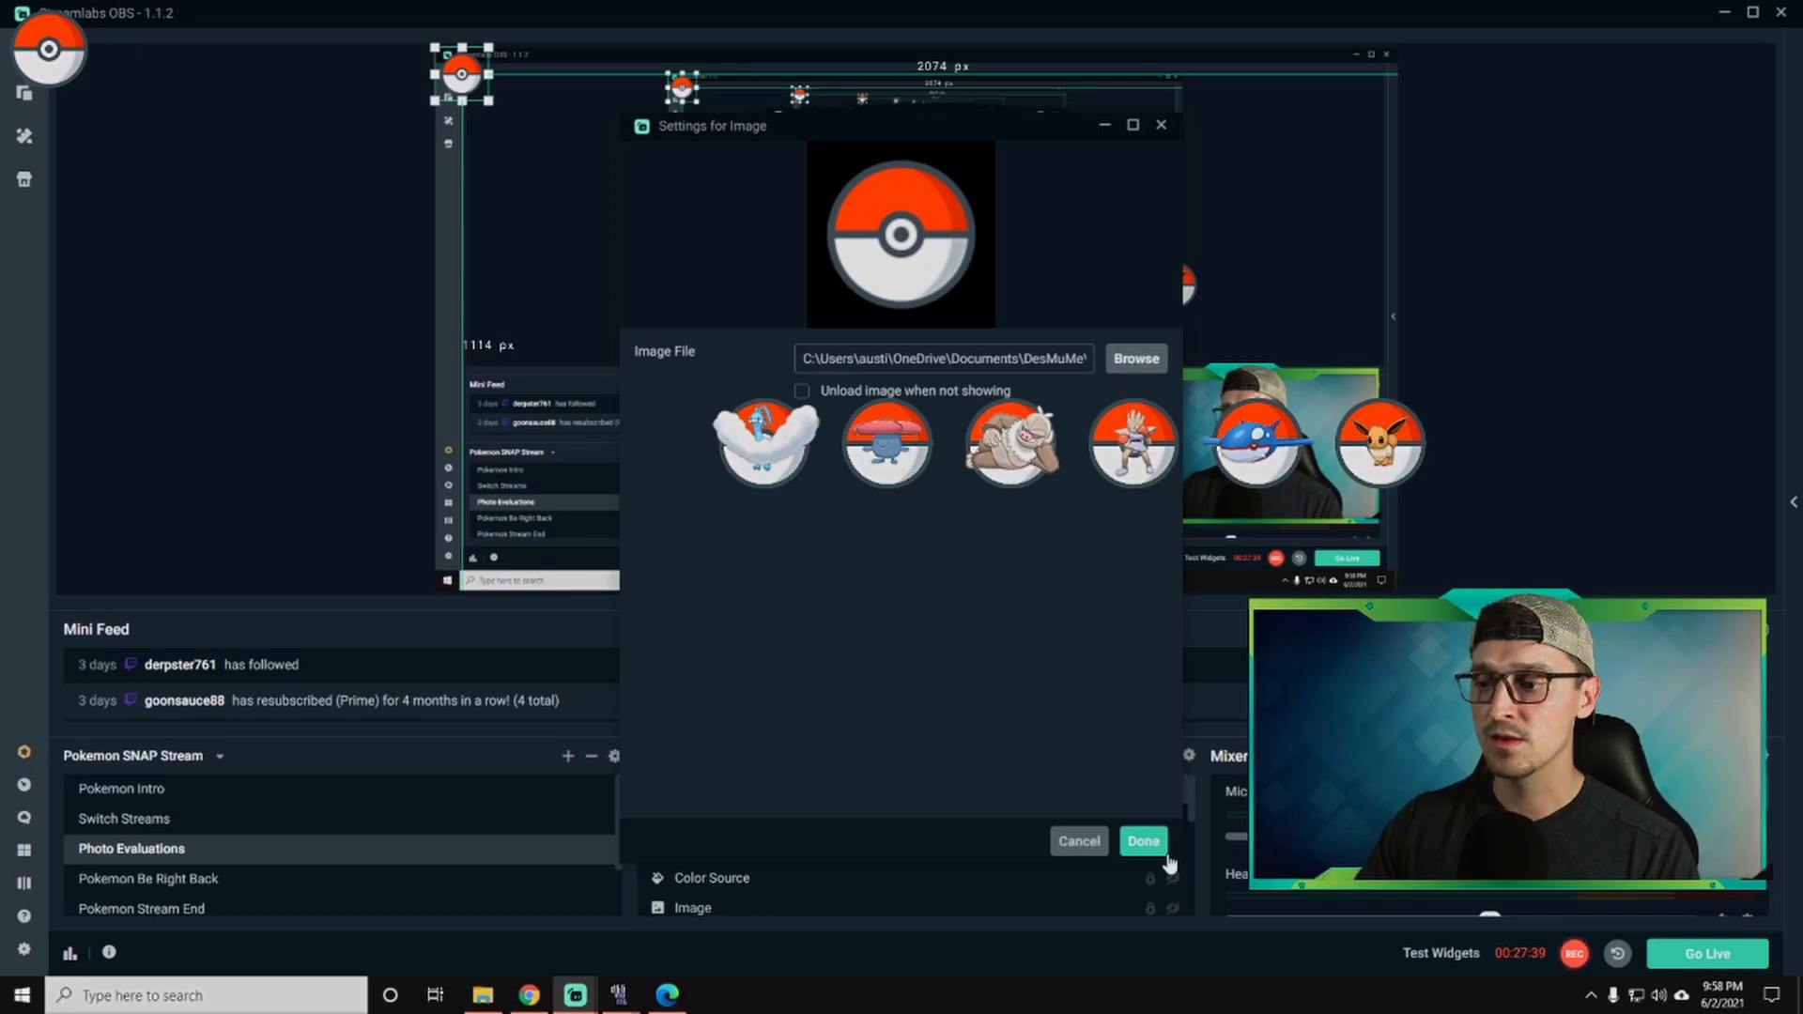
pyautogui.click(1142, 842)
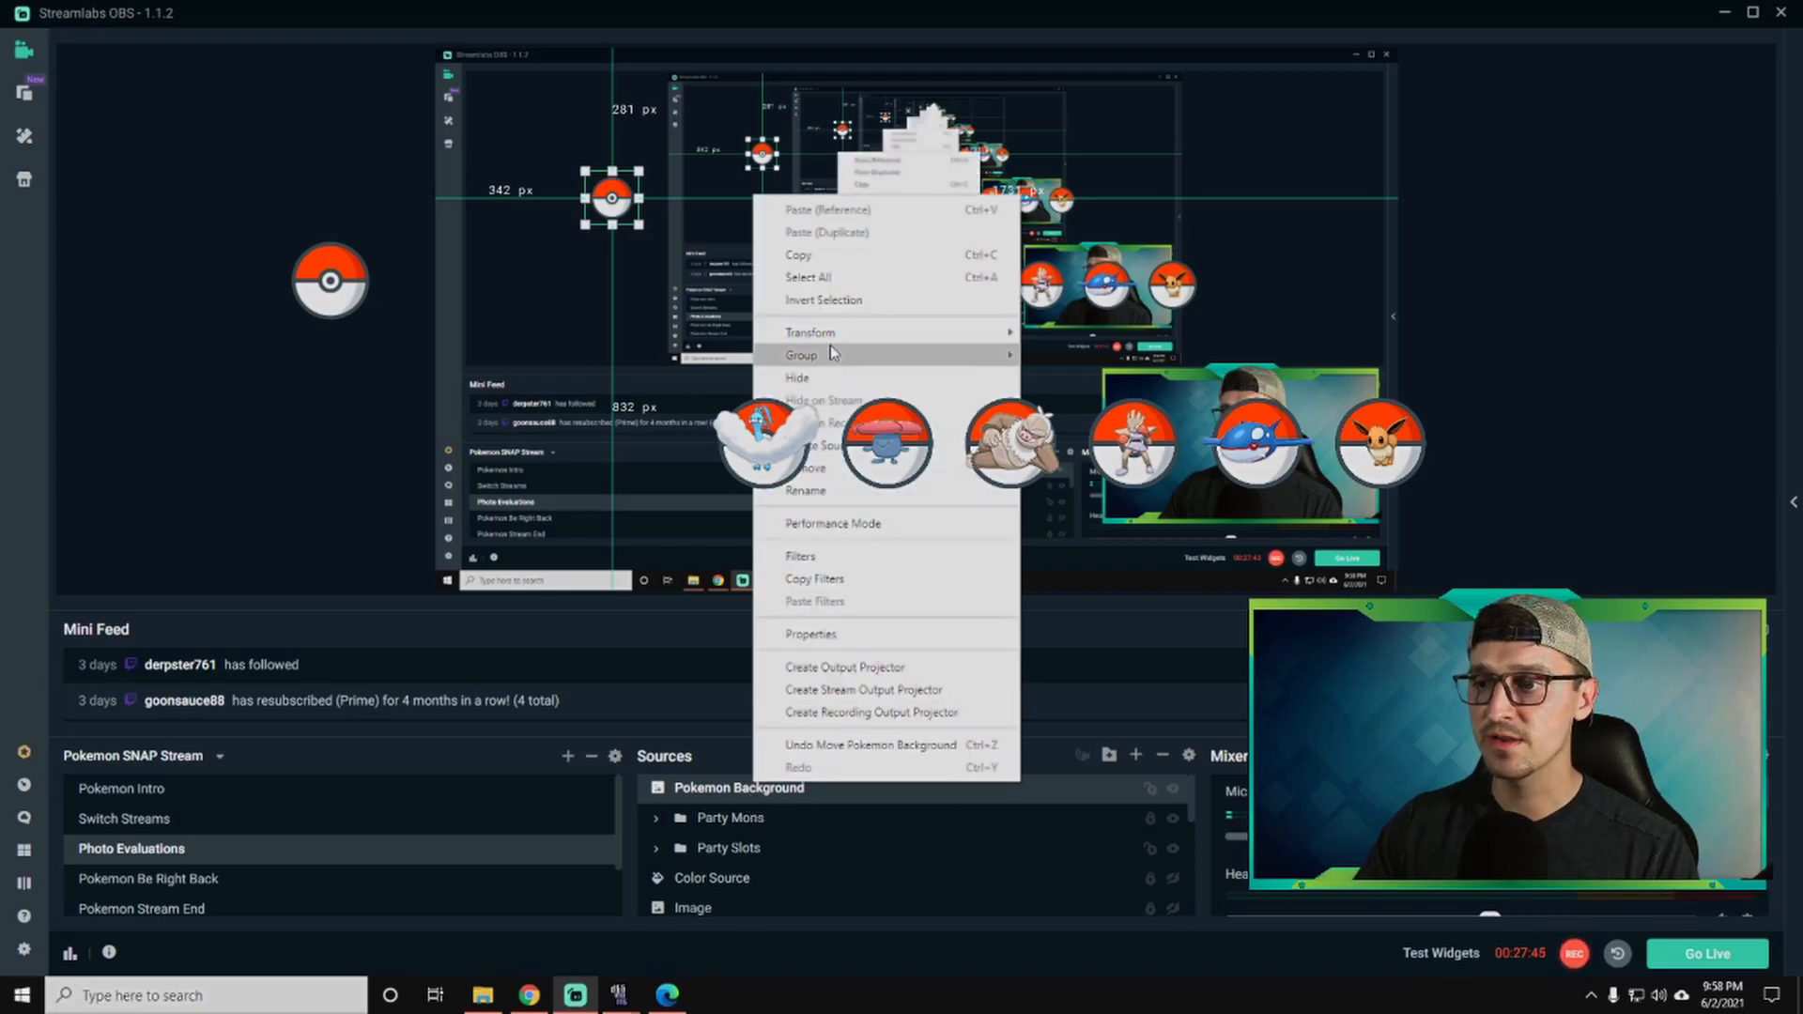
pyautogui.moveTo(812, 332)
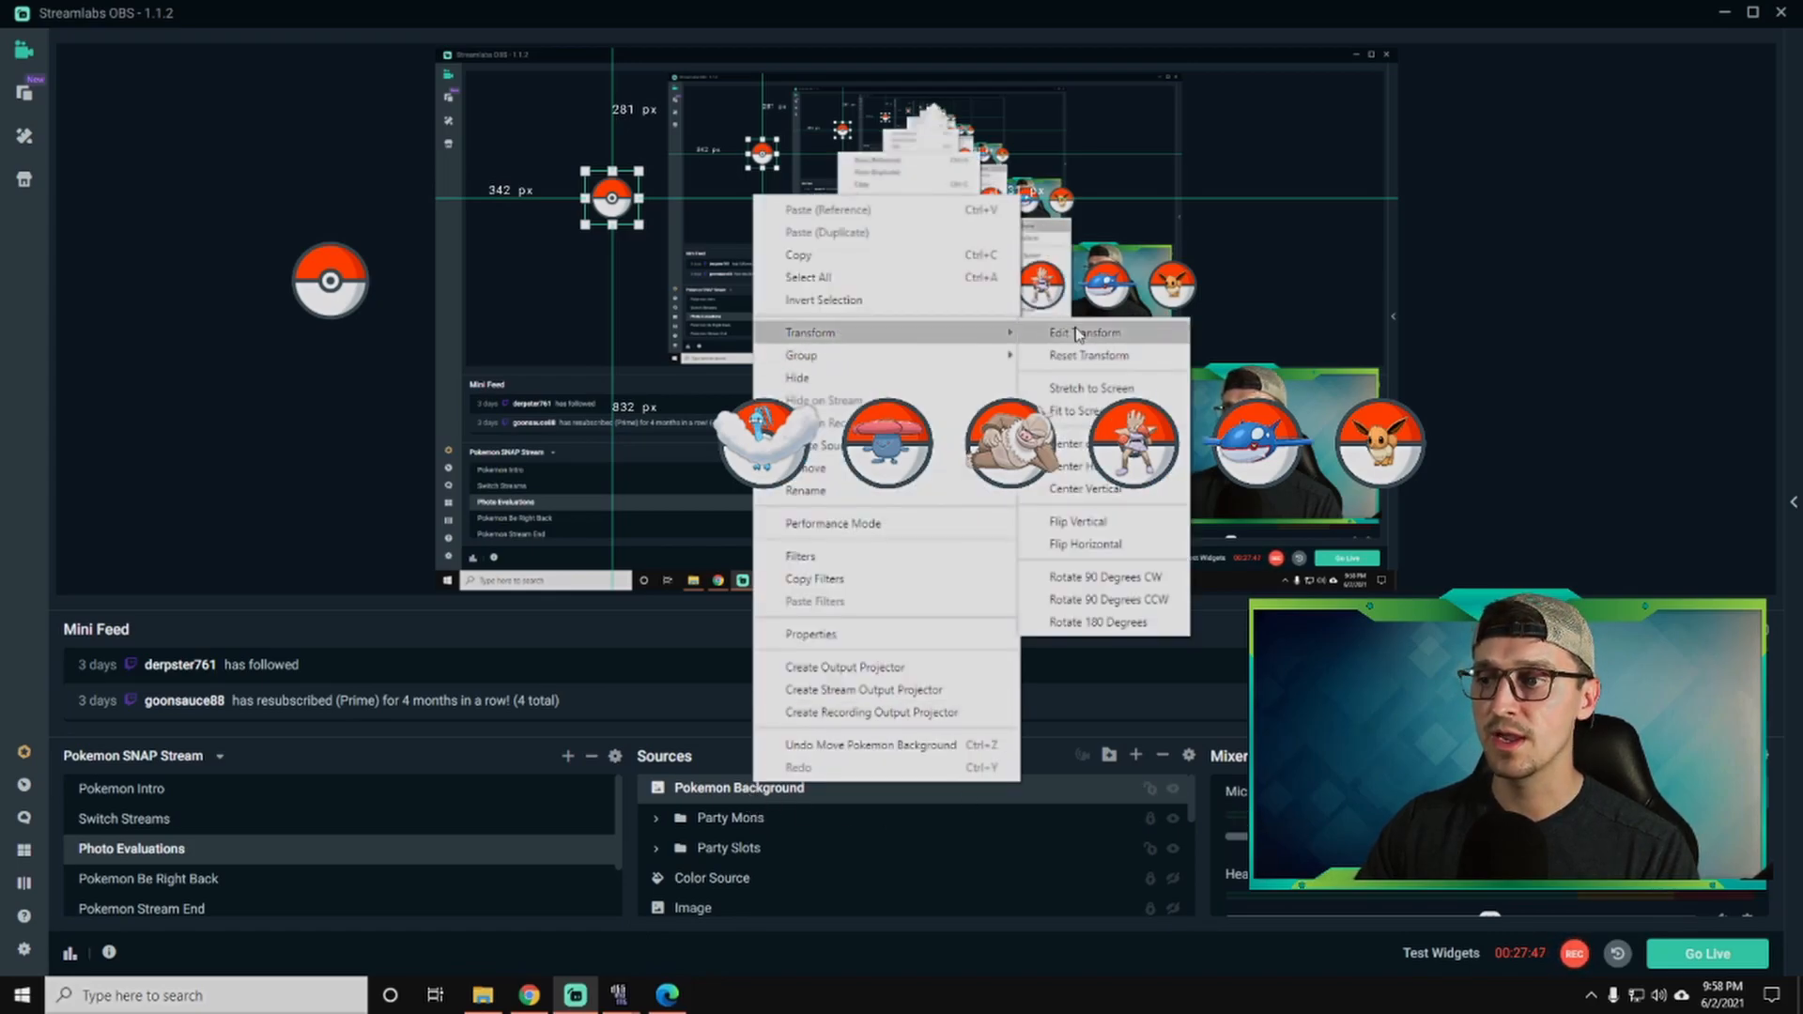
# Size Pokemon Background to 140×140 via Edit Transform, then copy the source.
pyautogui.click(1078, 333)
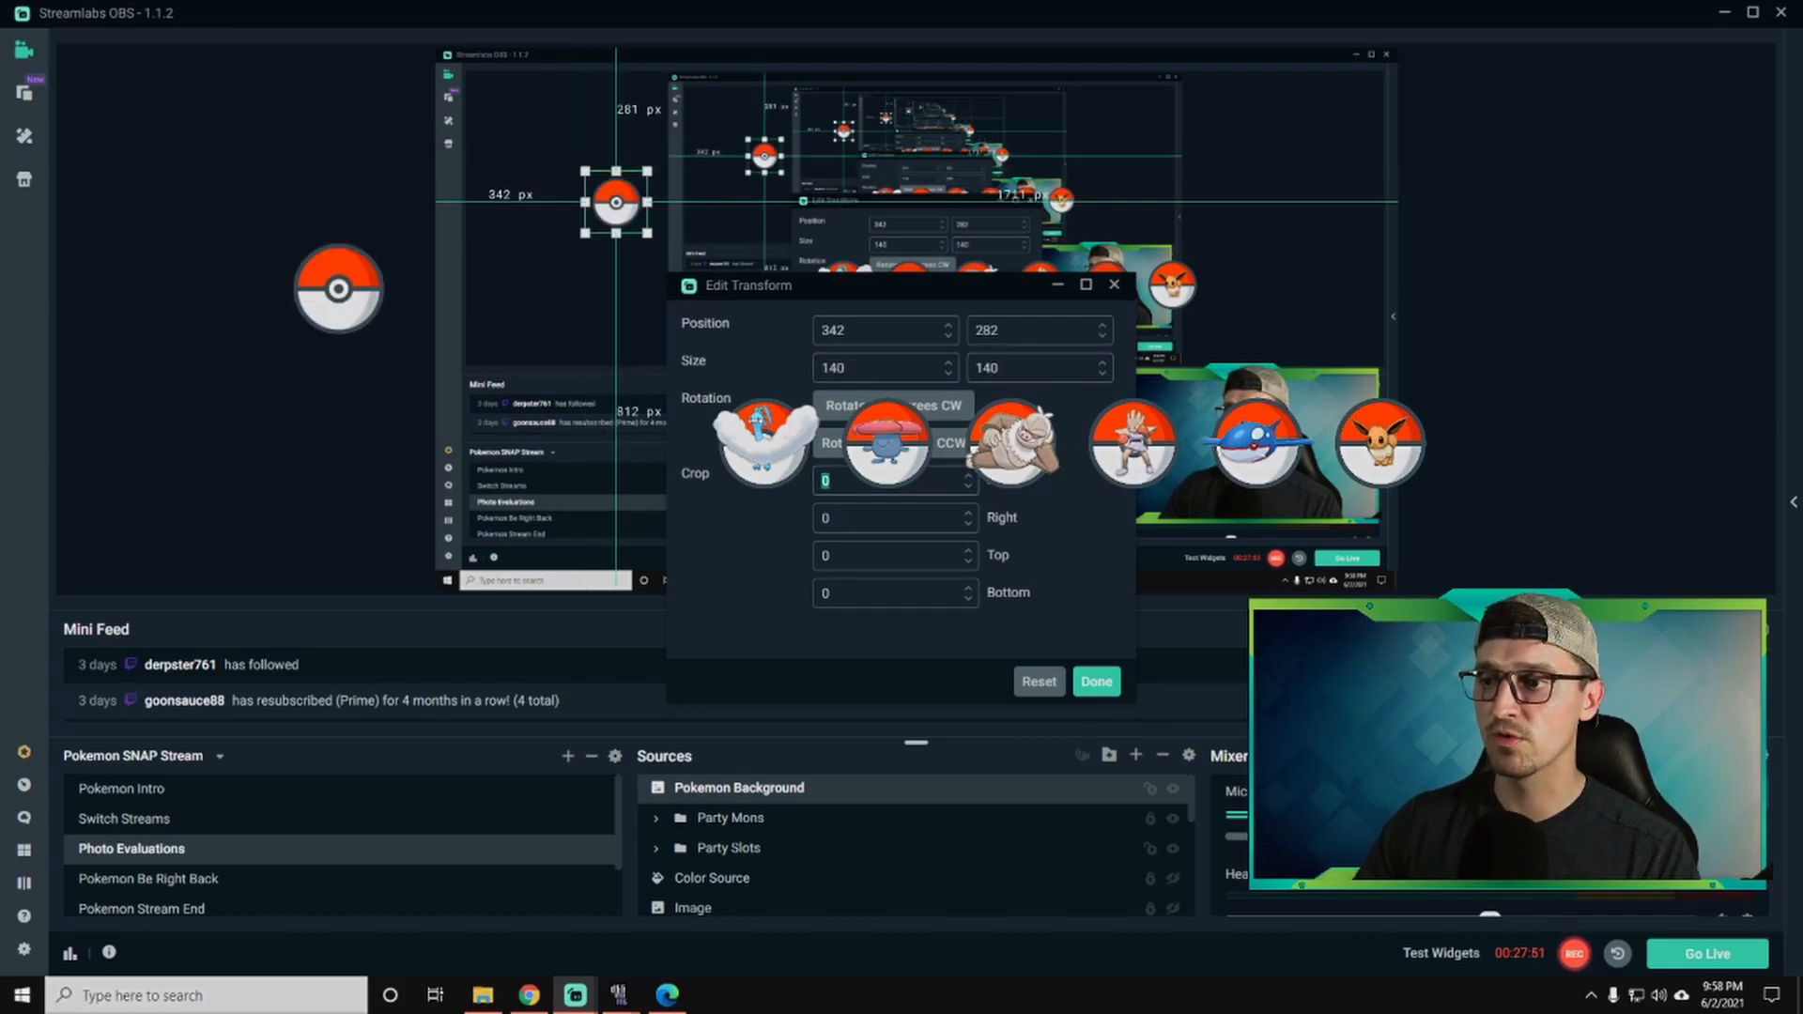
pyautogui.click(1093, 682)
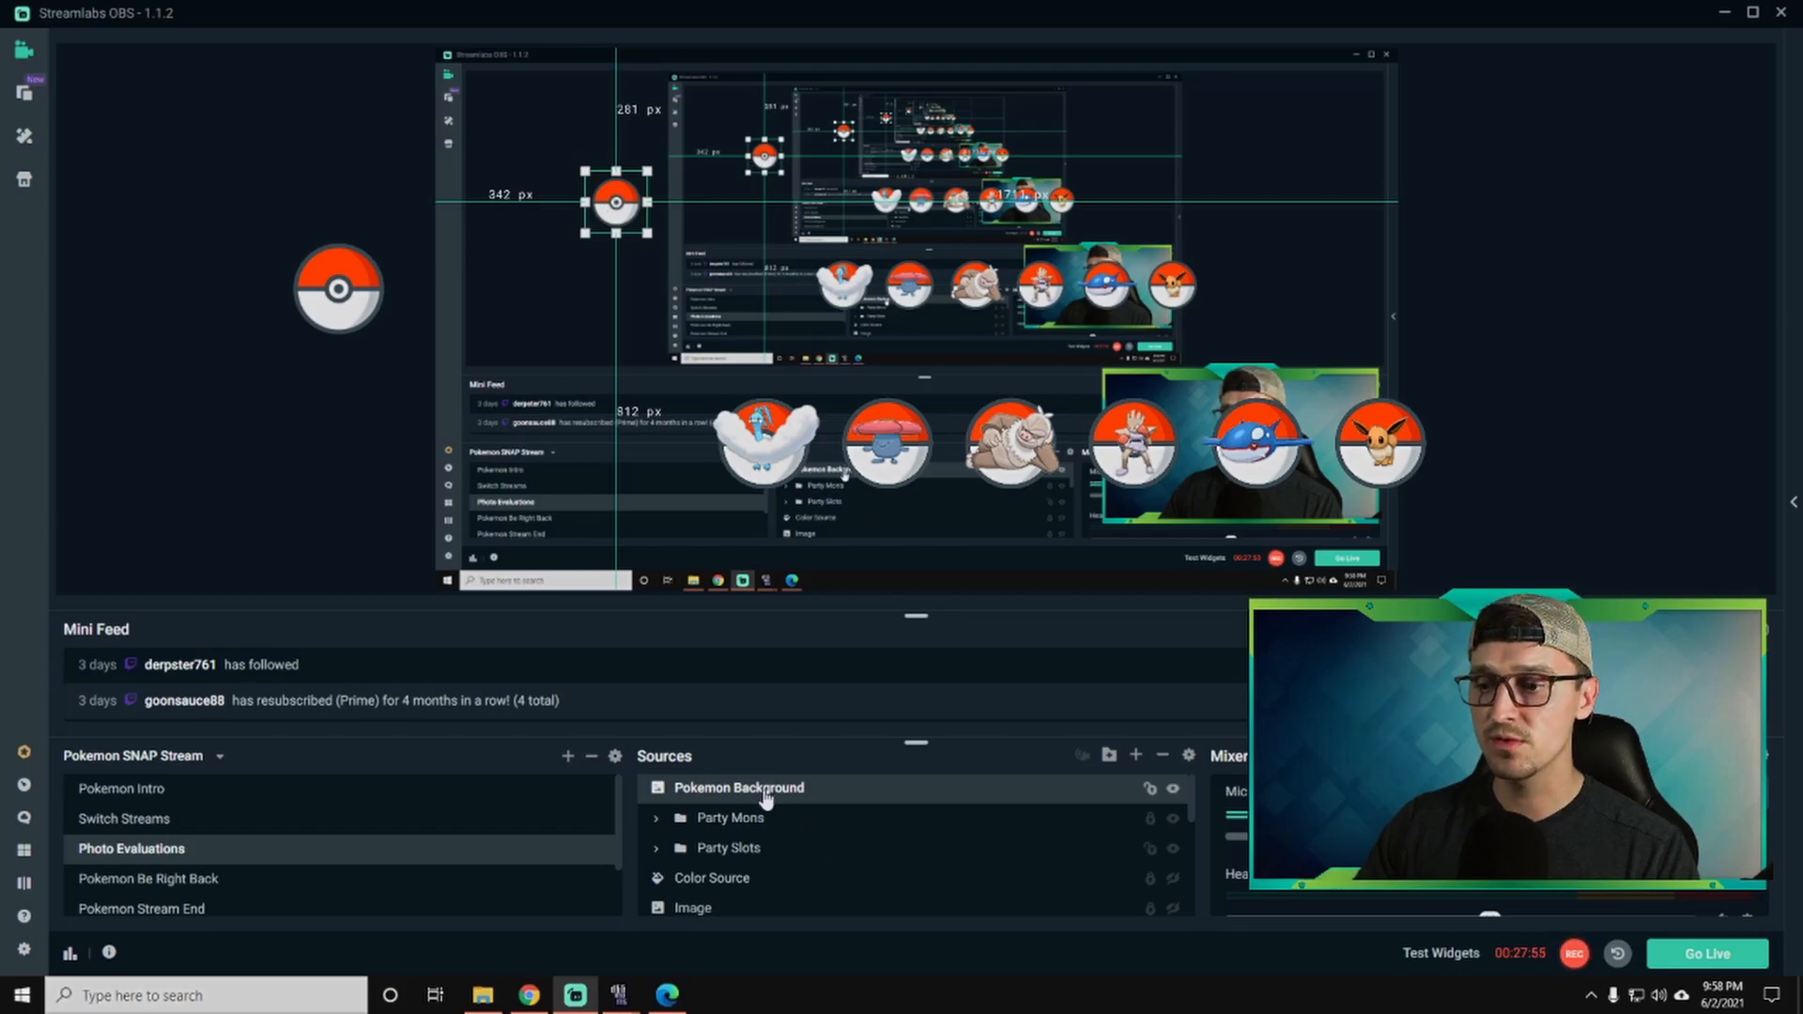
pyautogui.rightClick(725, 504)
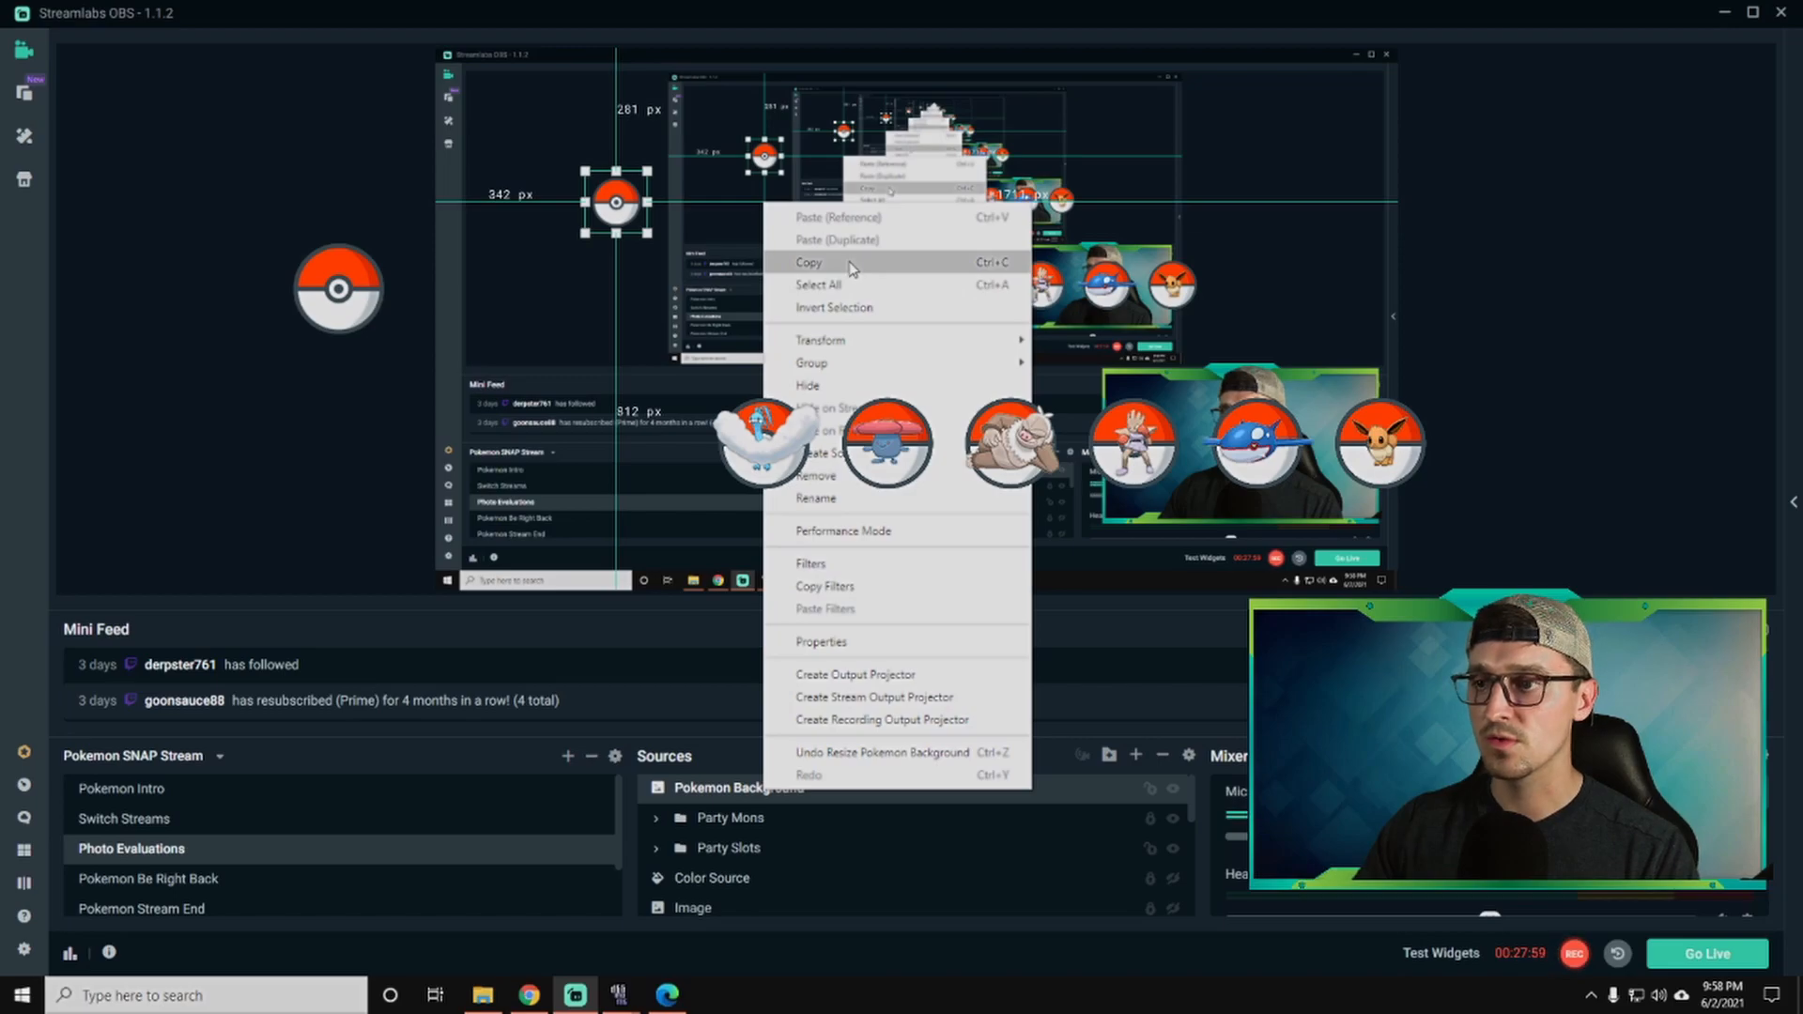
pyautogui.click(838, 239)
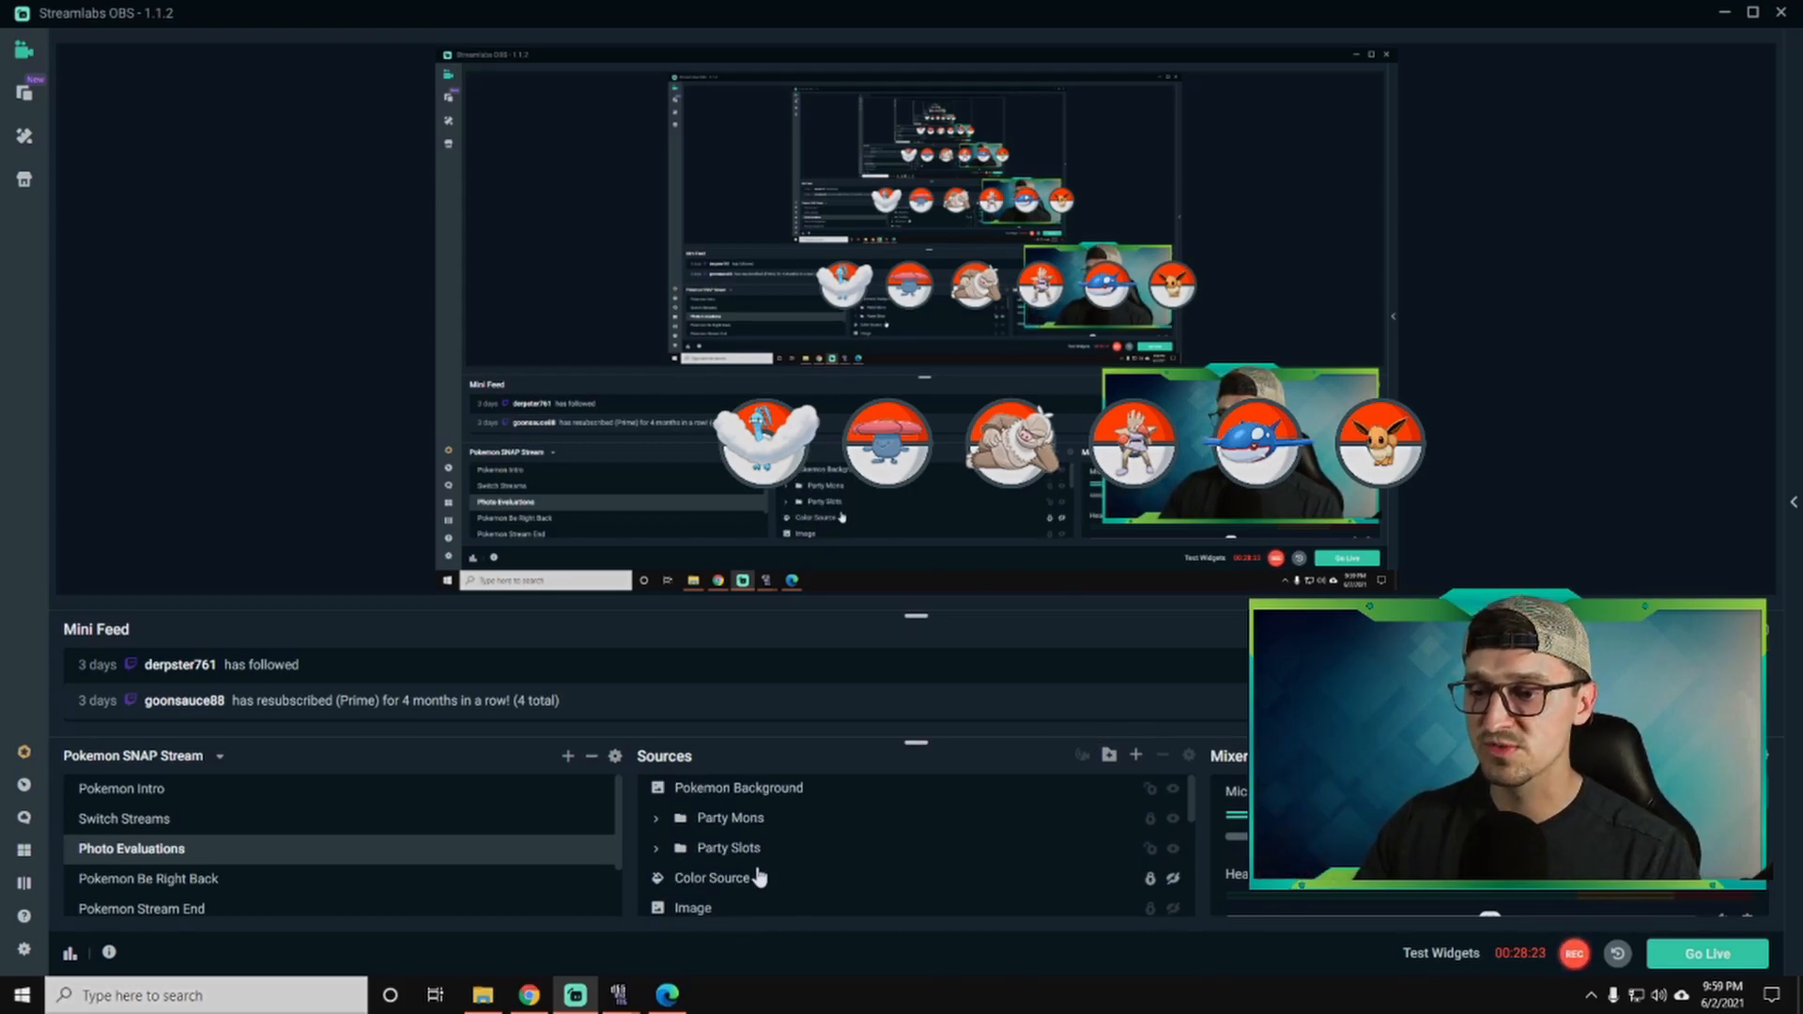
pyautogui.click(729, 847)
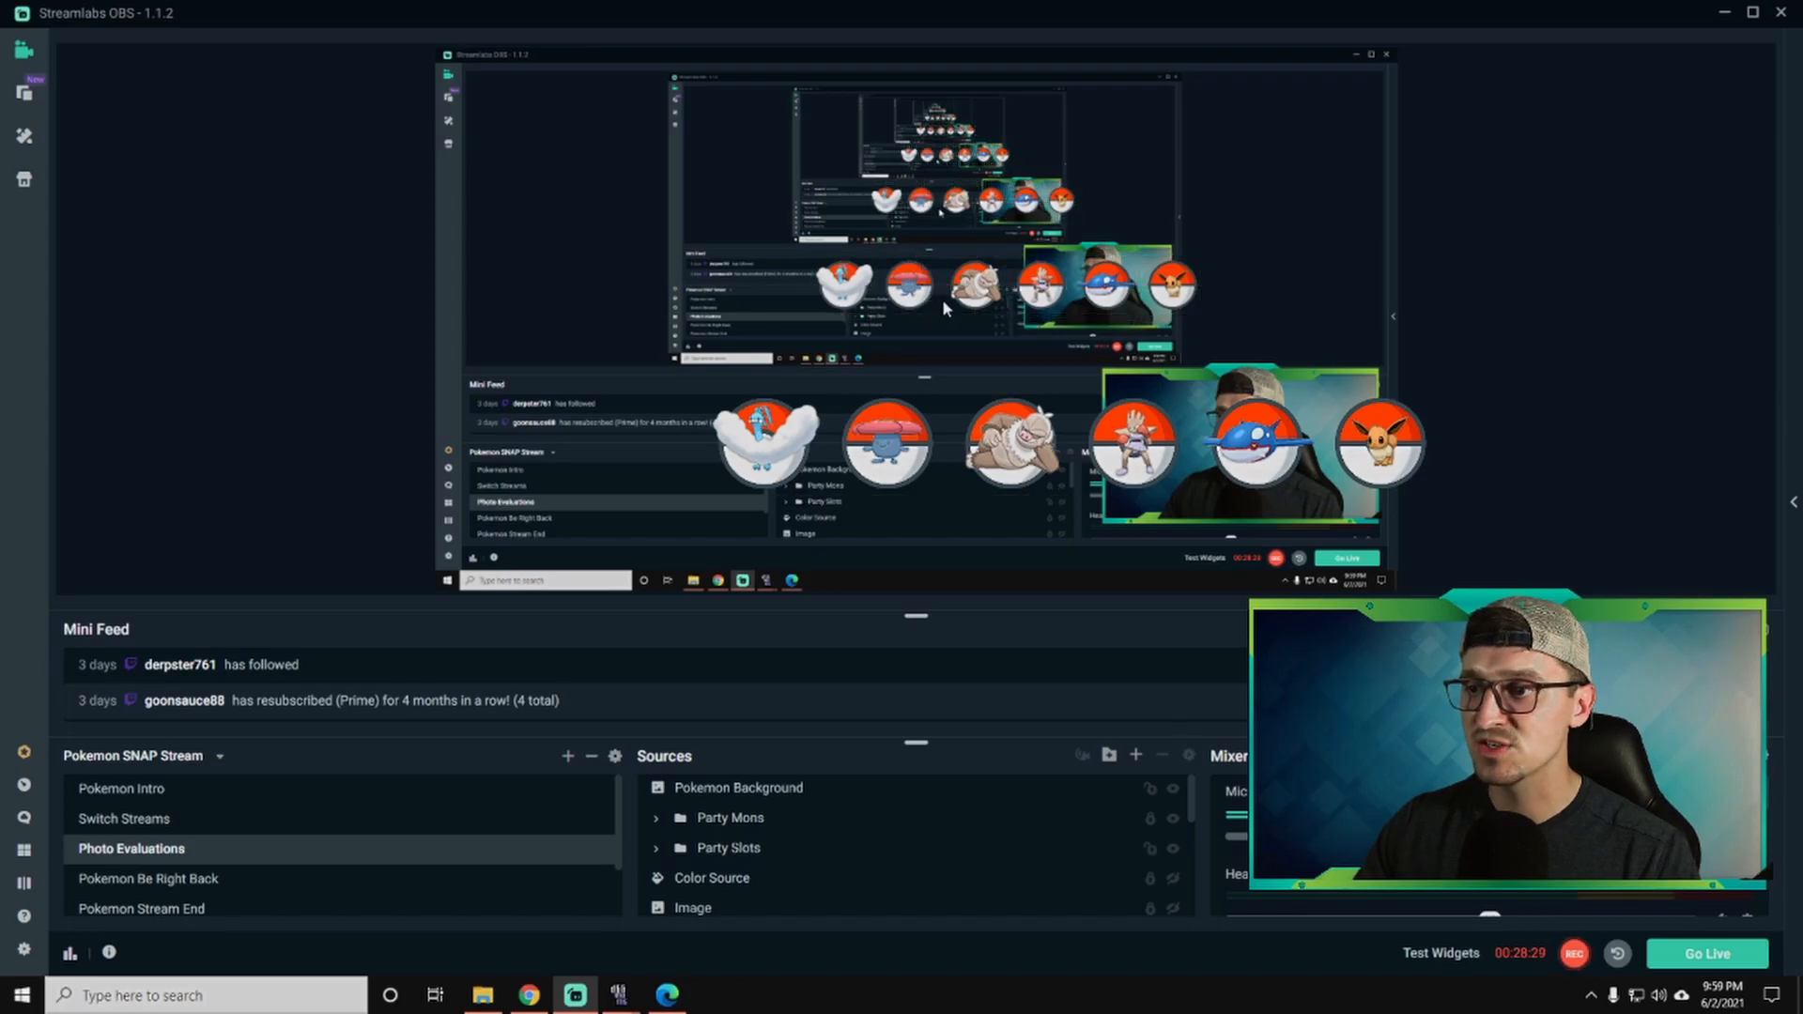
pyautogui.click(729, 847)
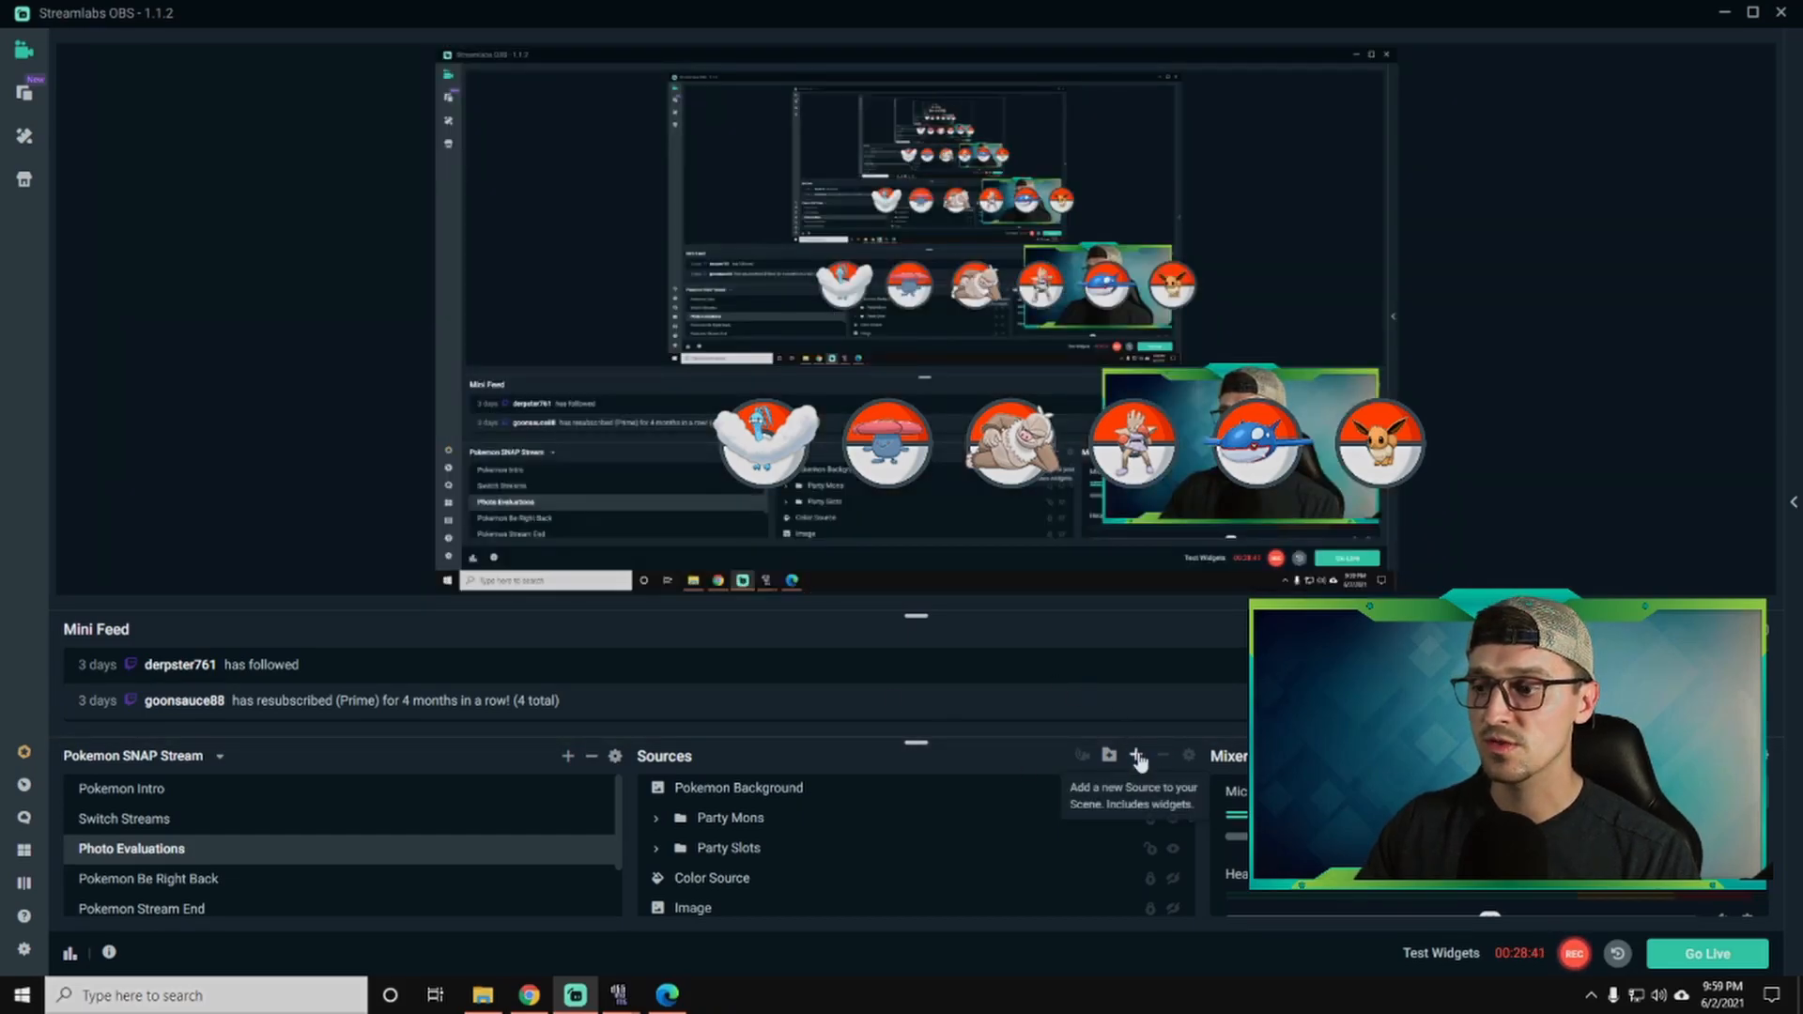
# Create a brand-new image source named Pokemon1 in the scene.
pyautogui.click(1136, 757)
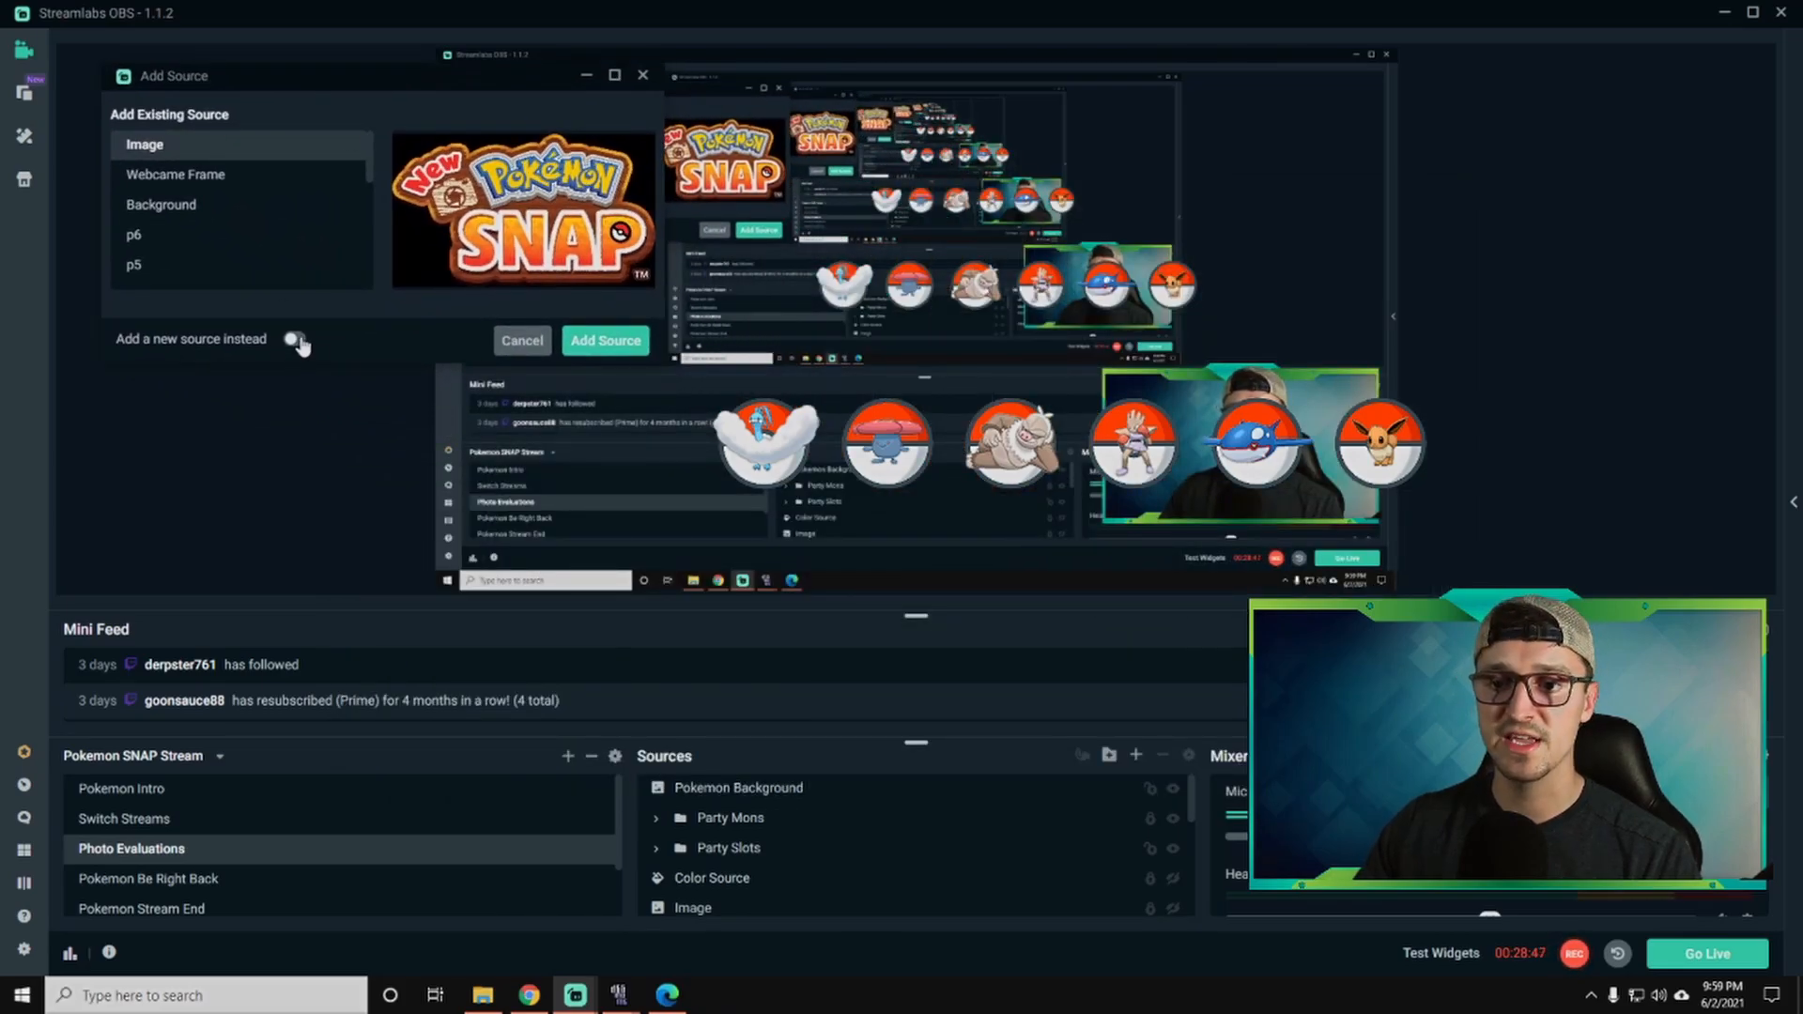
pyautogui.click(295, 338)
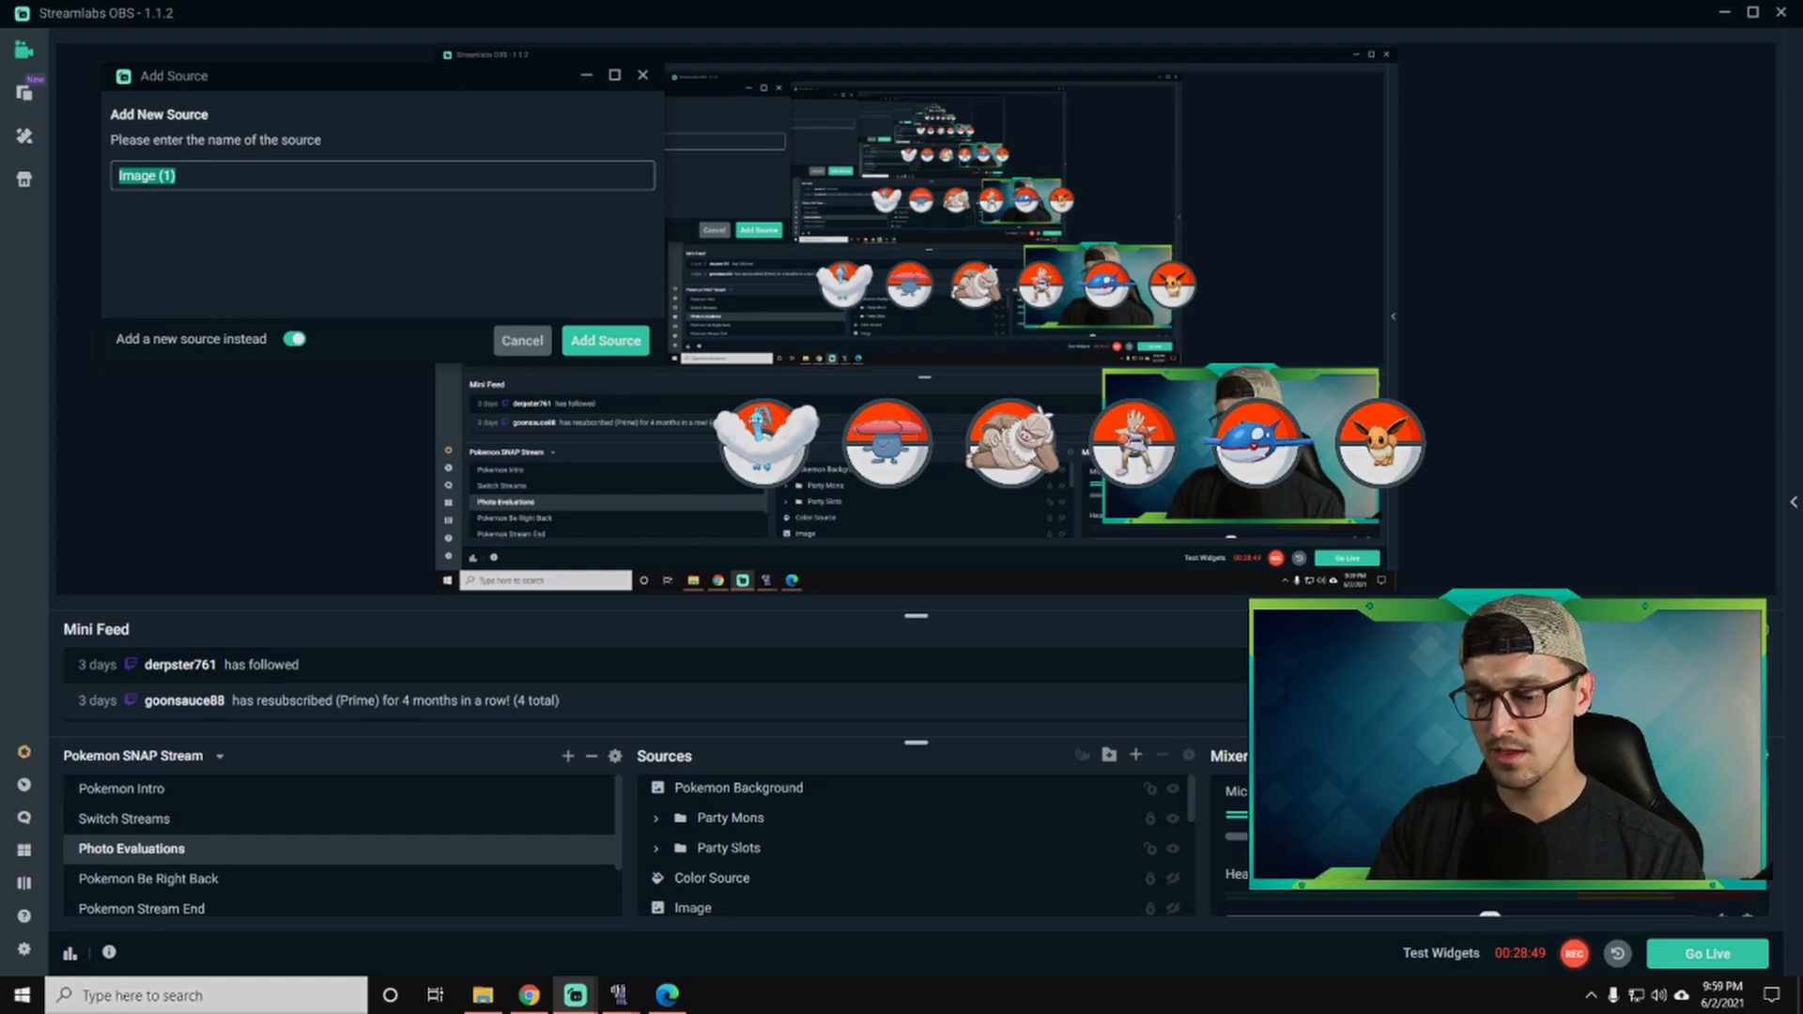
pyautogui.write('Pokemon')
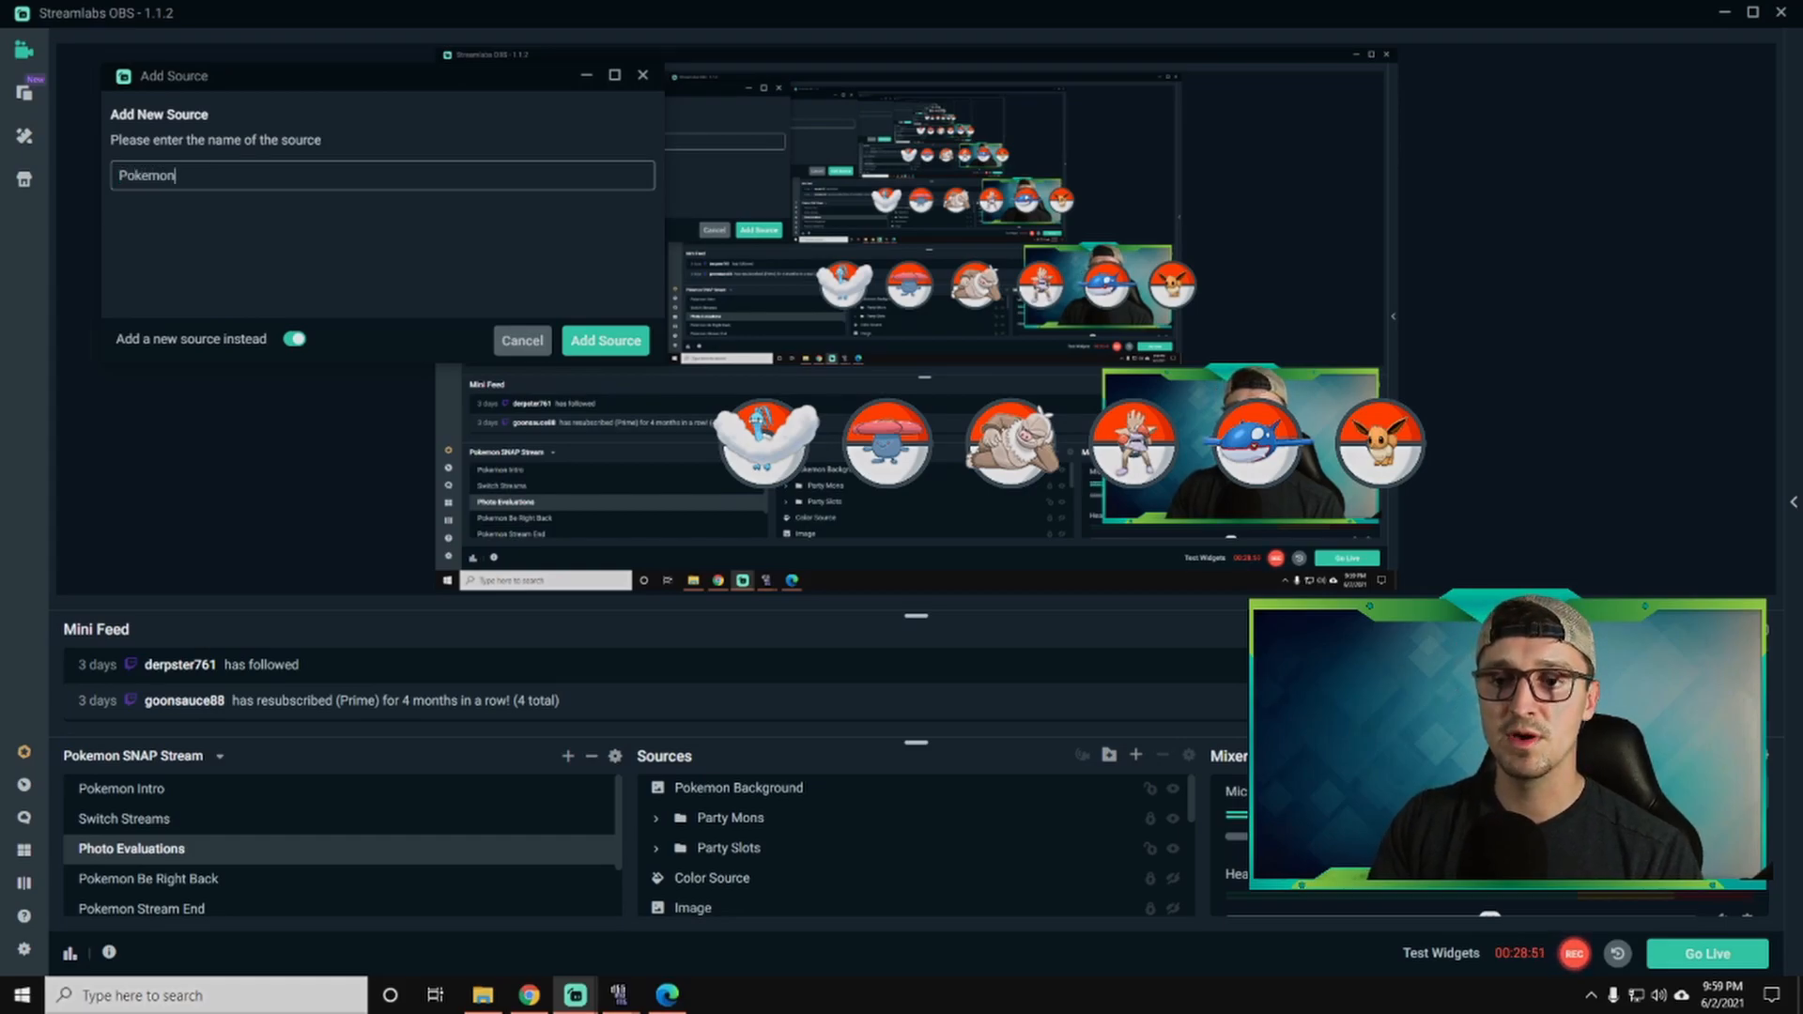
pyautogui.write('1')
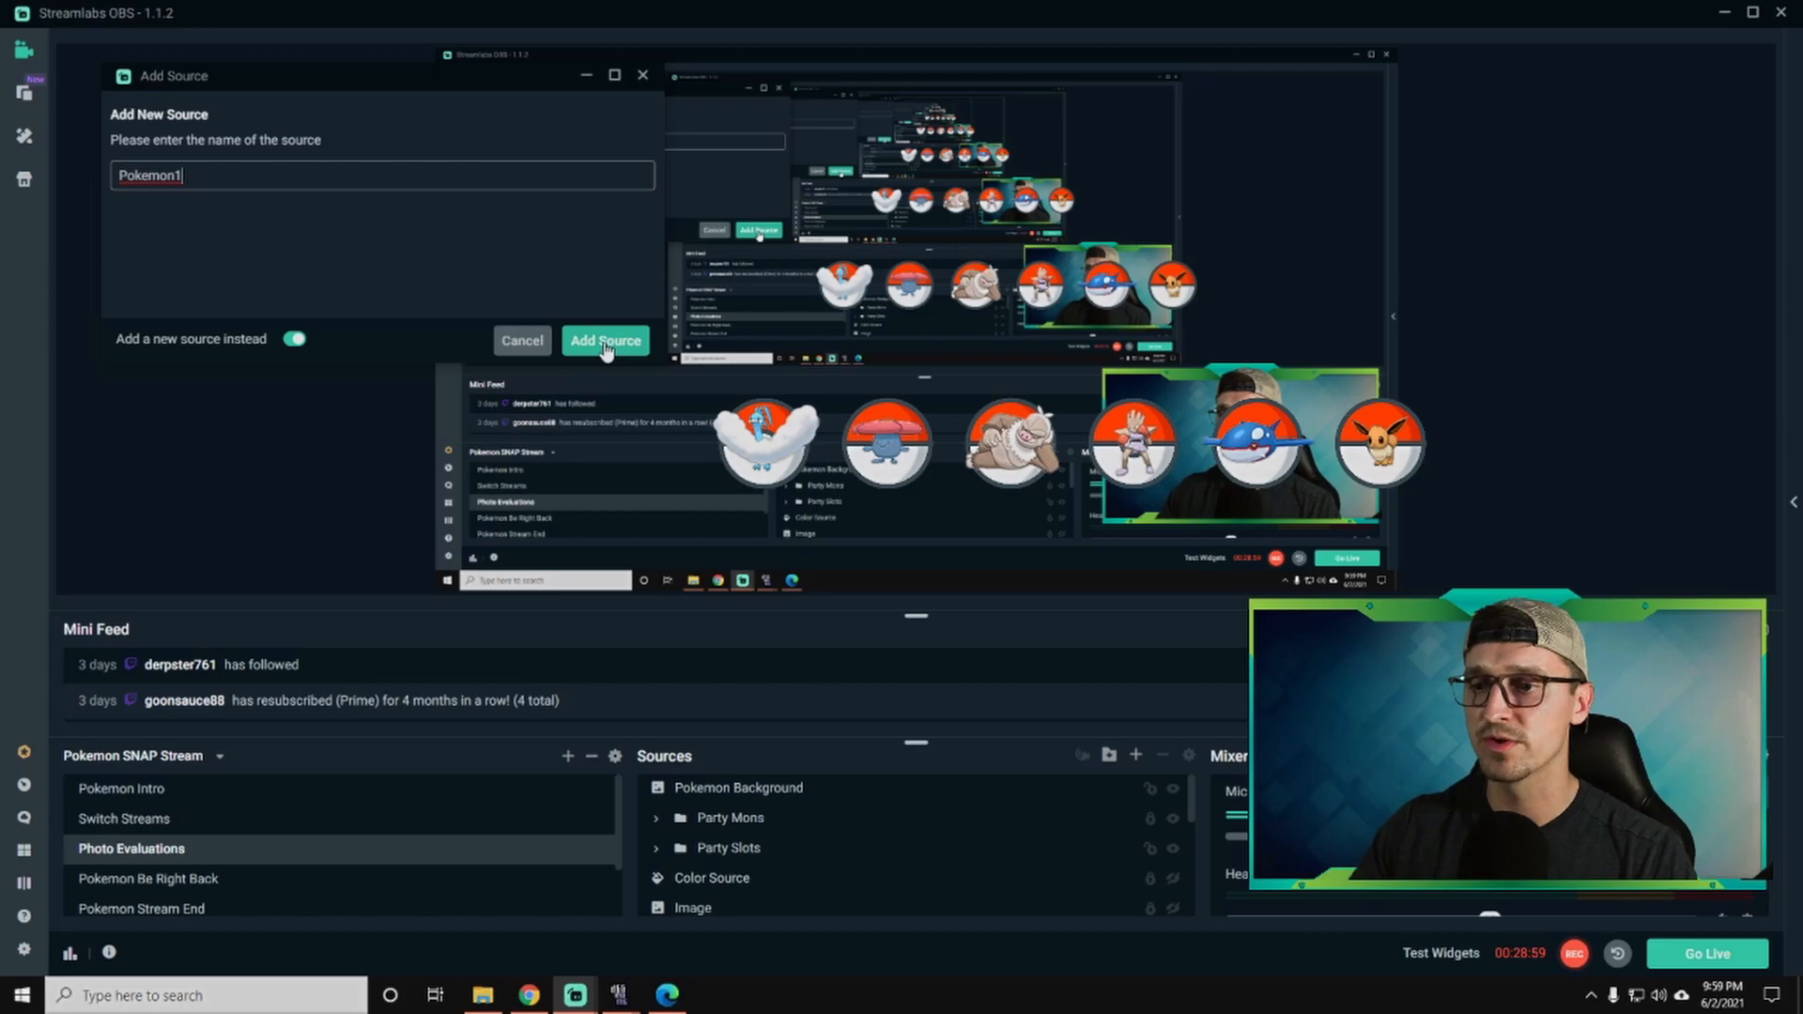
pyautogui.click(603, 340)
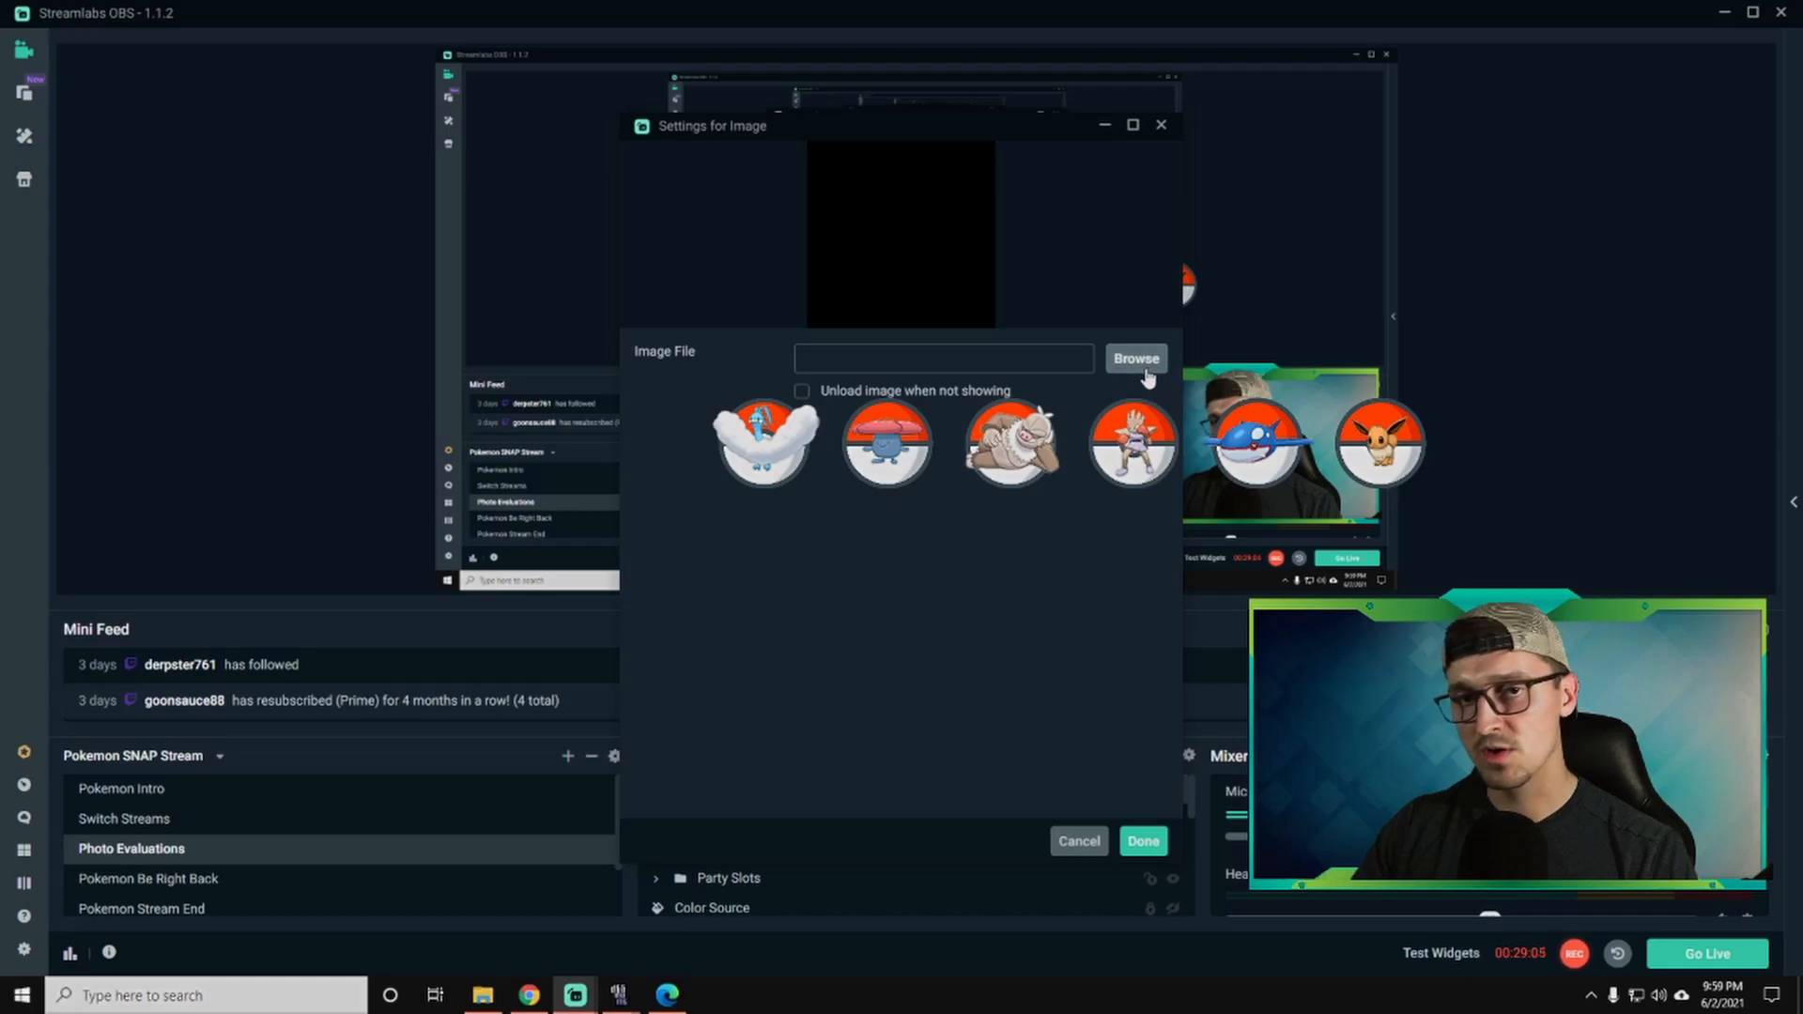
# Browse to the Pokemon Images folder and pick p1.png as the source image.
pyautogui.click(1135, 357)
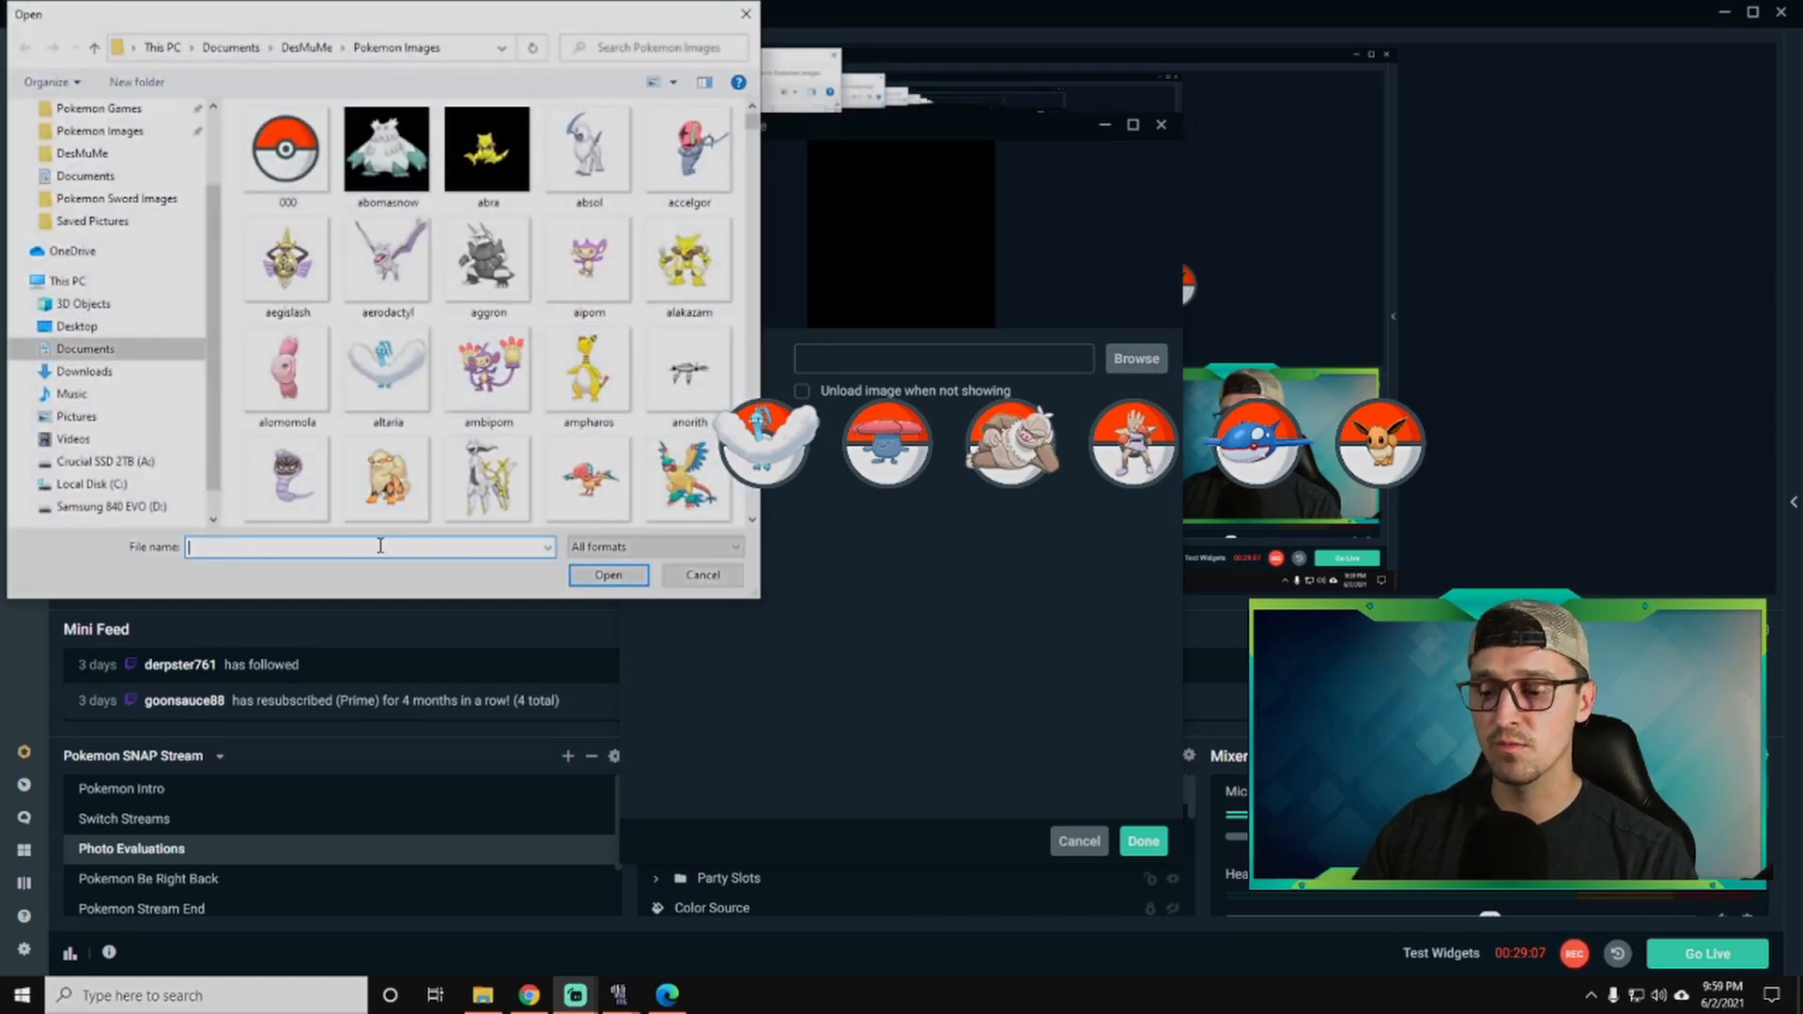
pyautogui.write('p1')
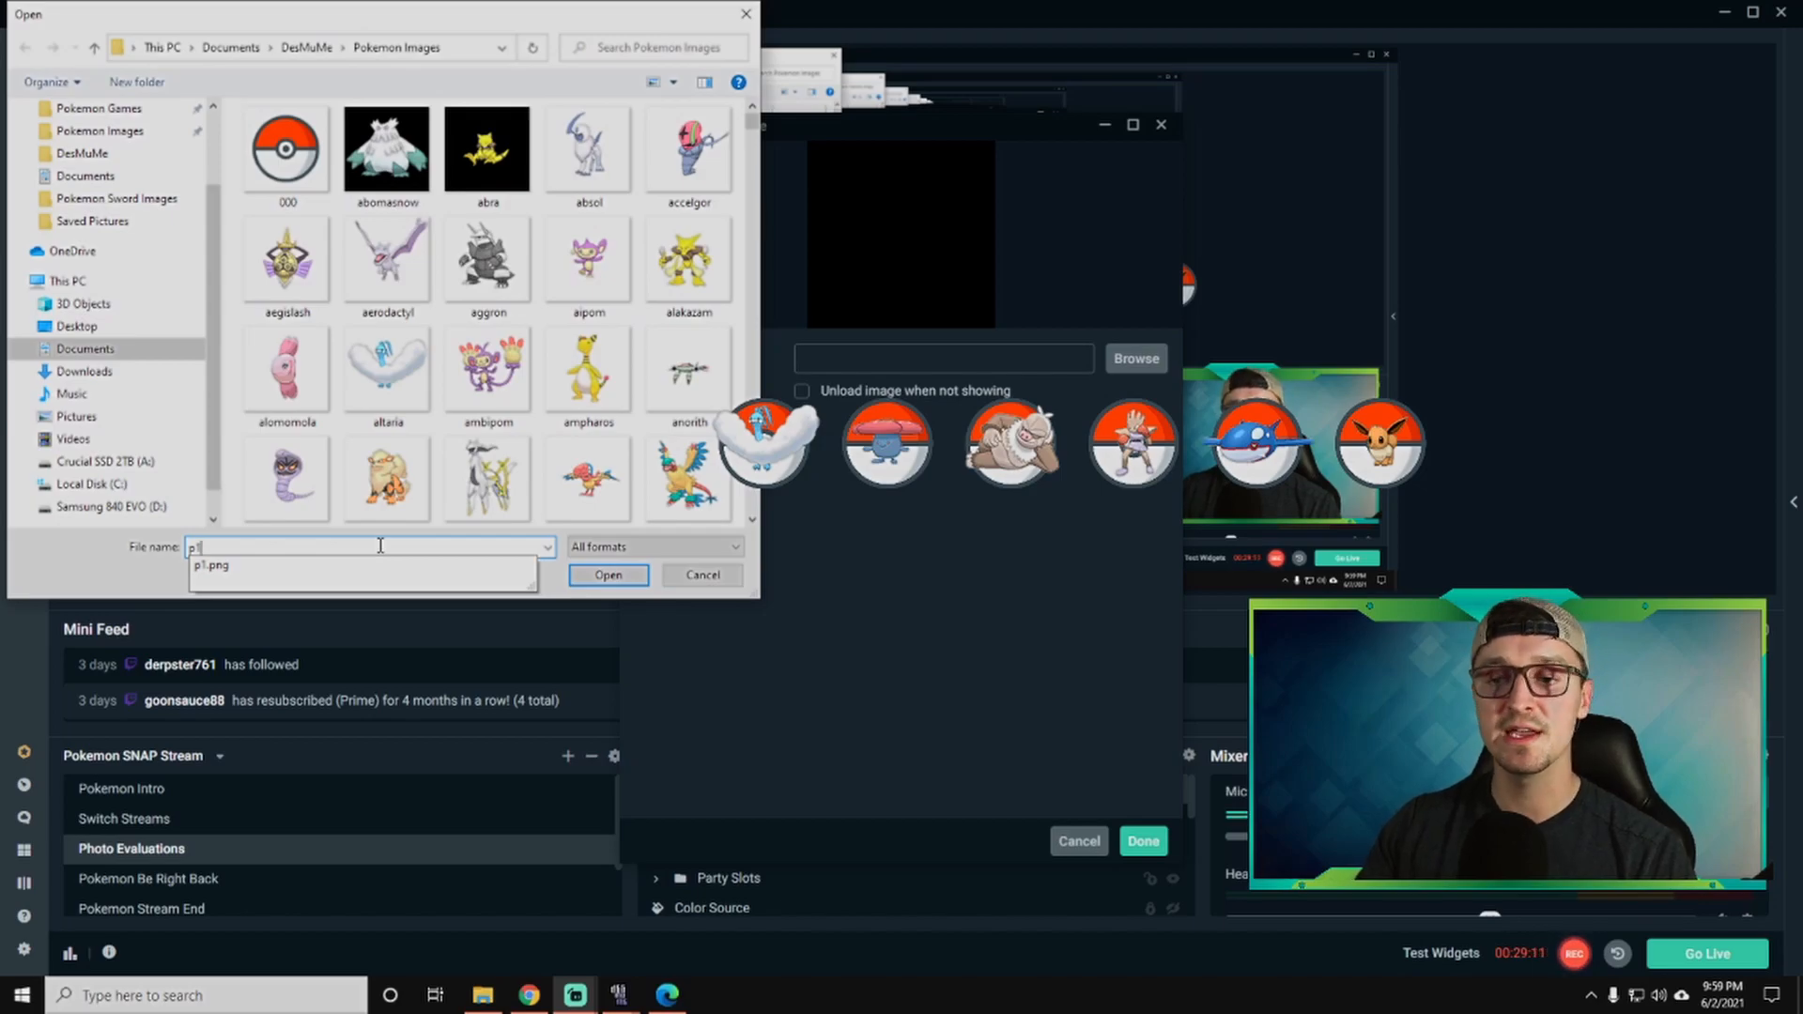
pyautogui.click(609, 575)
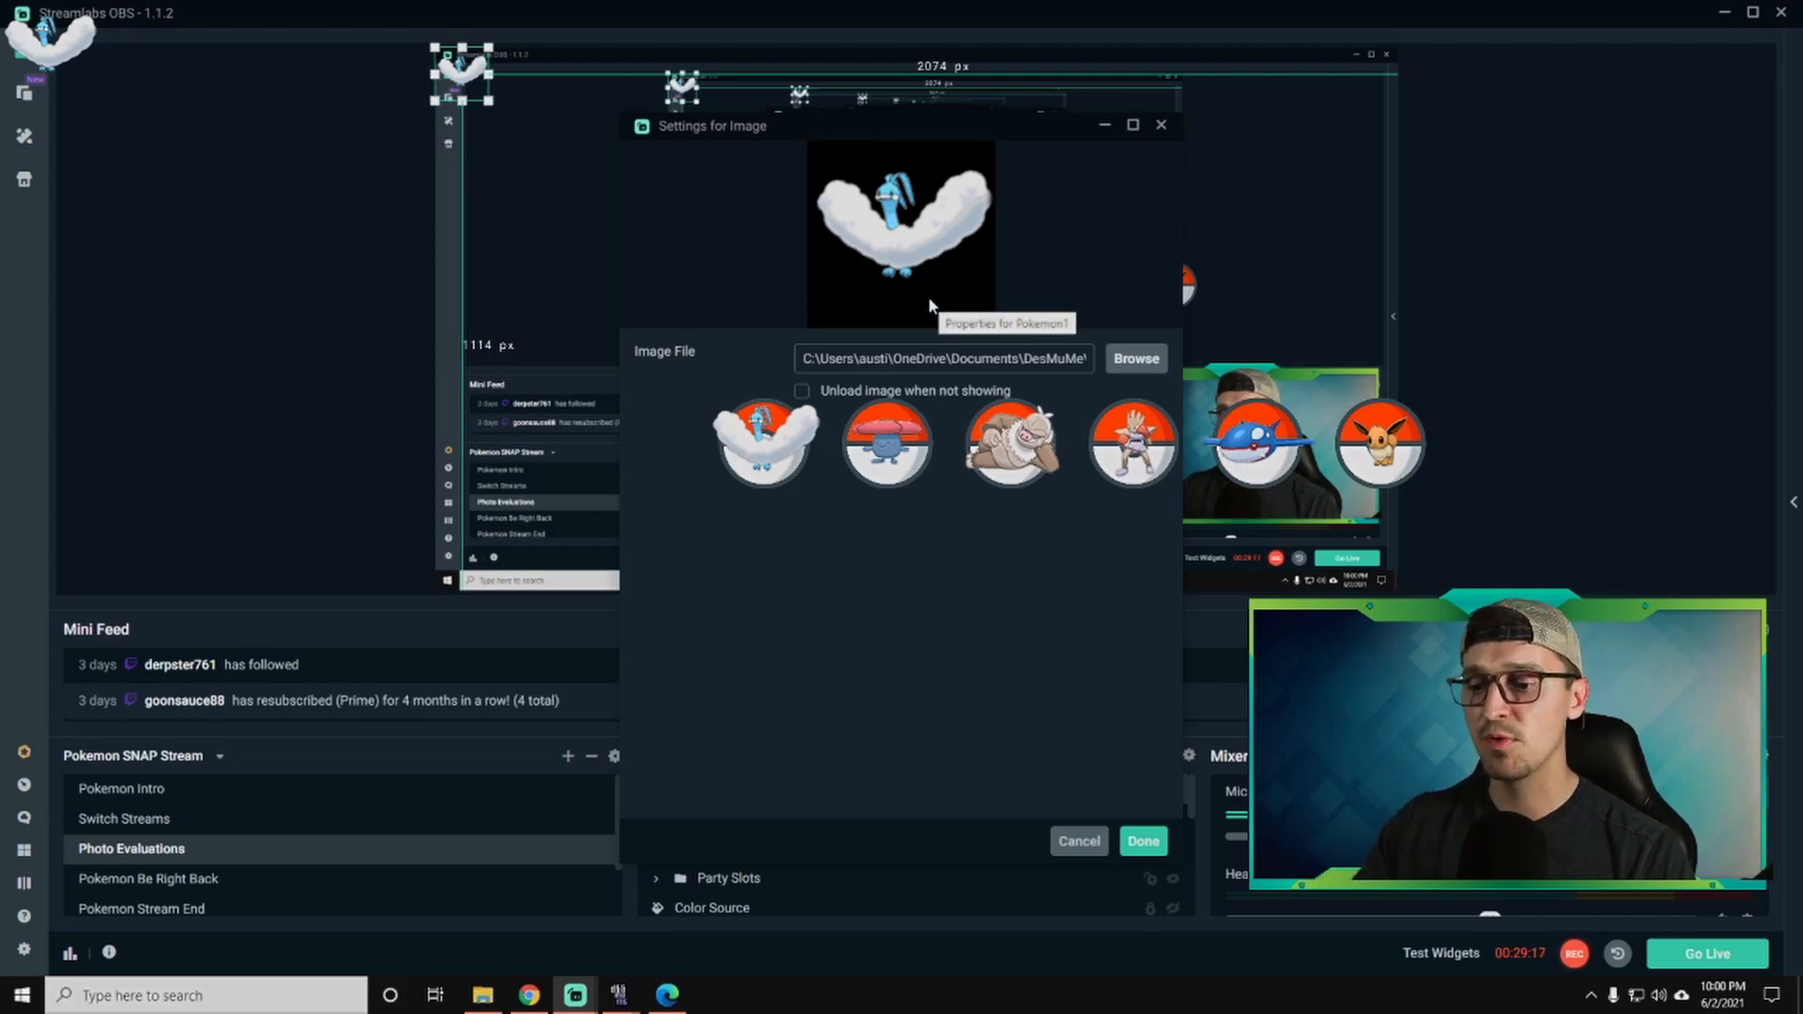
# Check p1 in the Pokemon Images folder, then bring up actions for 000.png.
pyautogui.click(1134, 356)
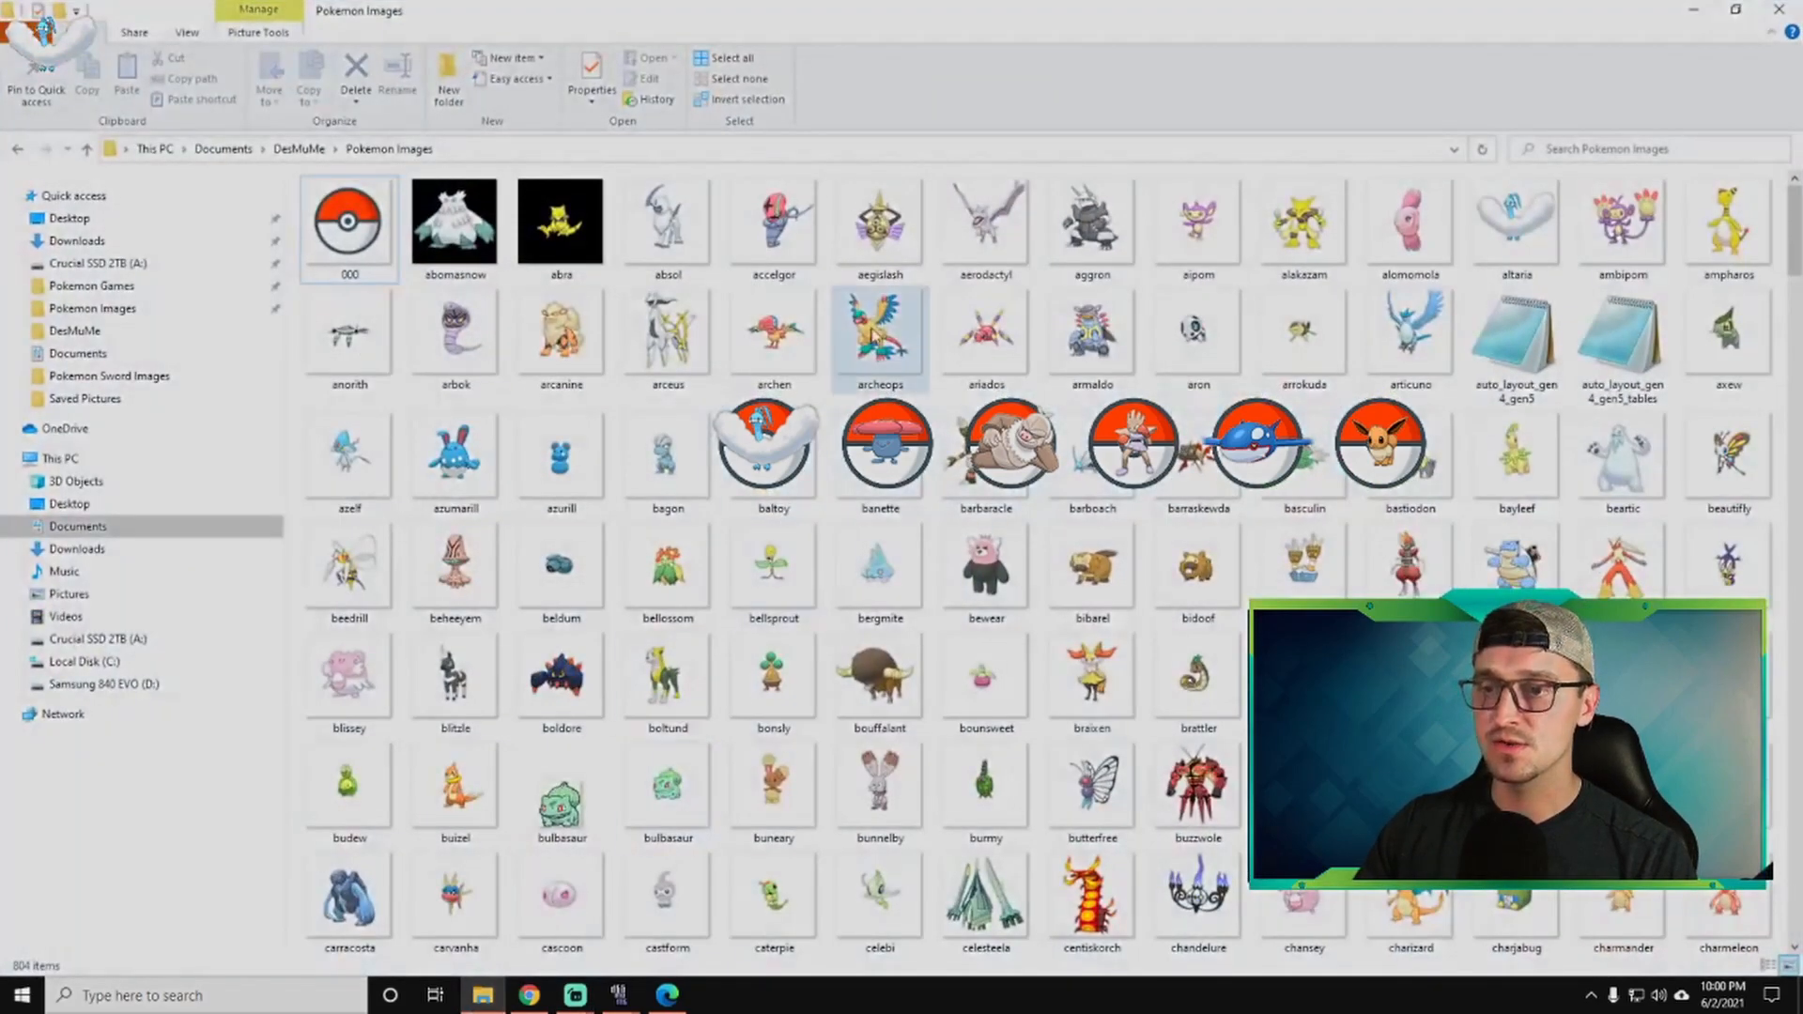
pyautogui.scroll(-3)
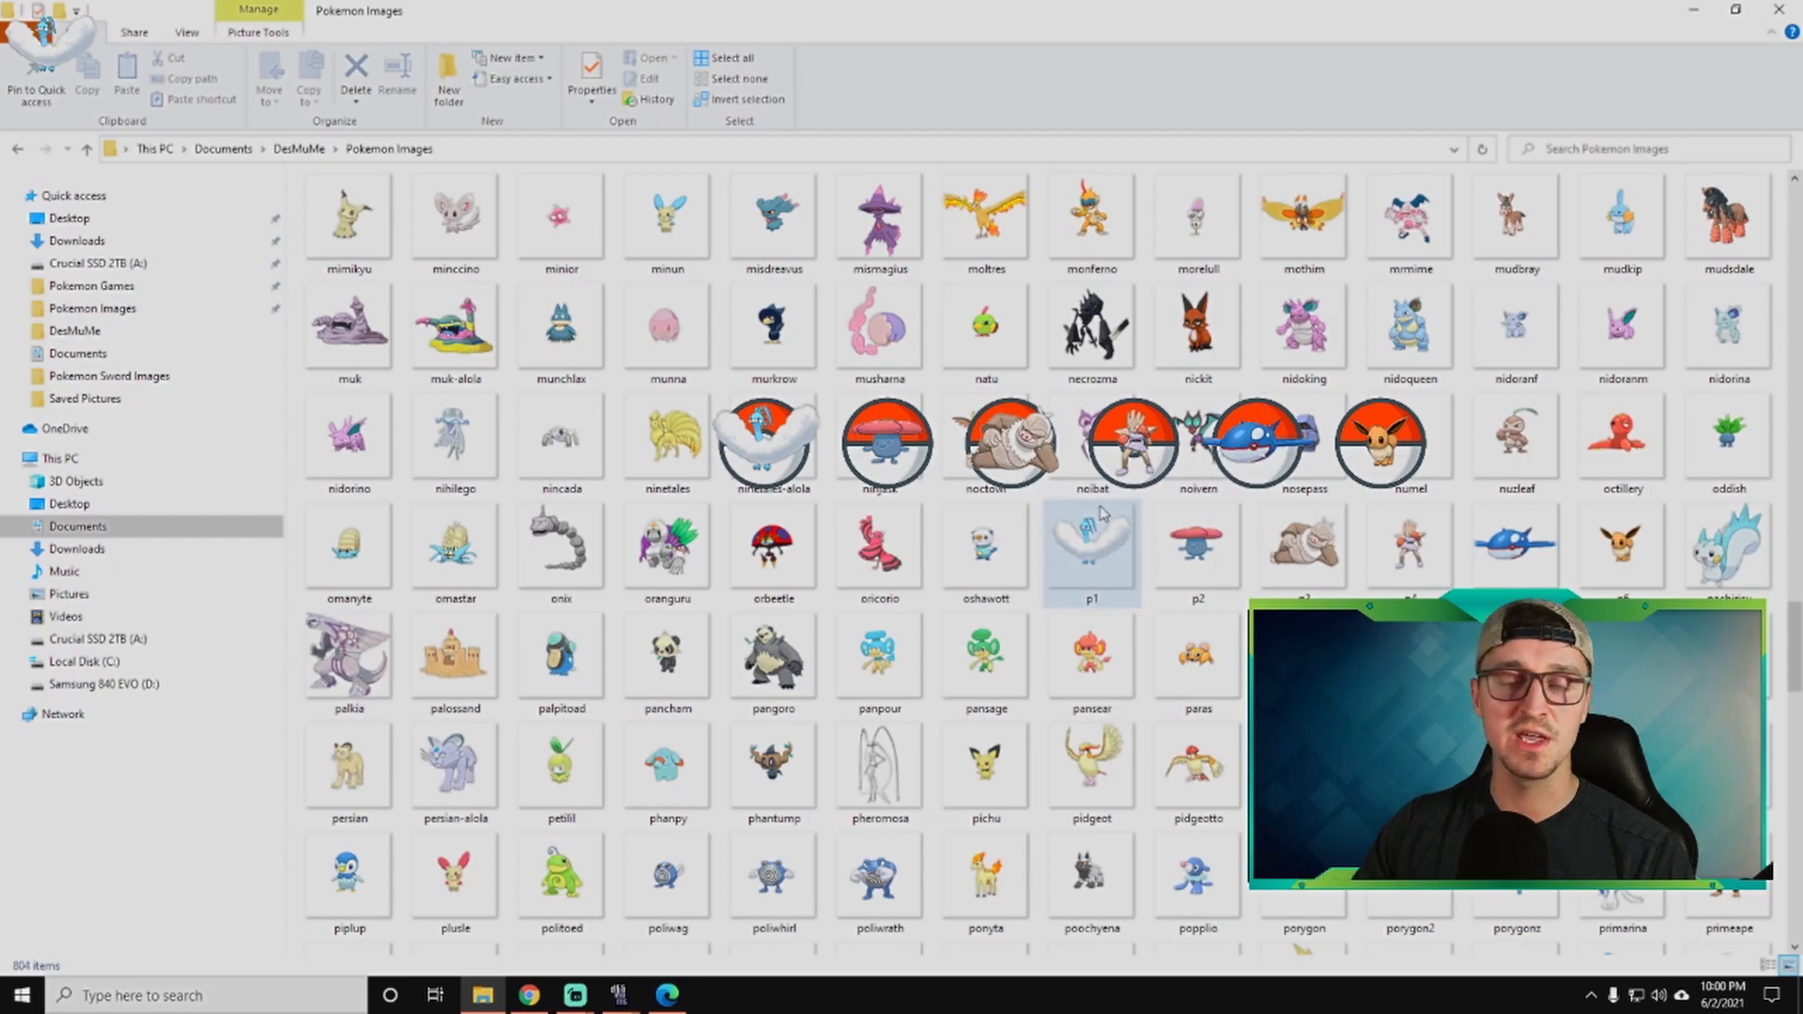
pyautogui.moveTo(1090, 541)
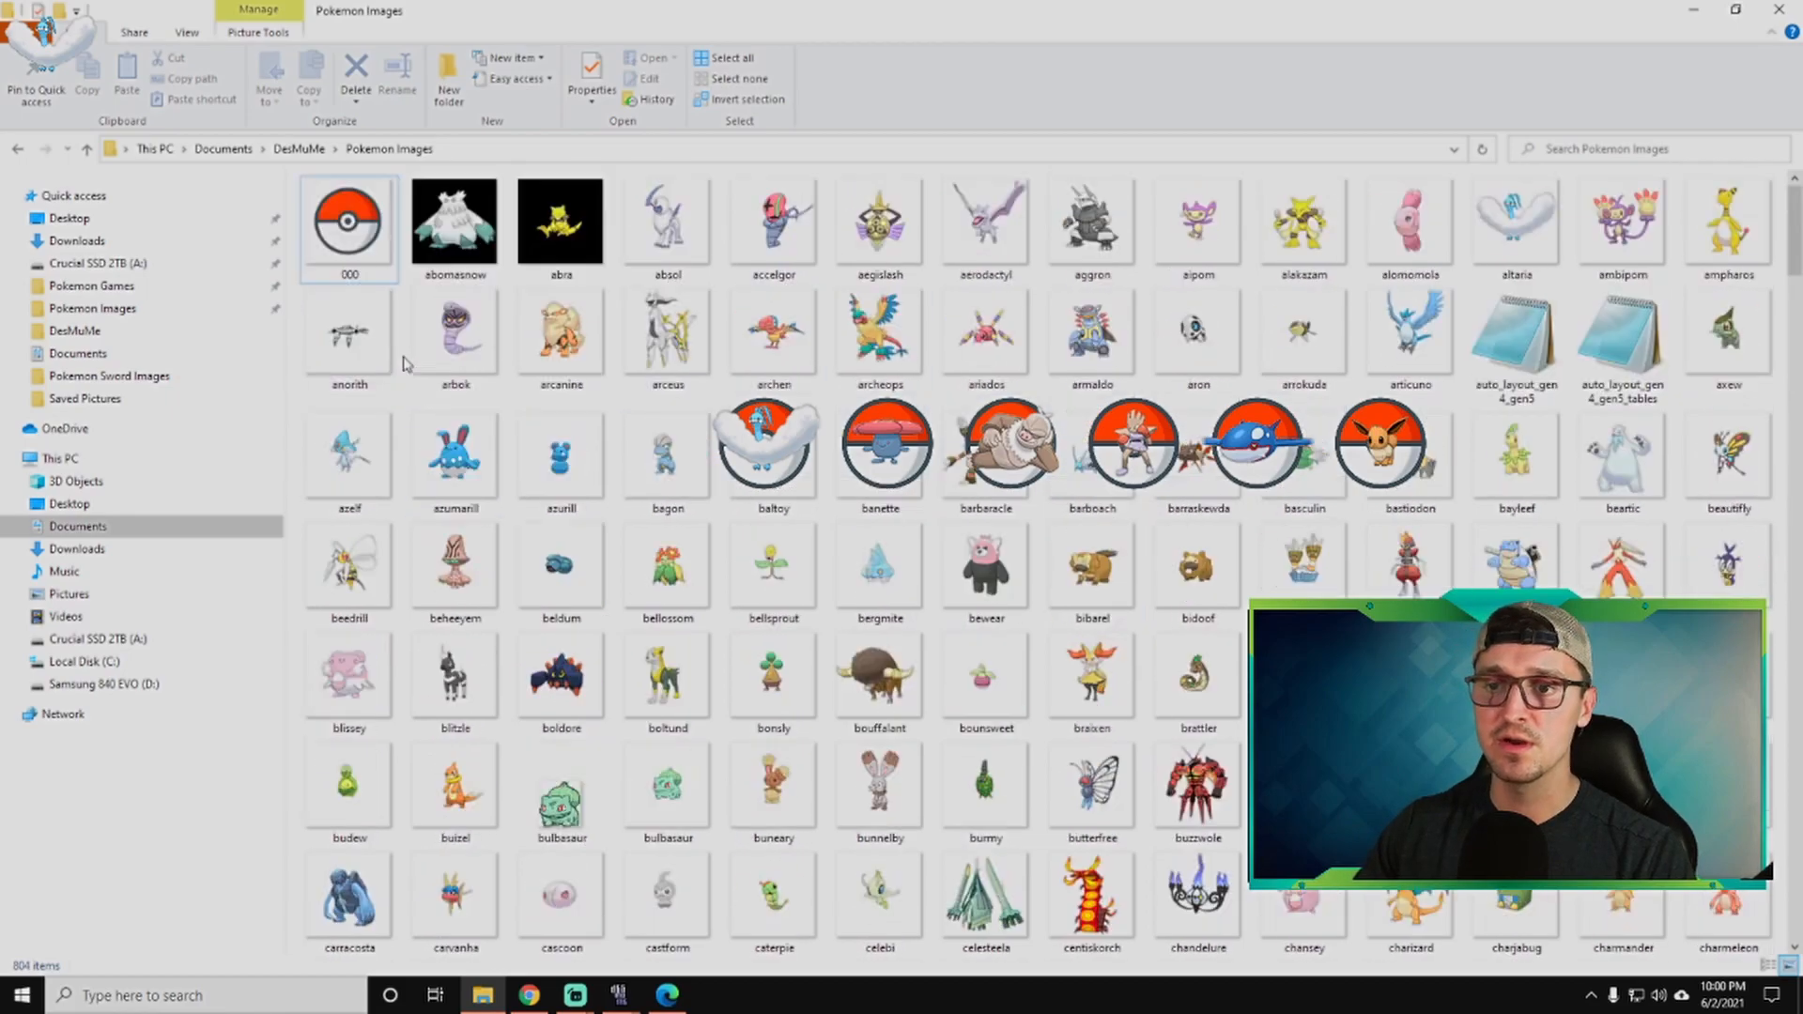
pyautogui.rightClick(348, 227)
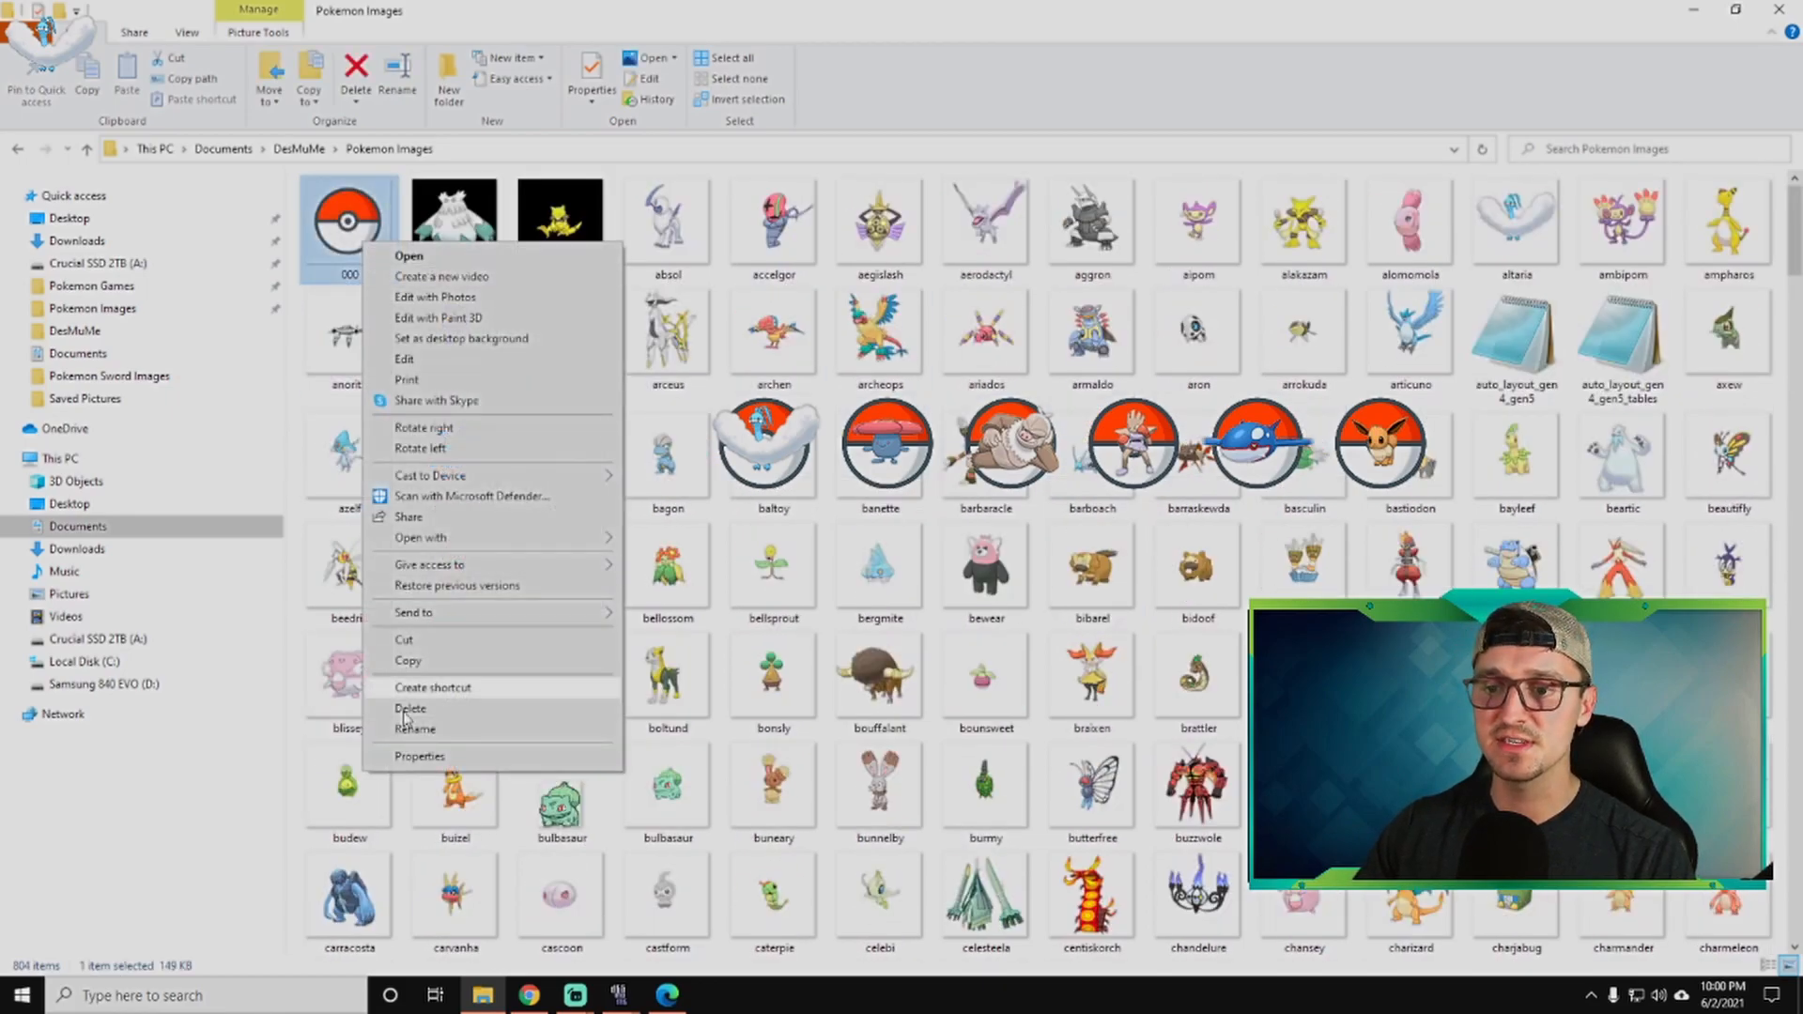
# Open 000 in Photos and save a copy over p1 in Pokemon Images, replacing it.
pyautogui.click(408, 256)
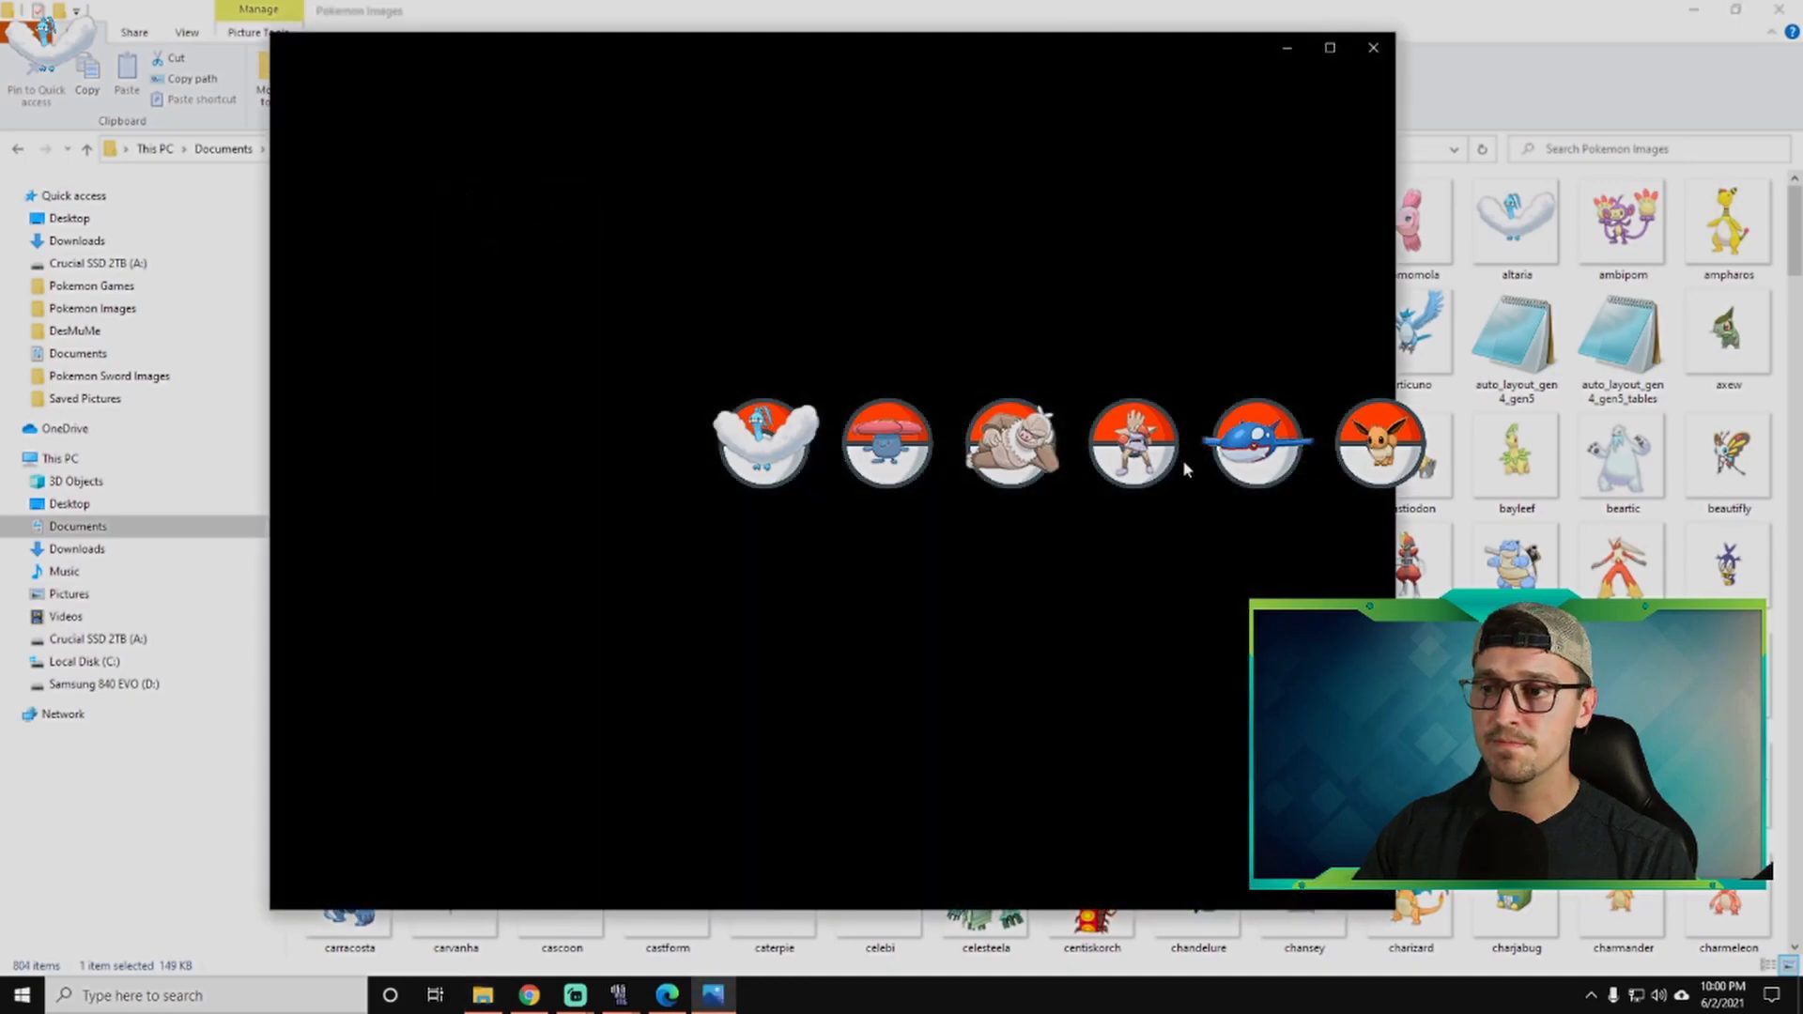
pyautogui.click(1371, 84)
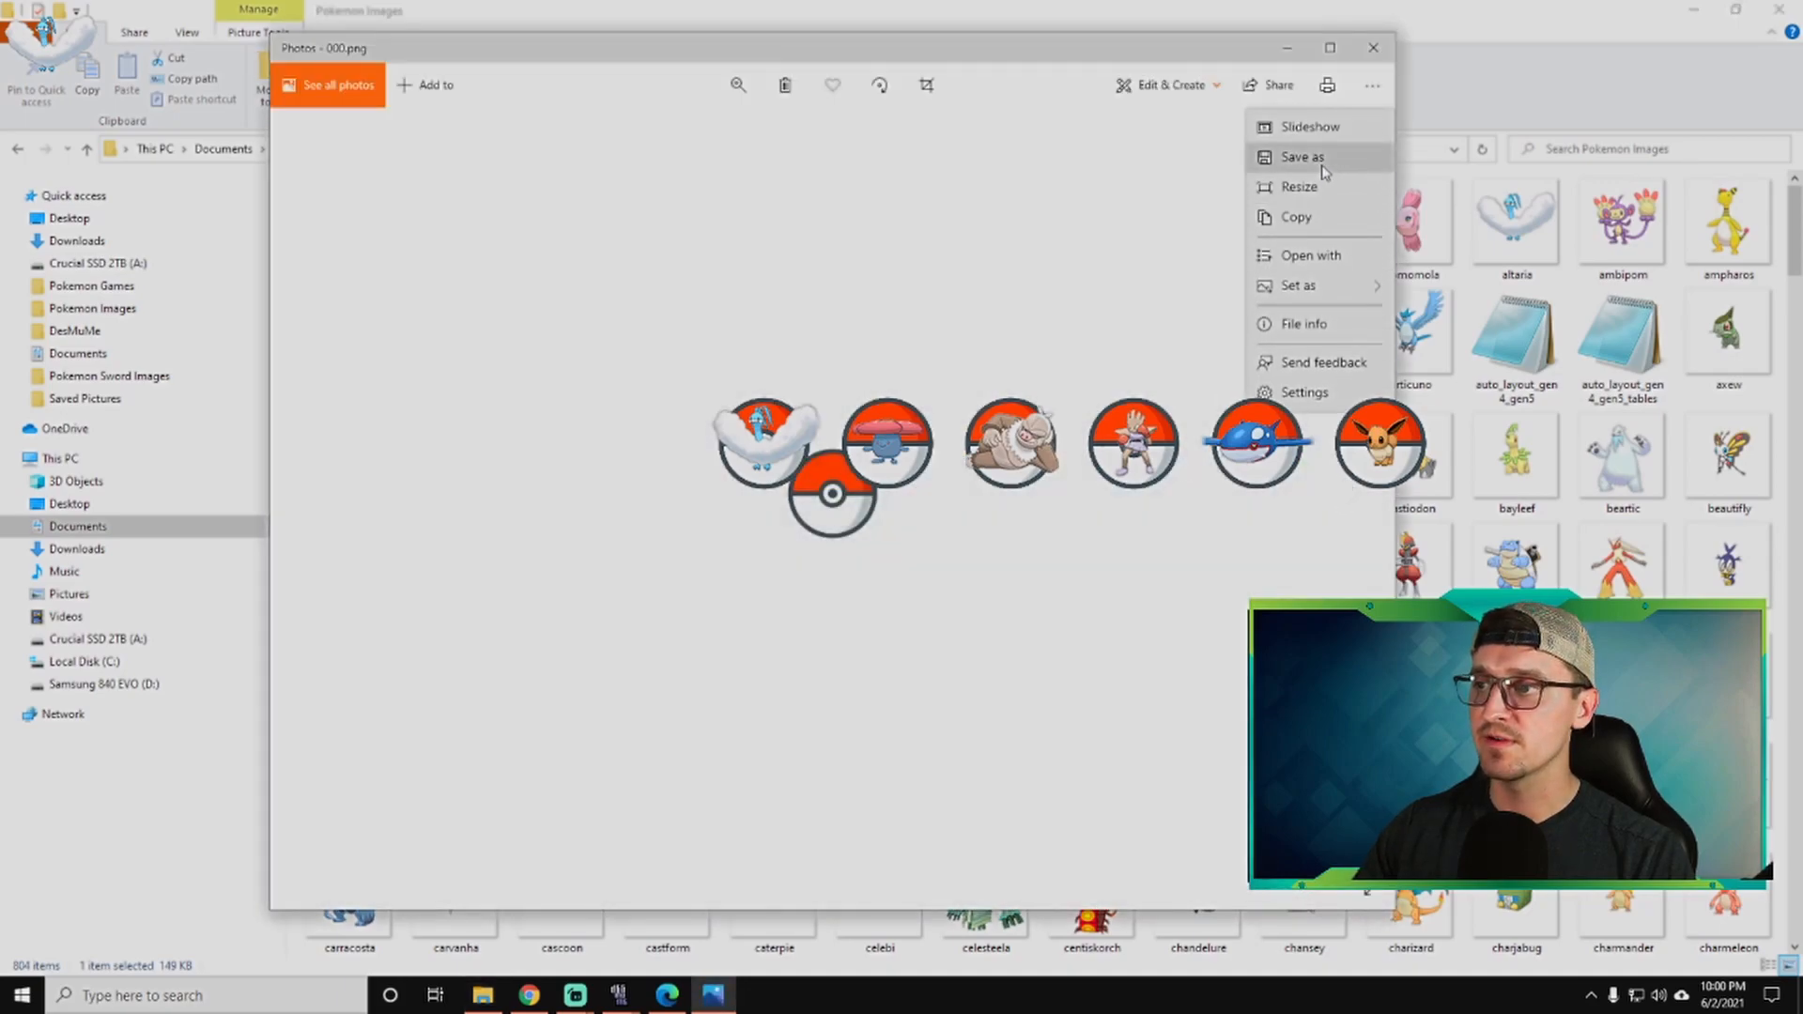
pyautogui.click(1300, 156)
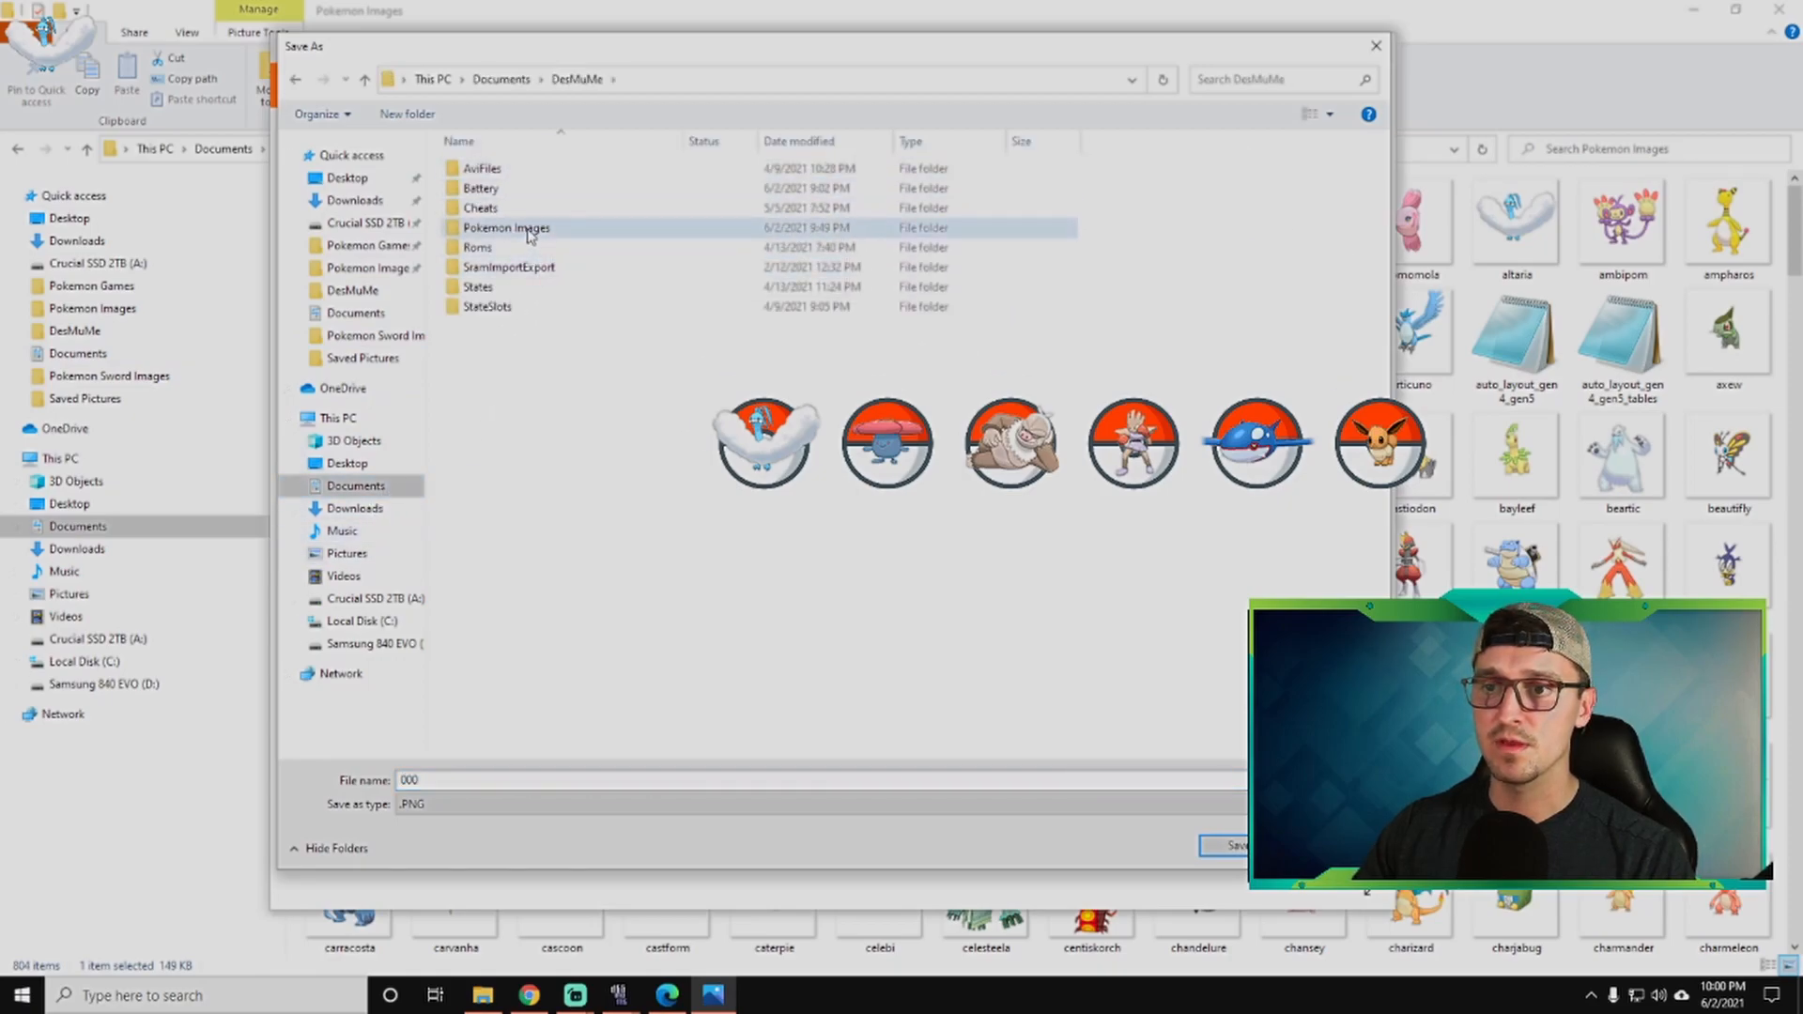
pyautogui.doubleClick(505, 227)
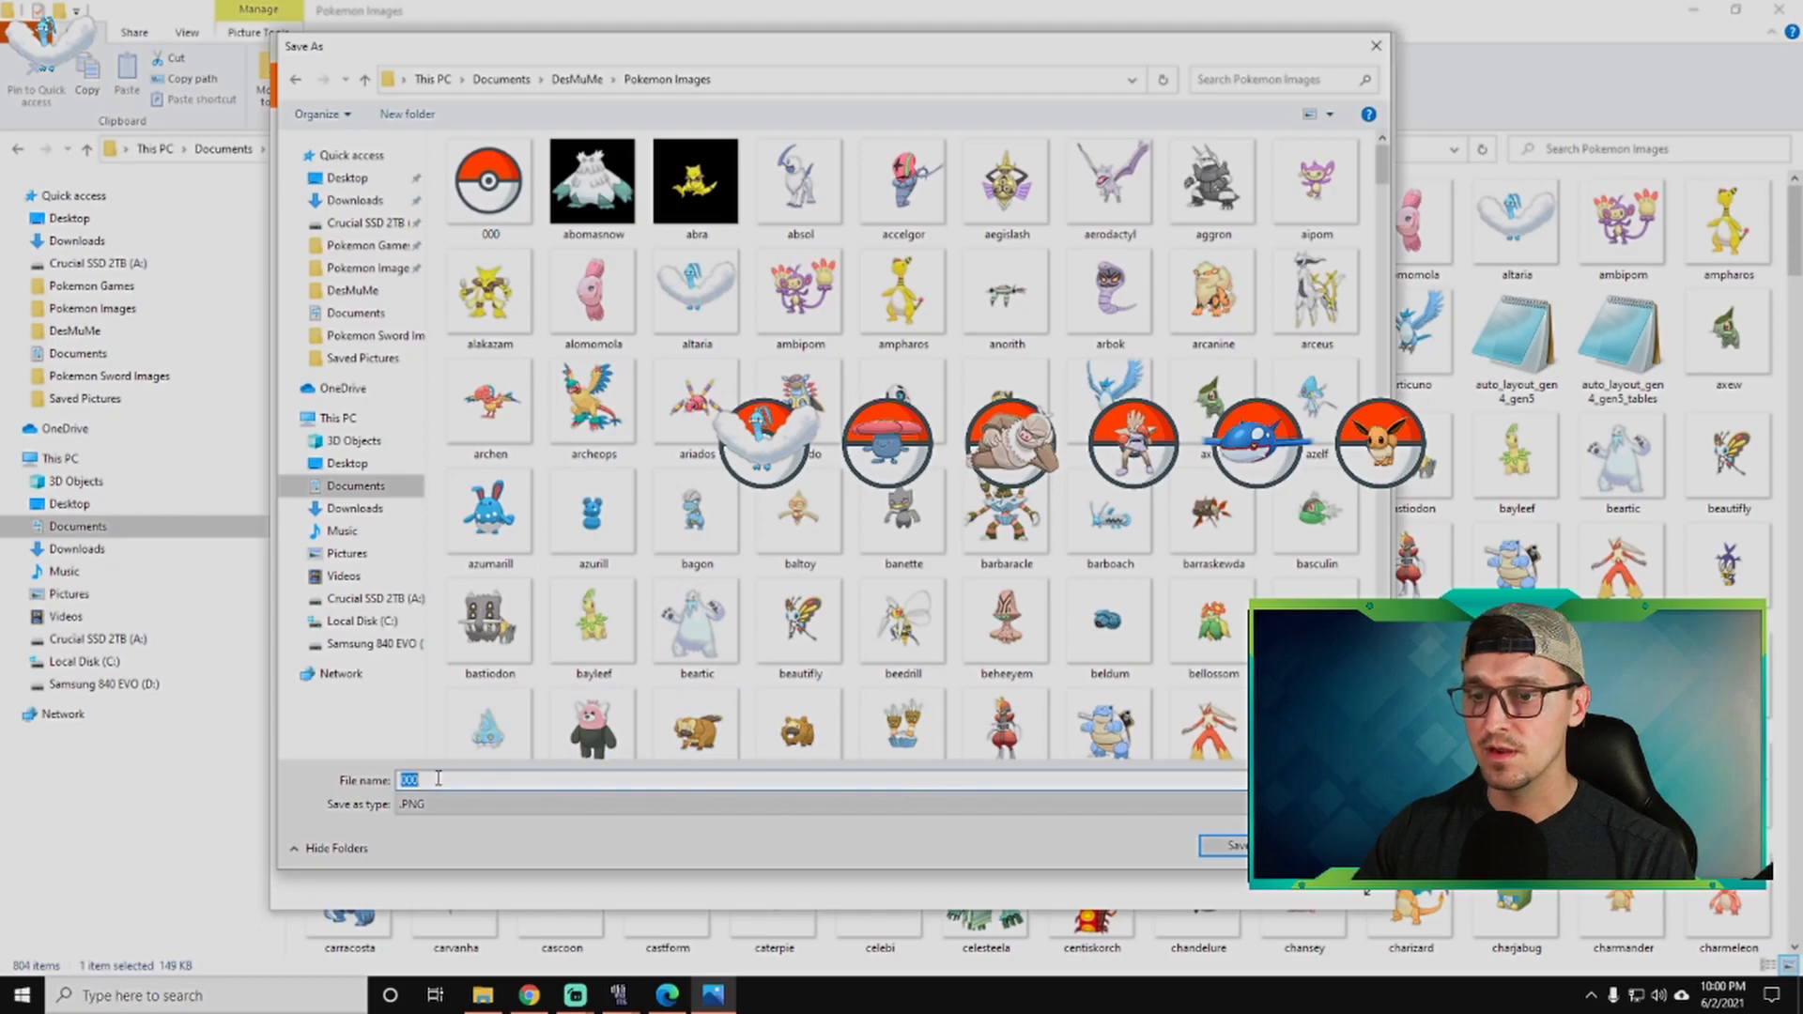
pyautogui.write('p1')
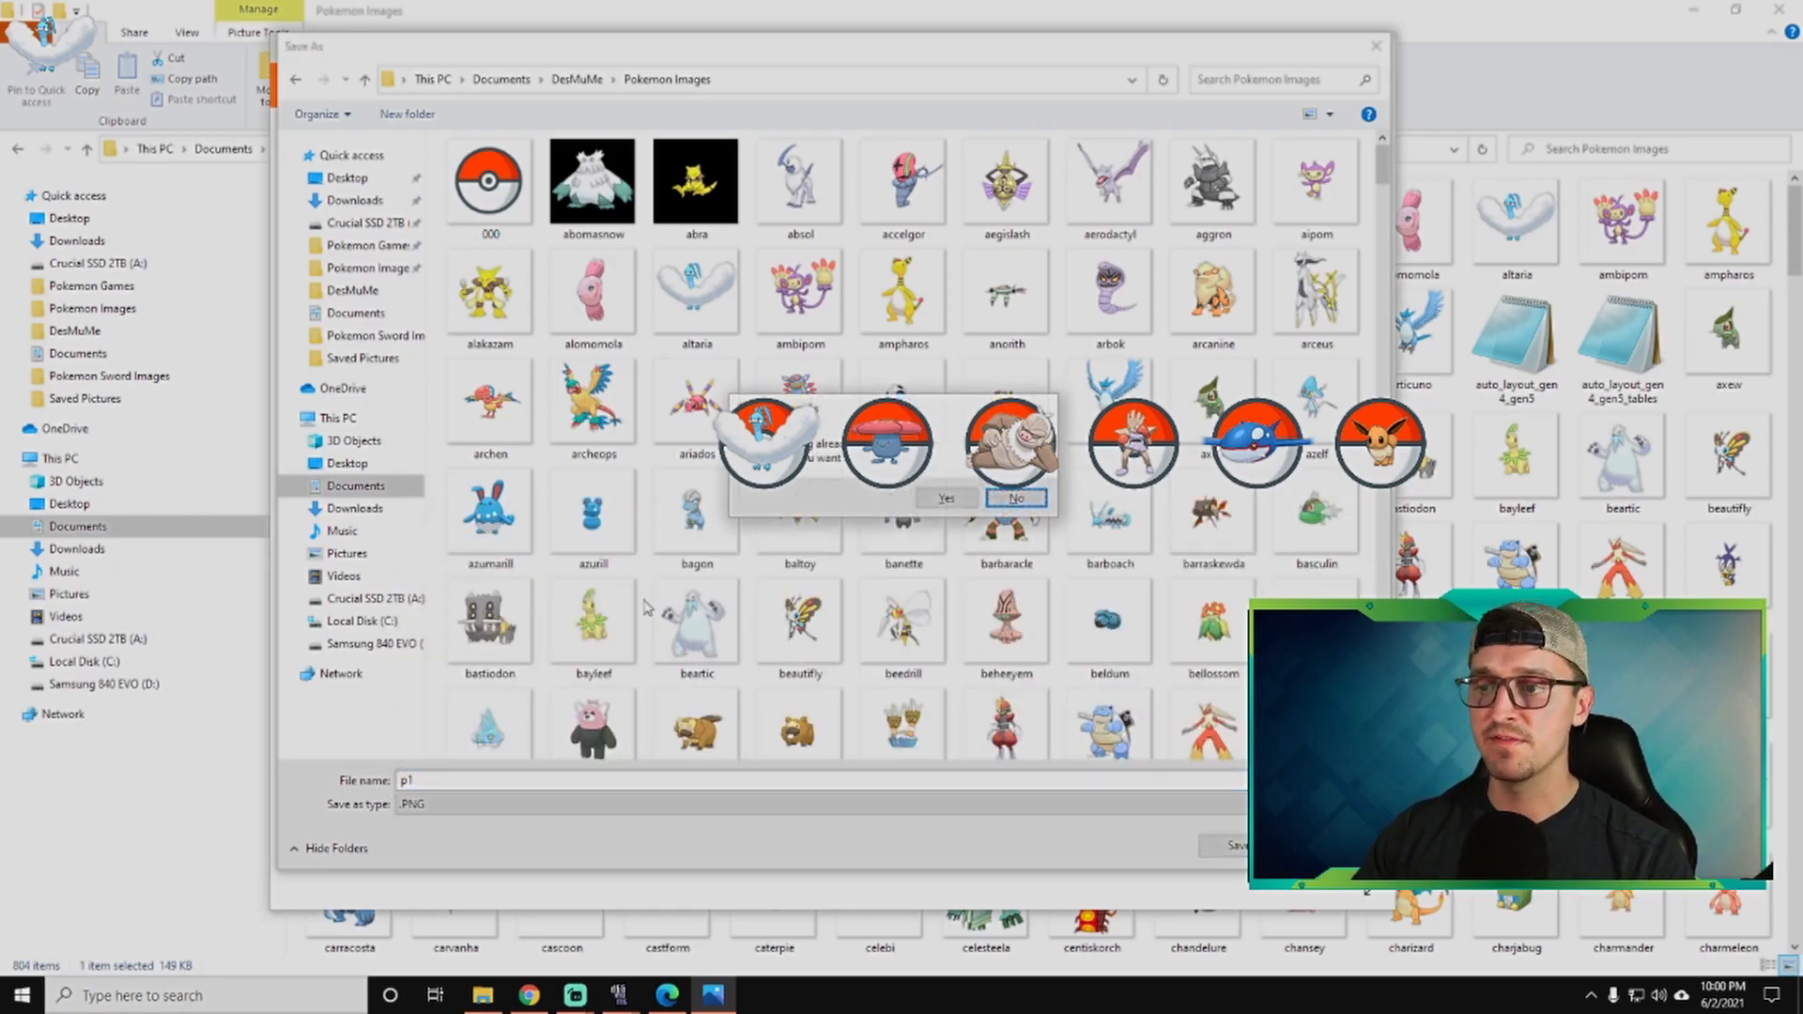
pyautogui.click(1012, 497)
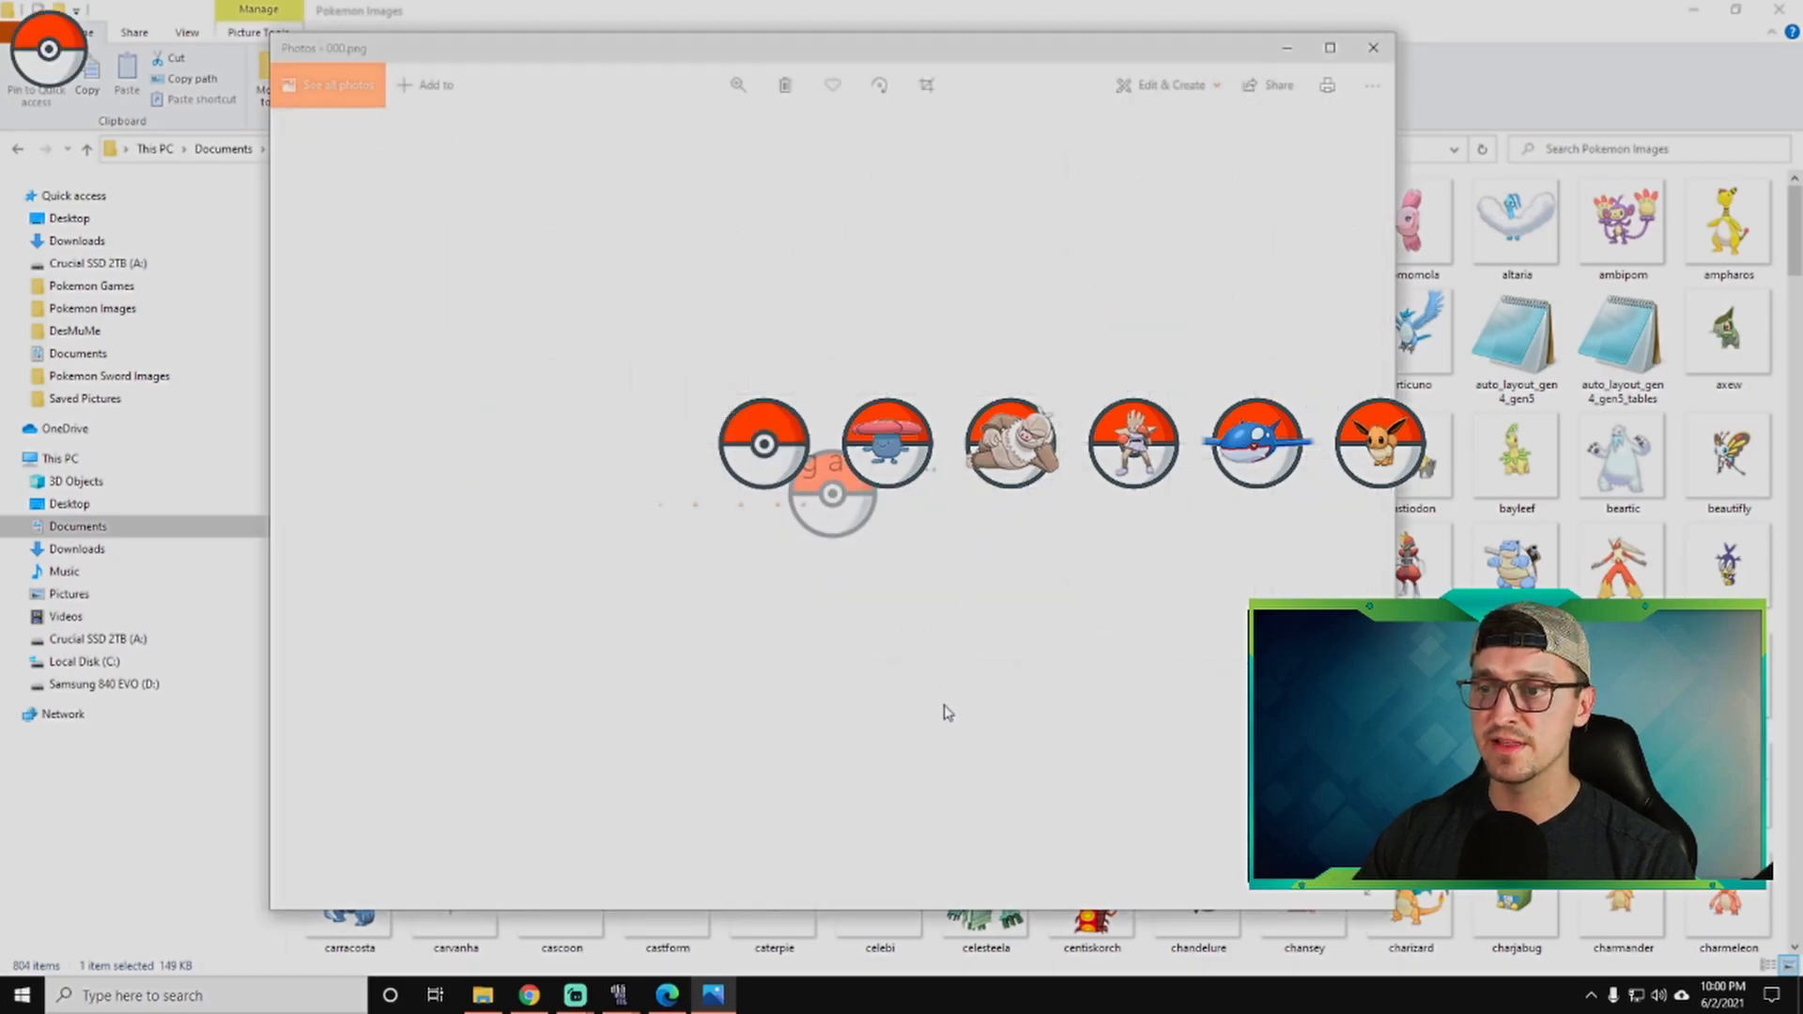
# Return to the Pokemon Images folder and scroll to the p1 Pokéball thumbnail.
pyautogui.click(1371, 47)
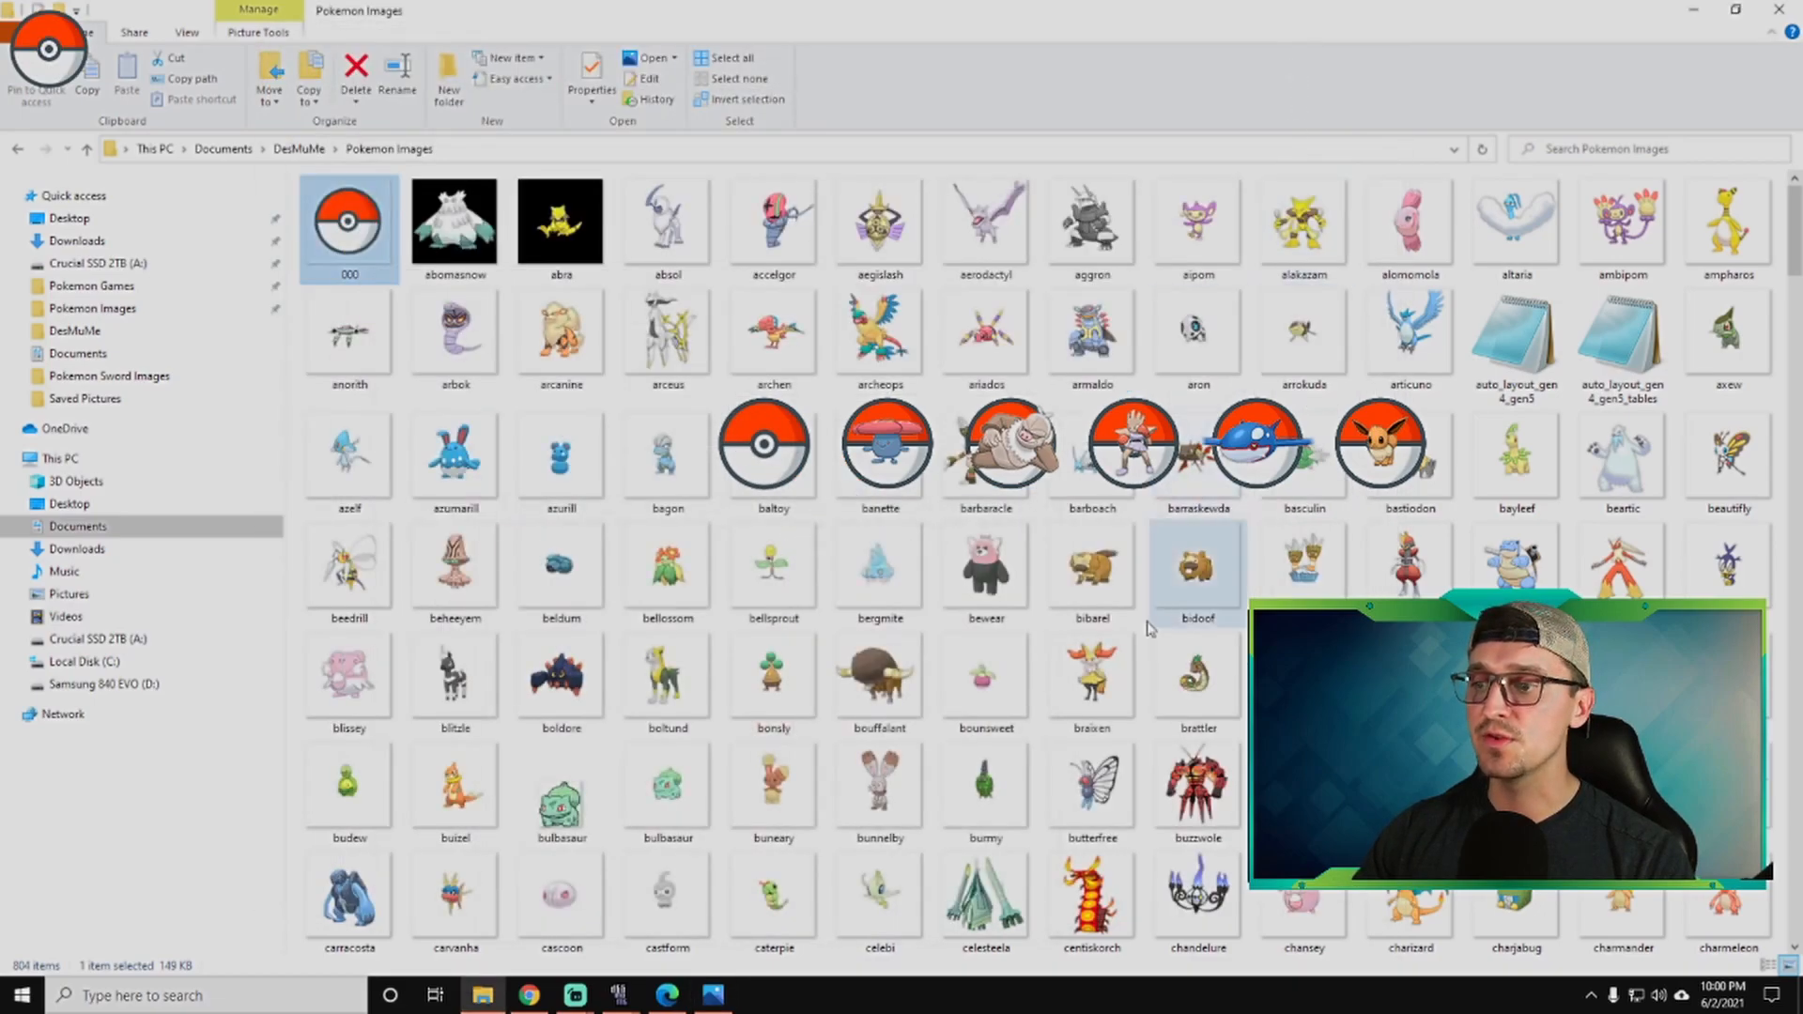
pyautogui.moveTo(1197, 679)
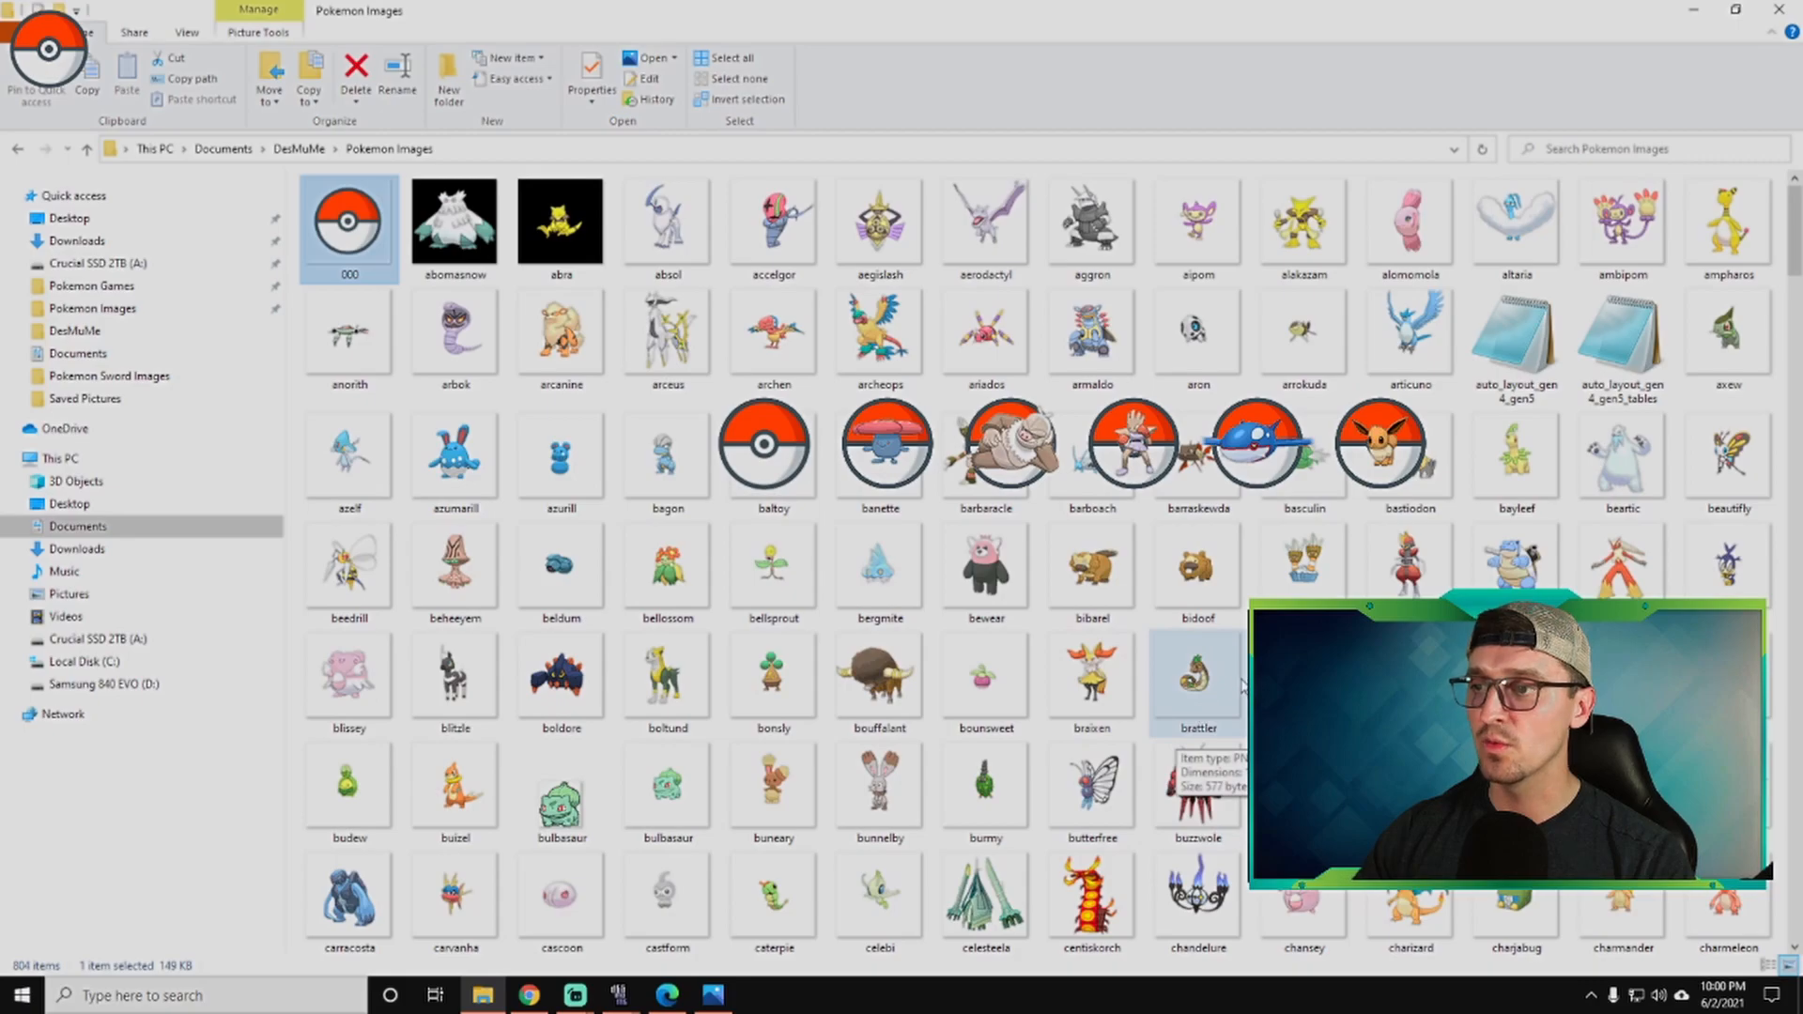
pyautogui.scroll(-3)
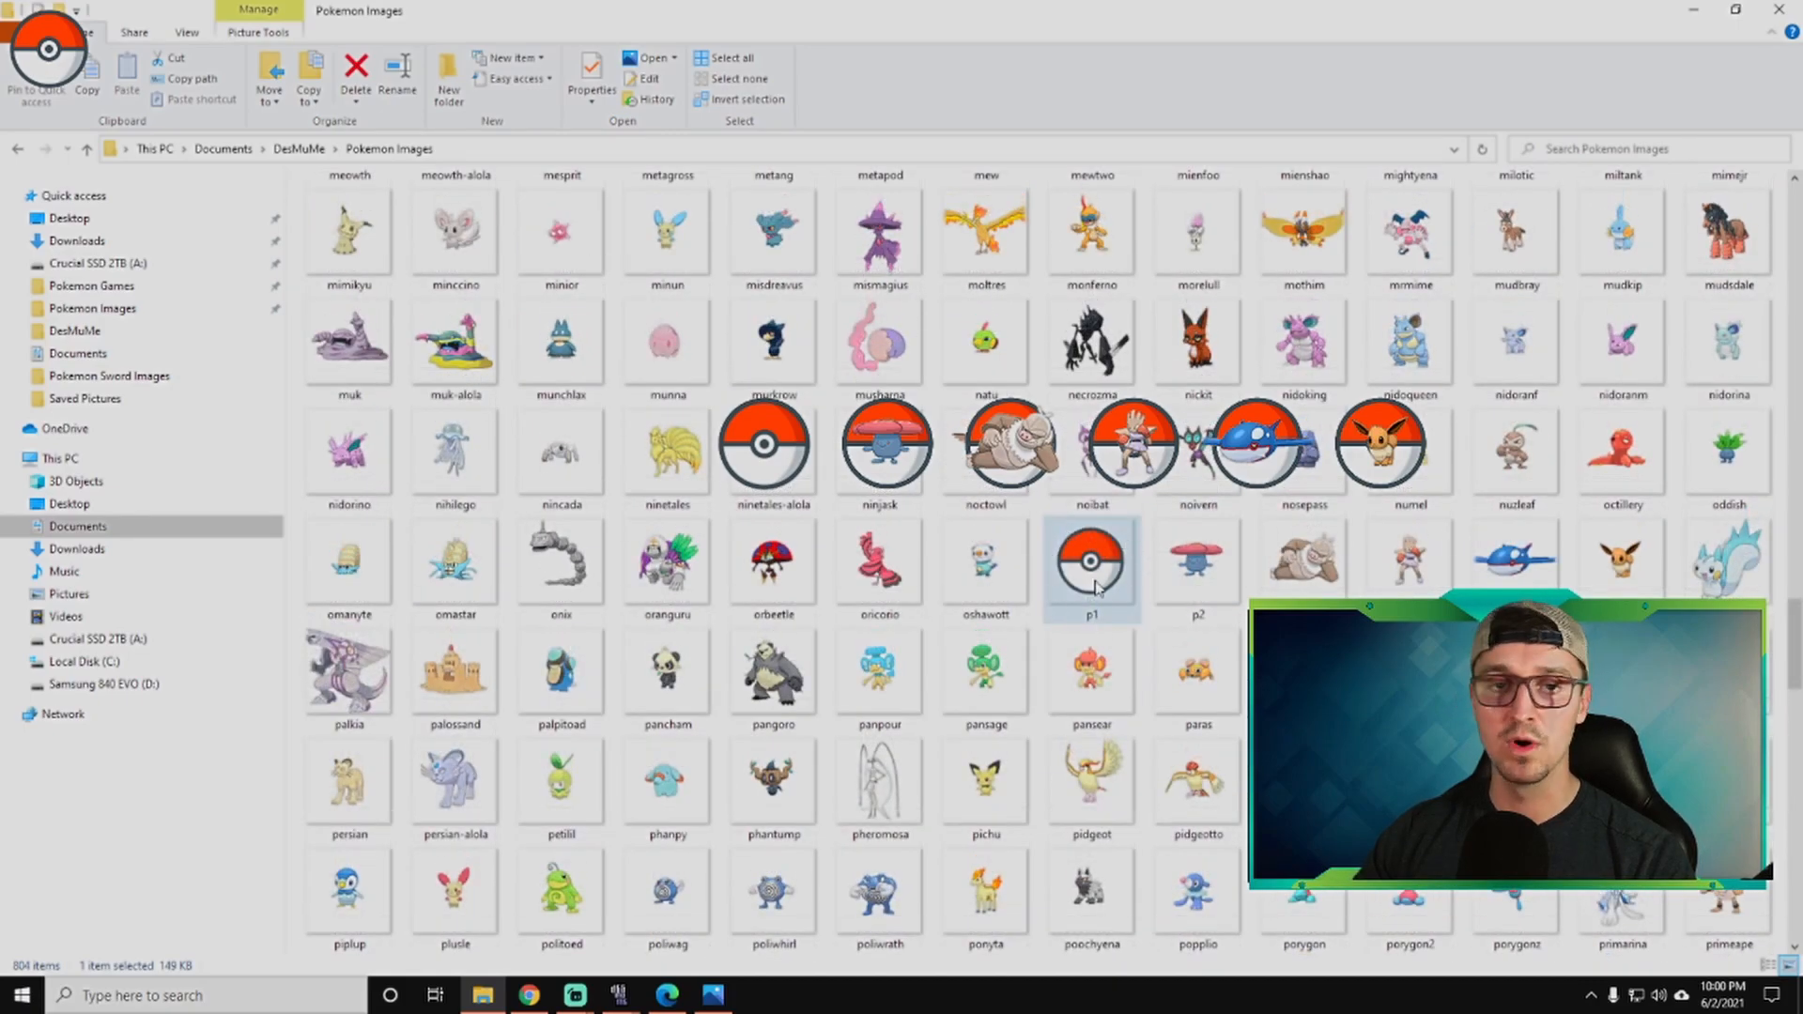
pyautogui.moveTo(1516, 224)
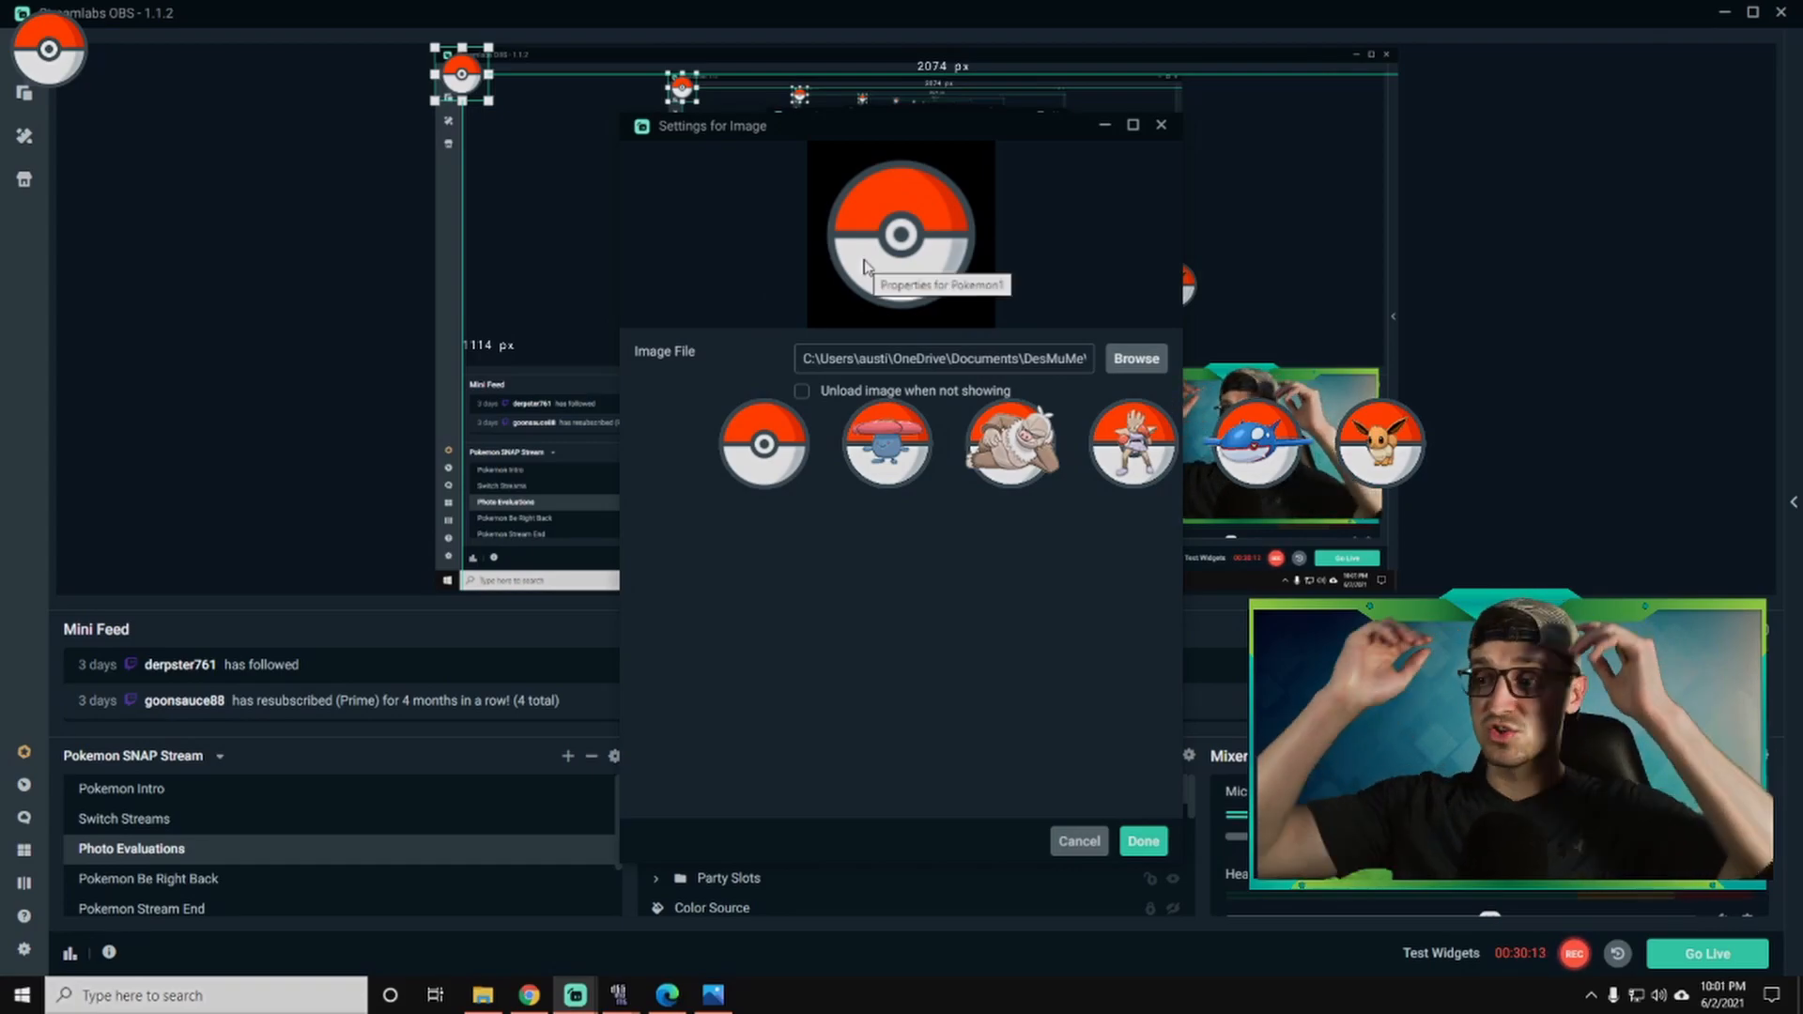
# Finish the Pokemon1 image source with Done so it previews the Pokéball.
pyautogui.click(1144, 841)
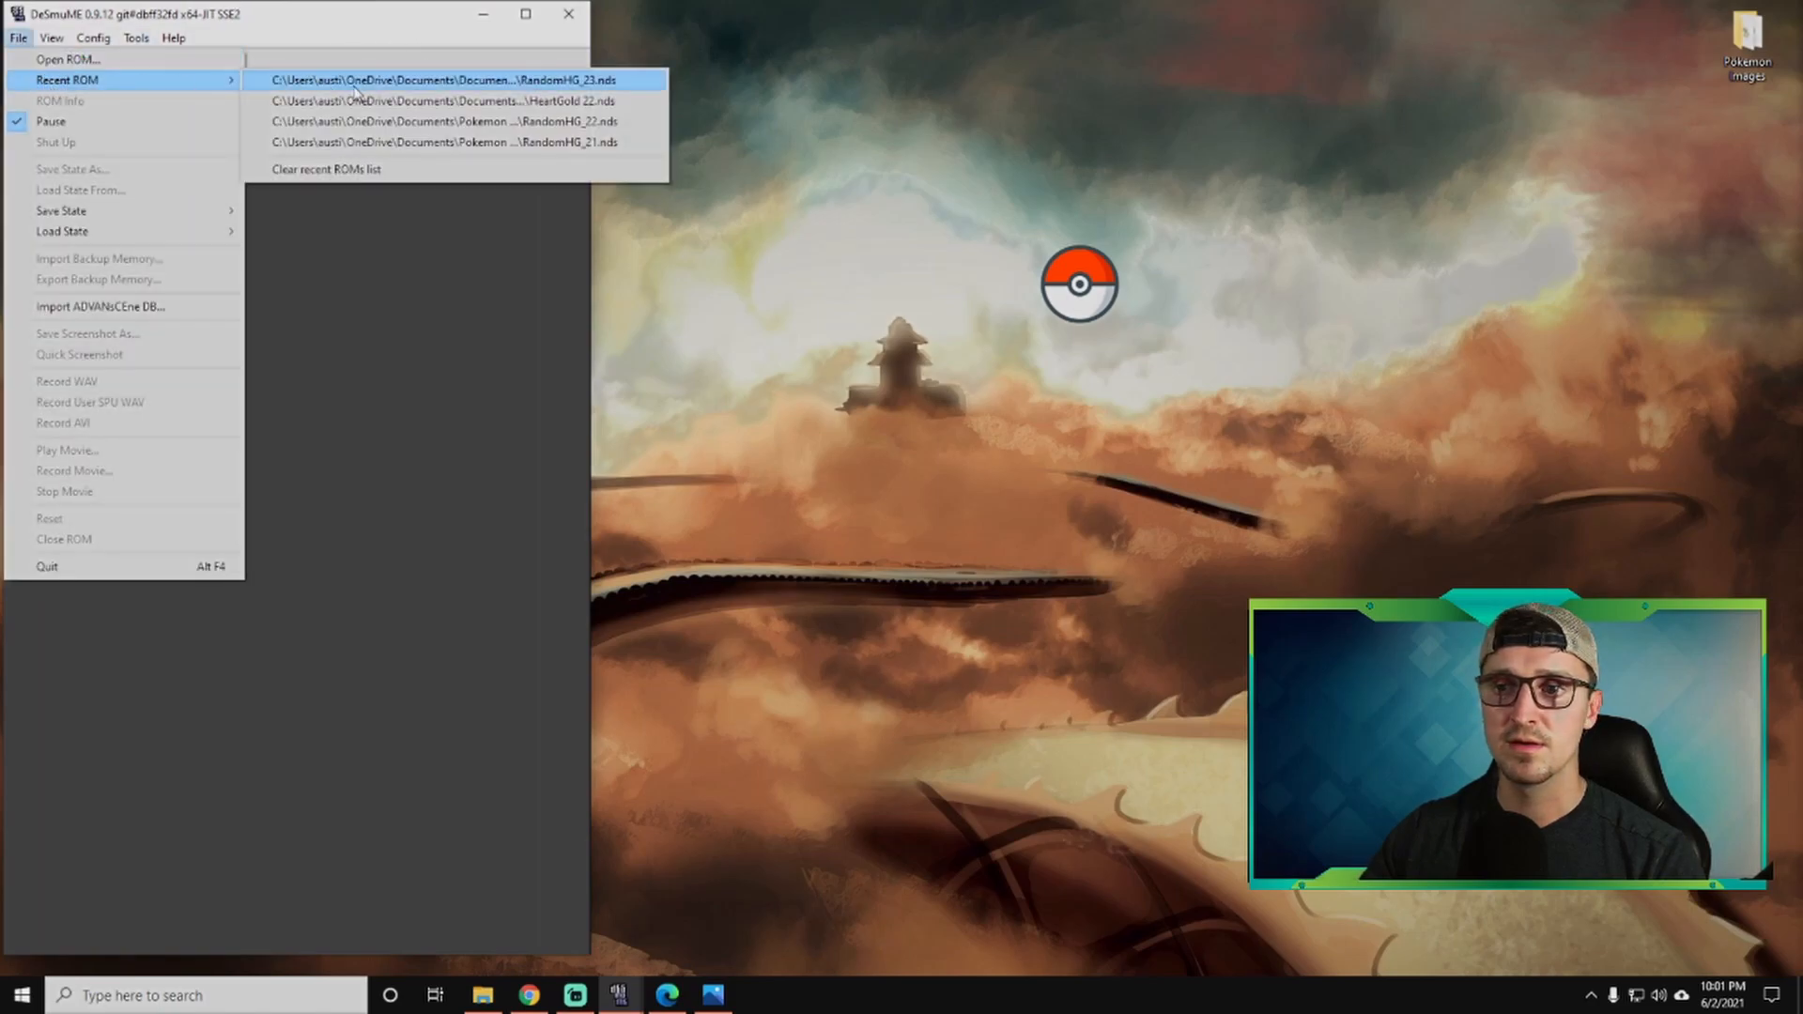
# Load RandomHG_23.nds, run auto_layout_gen4_gen5.lua, and start a party Switch for AYY2.
pyautogui.click(443, 100)
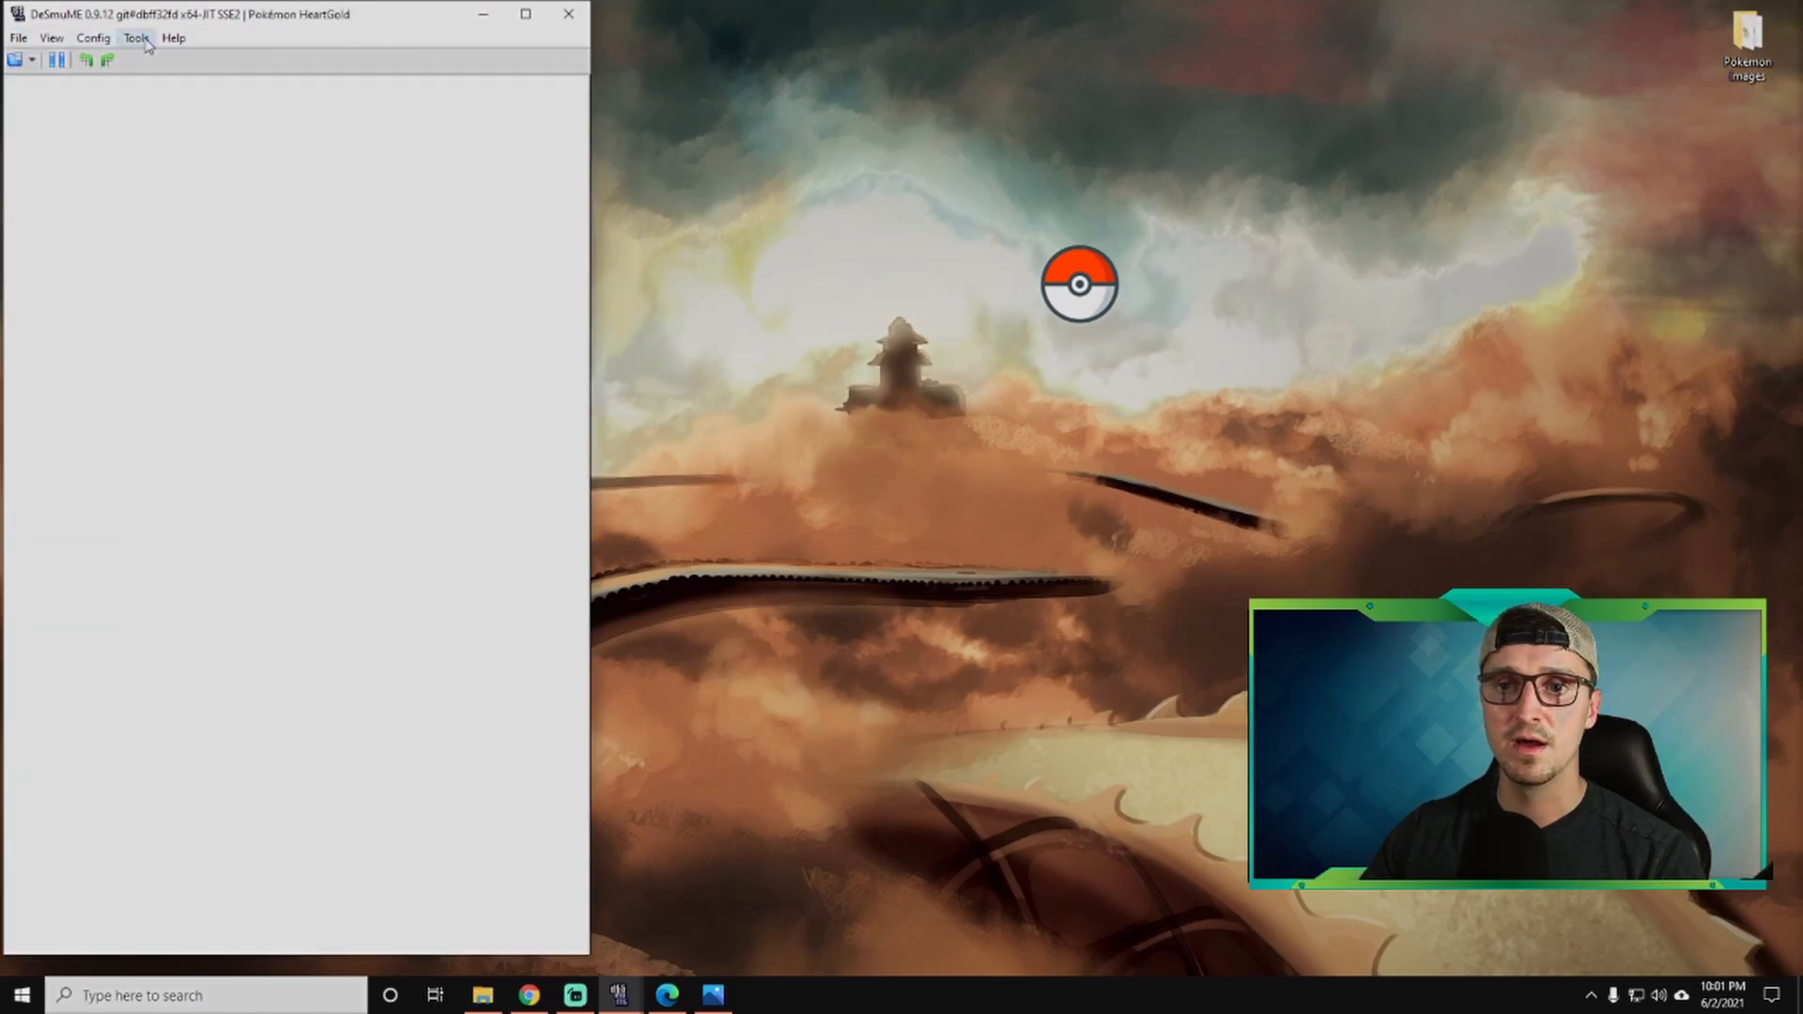
pyautogui.click(135, 38)
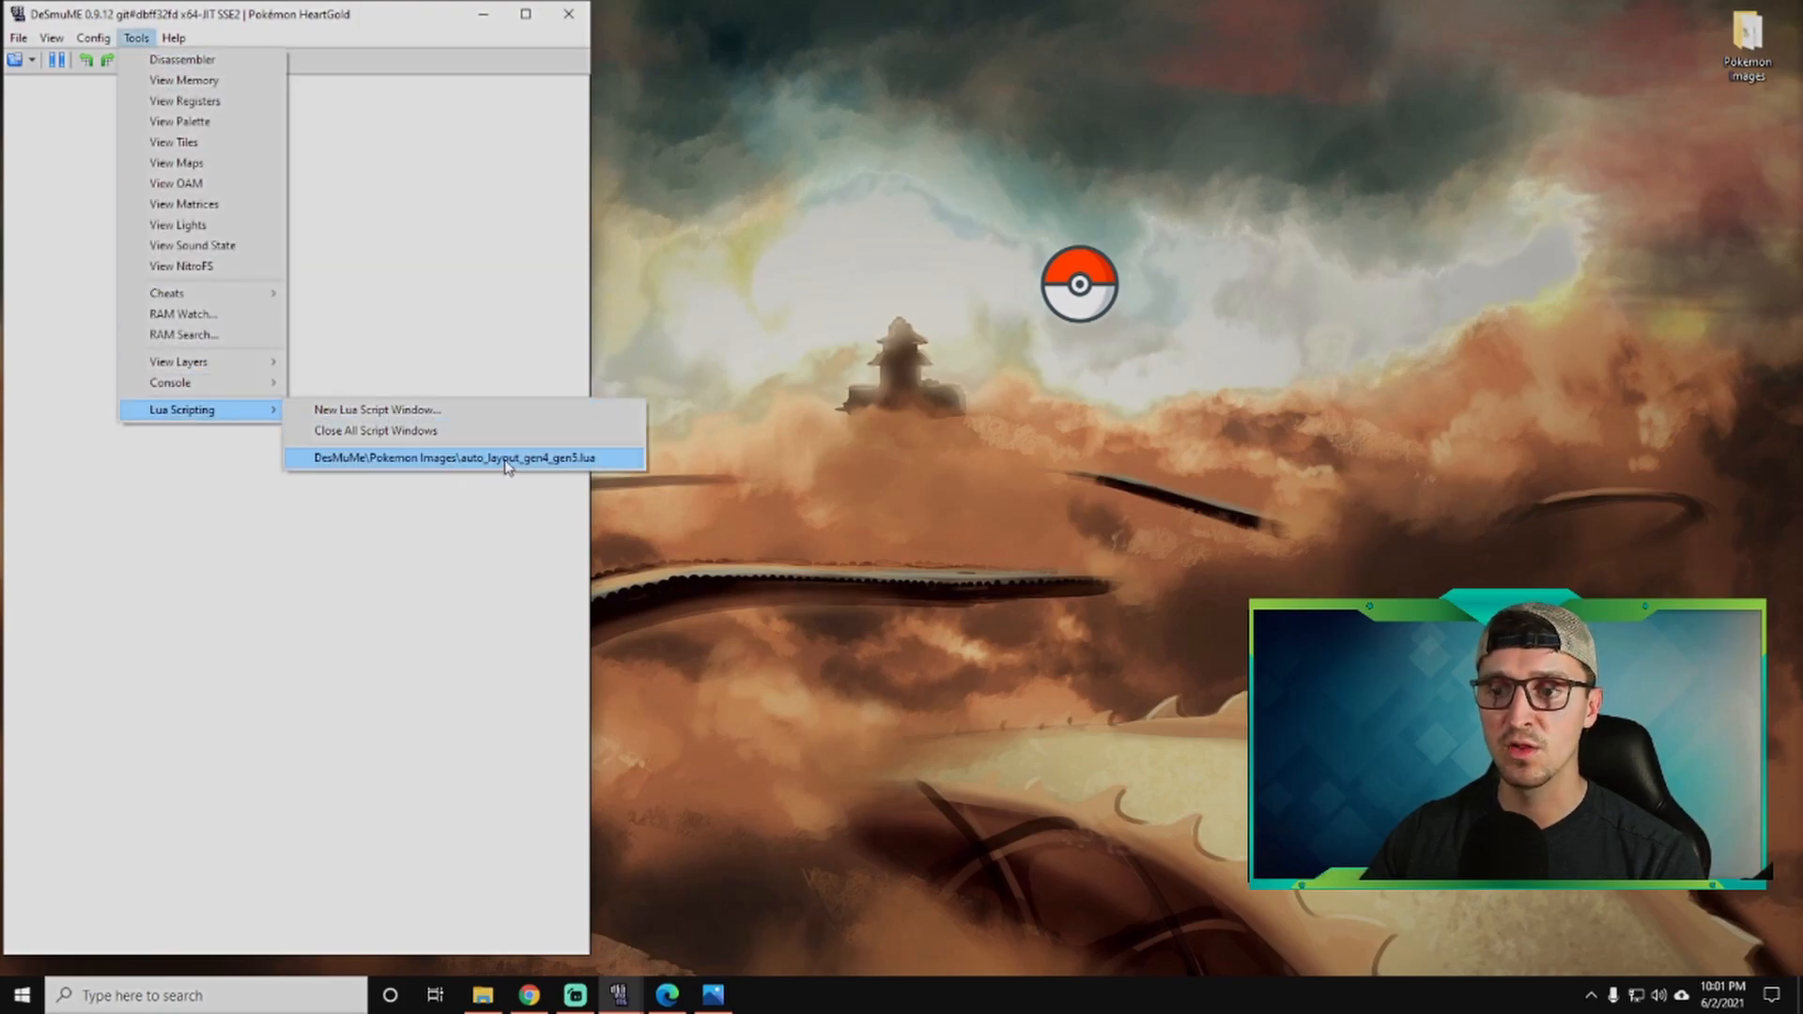
pyautogui.click(466, 458)
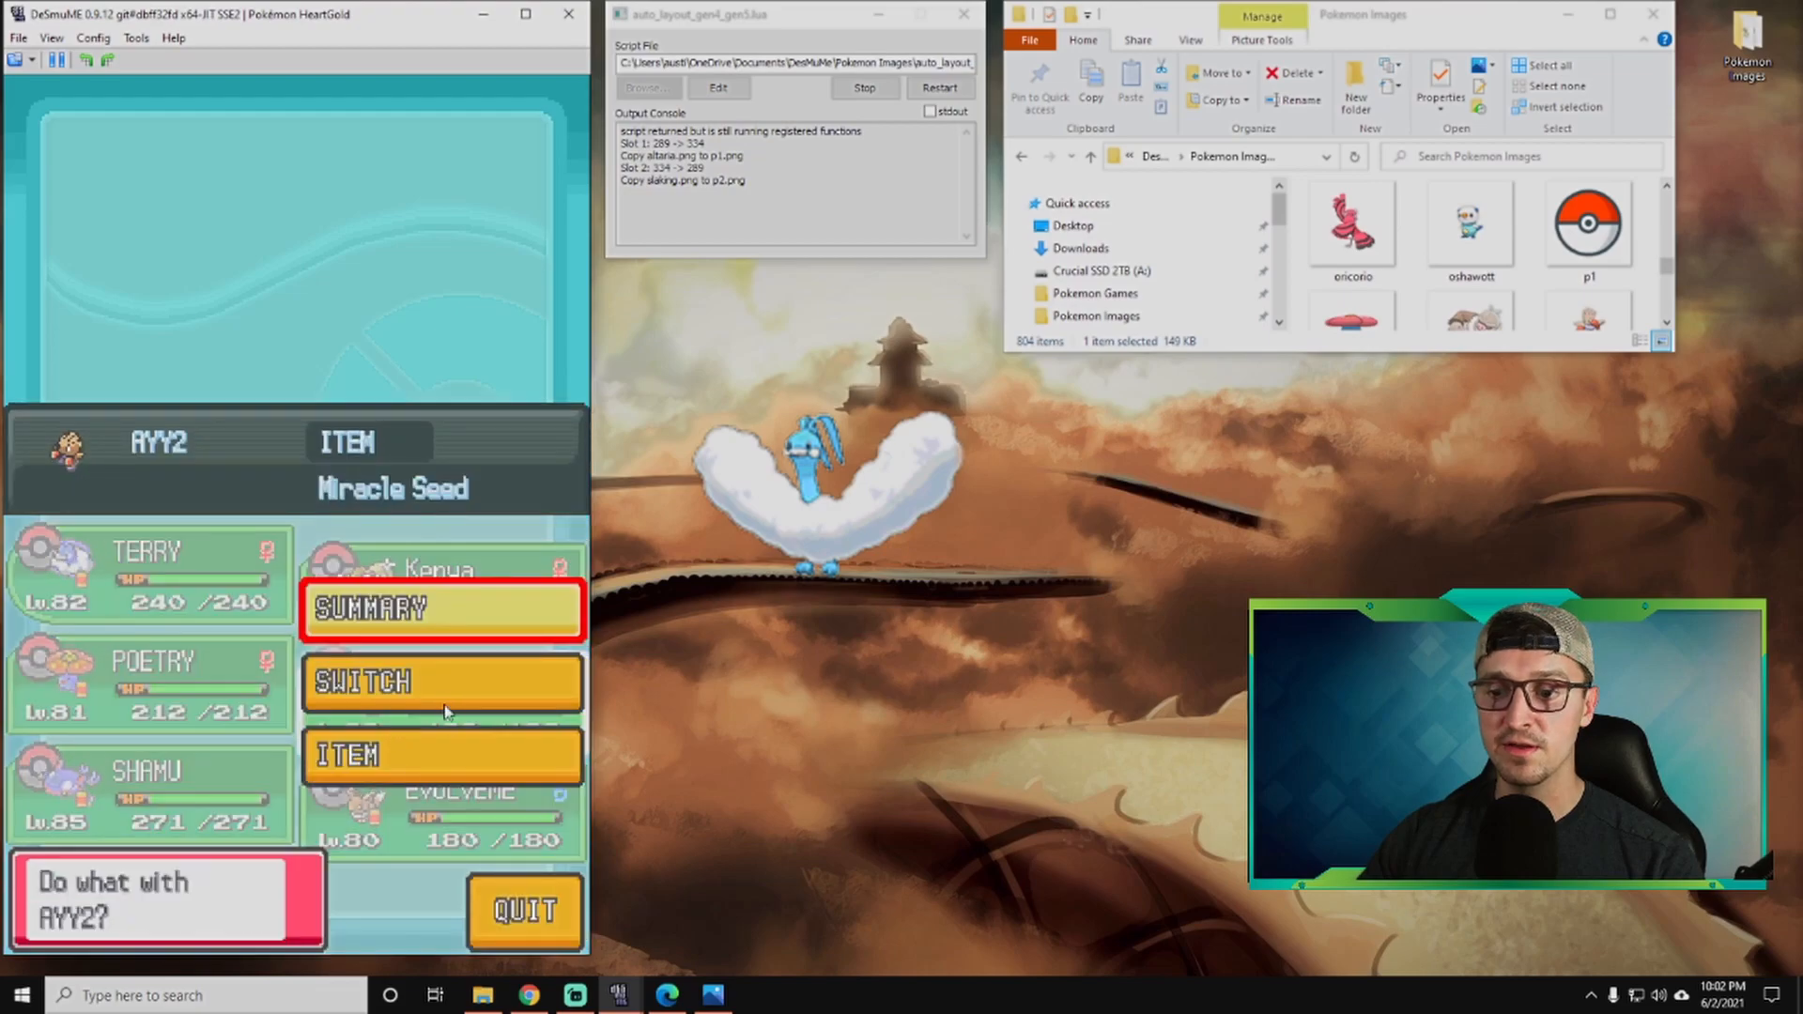
pyautogui.click(443, 682)
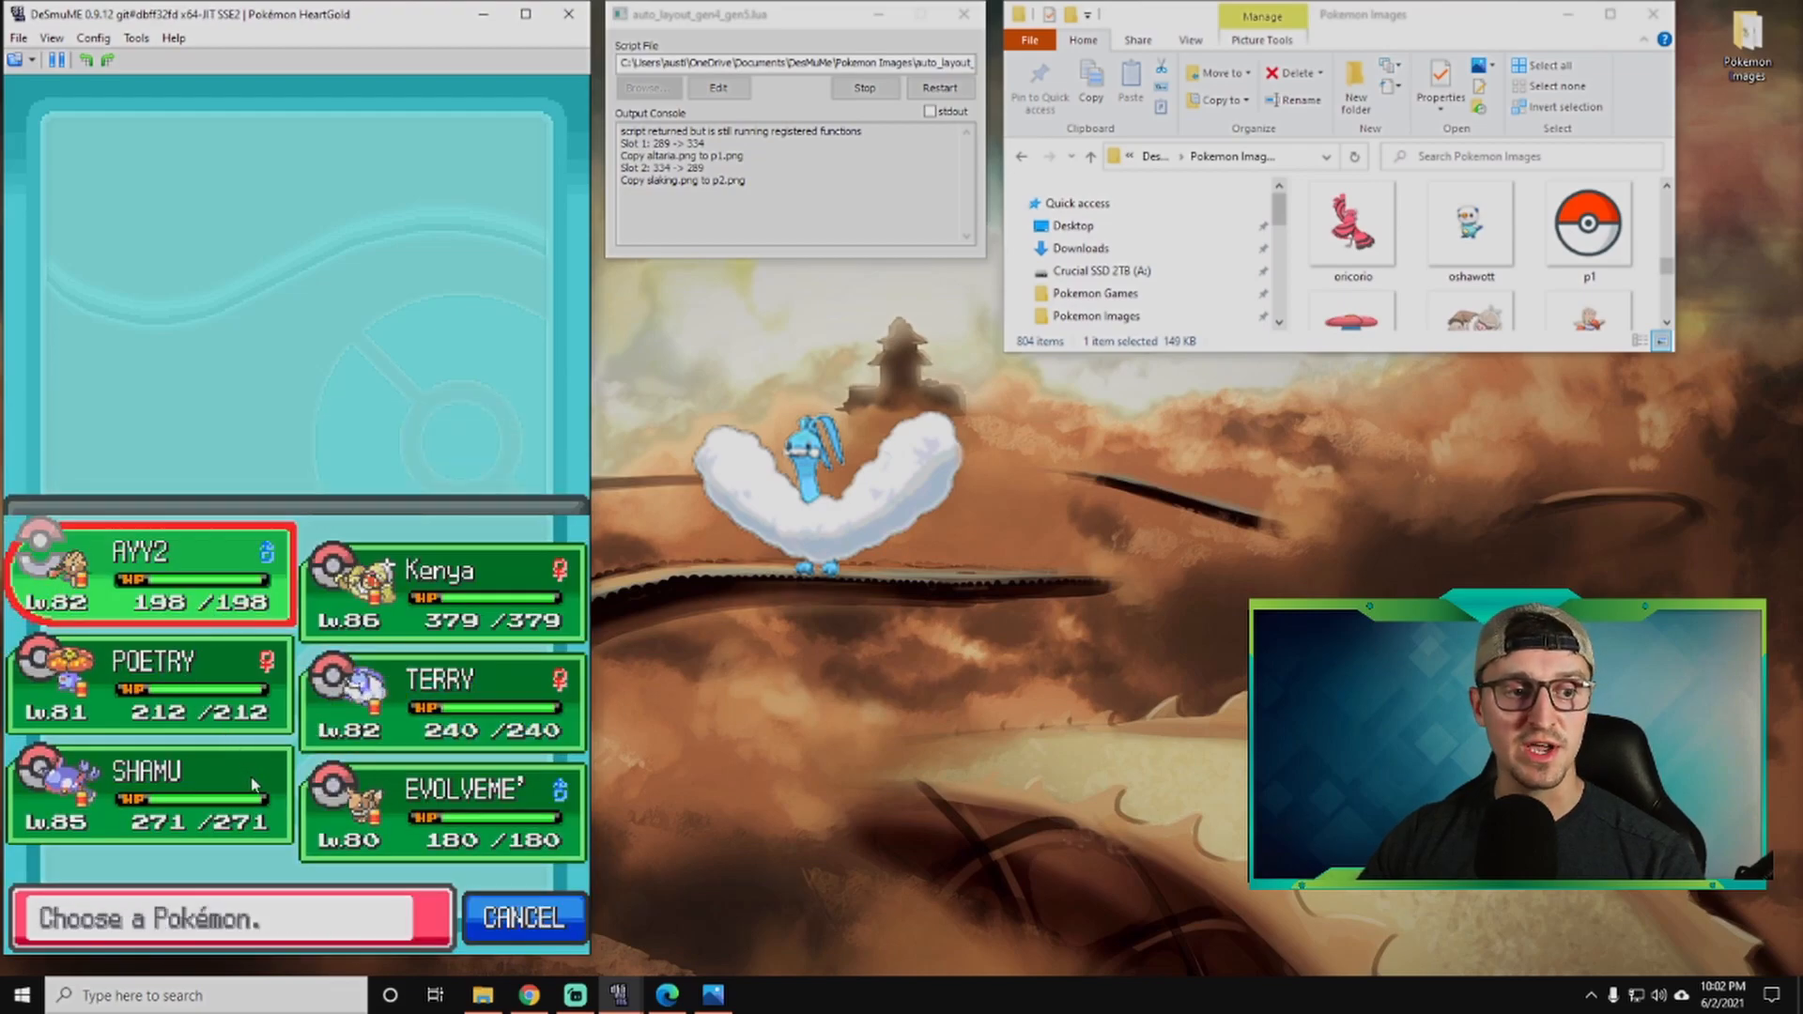